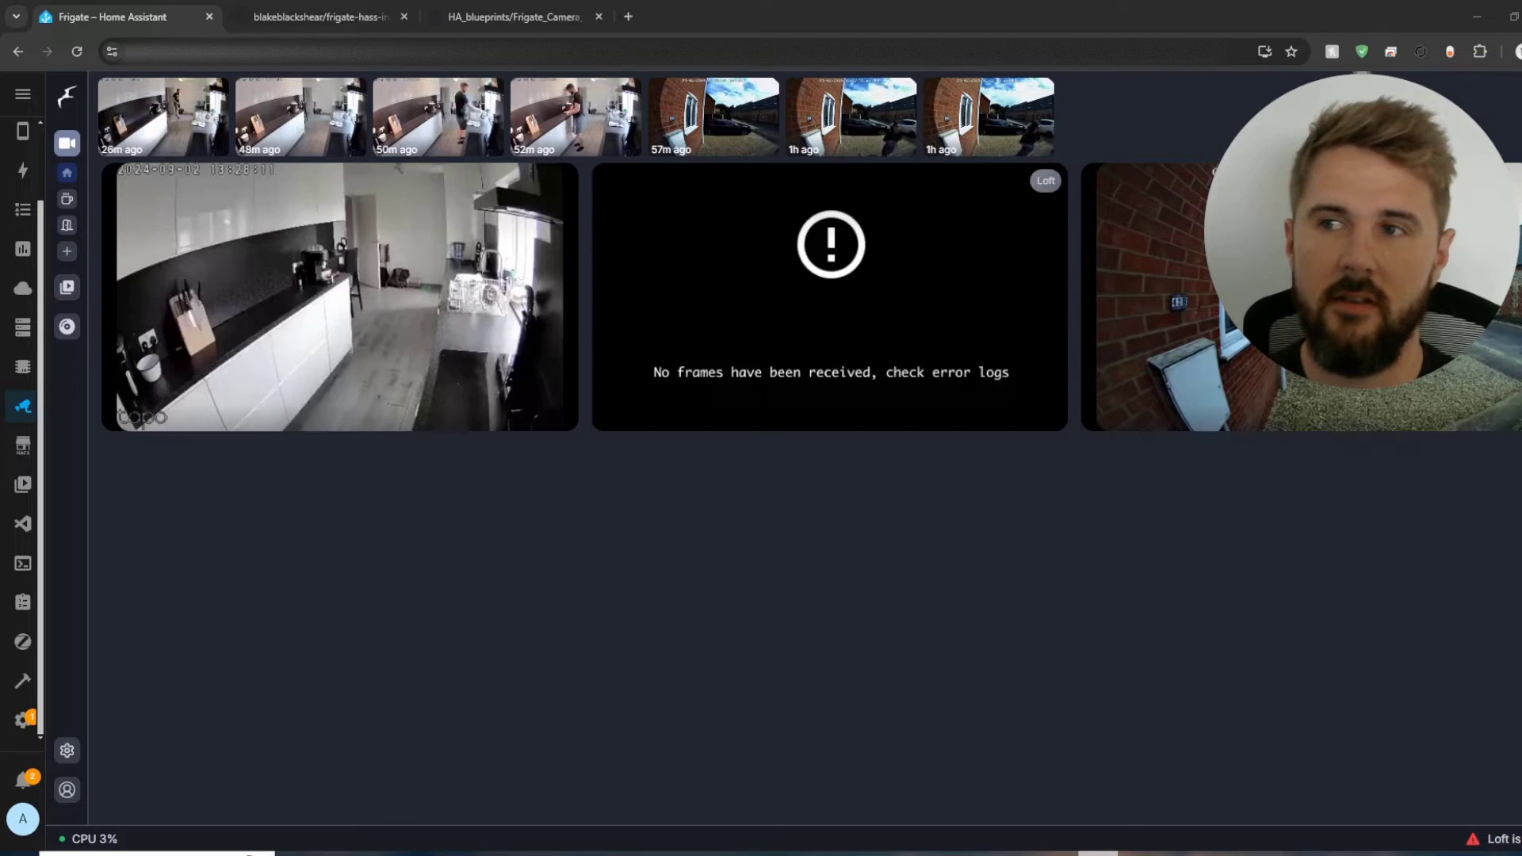
pyautogui.moveTo(379, 483)
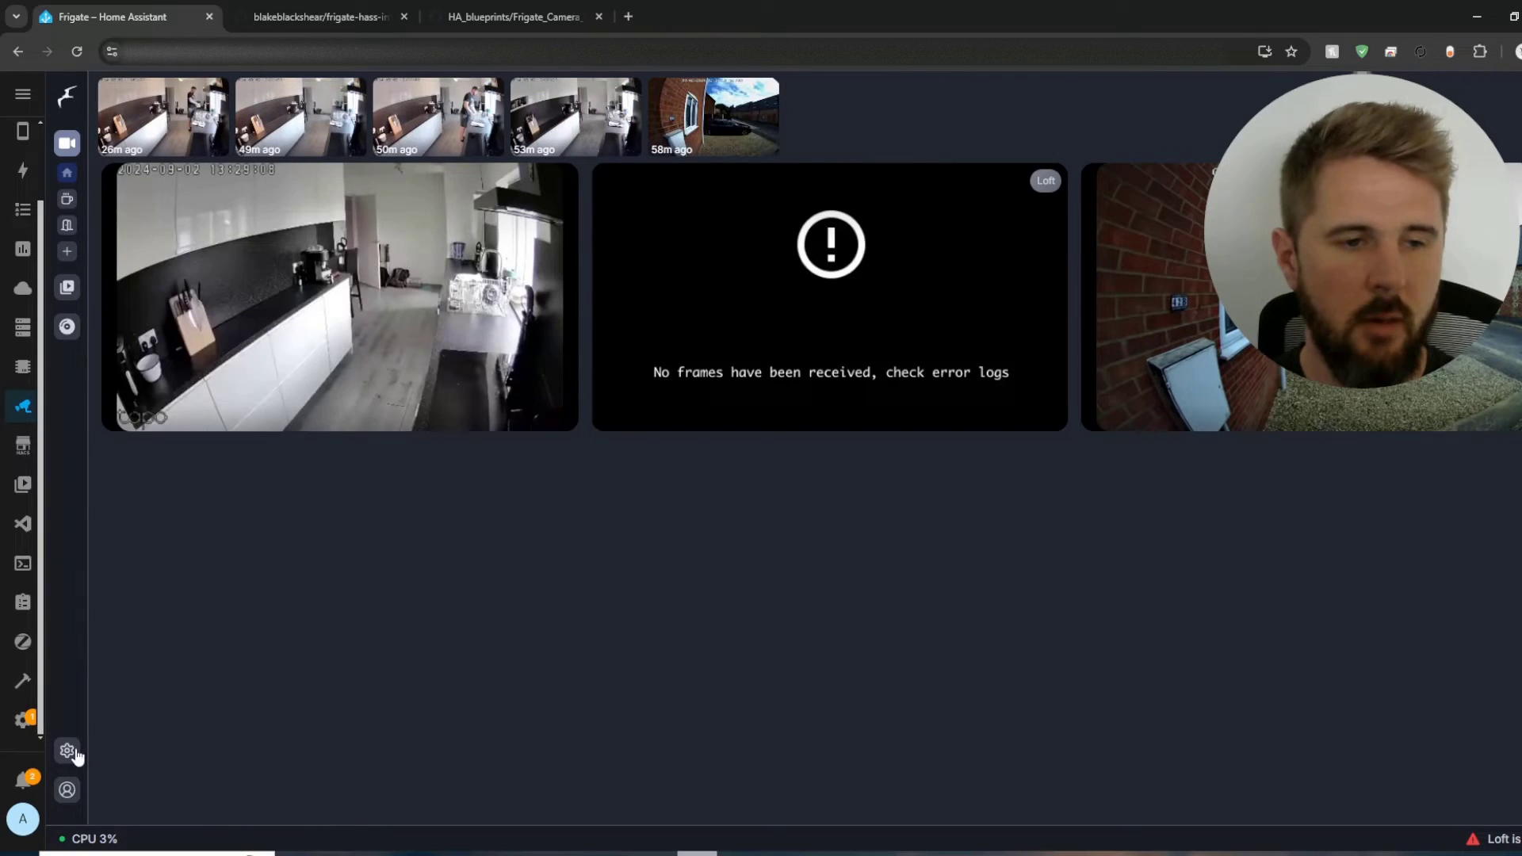
# Step: Open Frigate's Masks / Zones settings and select reolink_zone on the driveway camera
pyautogui.click(66, 751)
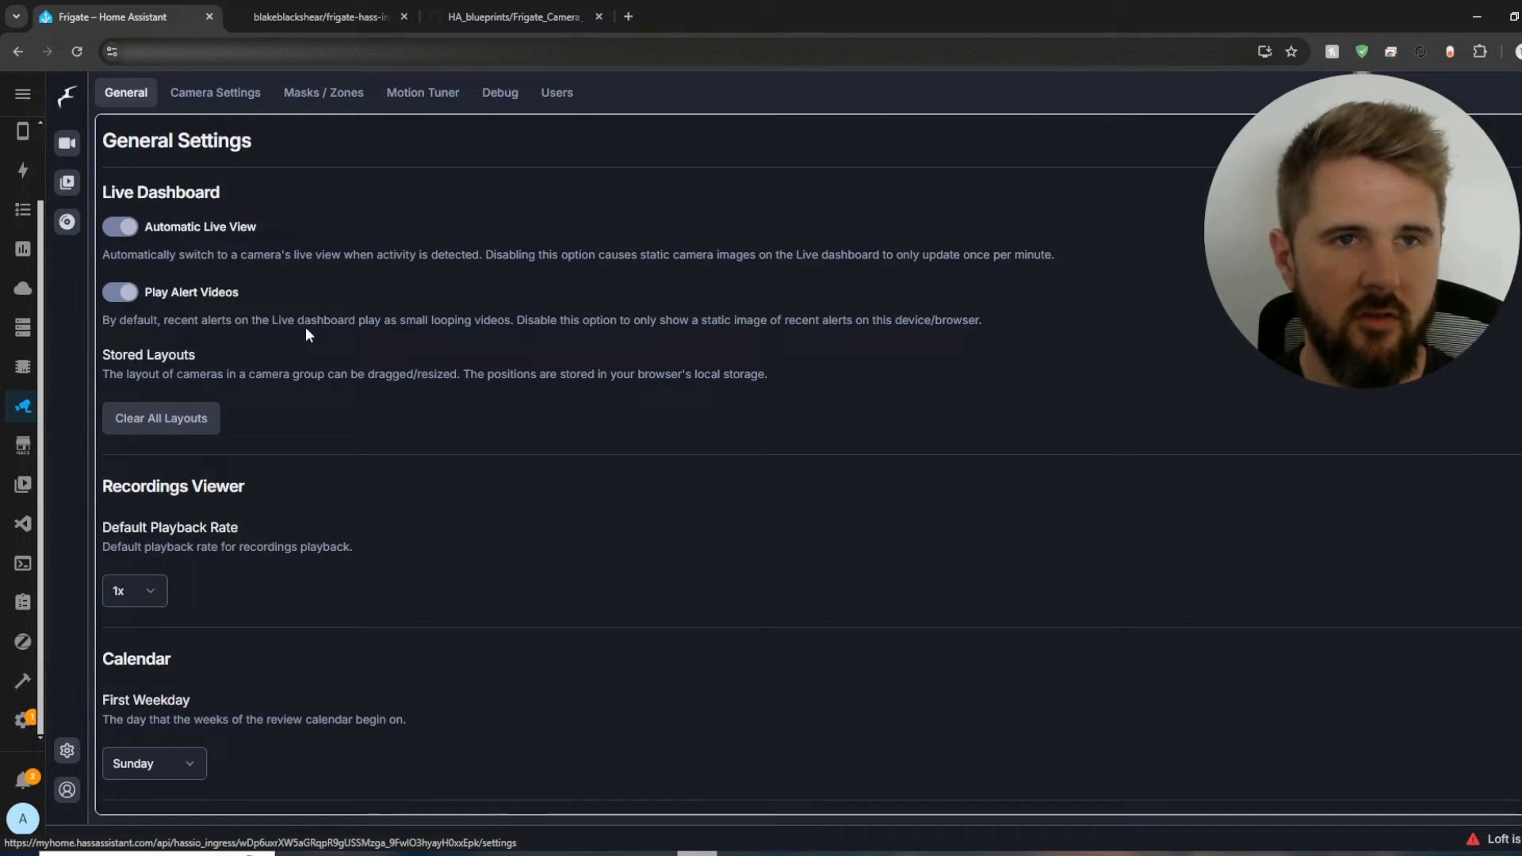
pyautogui.moveTo(324, 92)
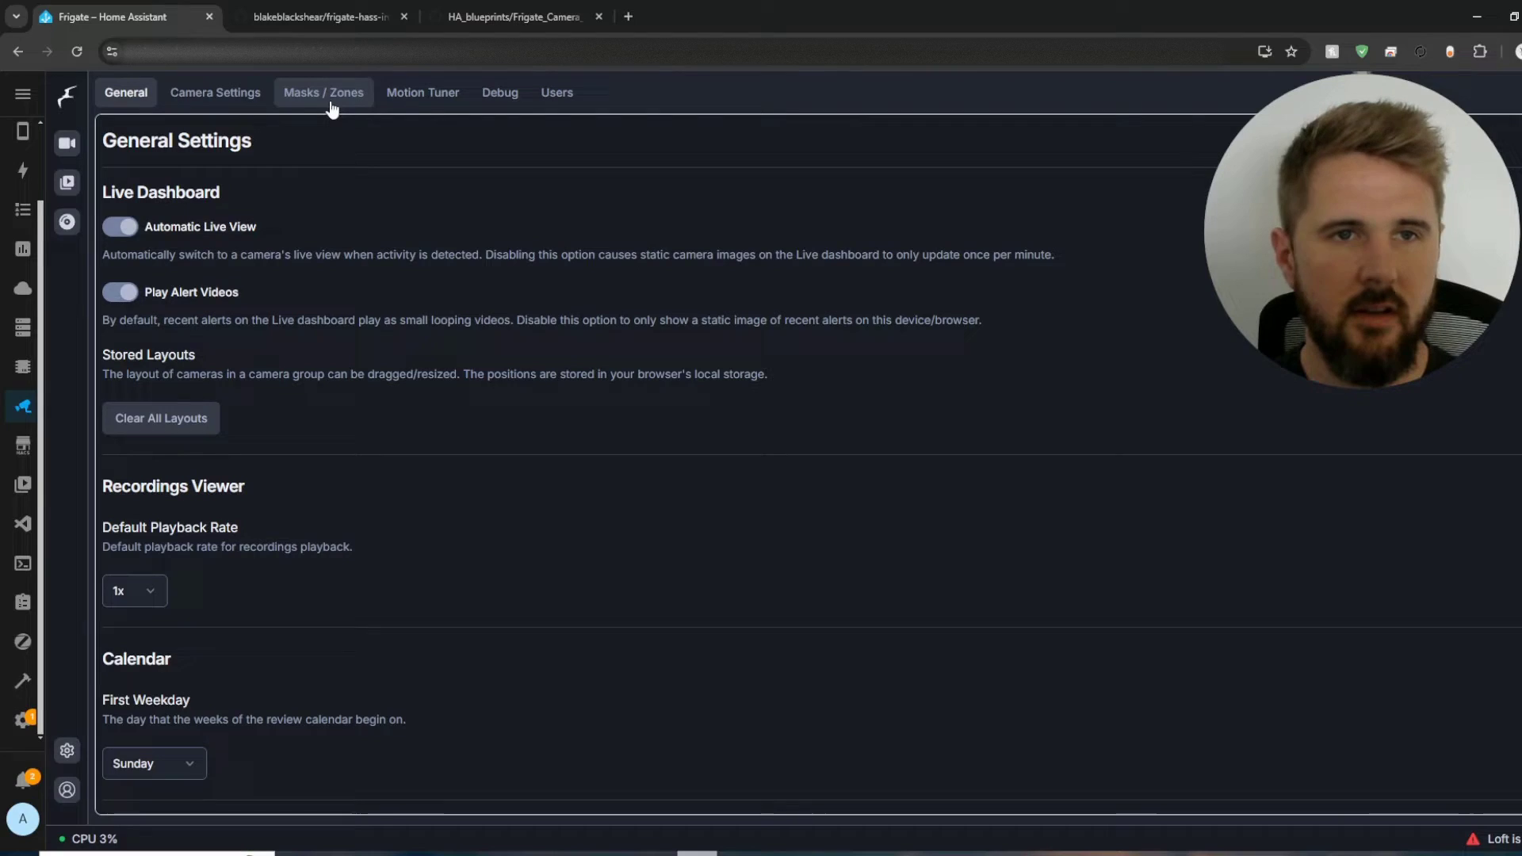
pyautogui.click(324, 92)
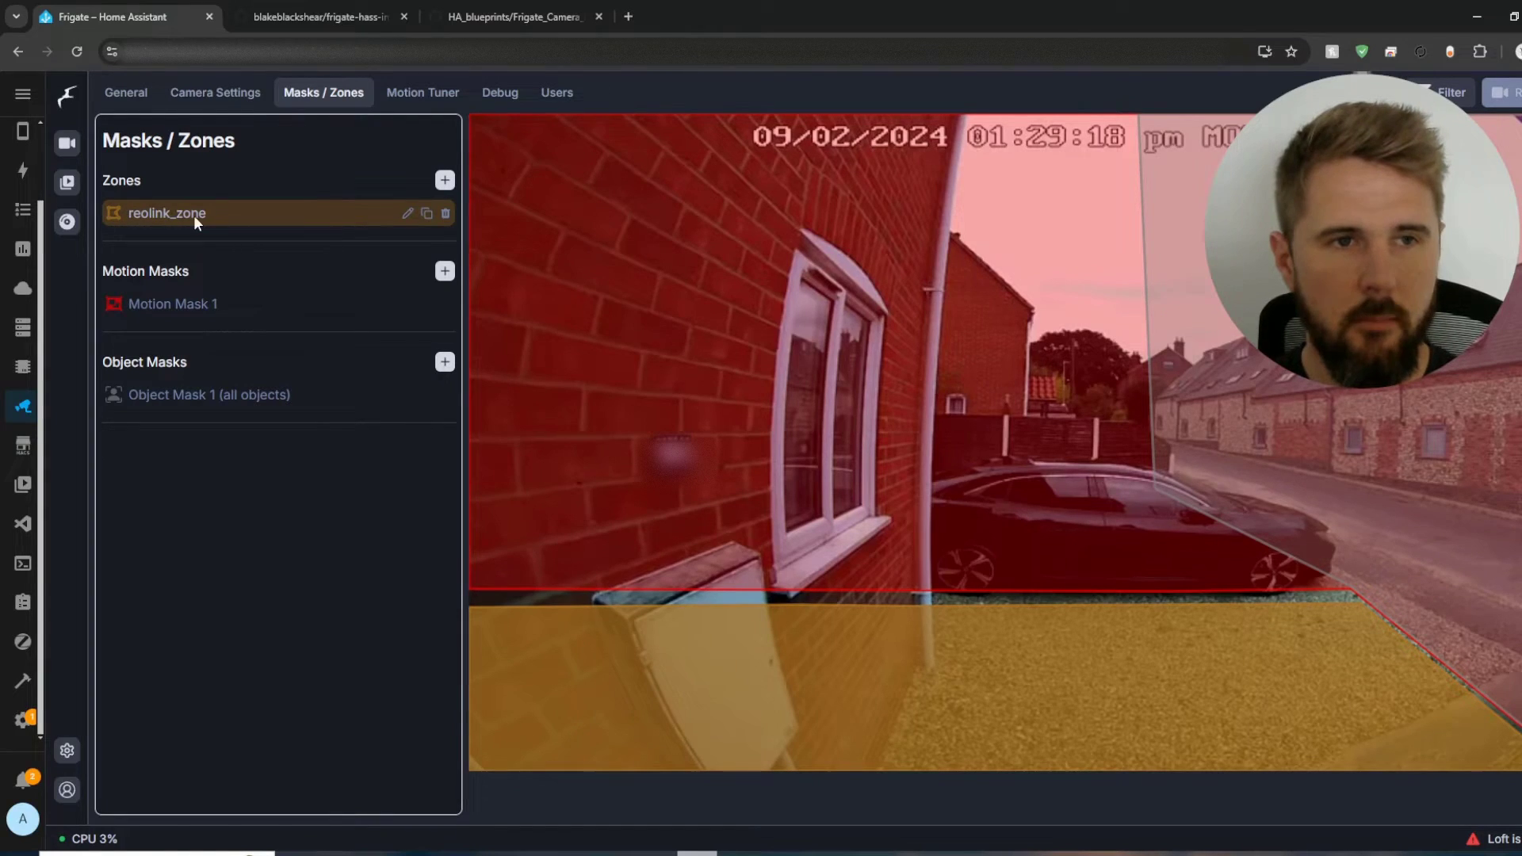
pyautogui.click(172, 304)
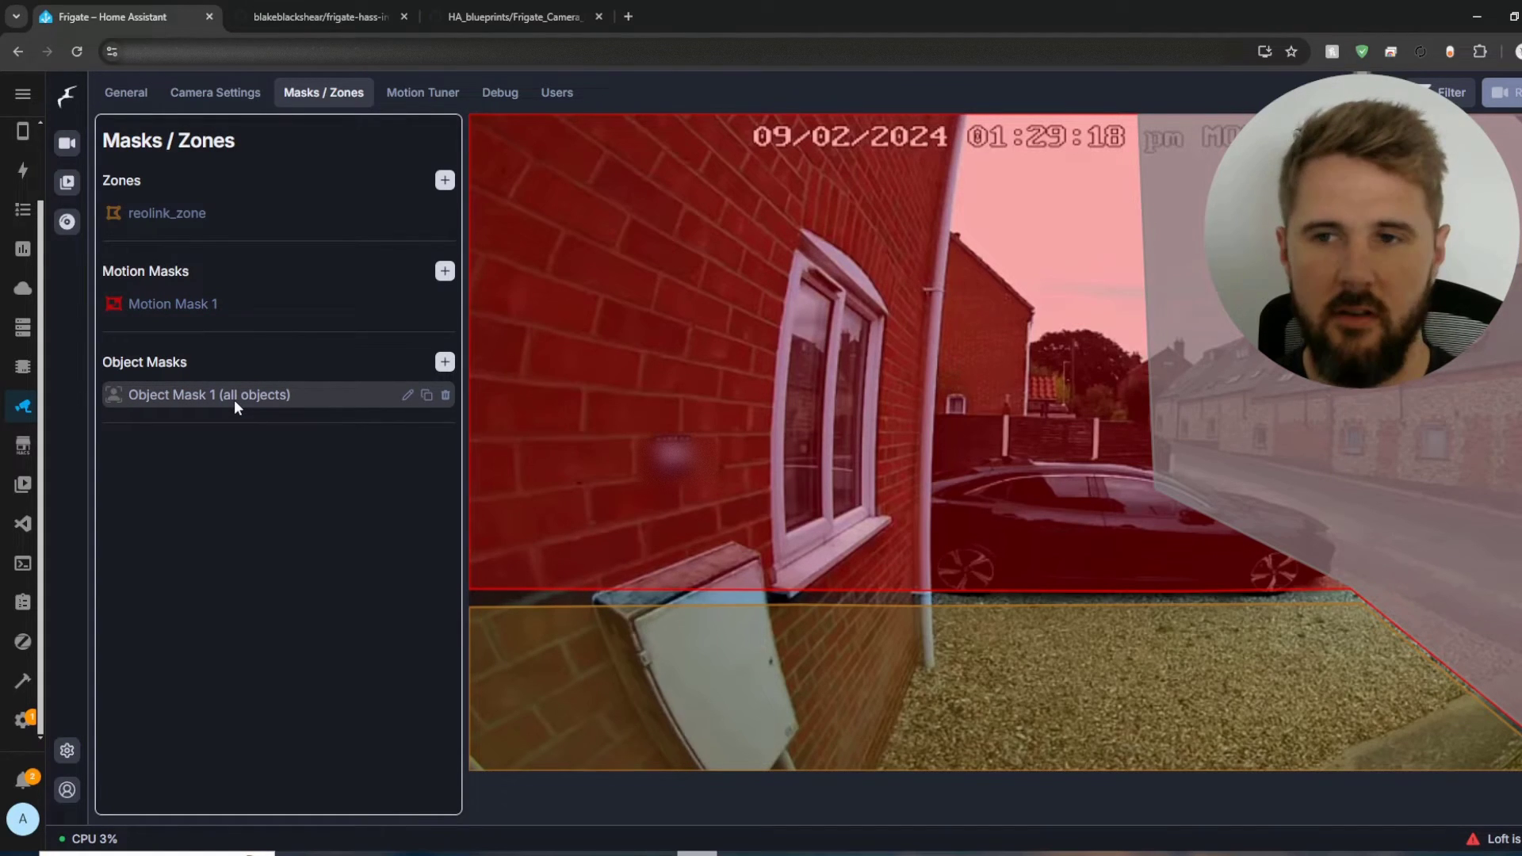
pyautogui.moveTo(660, 332)
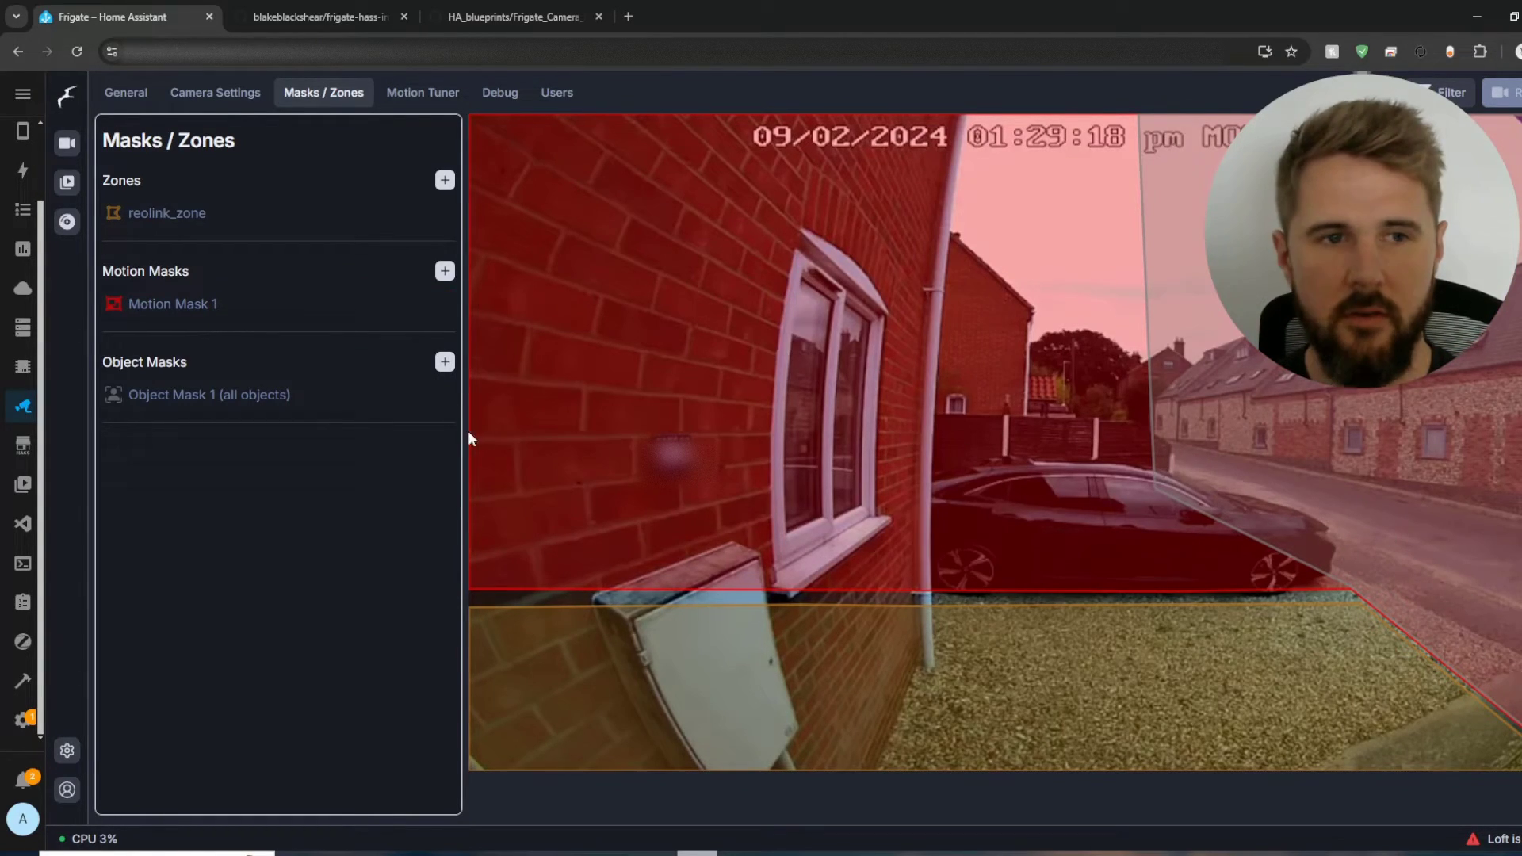
pyautogui.moveTo(209, 394)
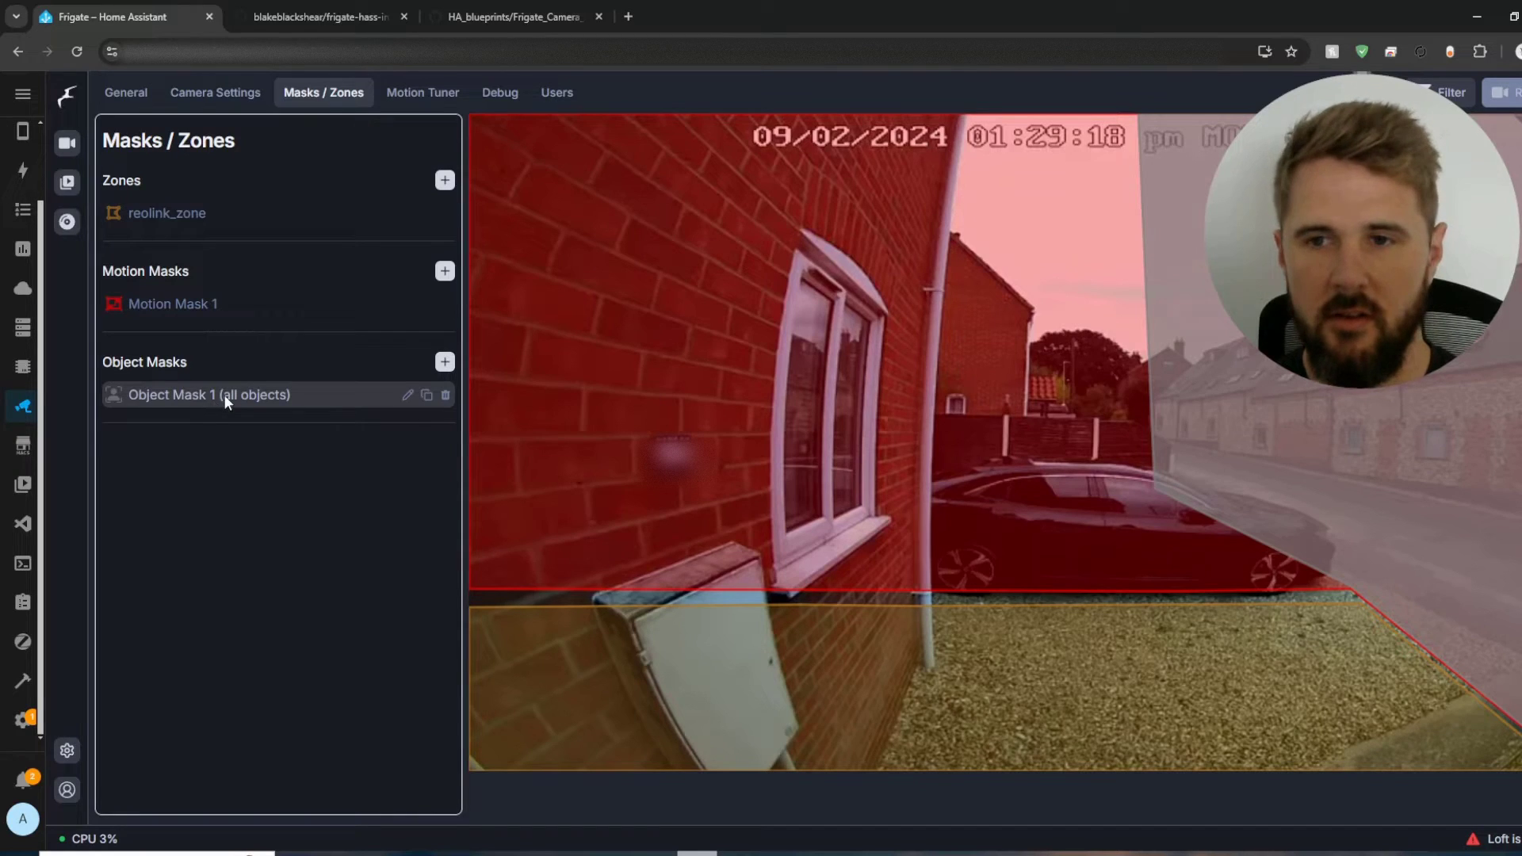
pyautogui.moveTo(1428, 576)
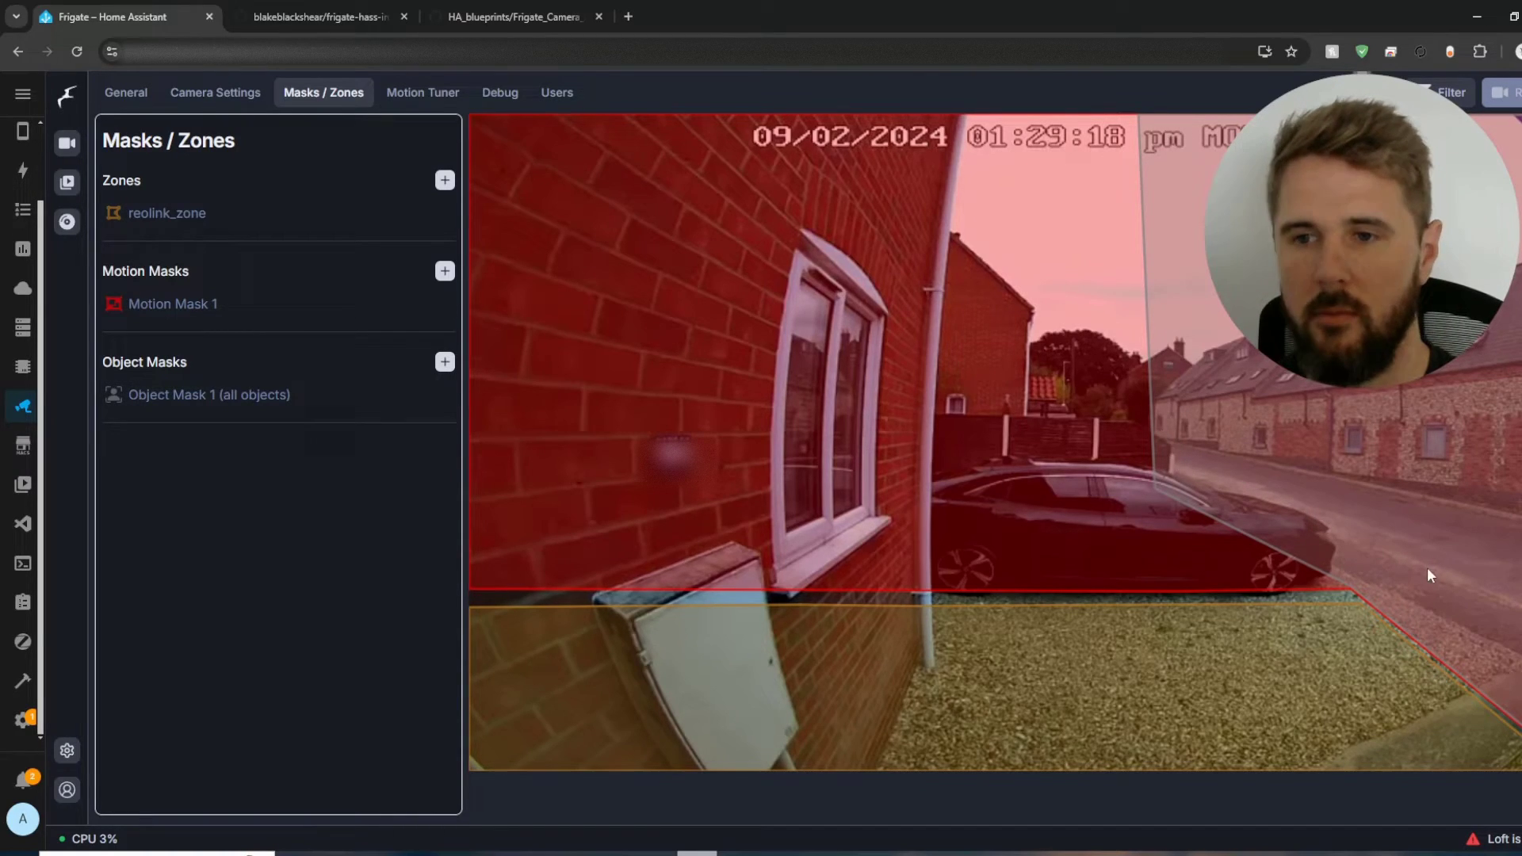
pyautogui.moveTo(1417, 602)
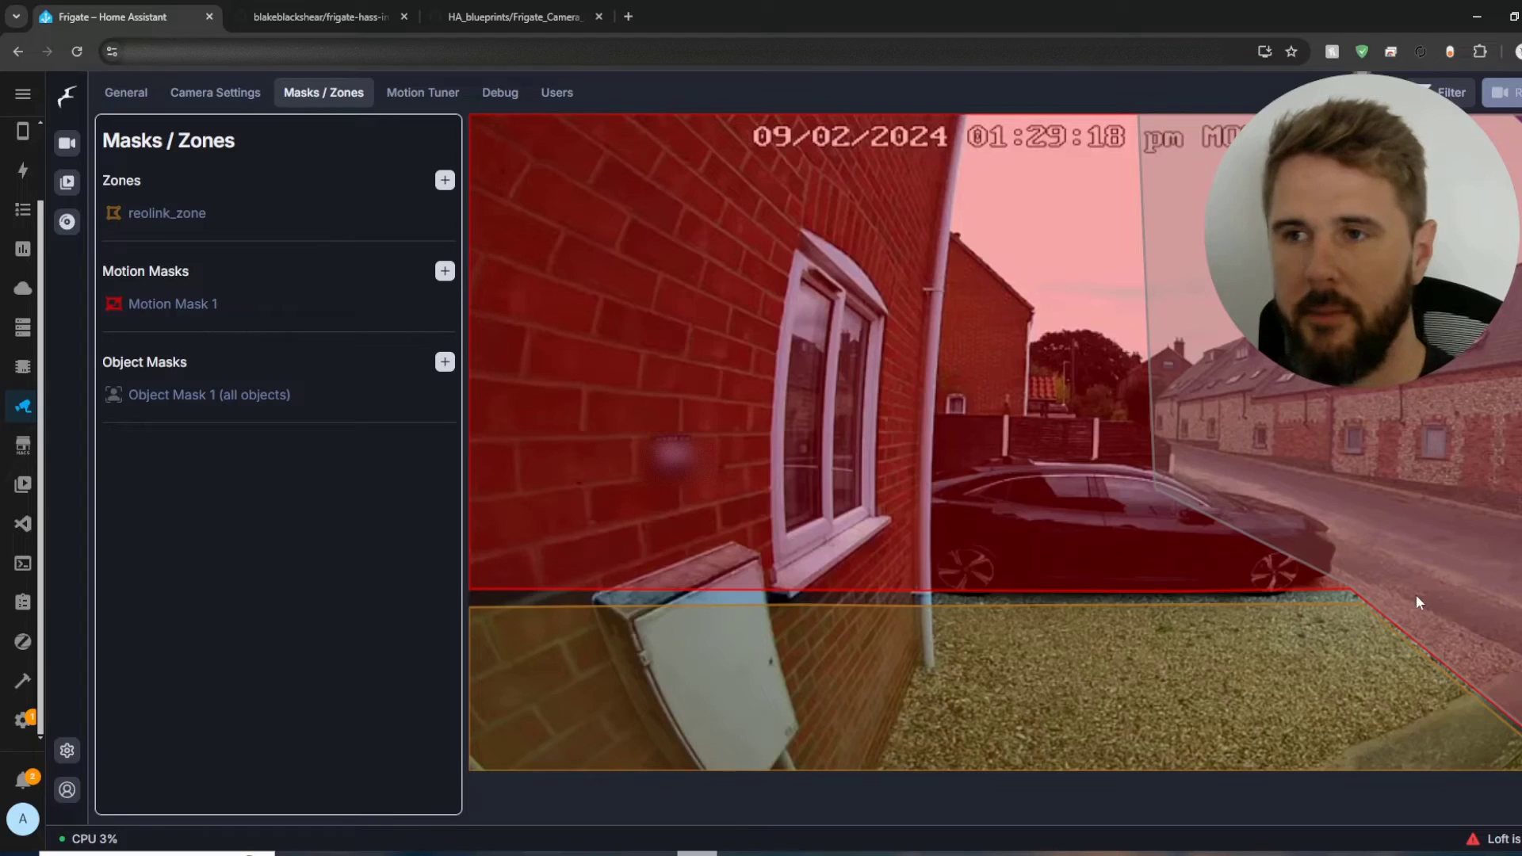
pyautogui.moveTo(1165, 275)
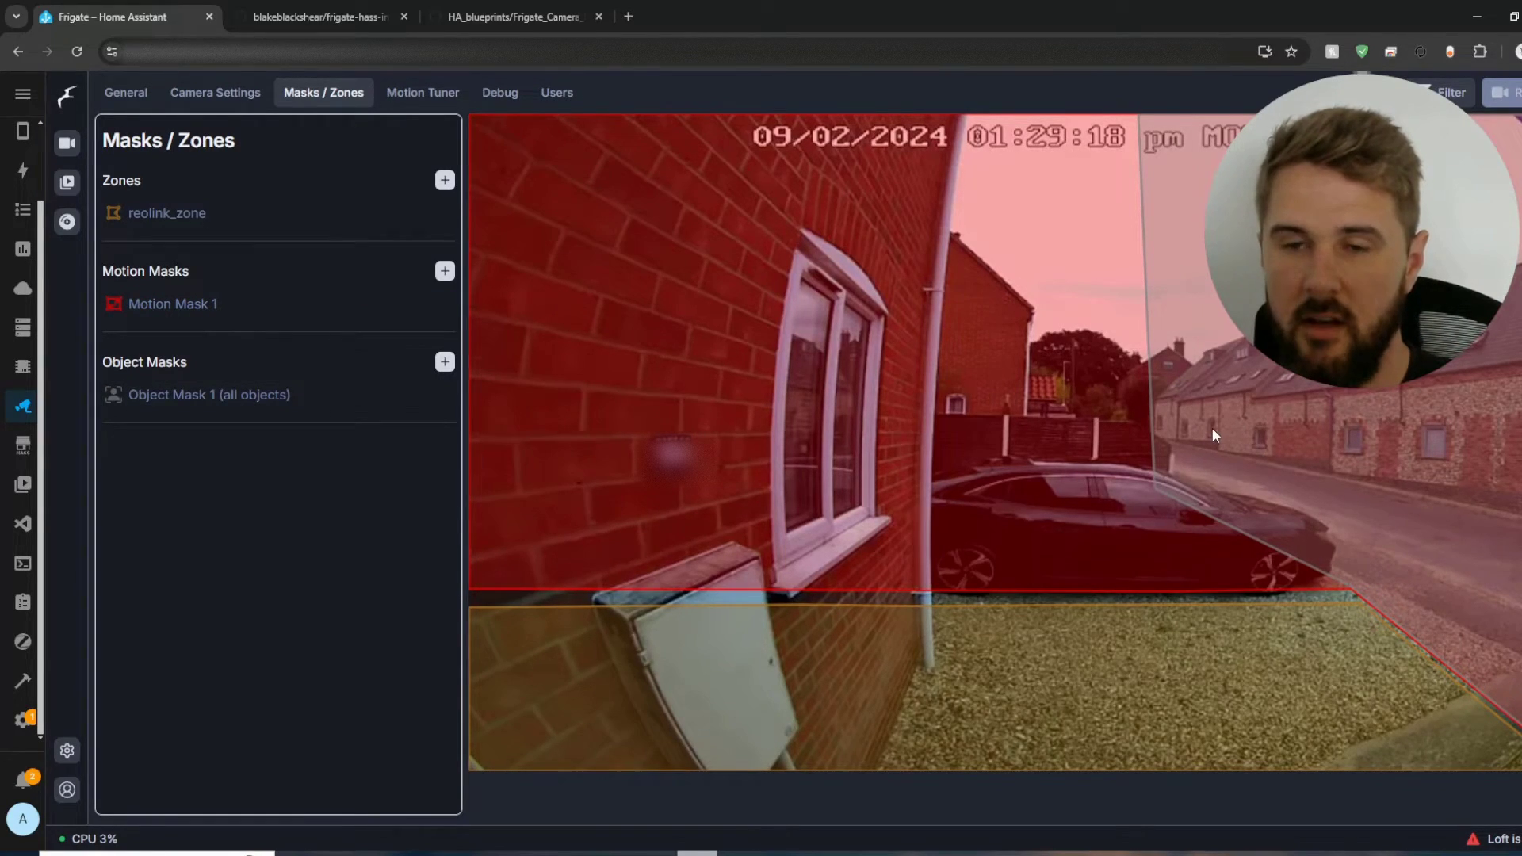
pyautogui.moveTo(1155, 185)
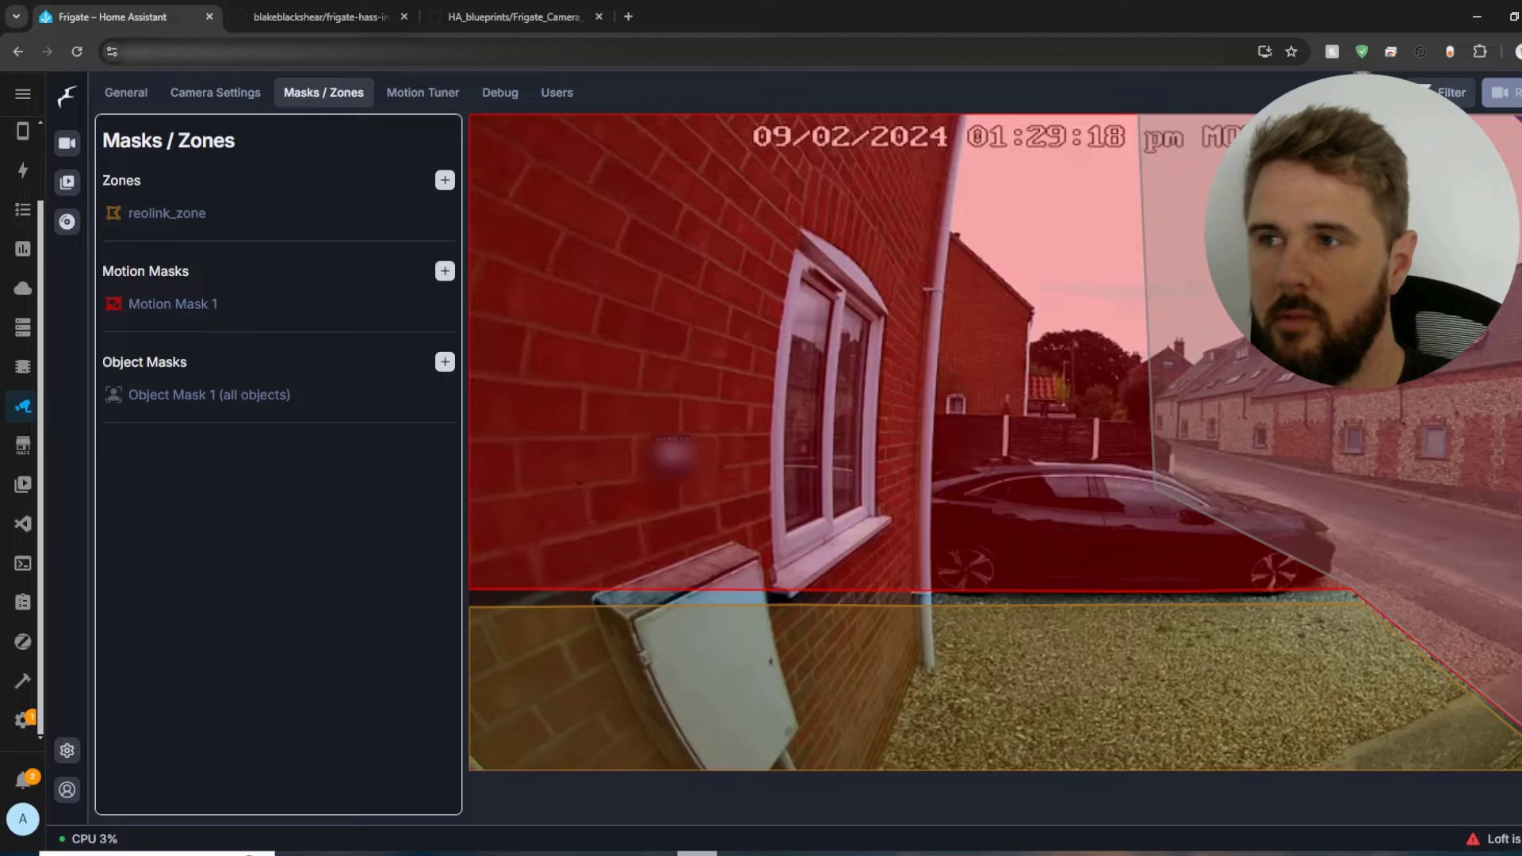
pyautogui.moveTo(929, 420)
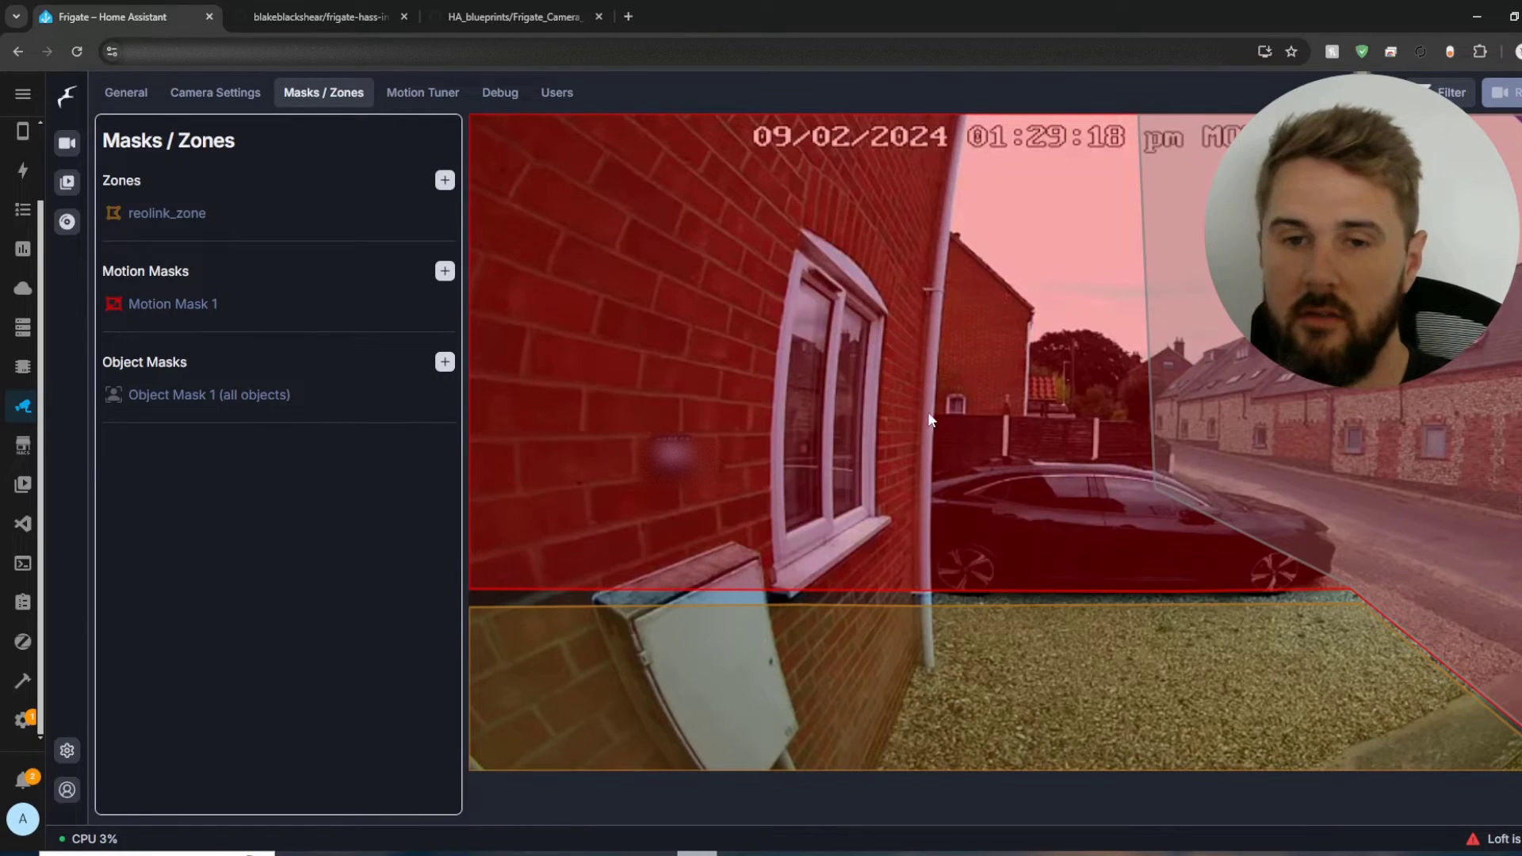
pyautogui.moveTo(1181, 567)
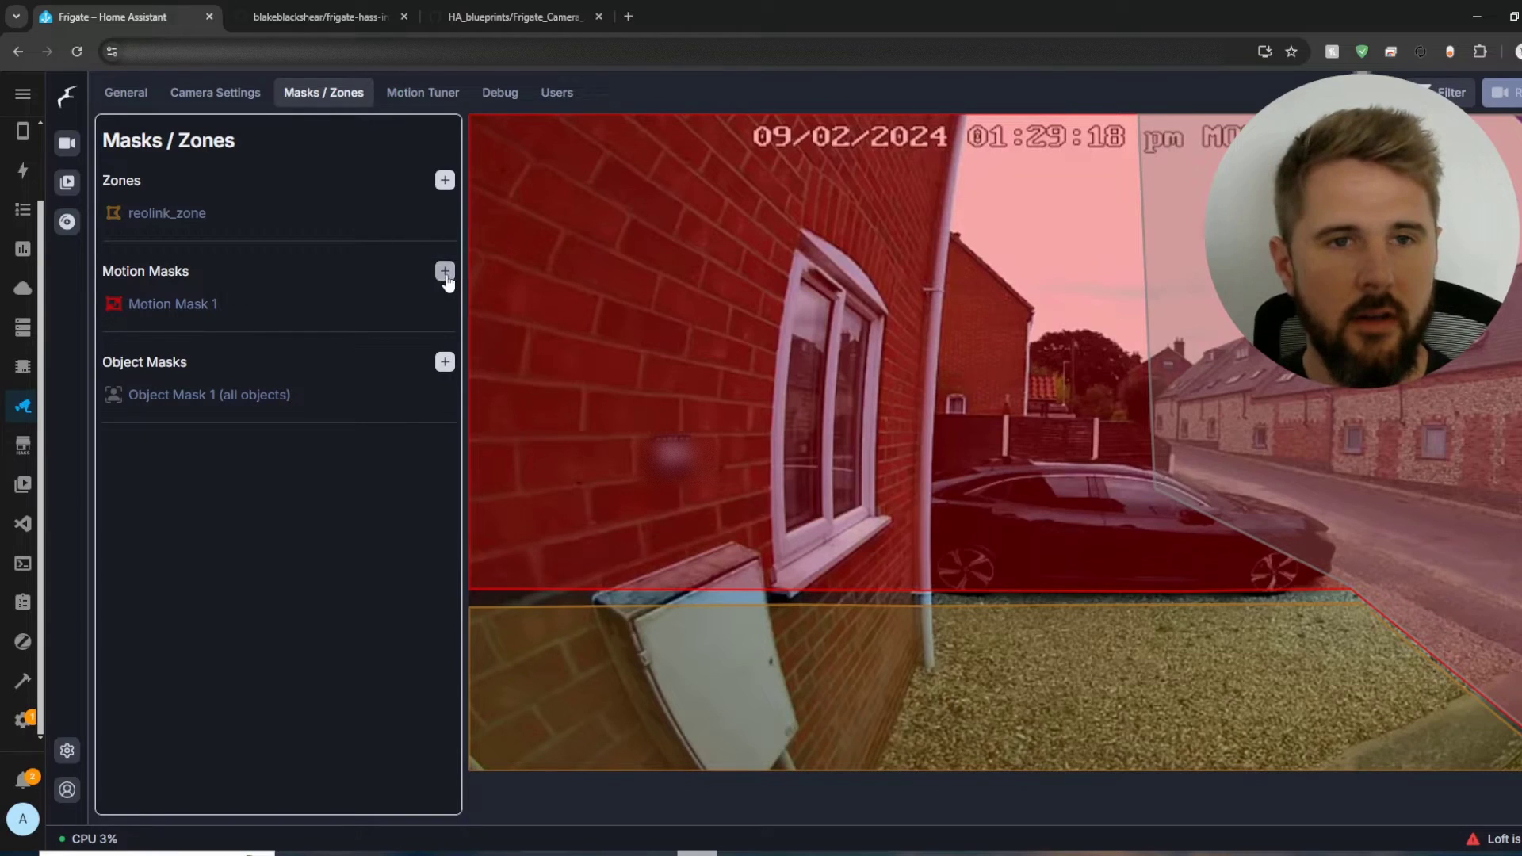
pyautogui.click(444, 272)
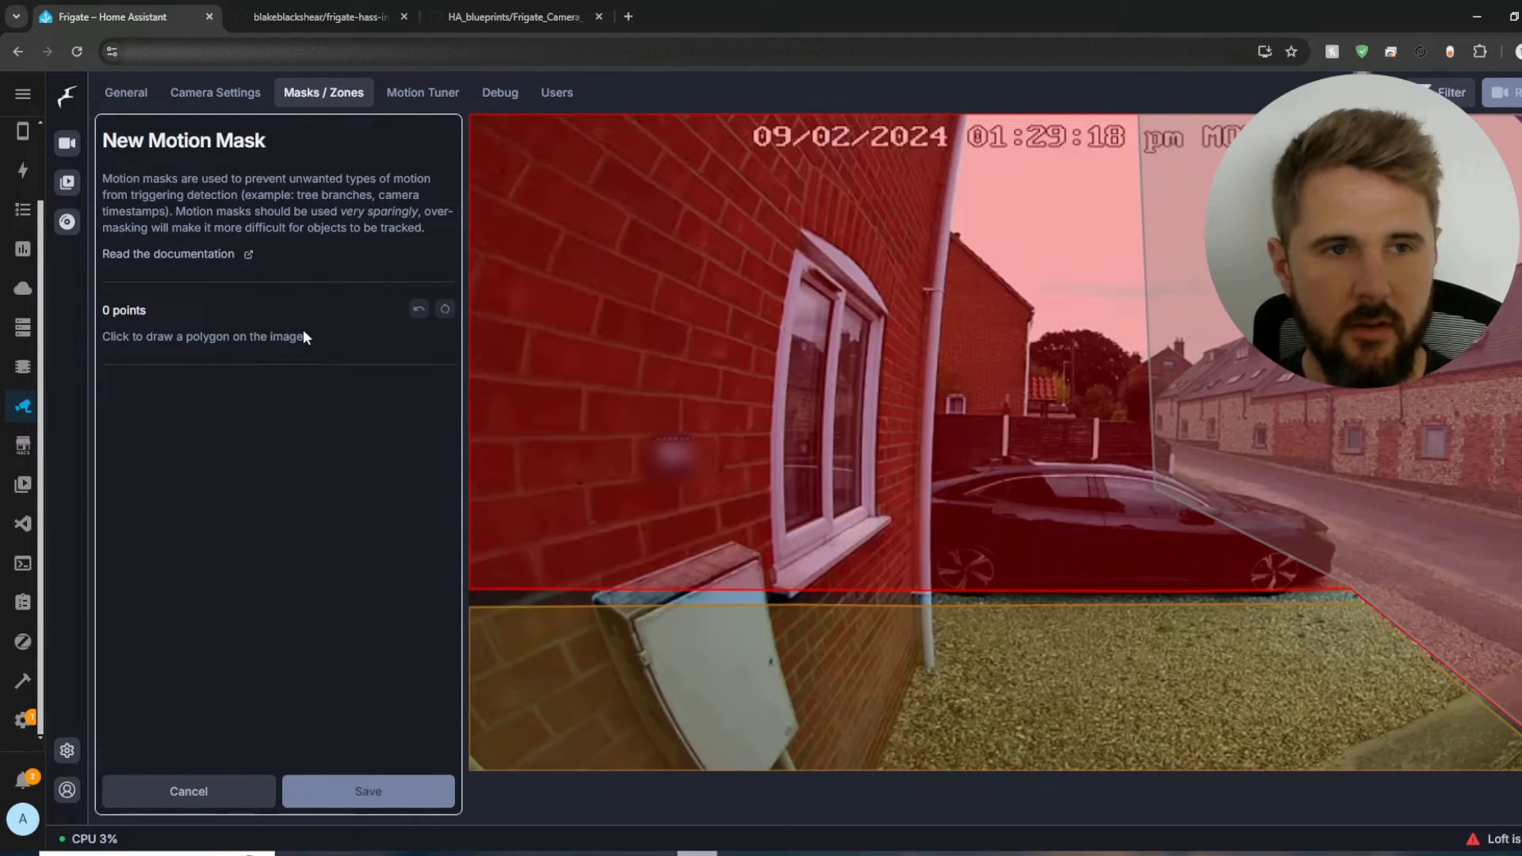
pyautogui.click(657, 374)
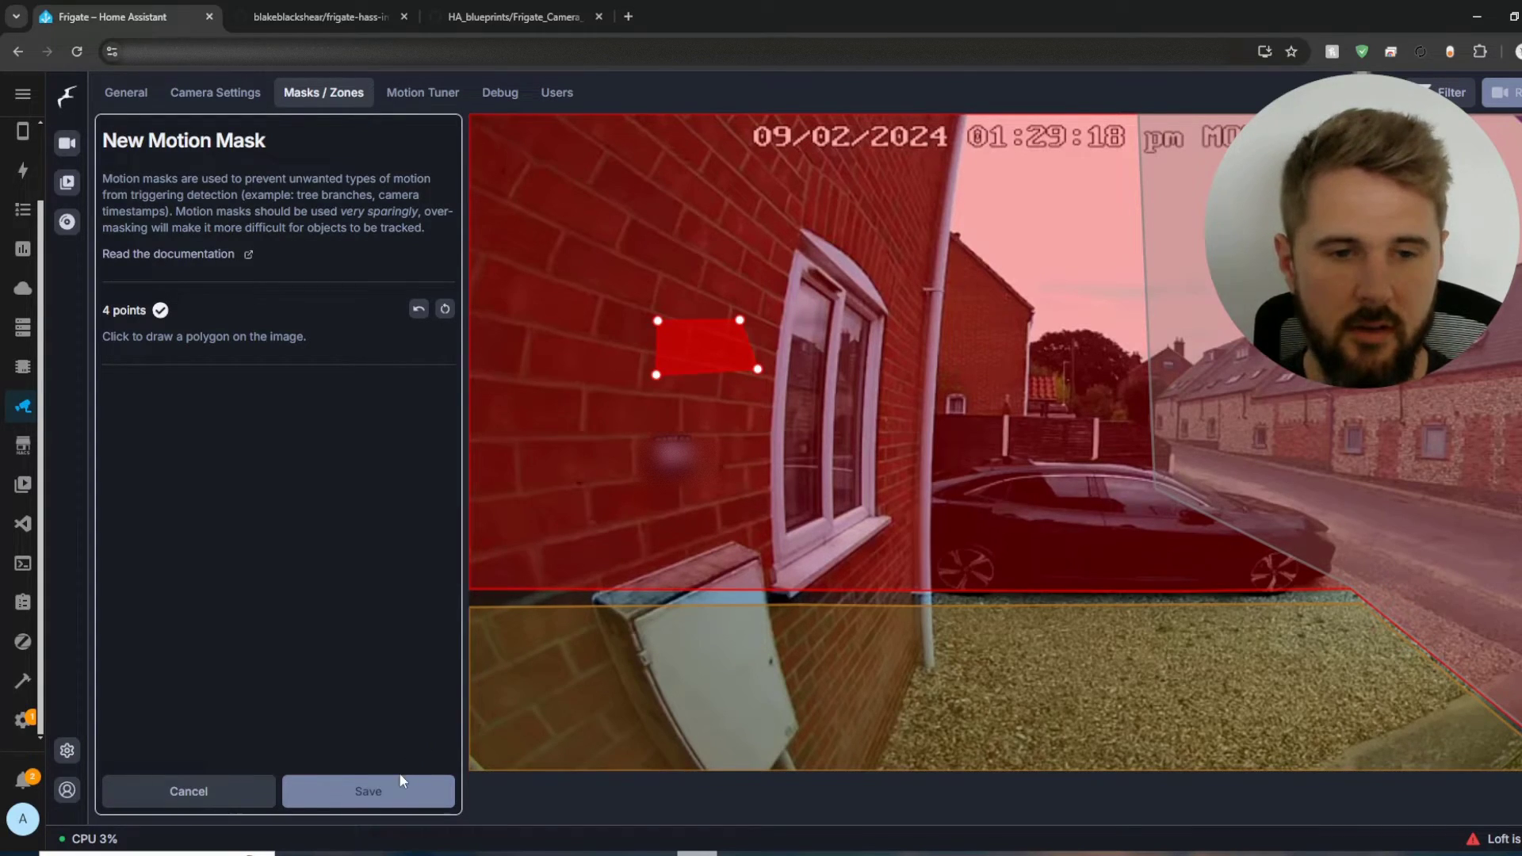
pyautogui.click(367, 791)
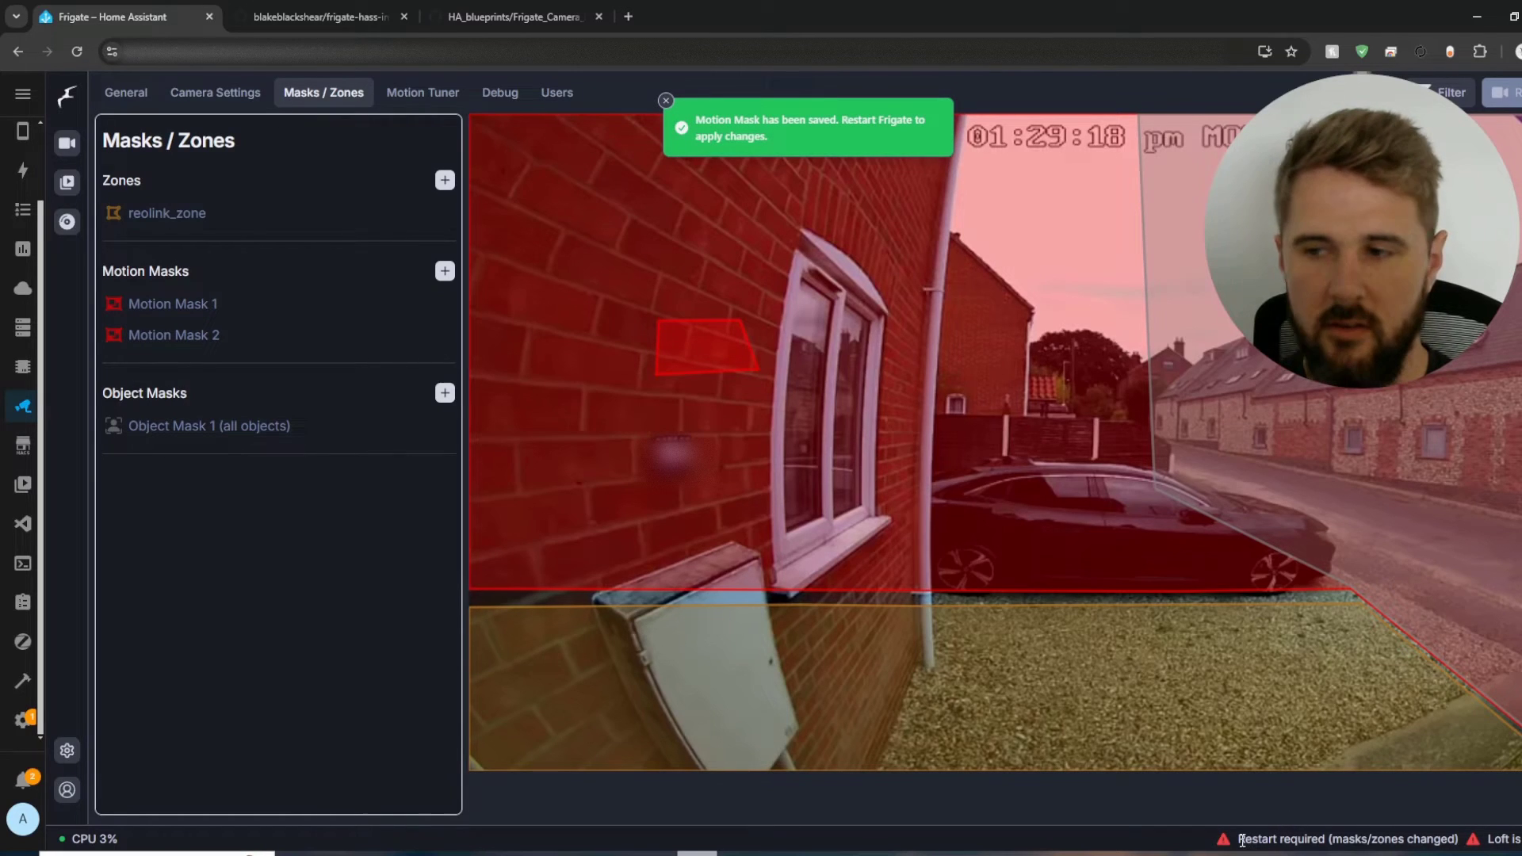
pyautogui.click(666, 99)
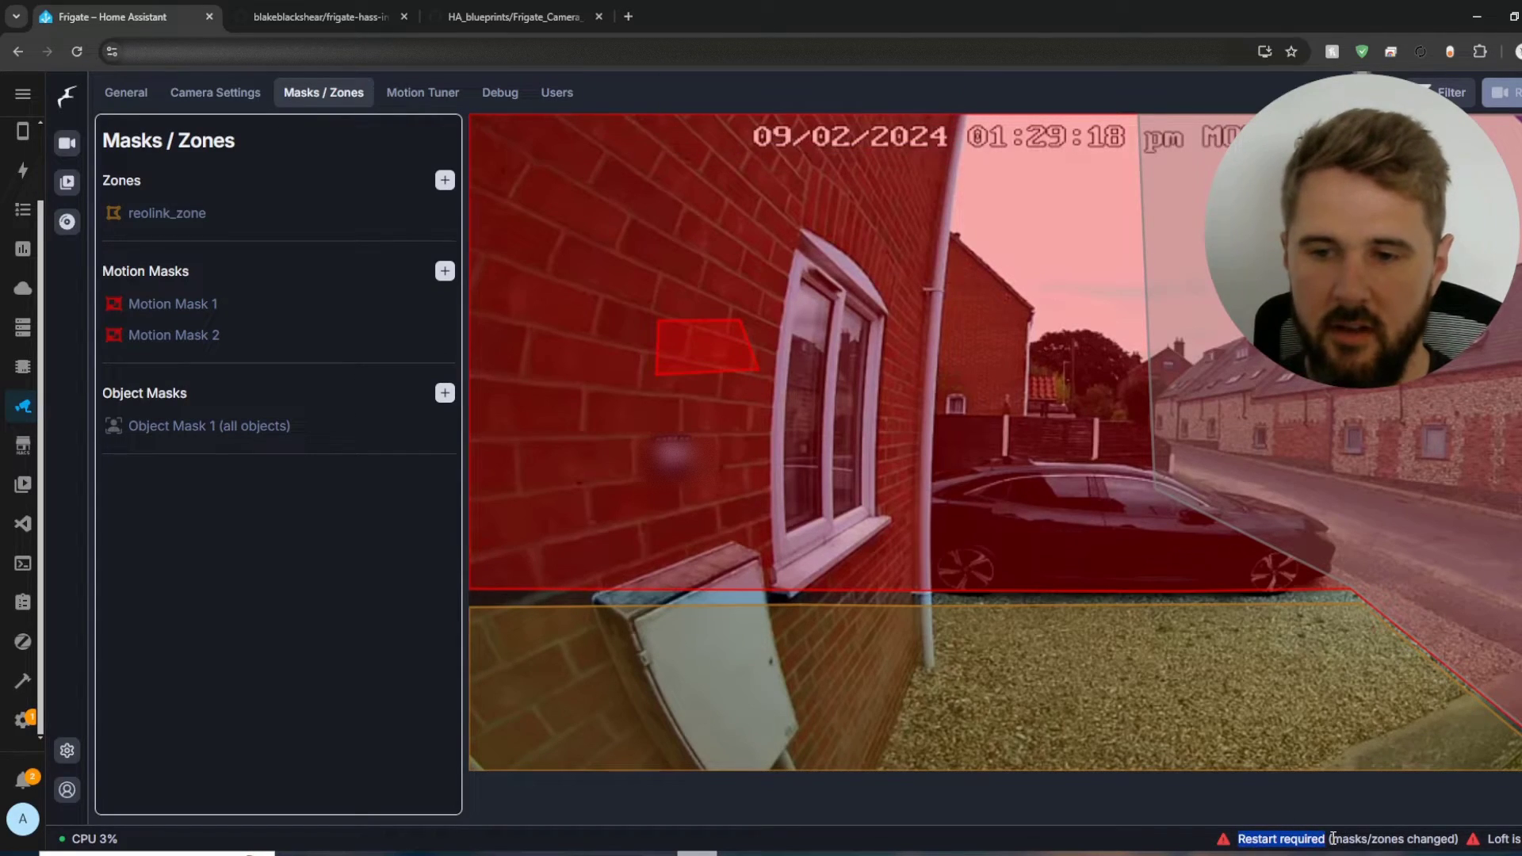
pyautogui.moveTo(774, 379)
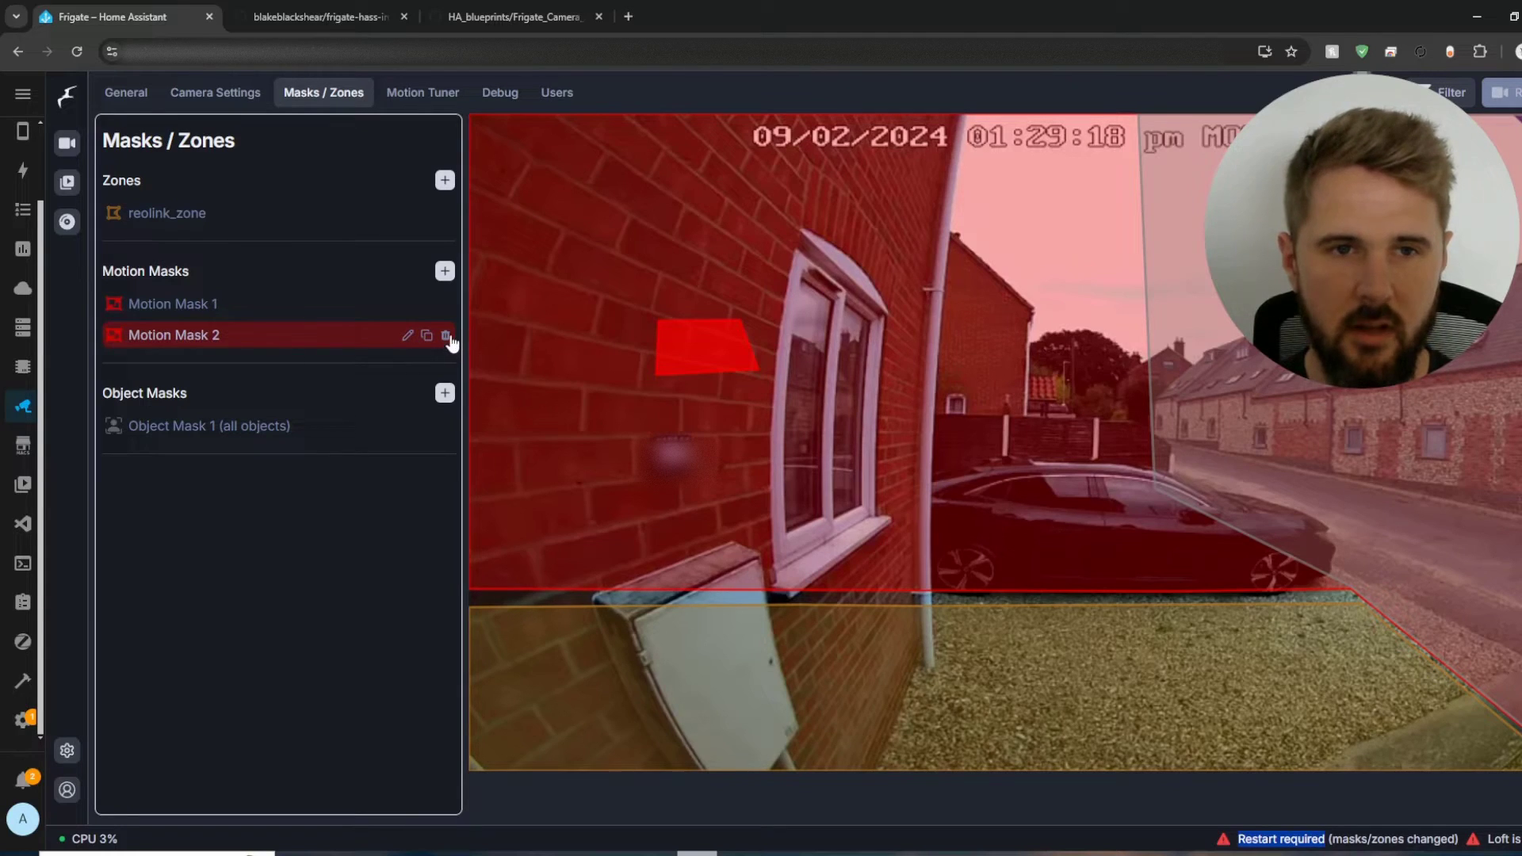
pyautogui.click(445, 334)
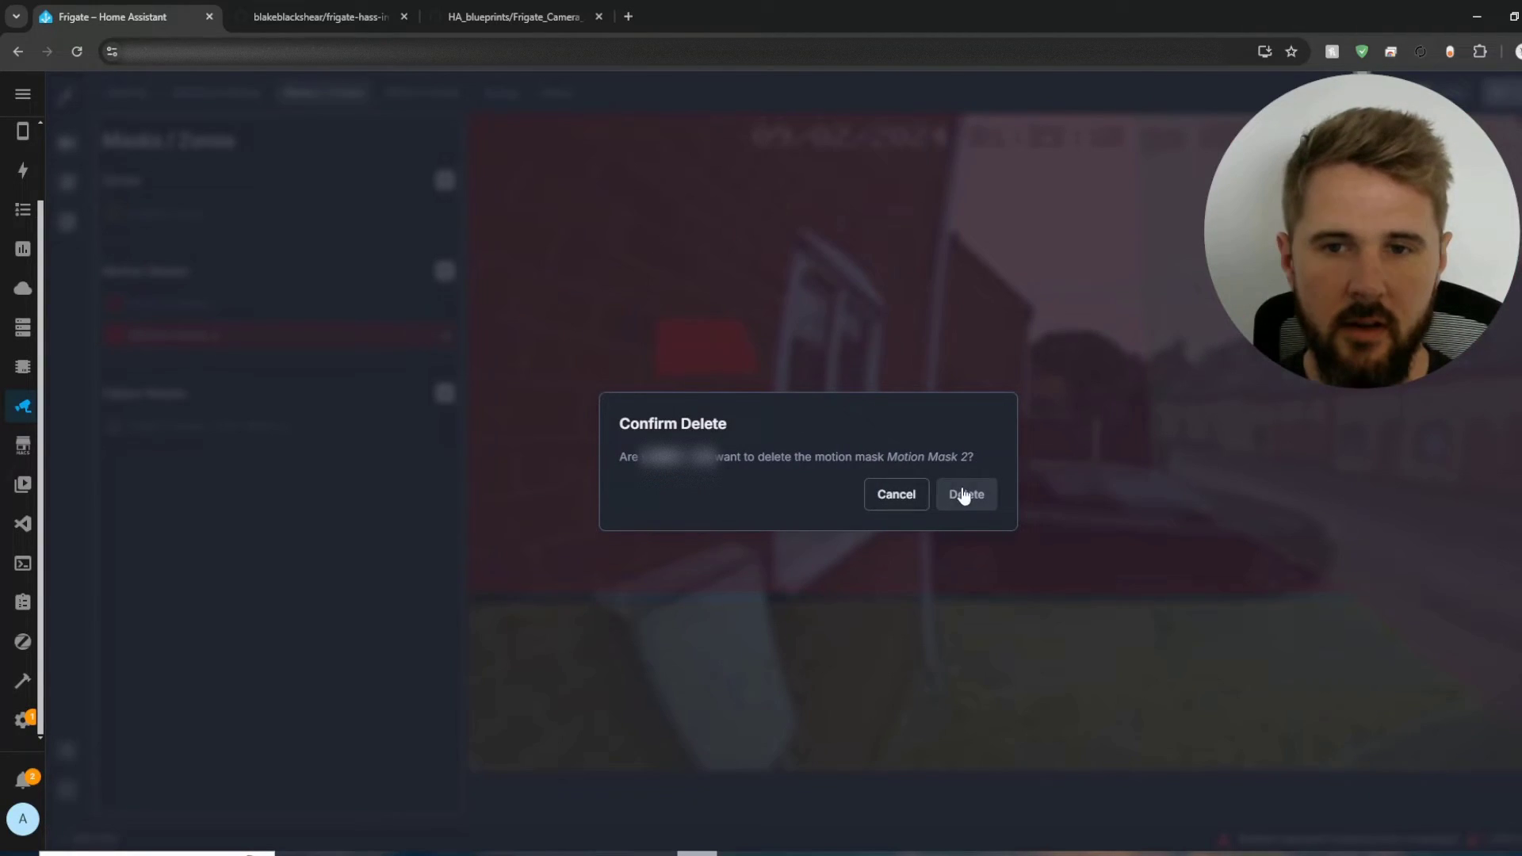
pyautogui.click(964, 493)
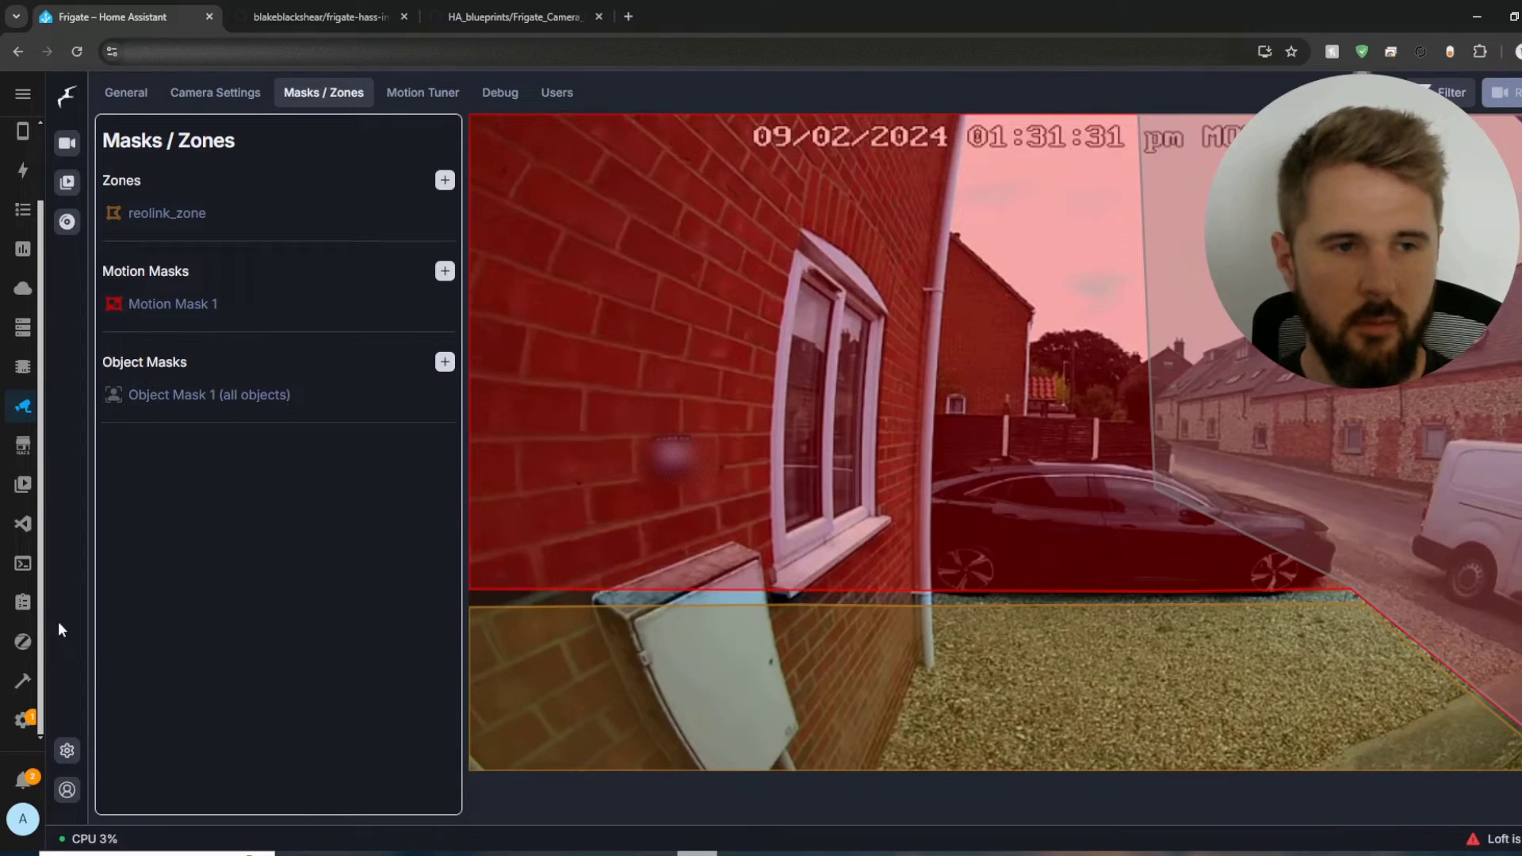
# Step: Check the configuration without restarting, then open the Frigate integration page in HACS
pyautogui.click(21, 682)
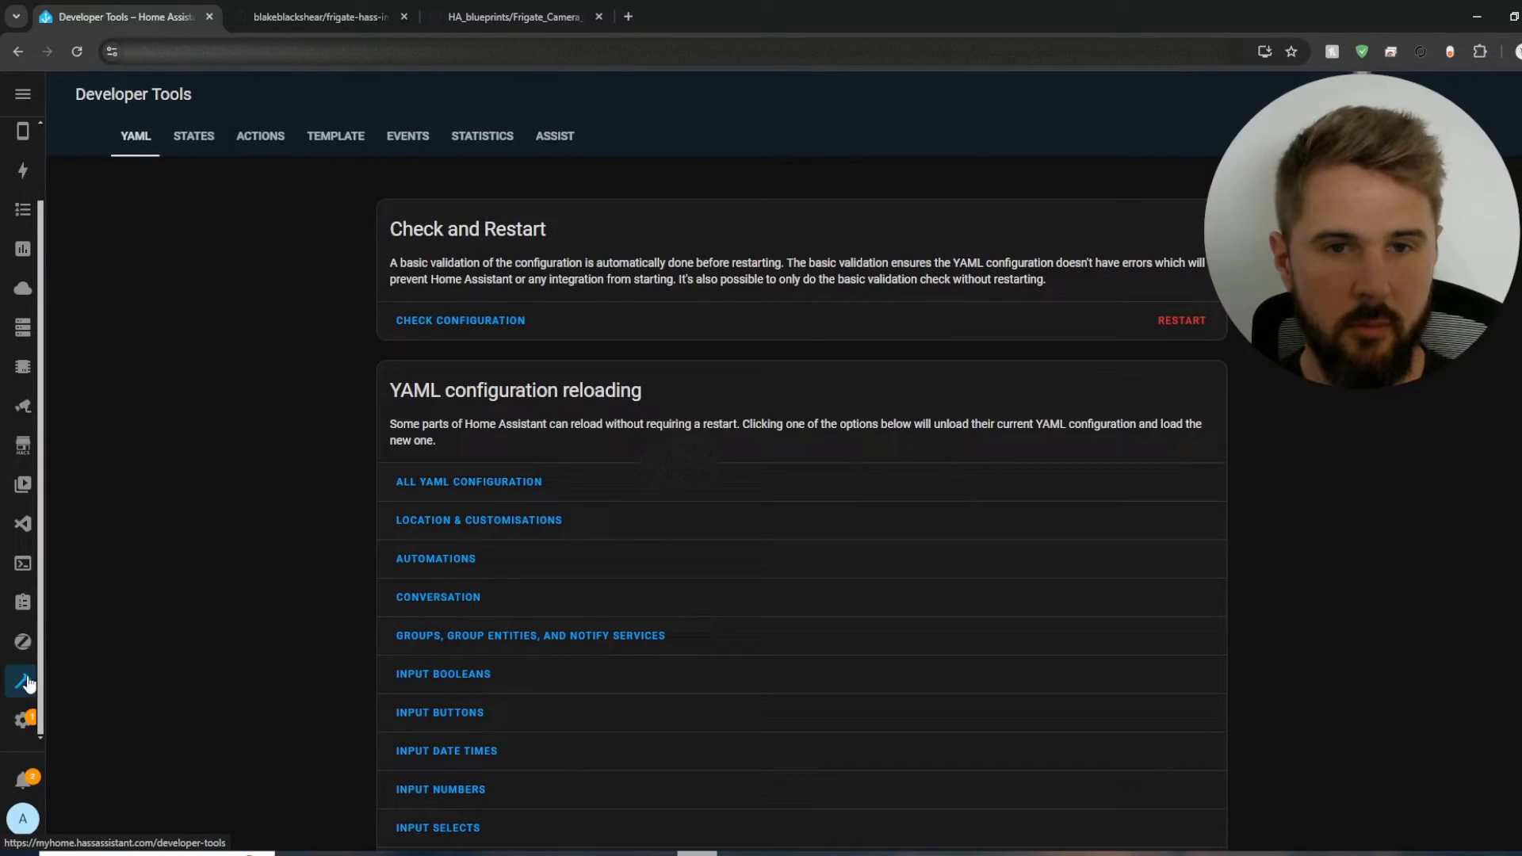
pyautogui.click(460, 319)
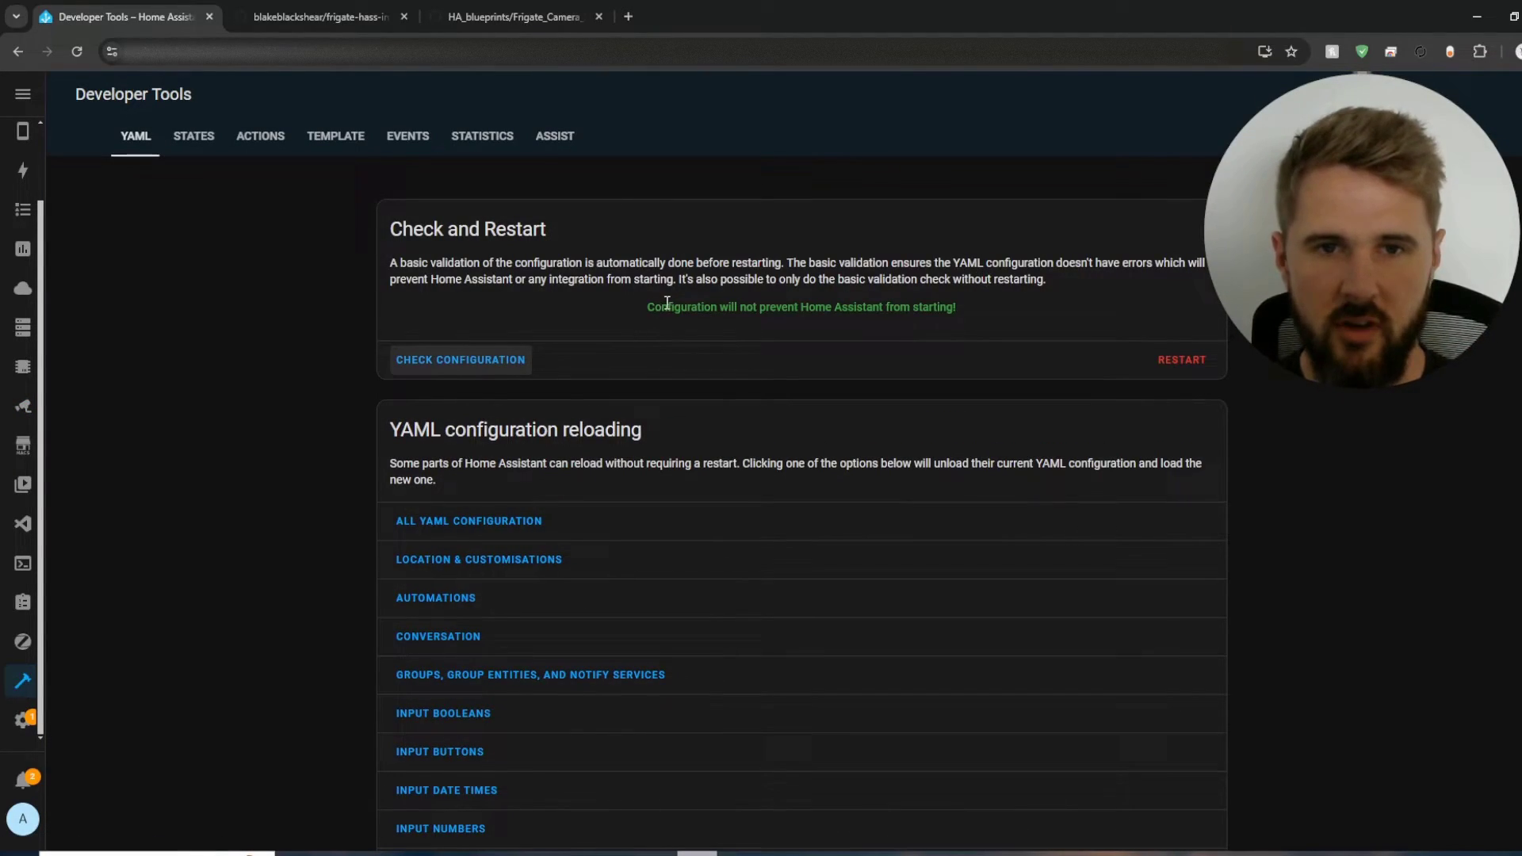
pyautogui.click(1180, 359)
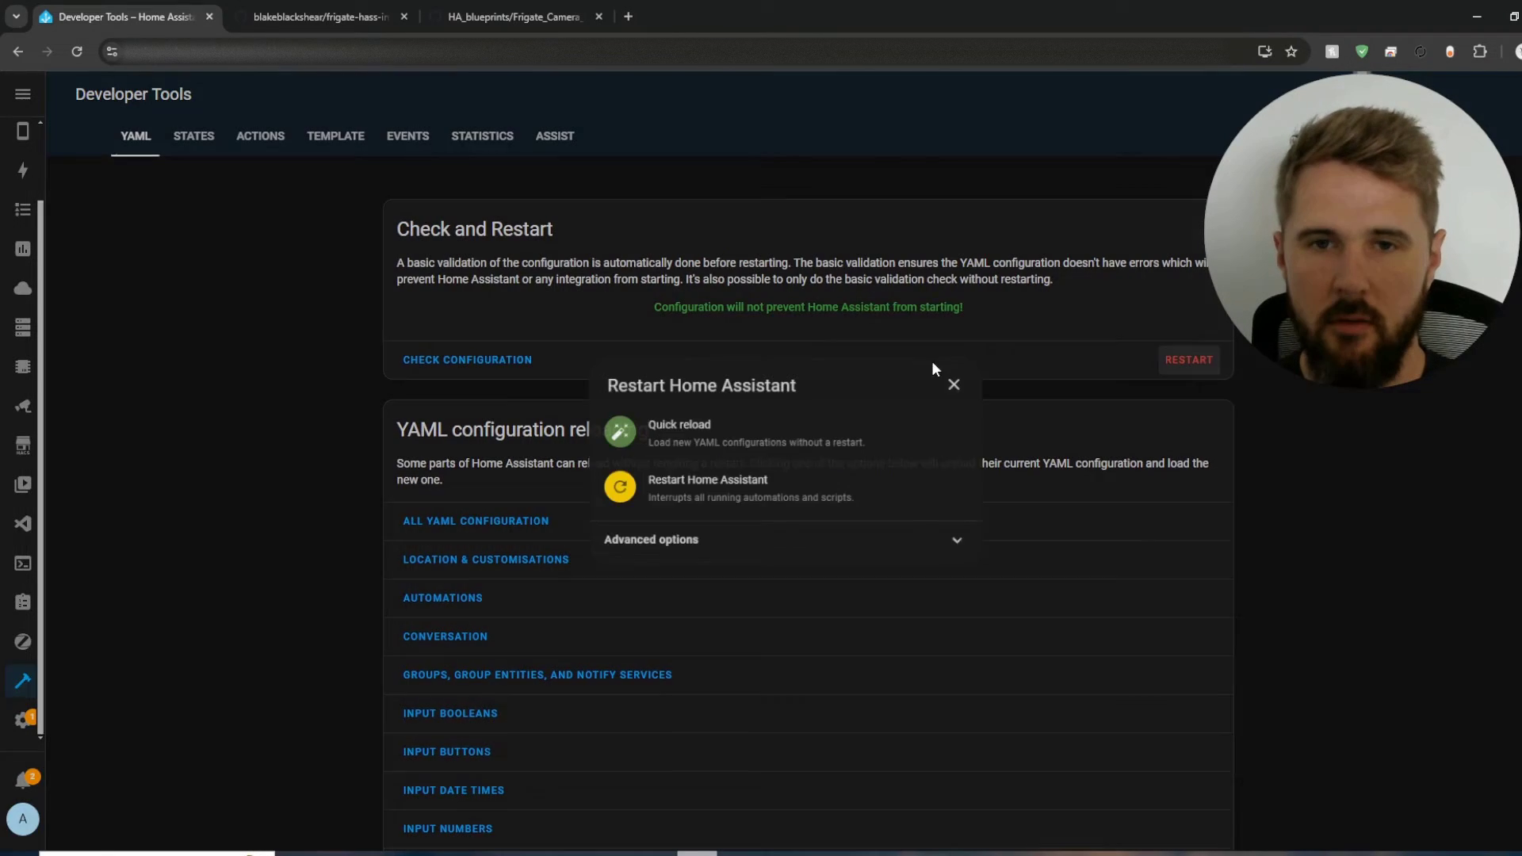
pyautogui.click(951, 384)
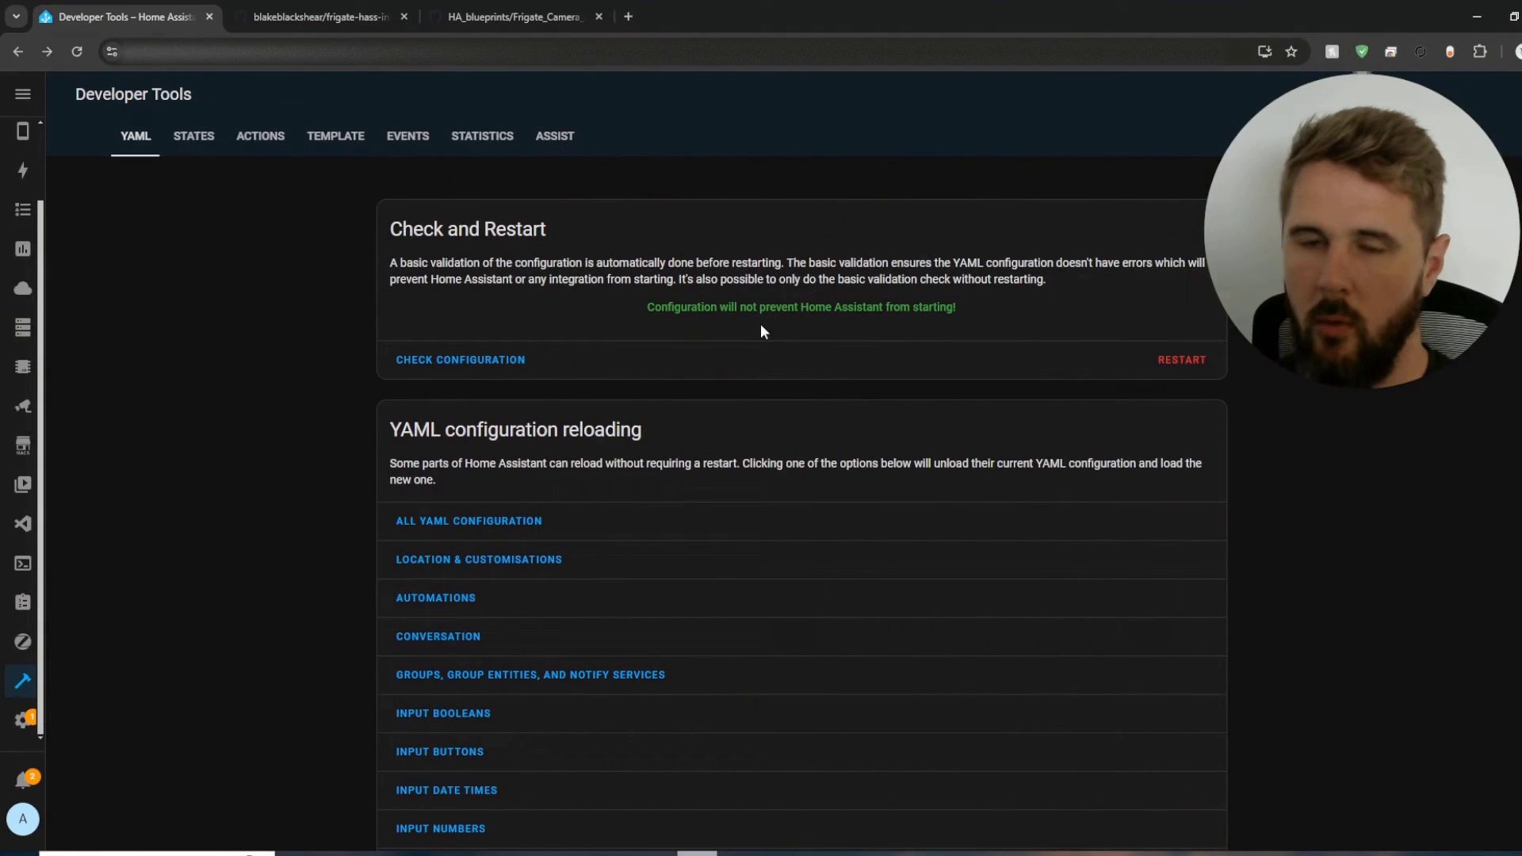
pyautogui.moveTo(47, 466)
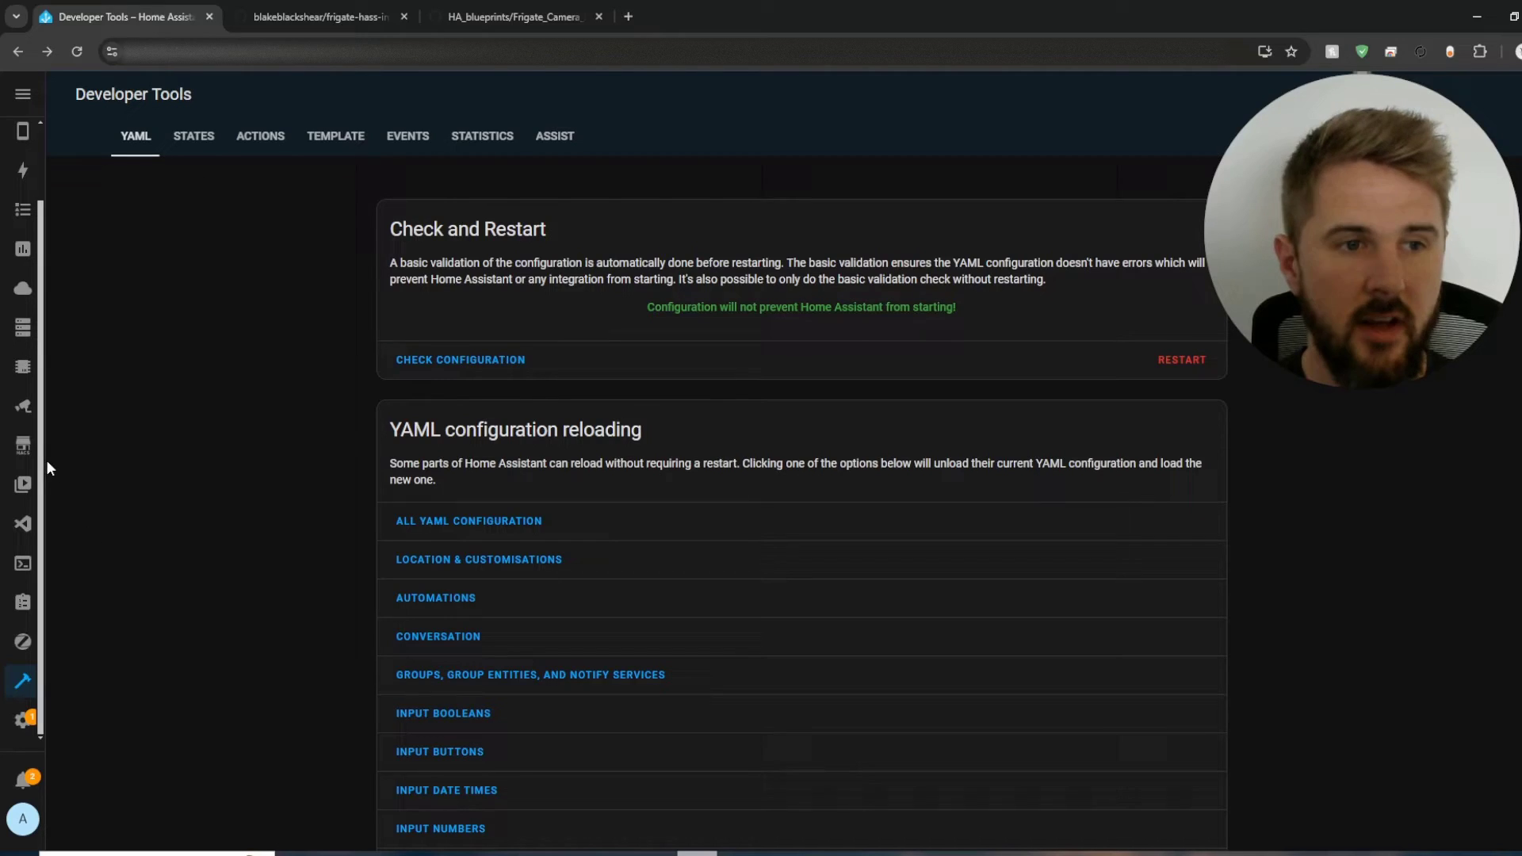
pyautogui.moveTo(22, 445)
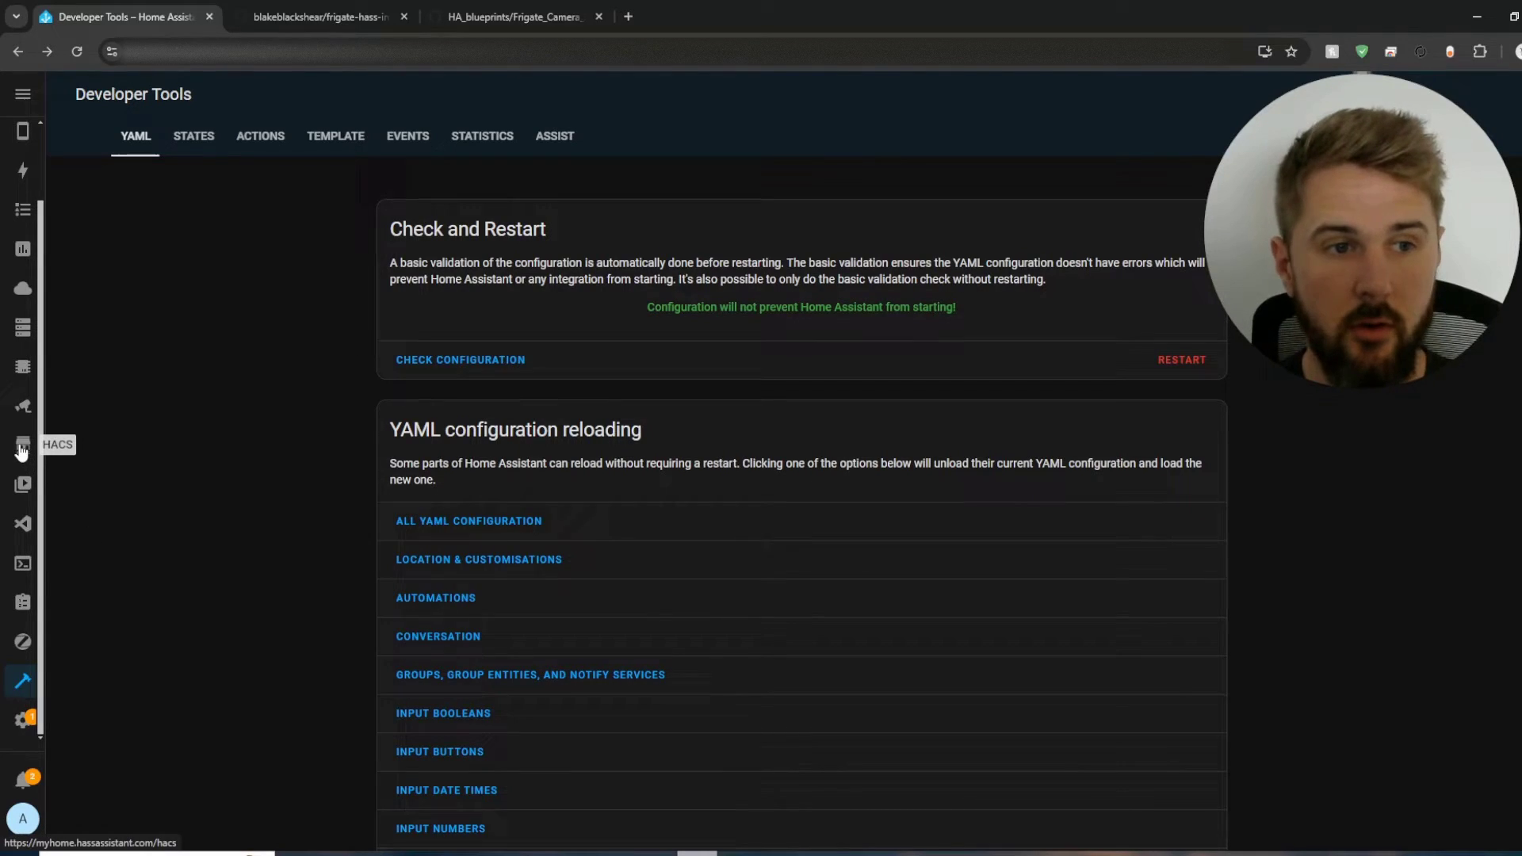
pyautogui.click(21, 444)
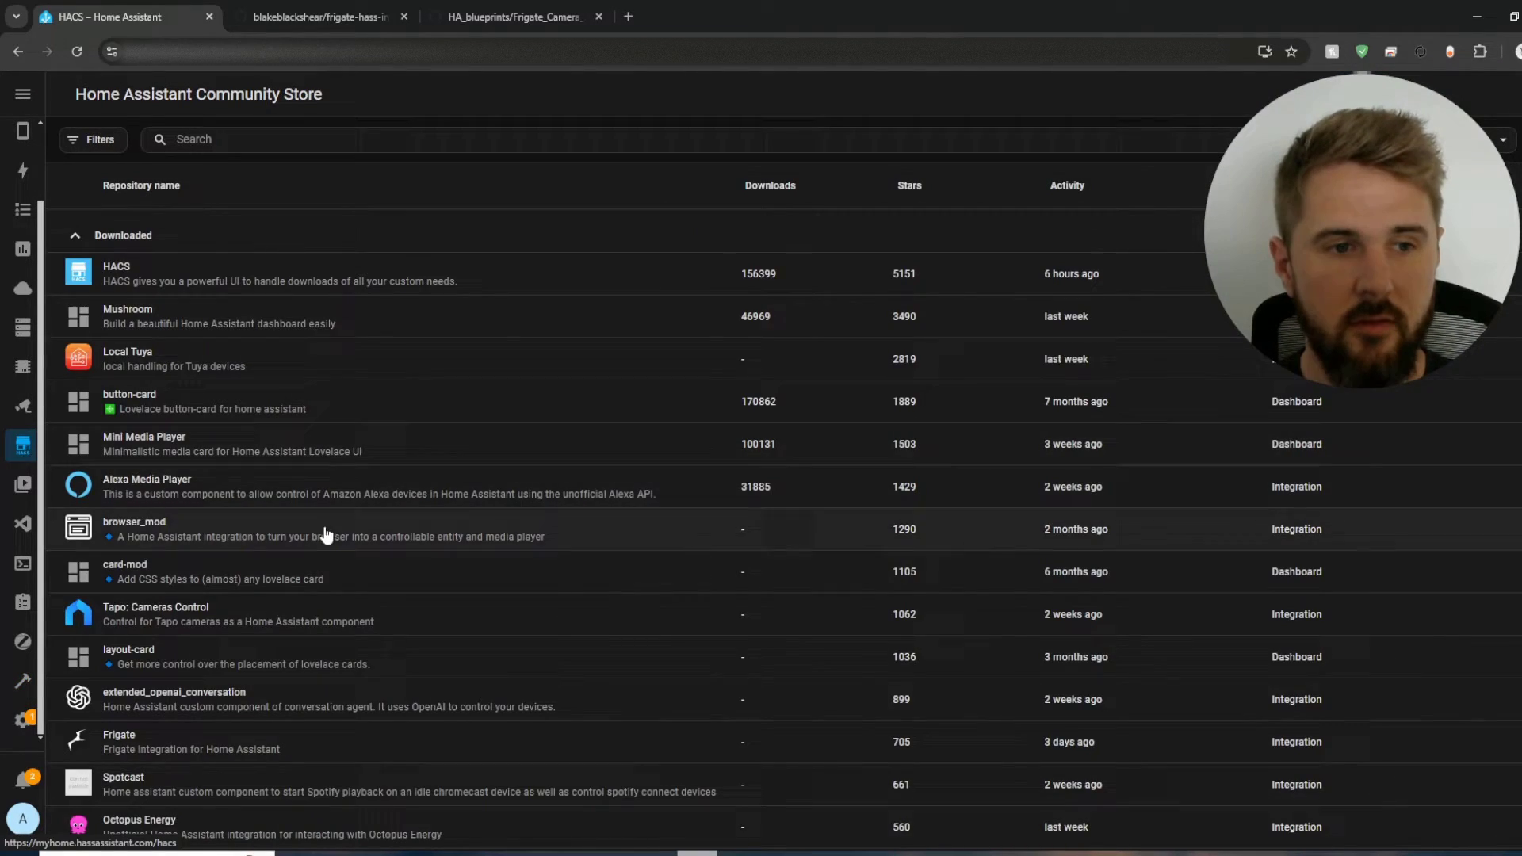
pyautogui.moveTo(396, 761)
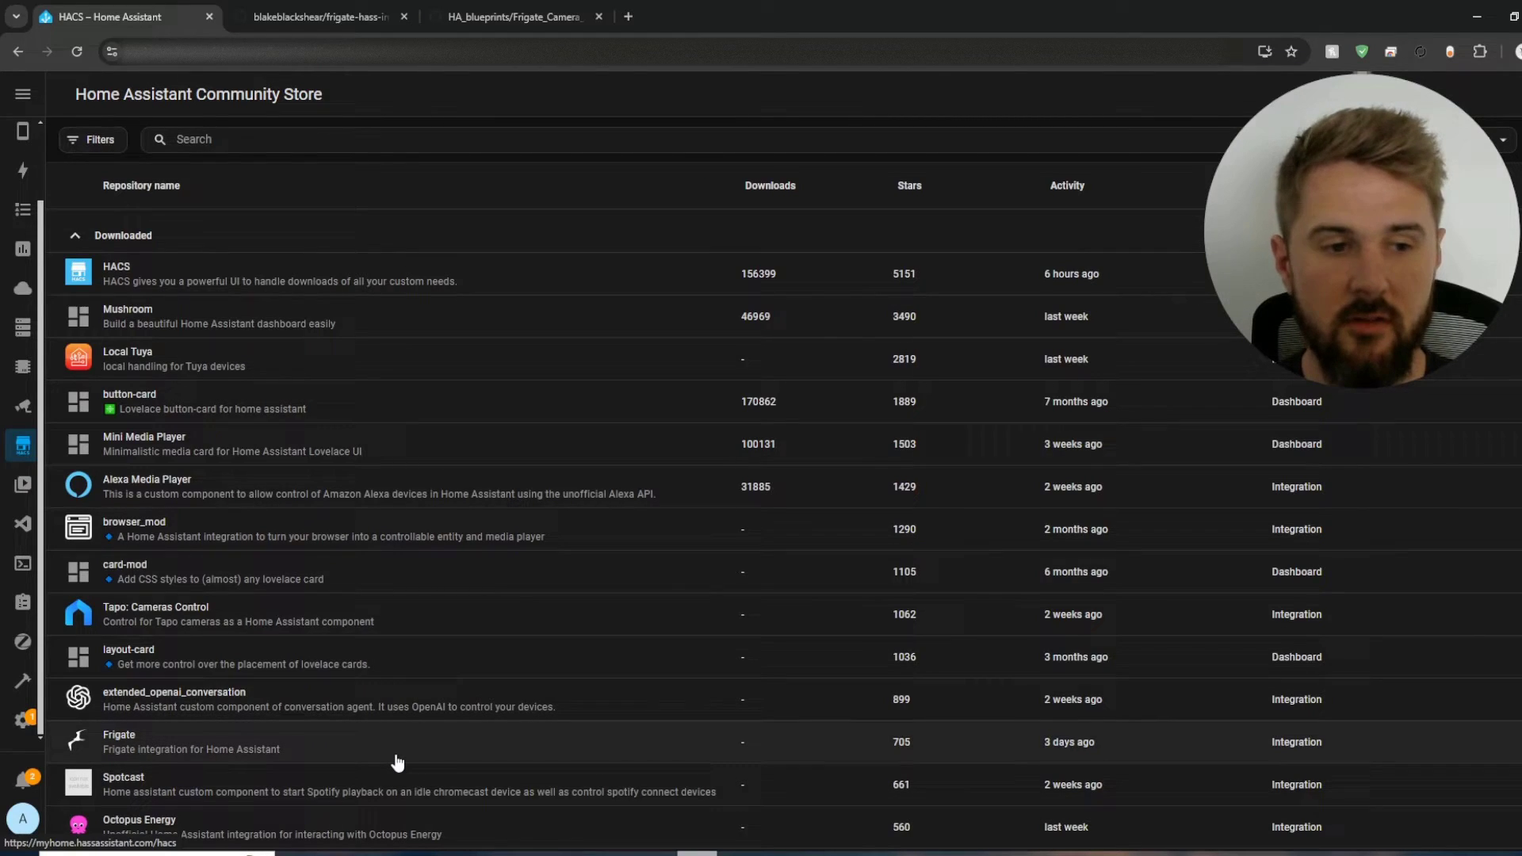
pyautogui.click(118, 734)
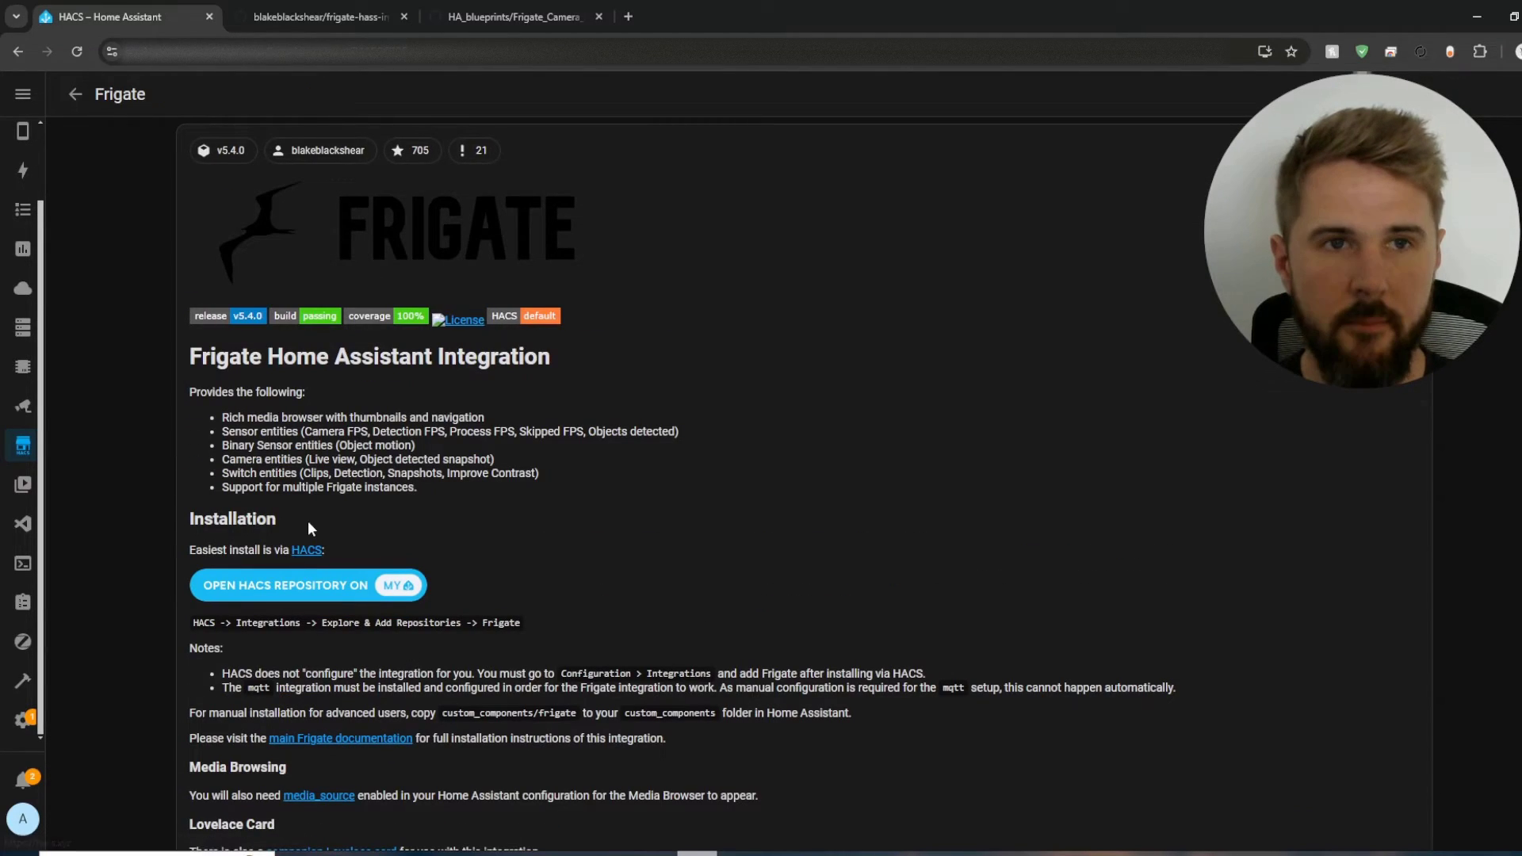
pyautogui.click(320, 17)
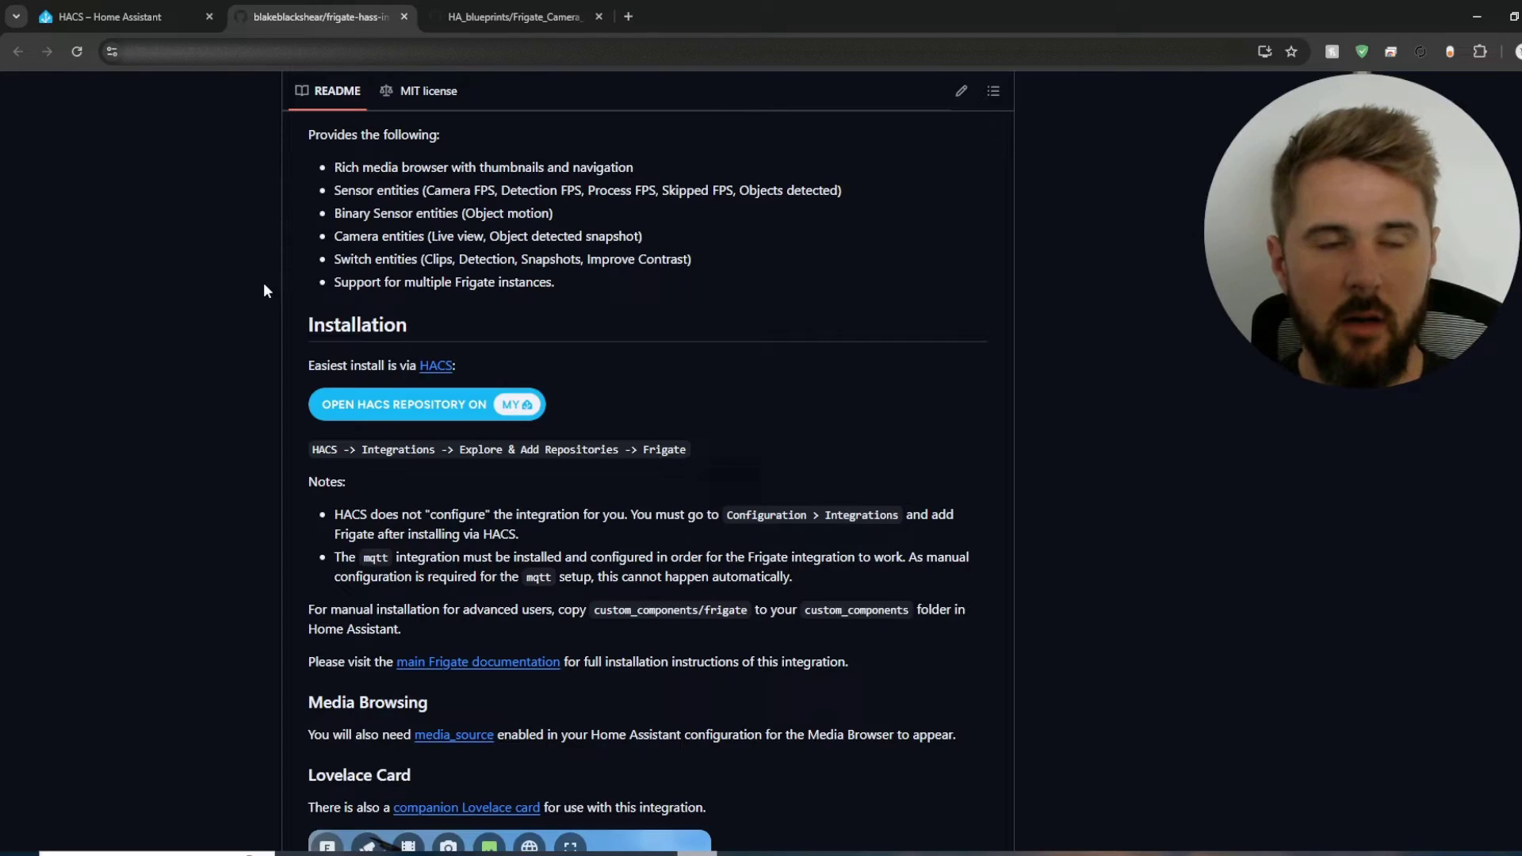
pyautogui.moveTo(532, 421)
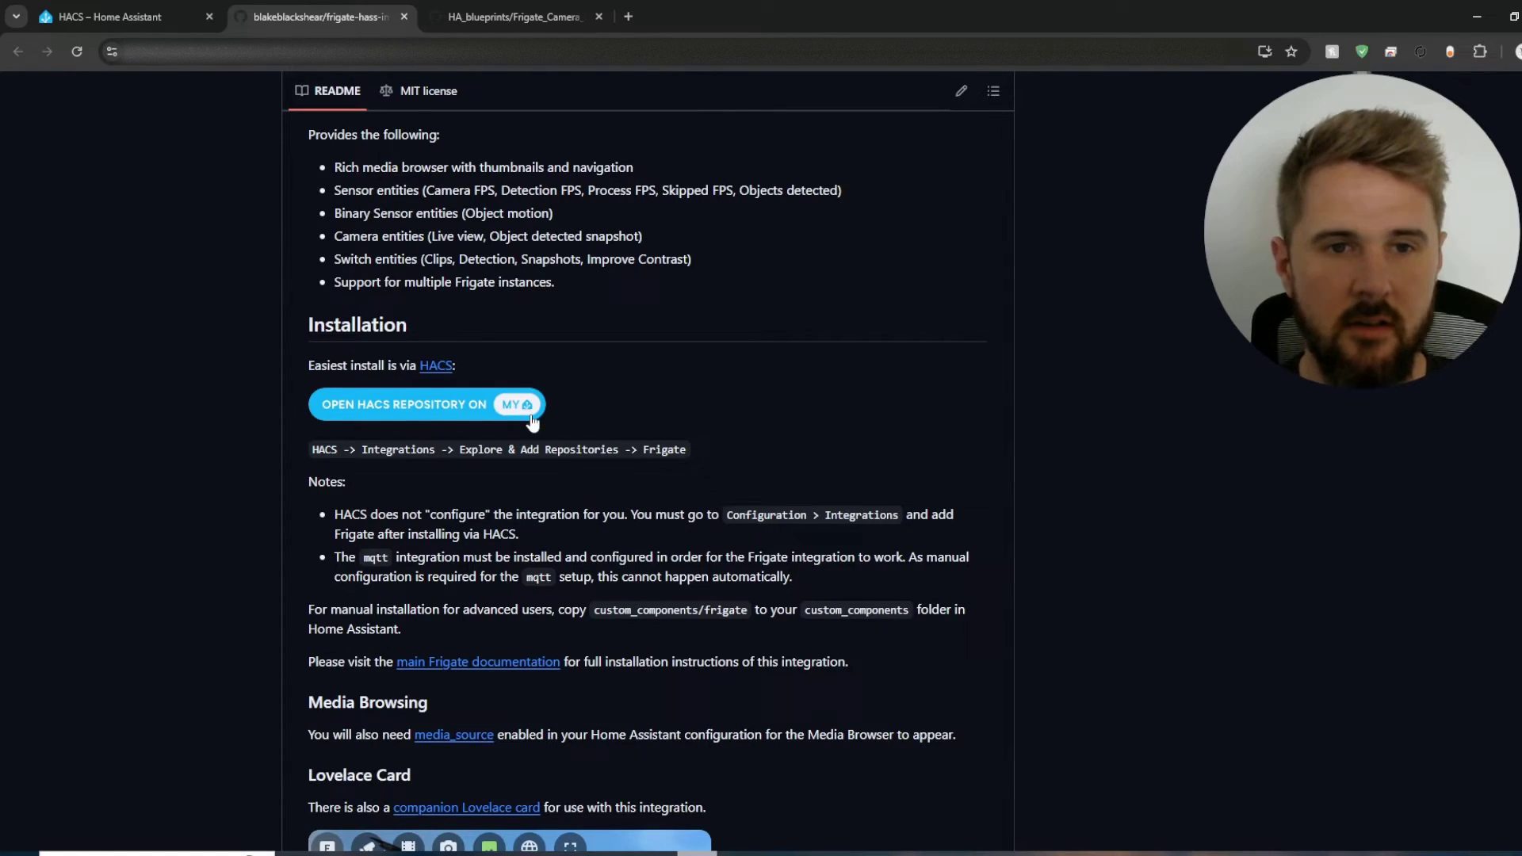
pyautogui.moveTo(376, 418)
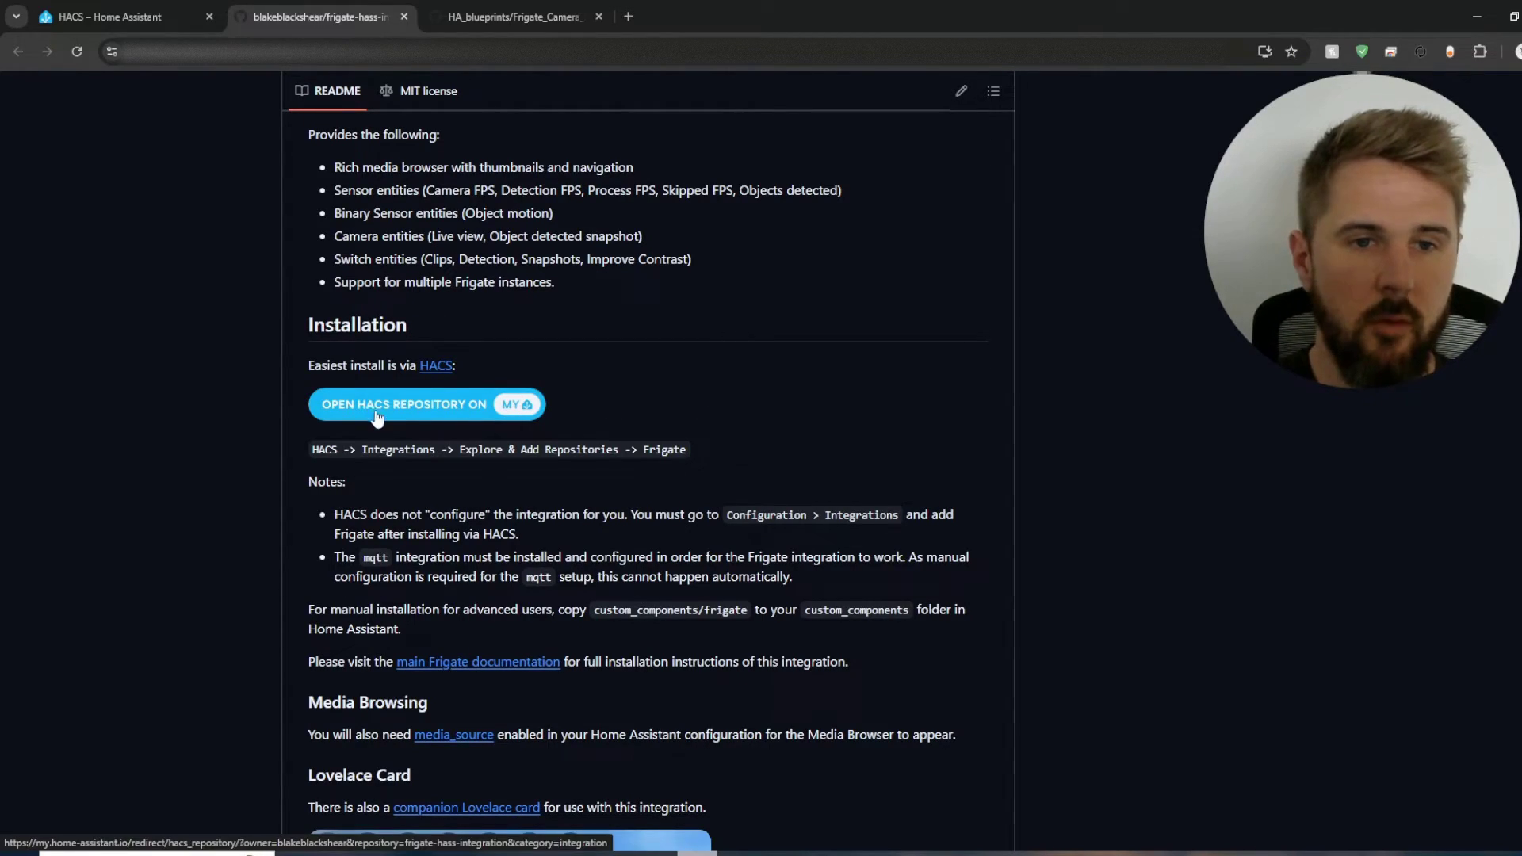
pyautogui.click(424, 403)
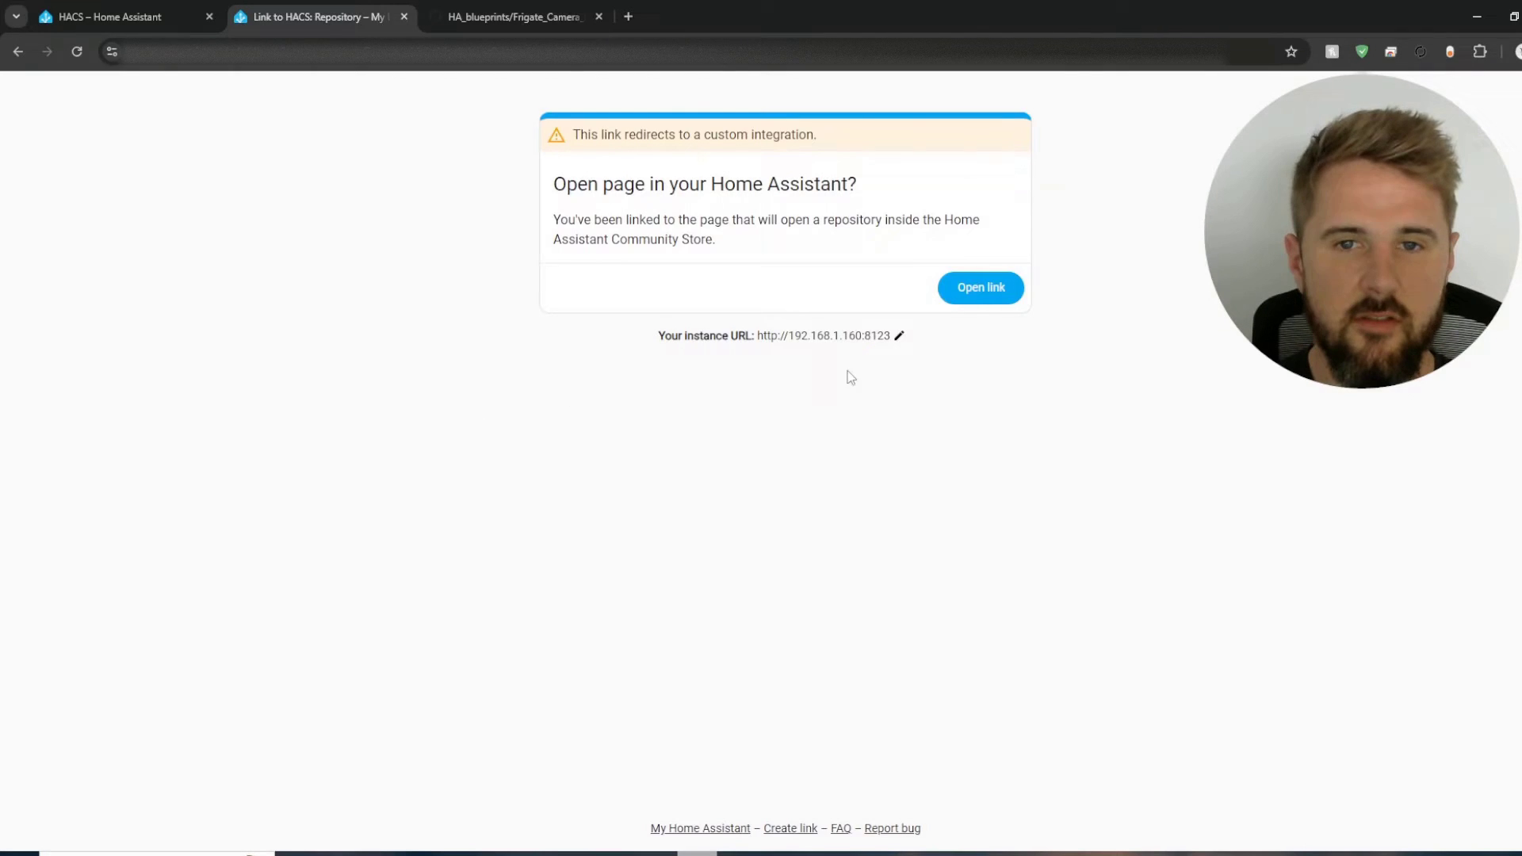
pyautogui.moveTo(768, 332)
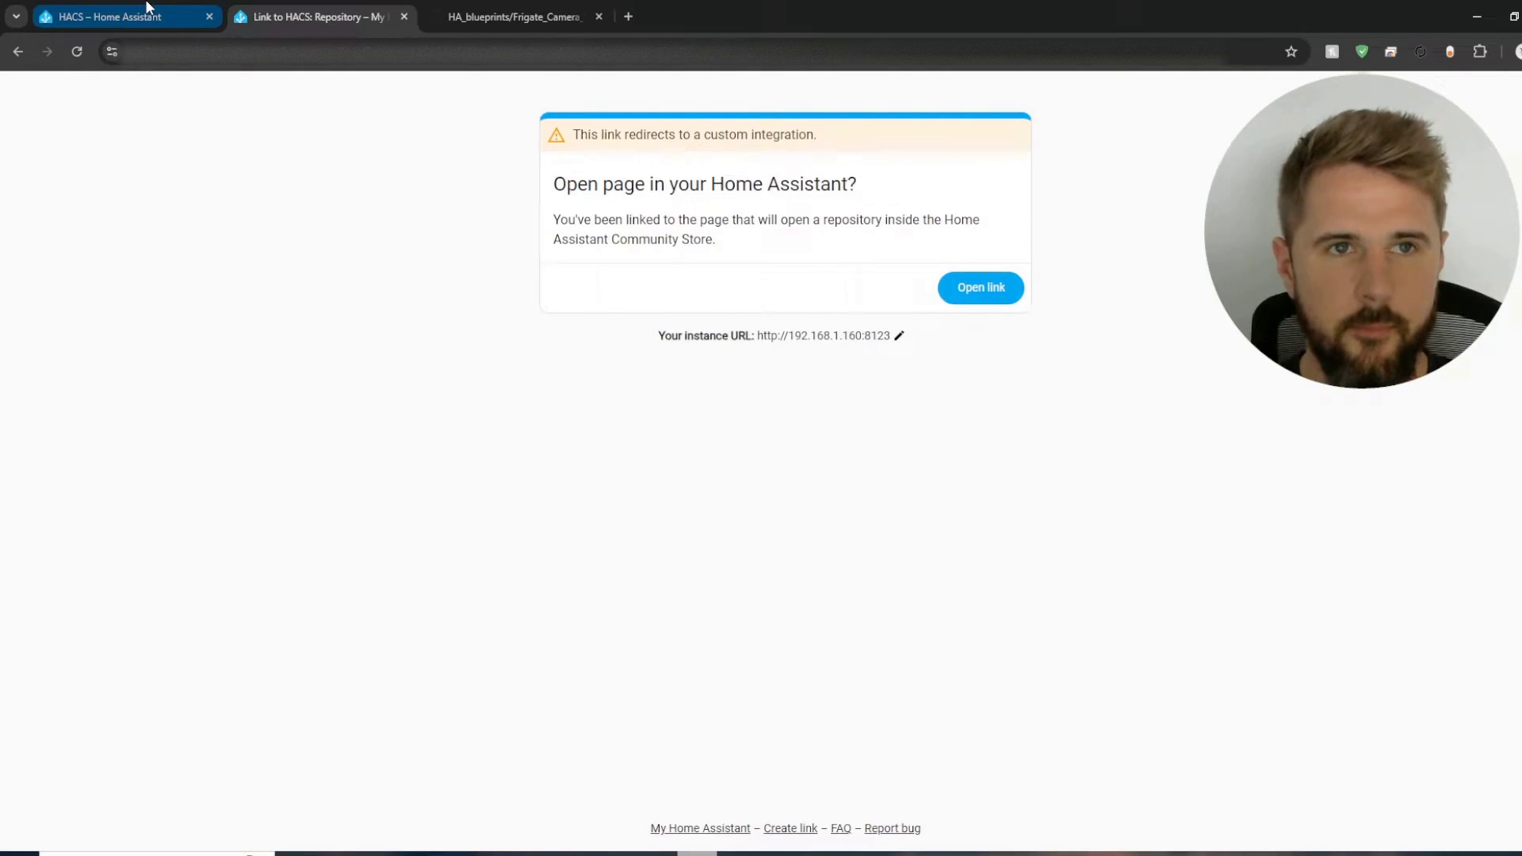
pyautogui.click(978, 287)
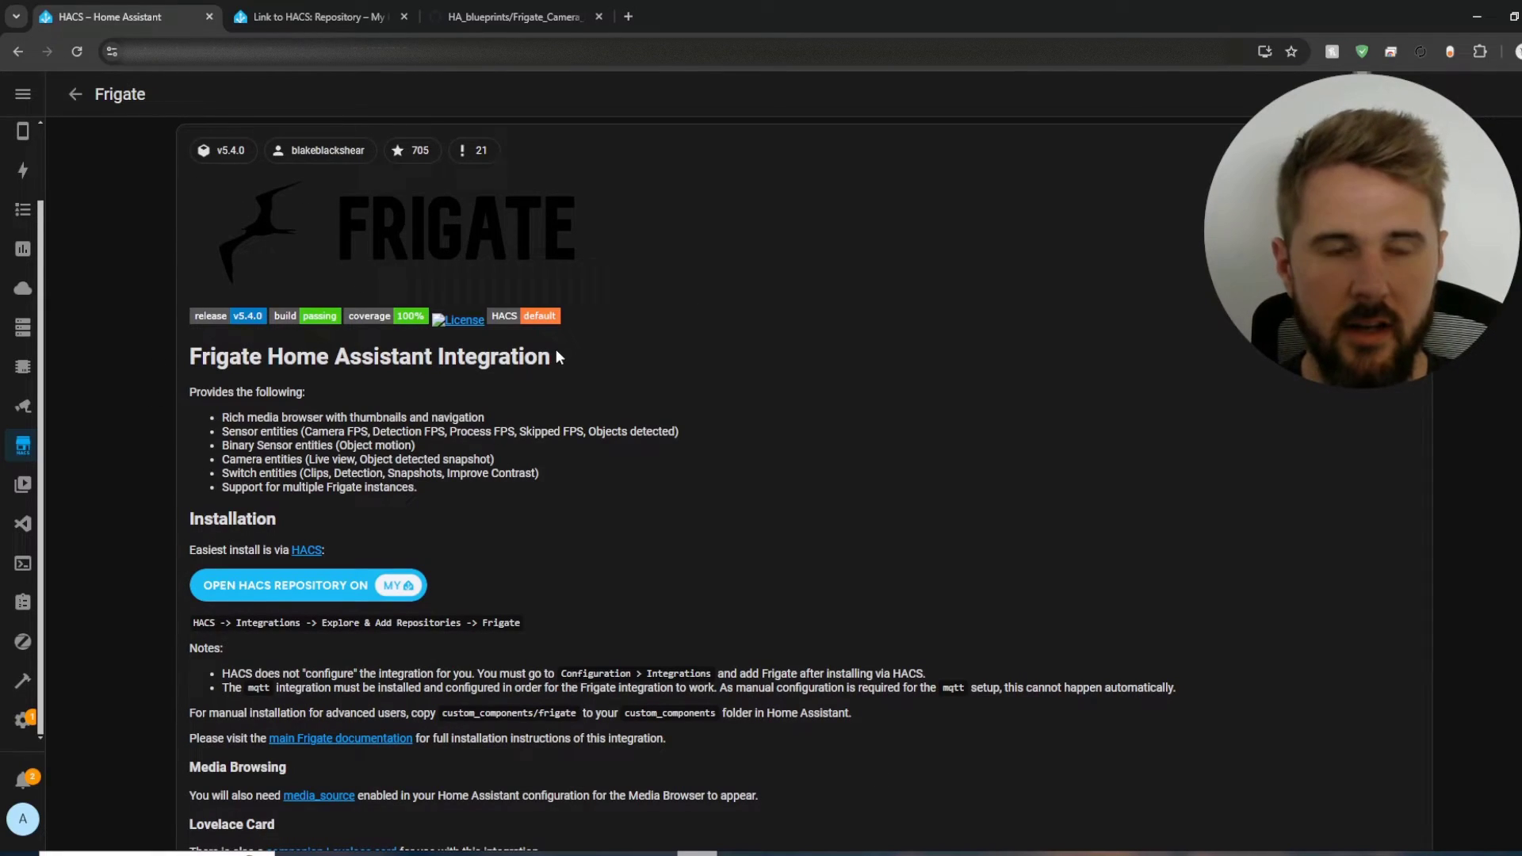
# Step: Validate the Home Assistant configuration in Developer Tools
pyautogui.click(23, 680)
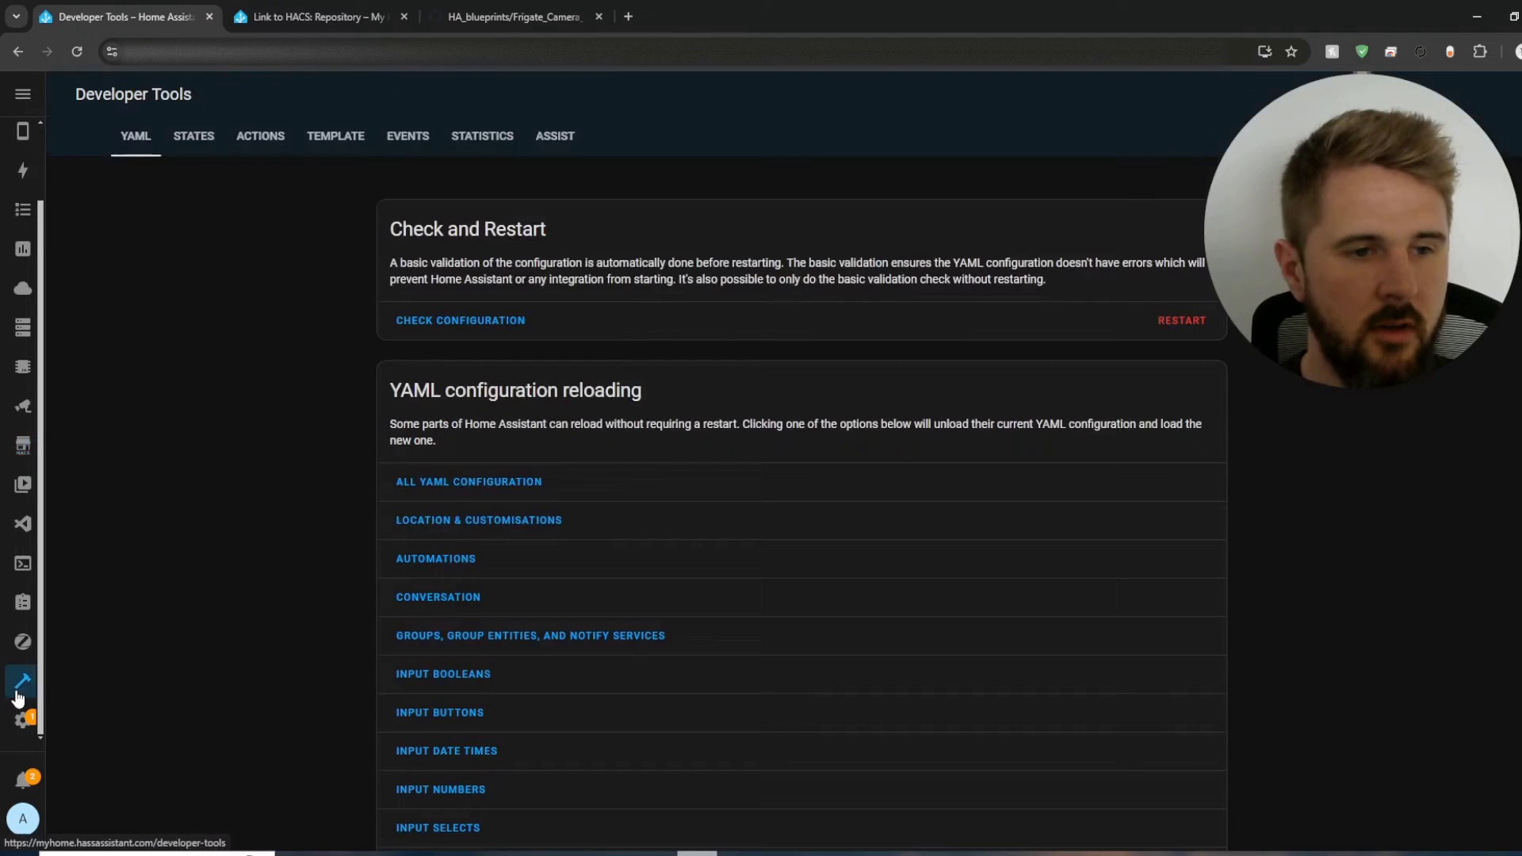
pyautogui.click(460, 320)
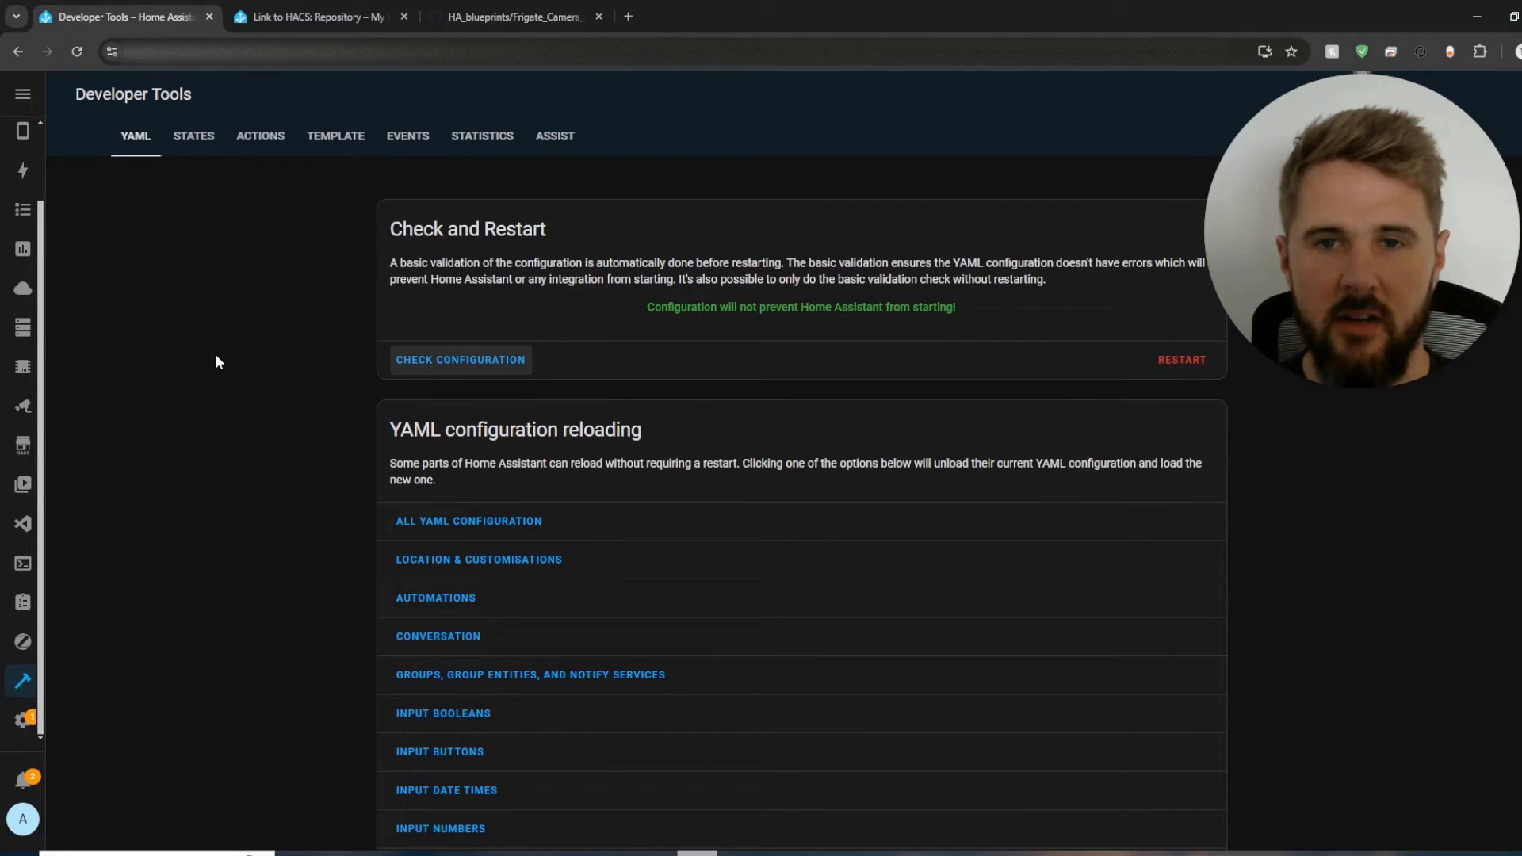
pyautogui.click(22, 718)
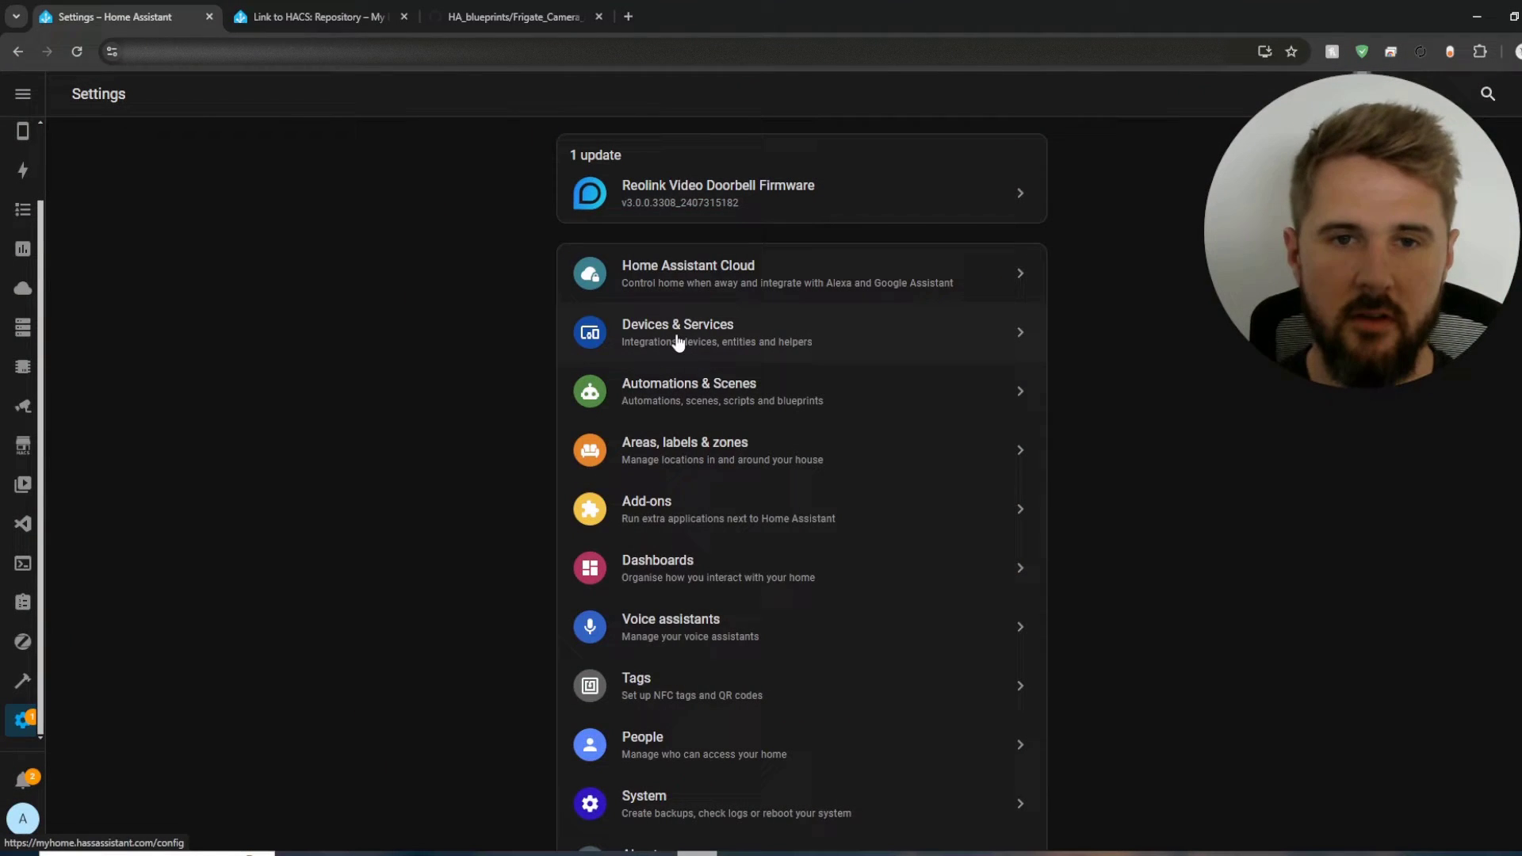
# Step: Add the Frigate integration with its add-on URL and open its integration entry
pyautogui.click(676, 333)
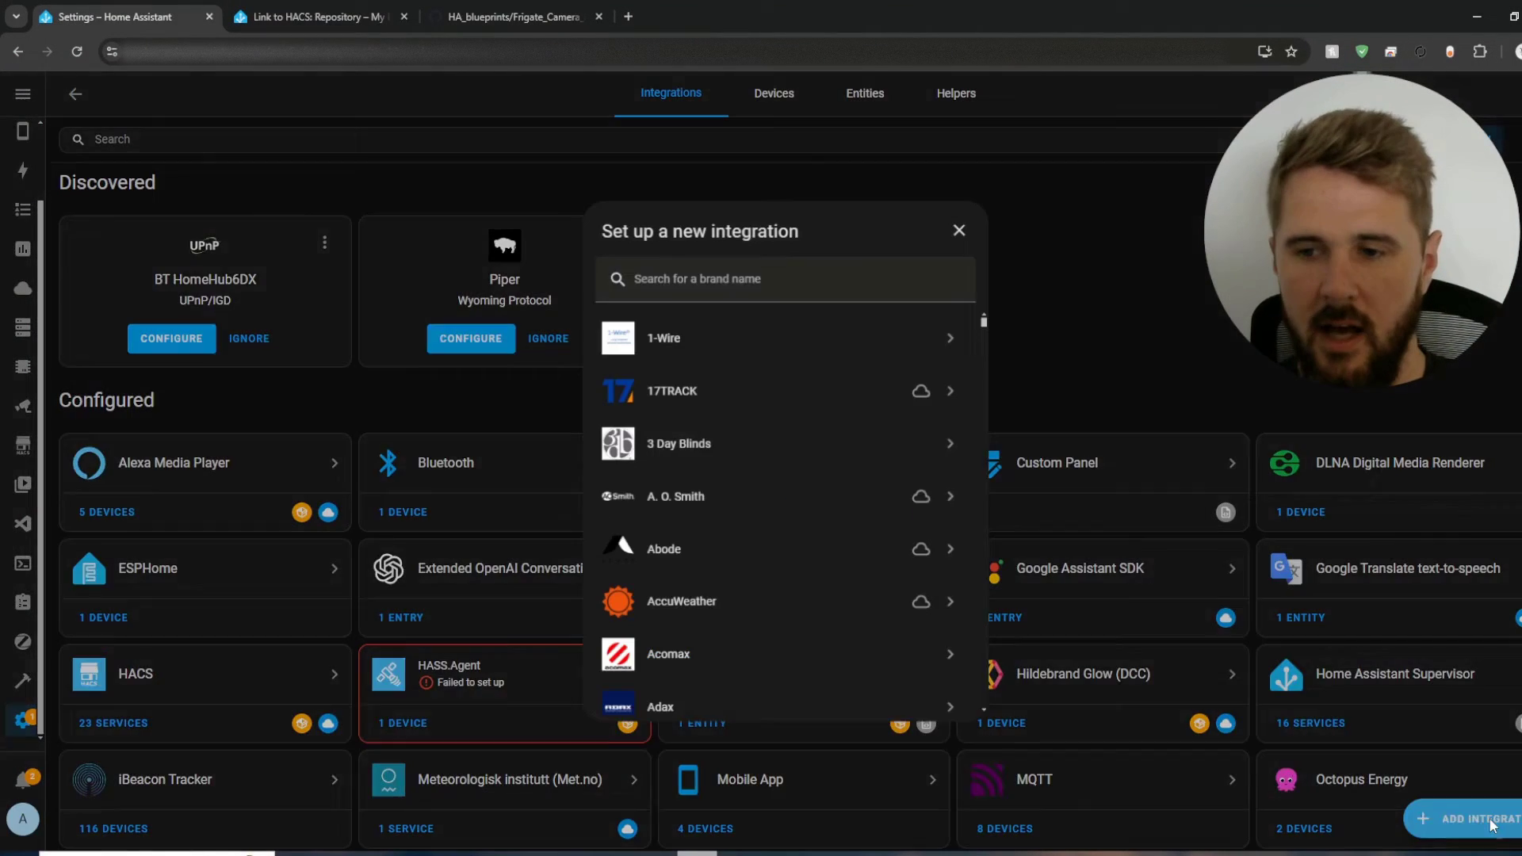
pyautogui.write('fri')
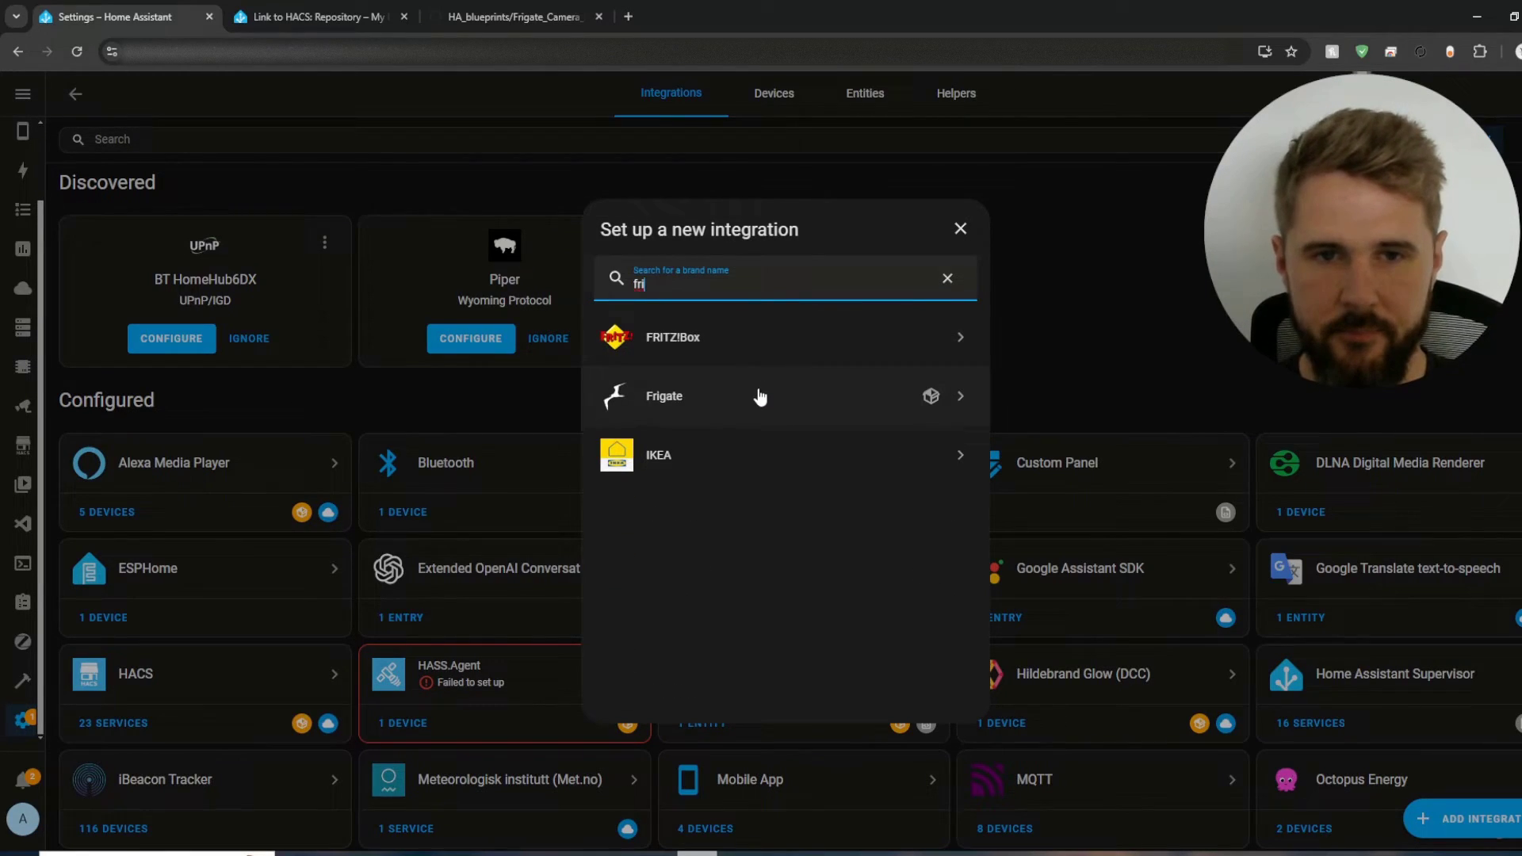
pyautogui.click(664, 396)
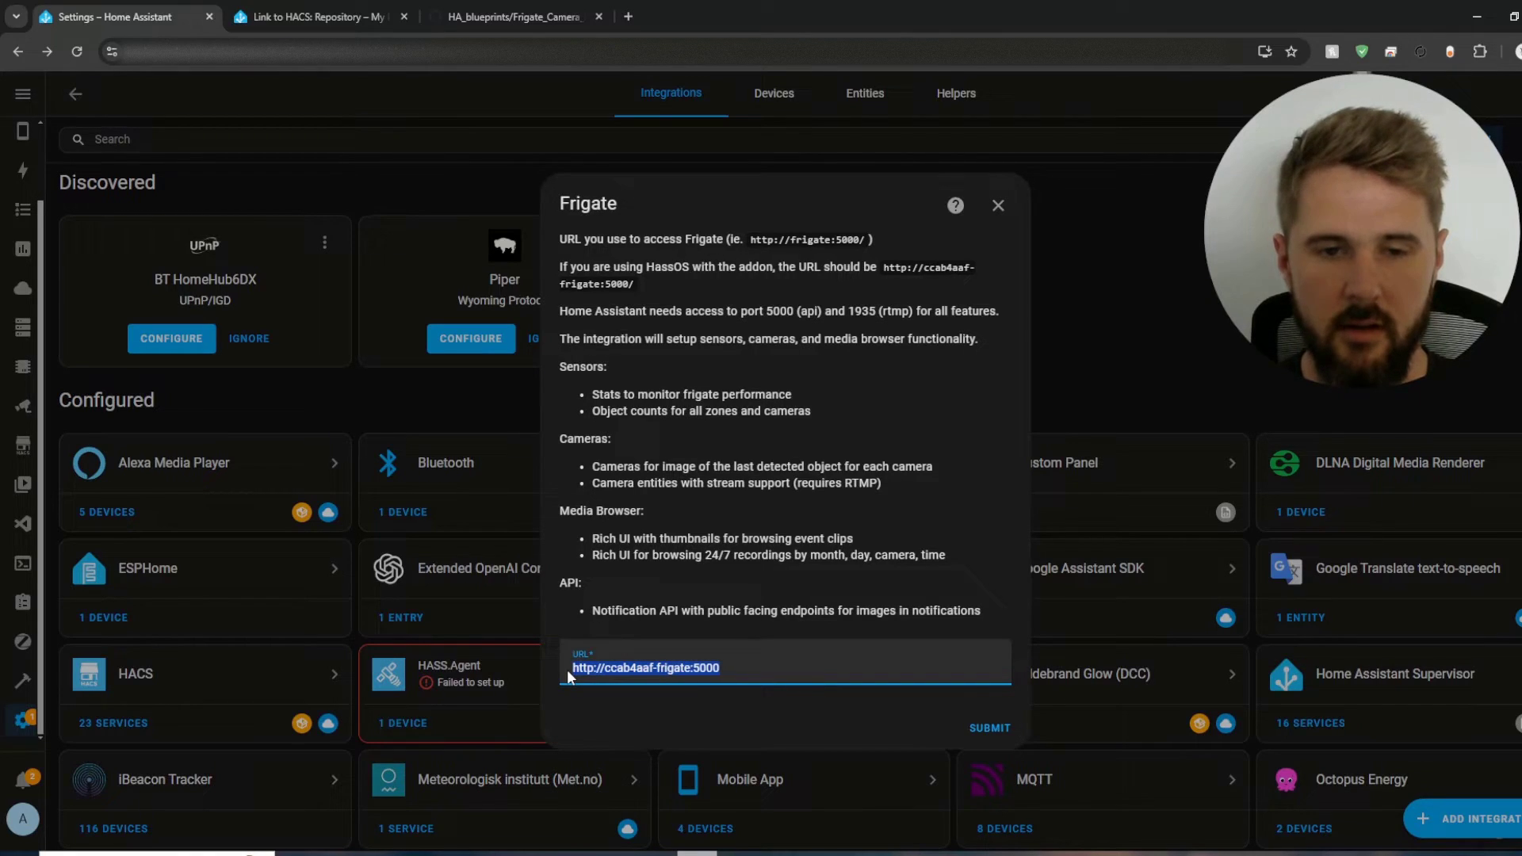
pyautogui.click(688, 667)
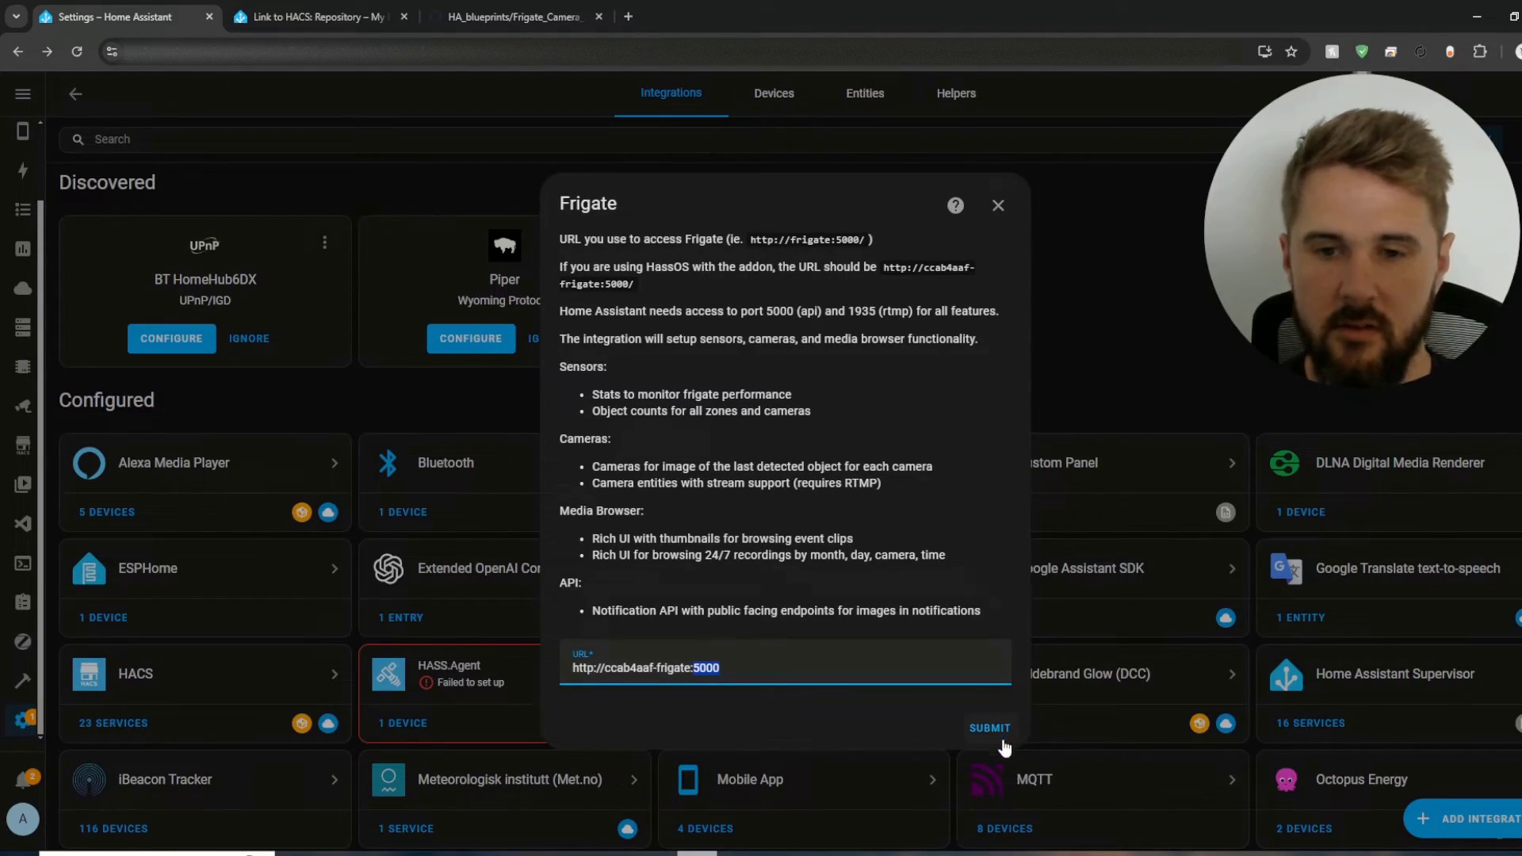
pyautogui.click(989, 726)
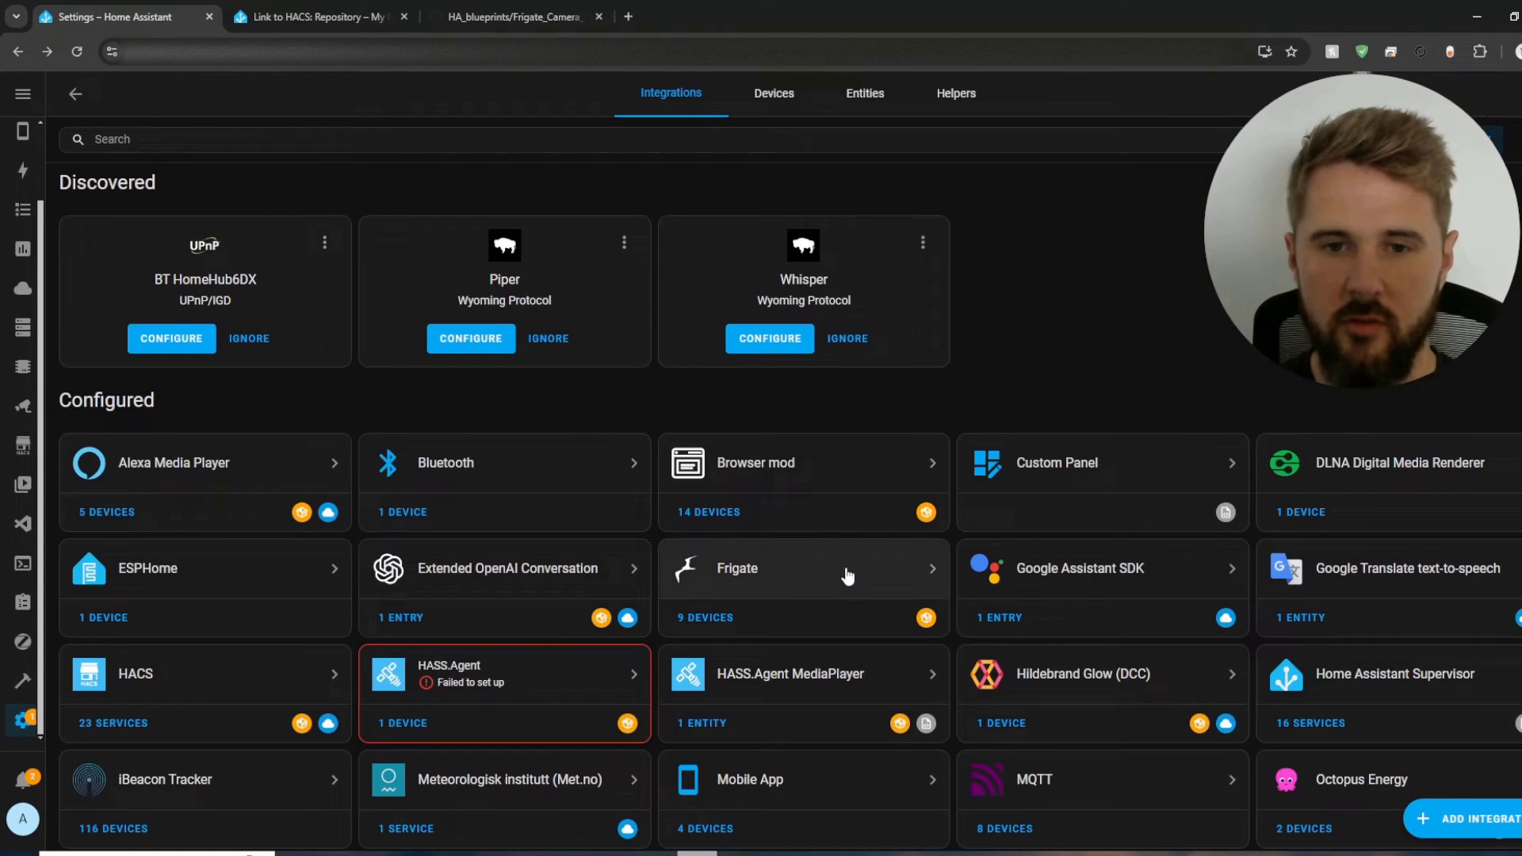
pyautogui.click(803, 567)
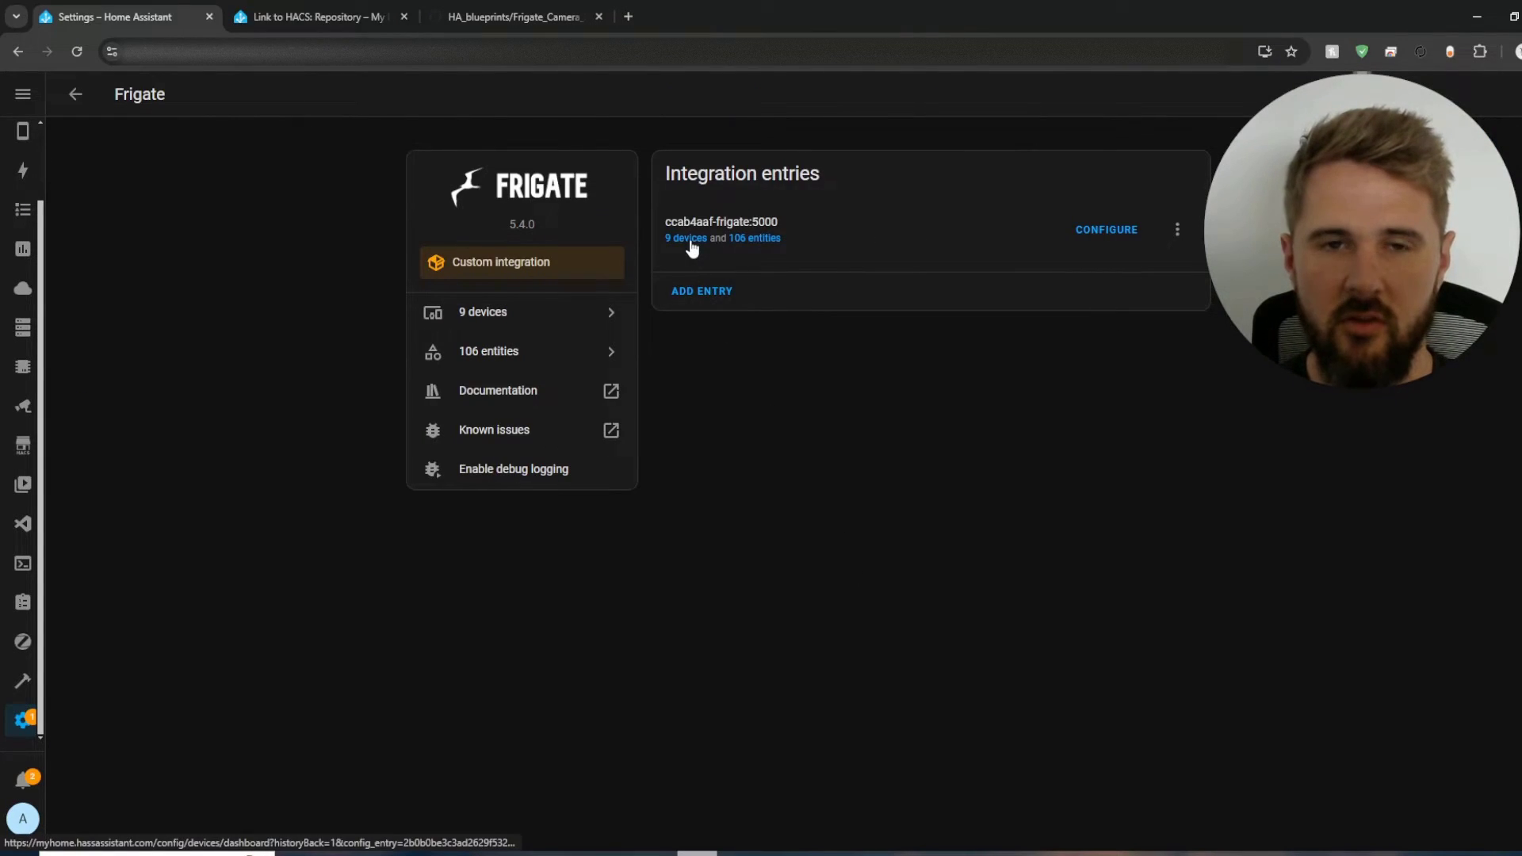
# Step: Open the Reolink Zone device among Frigate's 9 devices and check its person occupancy sensor
pyautogui.click(684, 238)
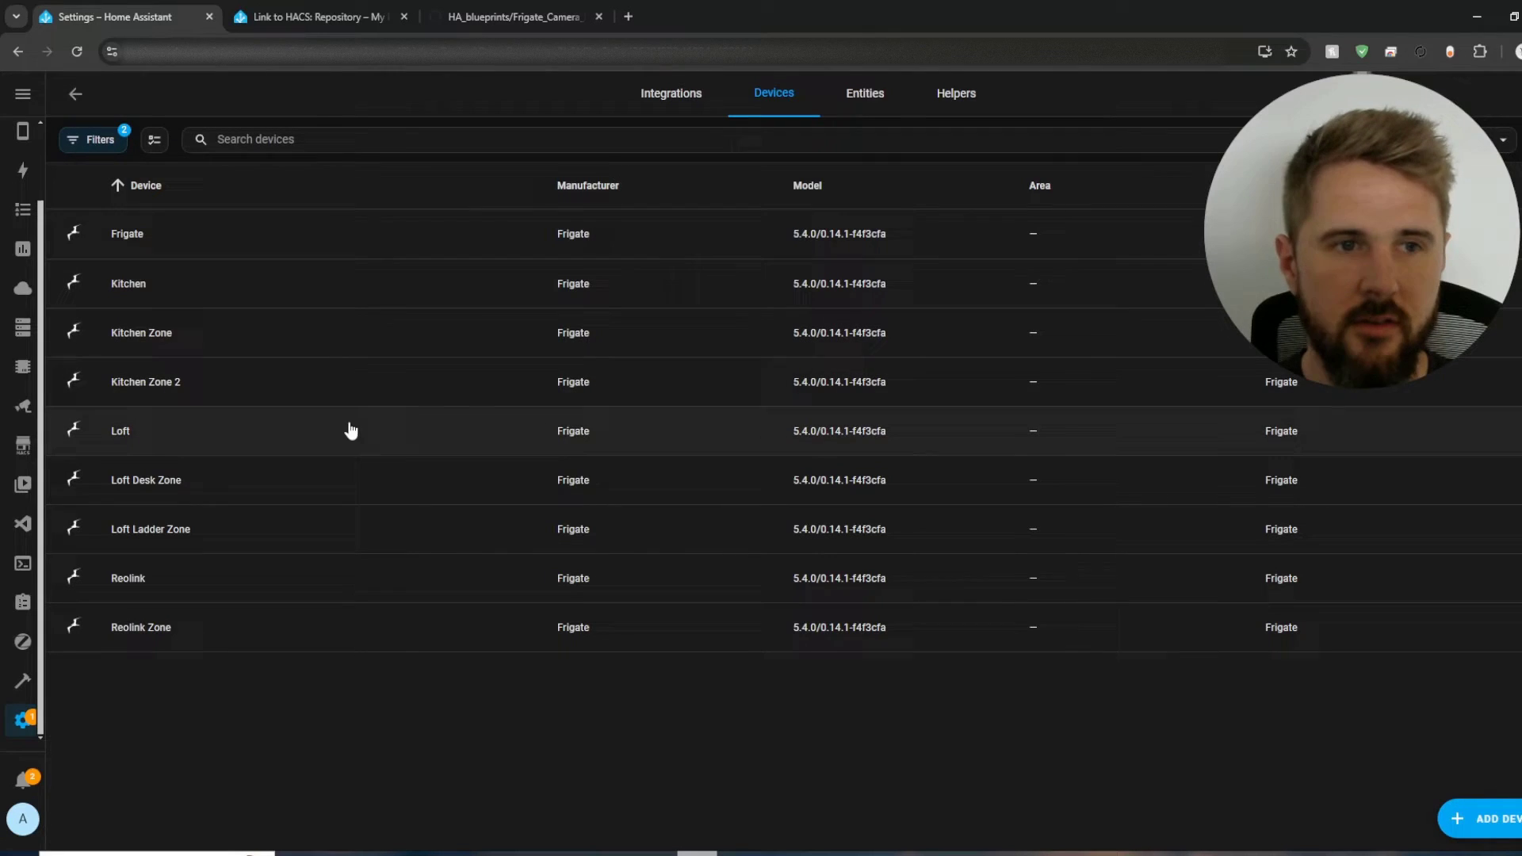
pyautogui.moveTo(375, 418)
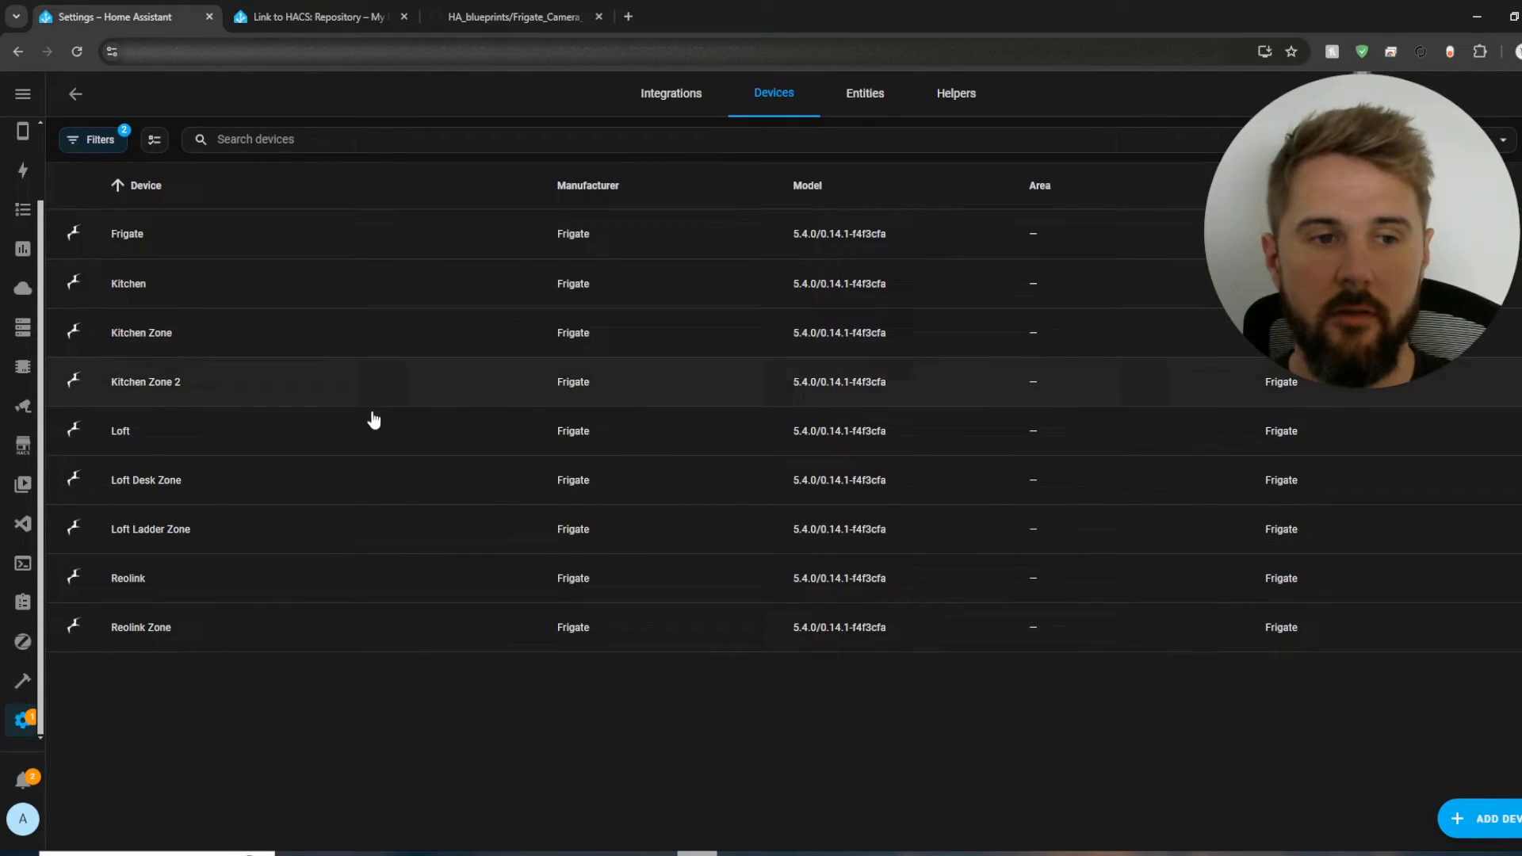
pyautogui.moveTo(124, 640)
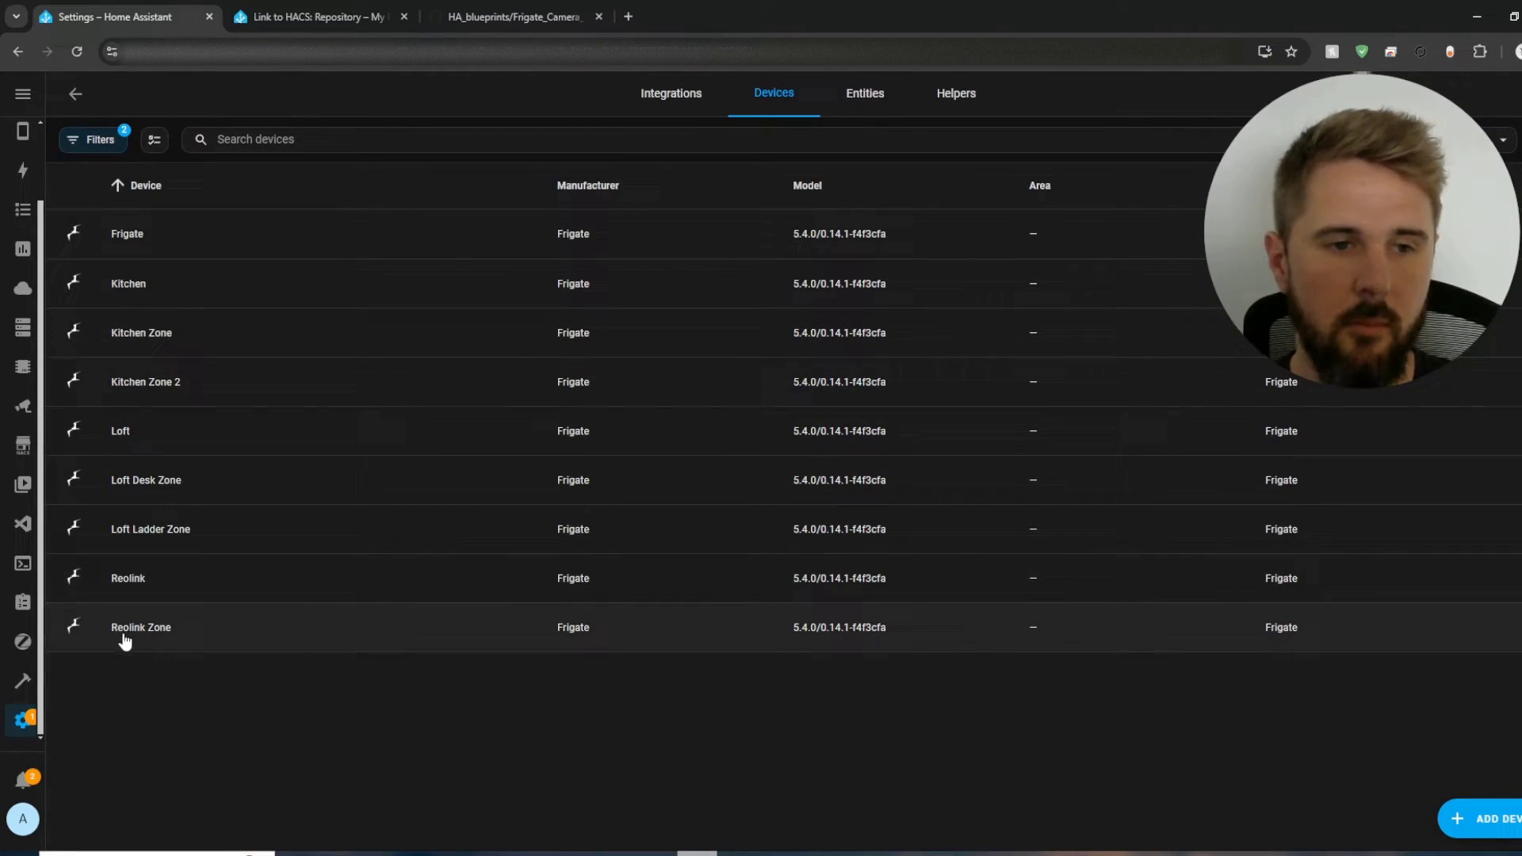
pyautogui.click(141, 627)
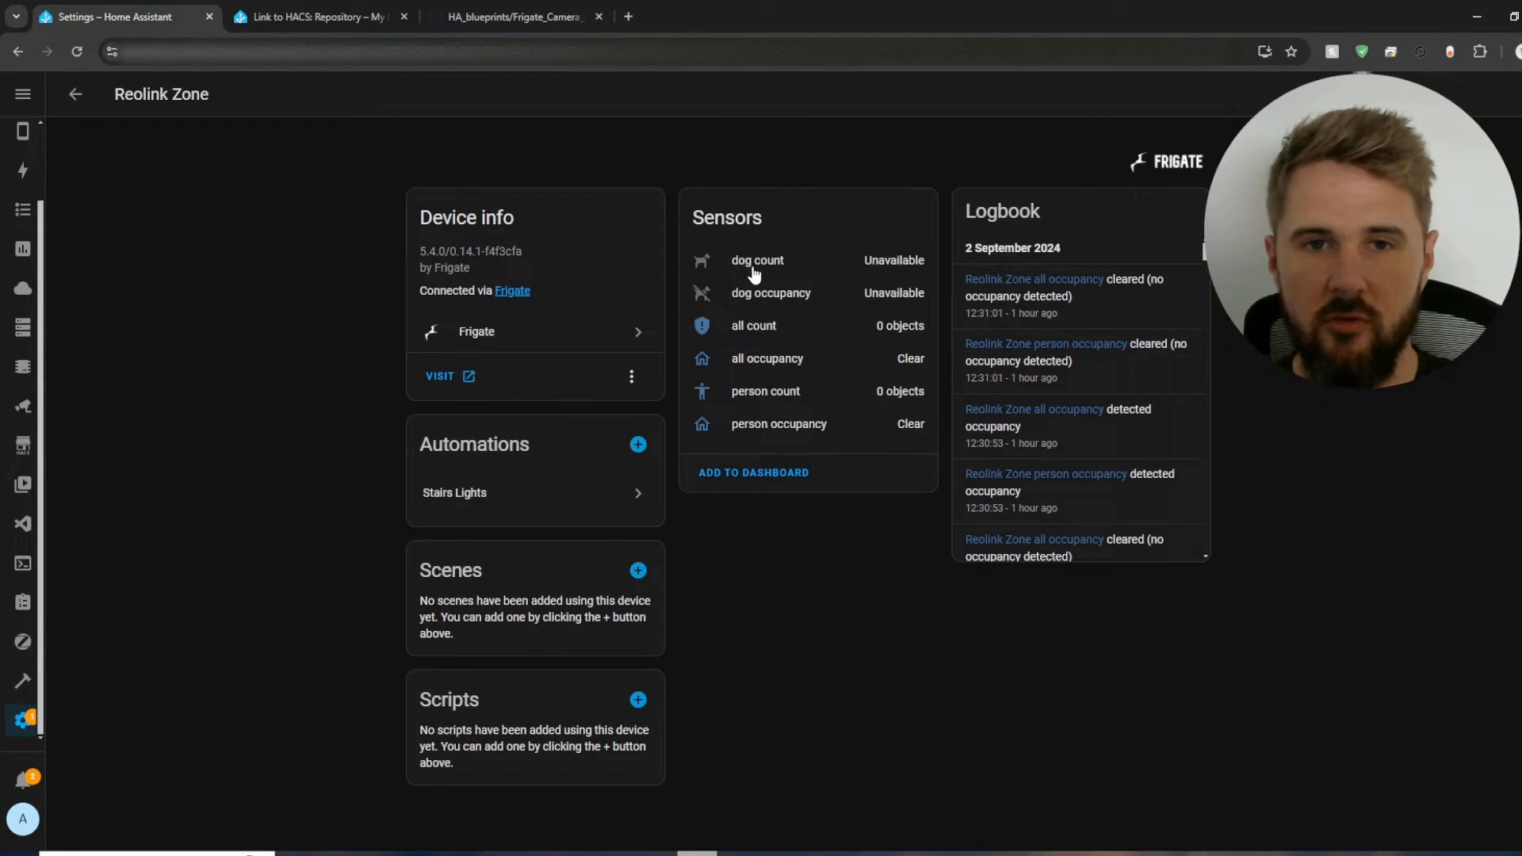
pyautogui.moveTo(726, 302)
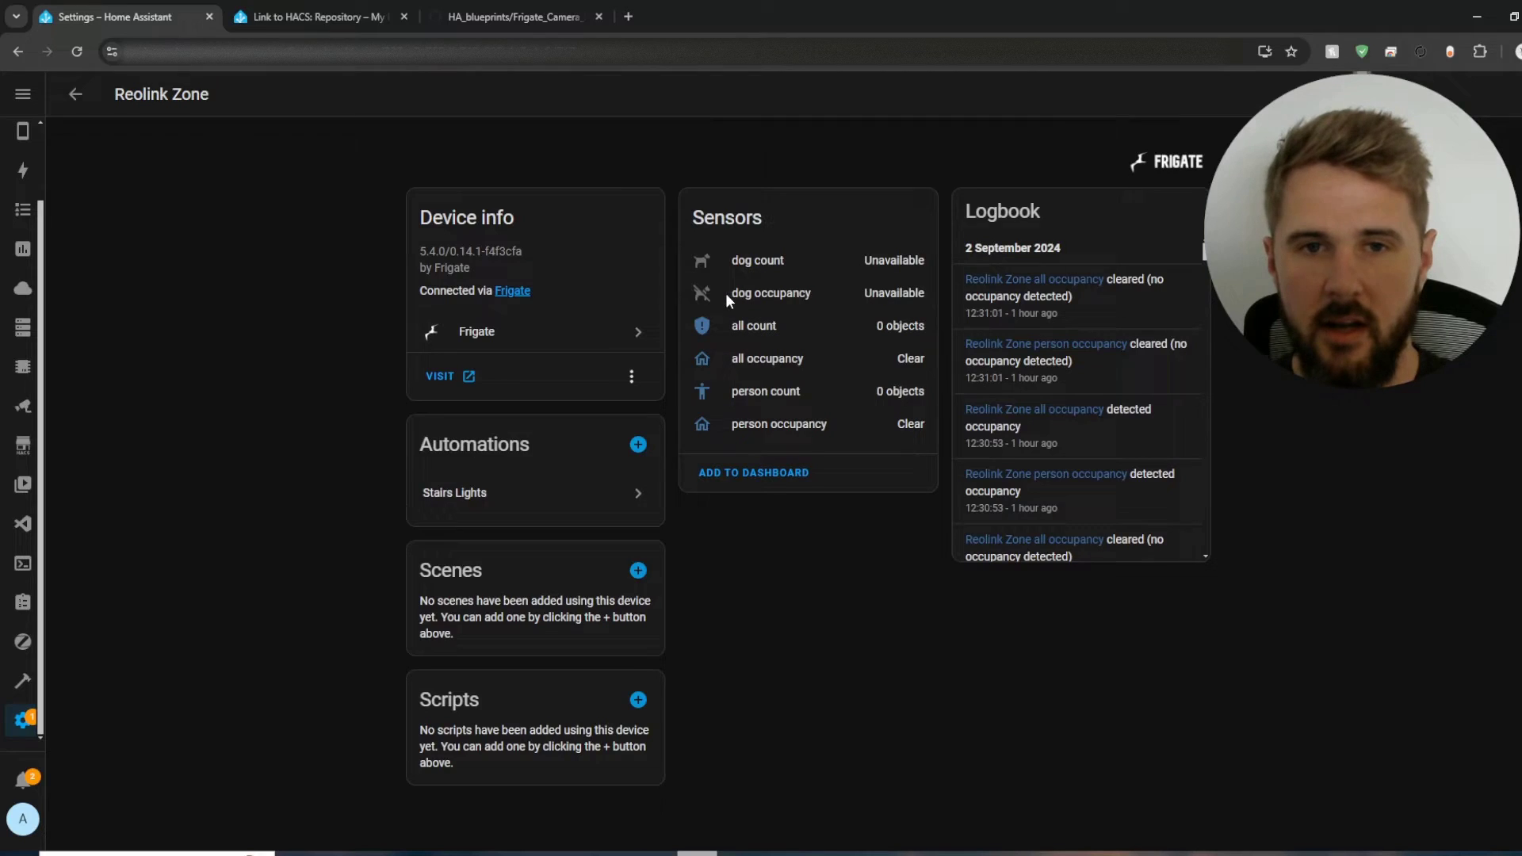
pyautogui.moveTo(740, 409)
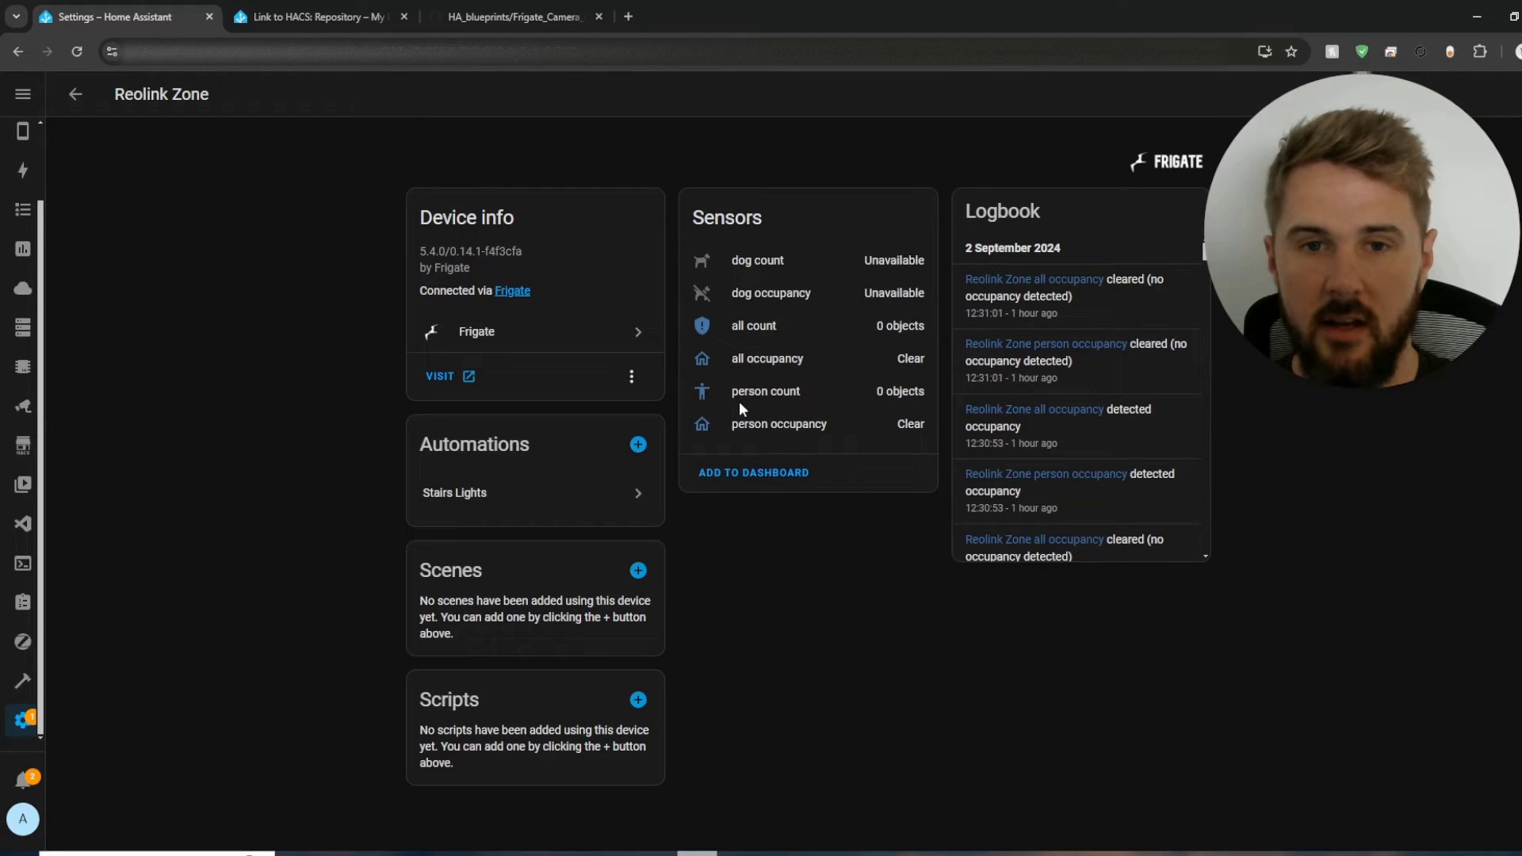
pyautogui.click(779, 424)
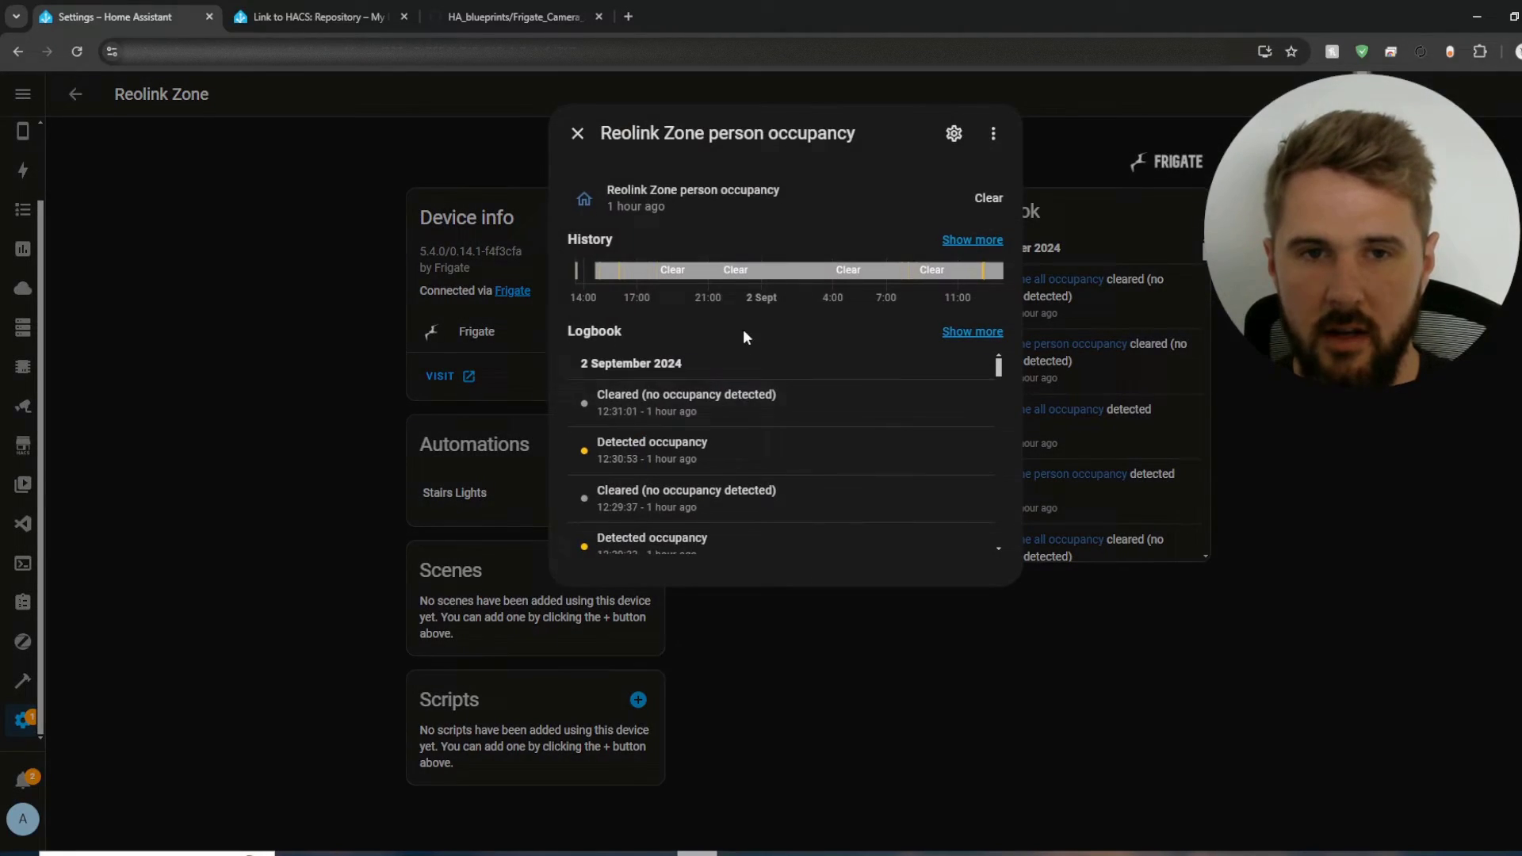
pyautogui.moveTo(952, 133)
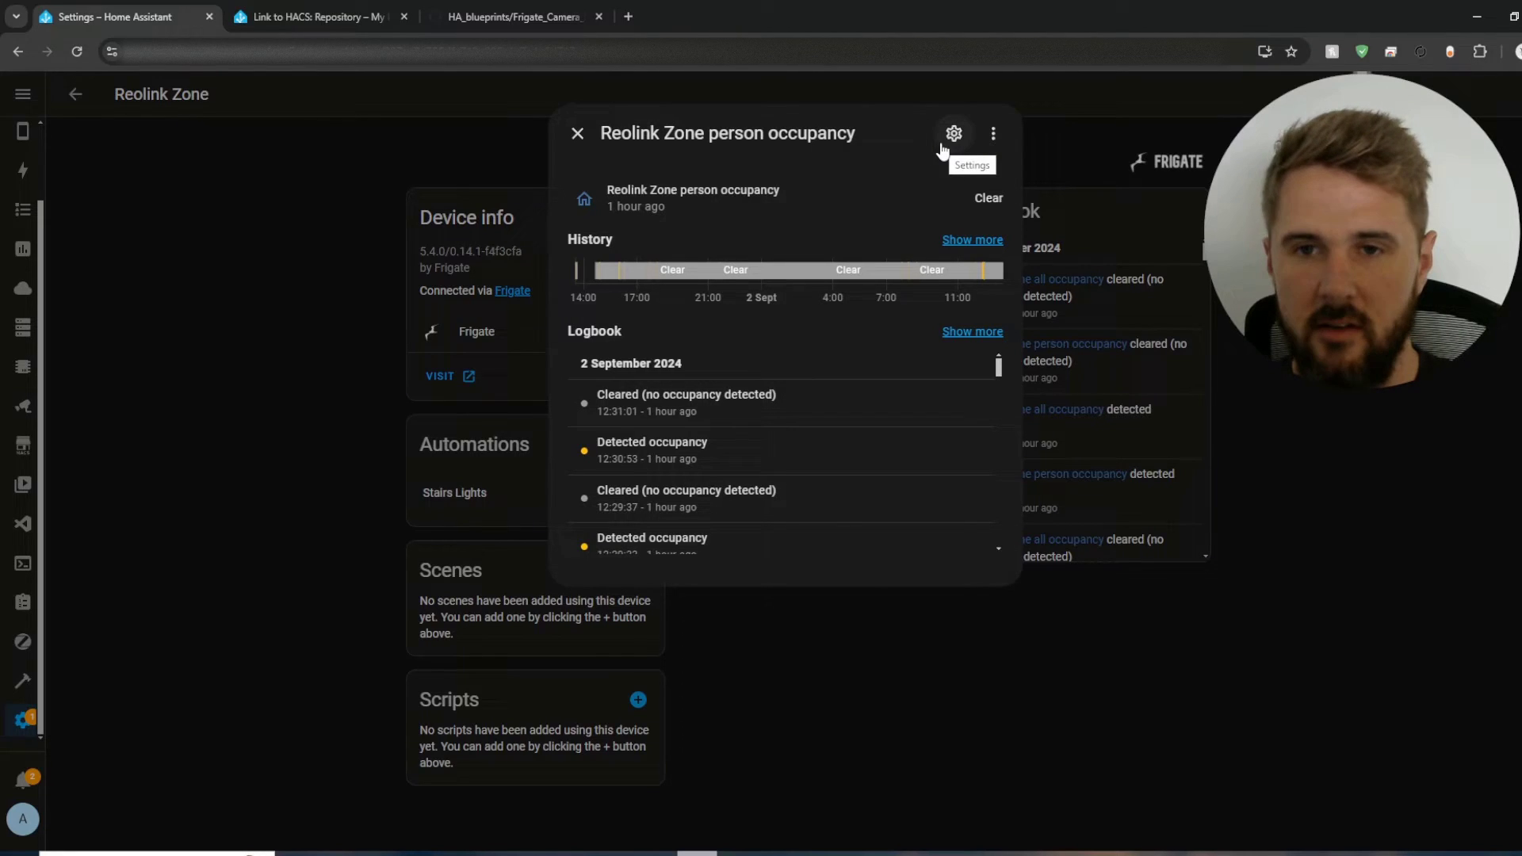
pyautogui.click(953, 134)
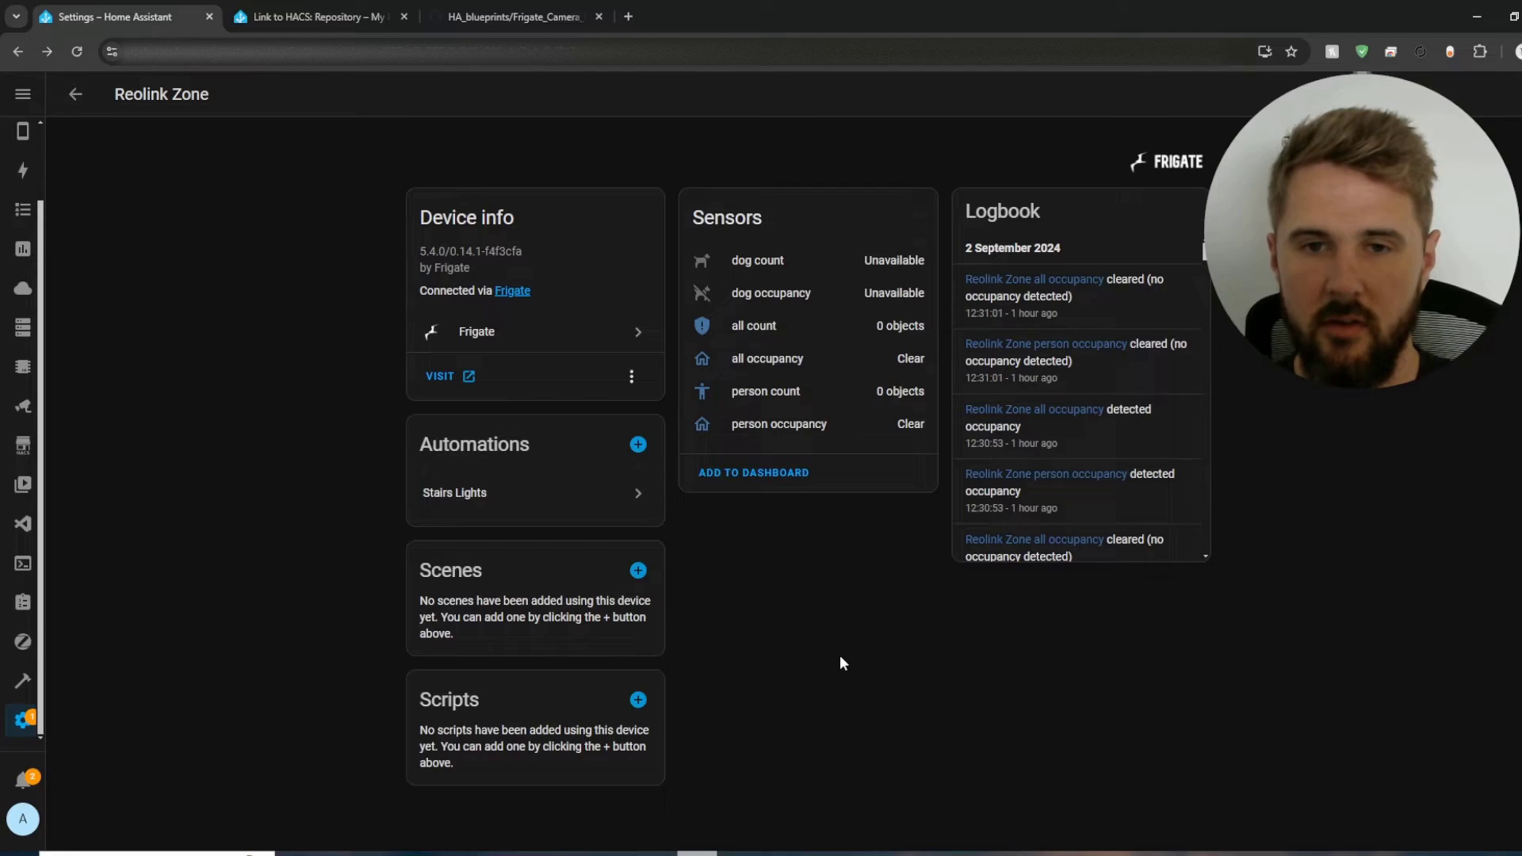
pyautogui.moveTo(22, 718)
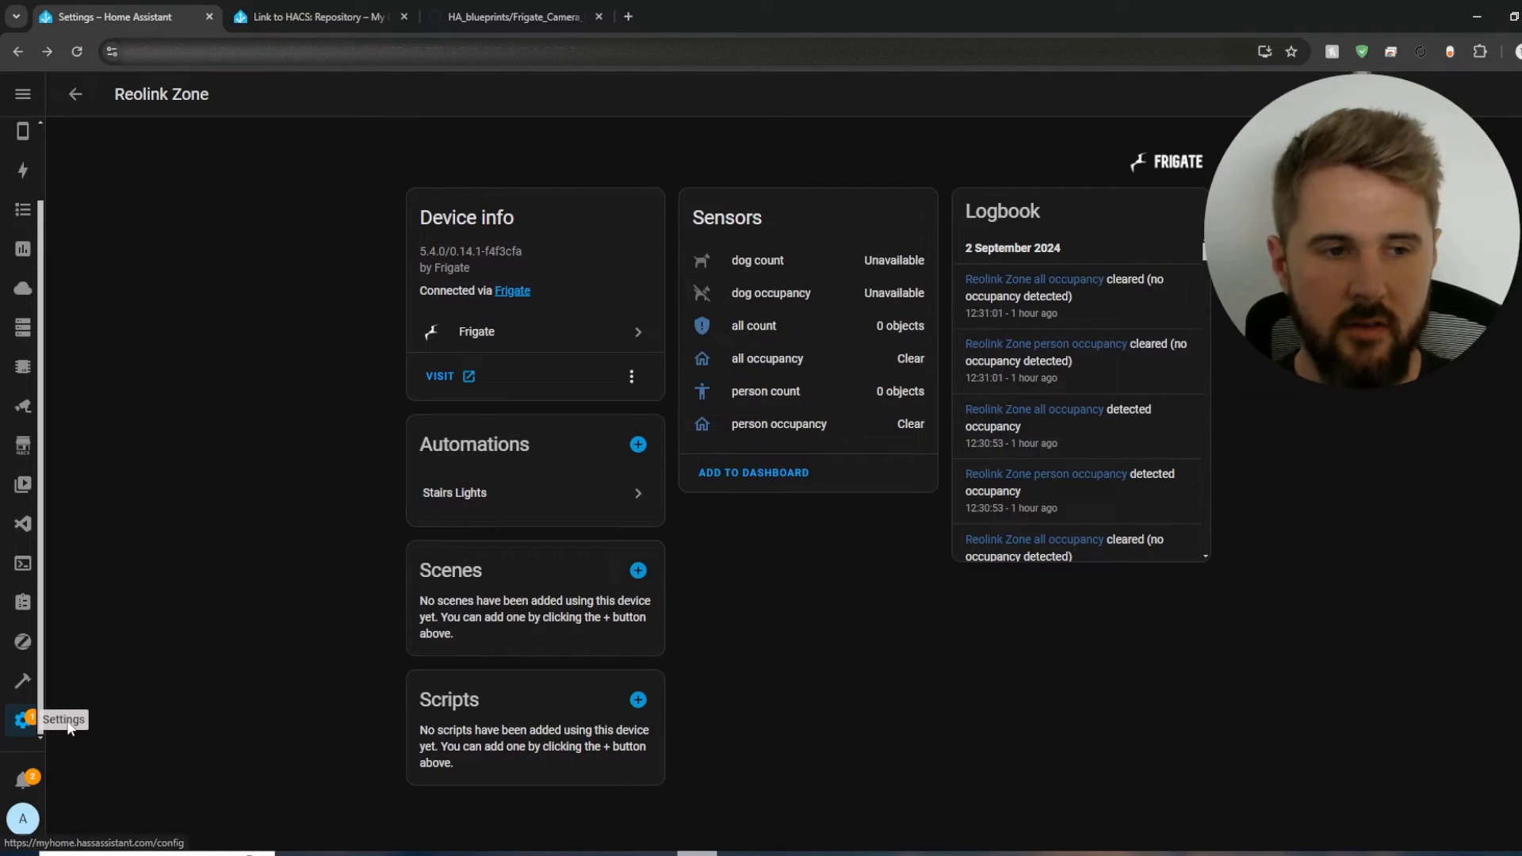
pyautogui.click(21, 719)
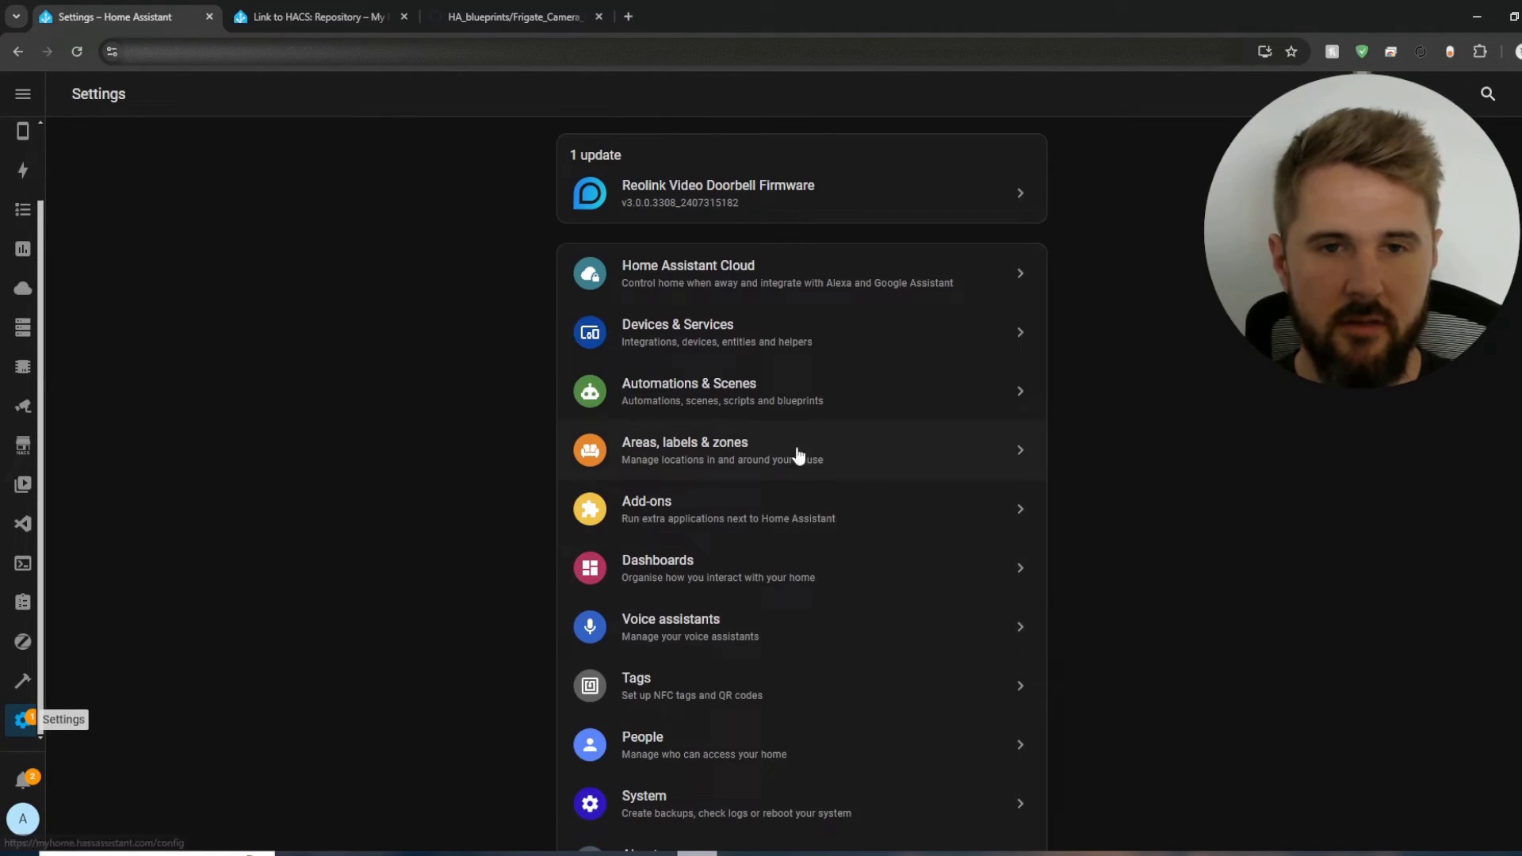
pyautogui.click(689, 390)
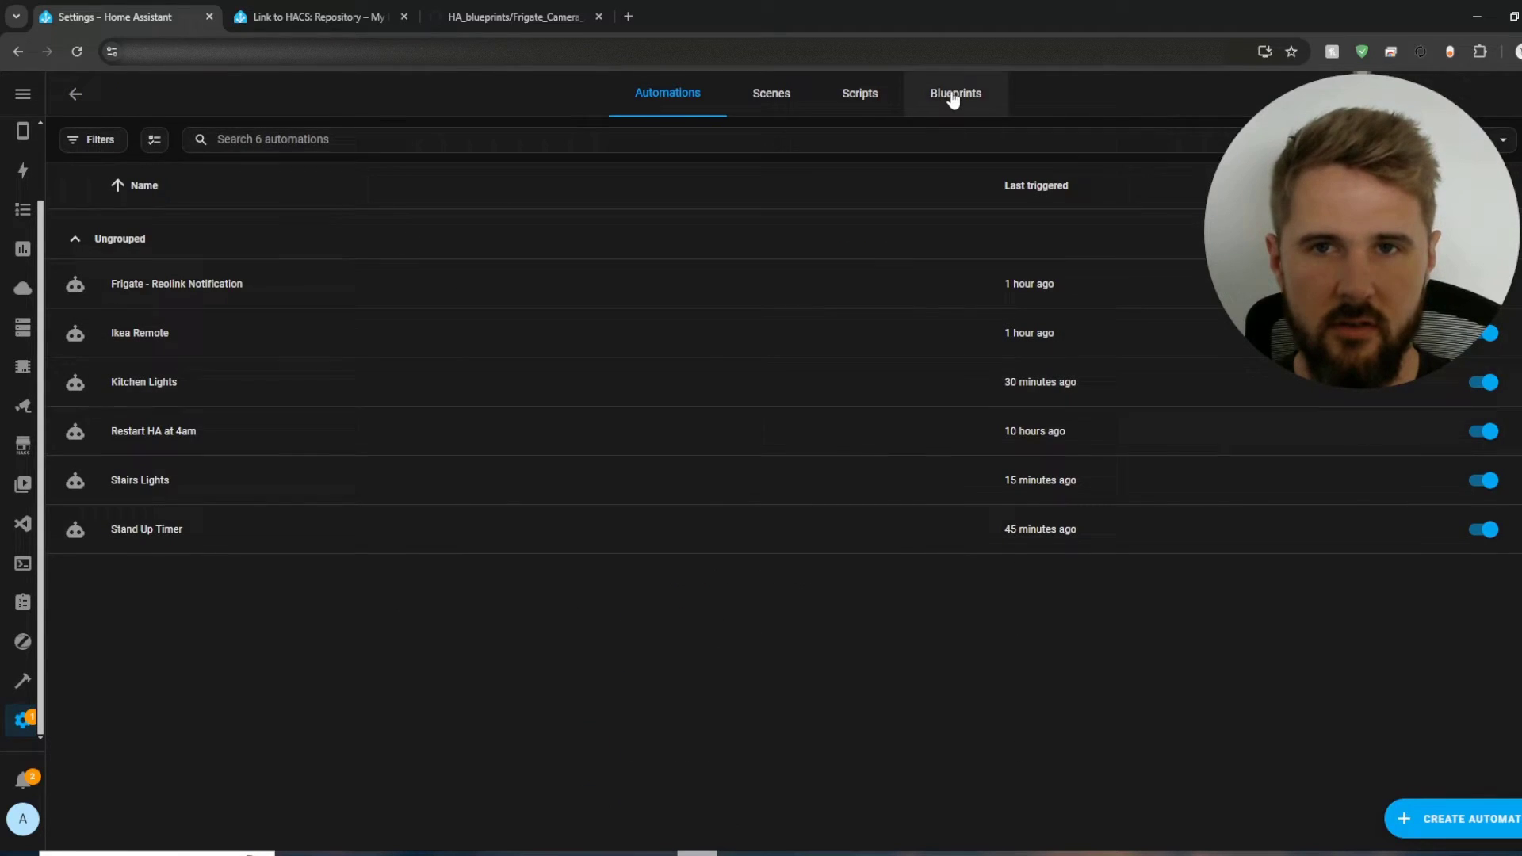
pyautogui.click(953, 92)
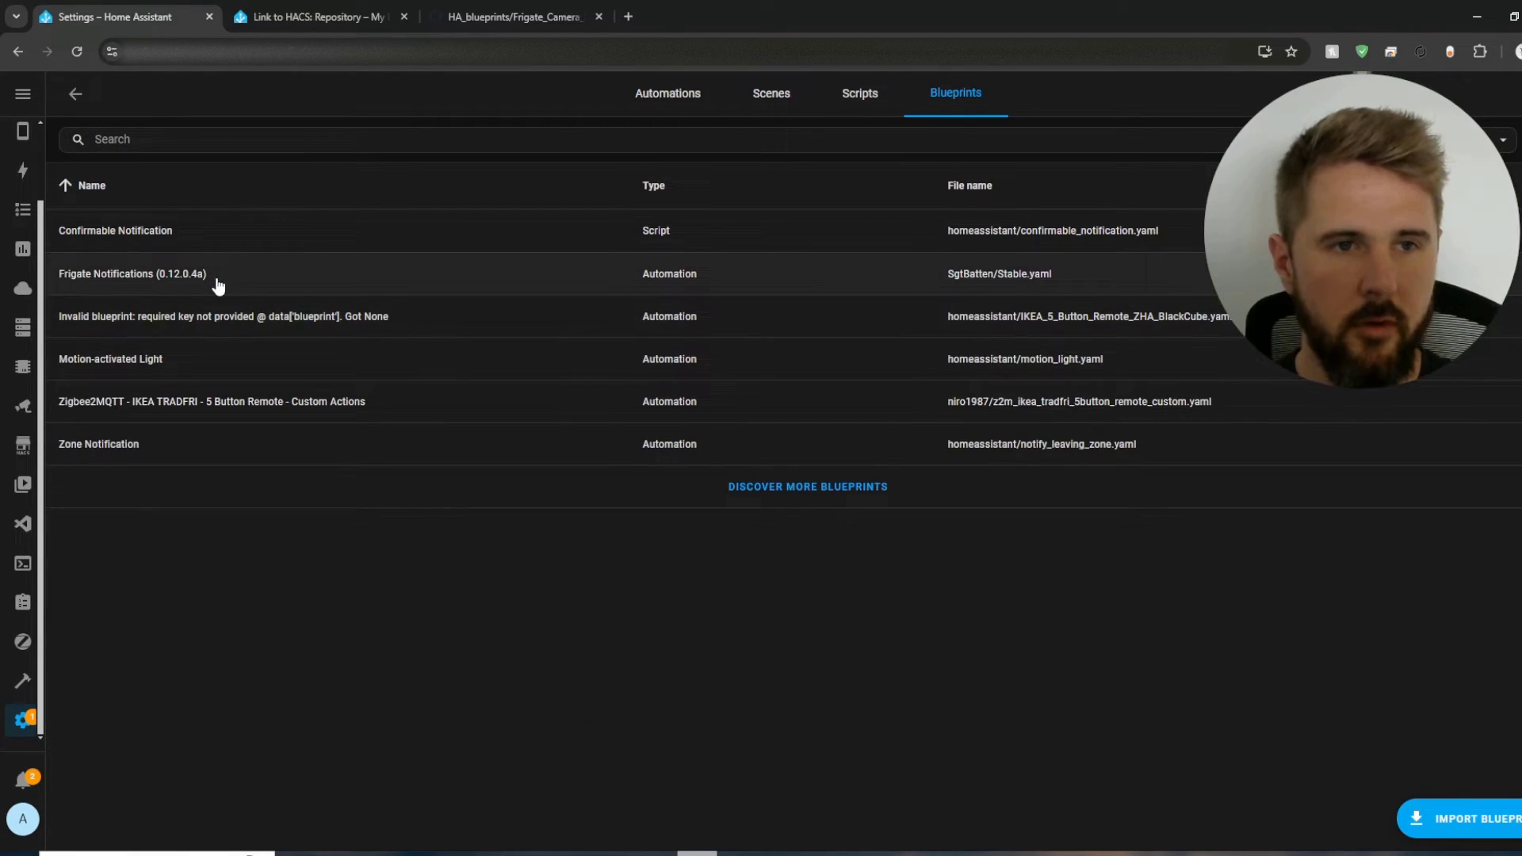
pyautogui.moveTo(133, 291)
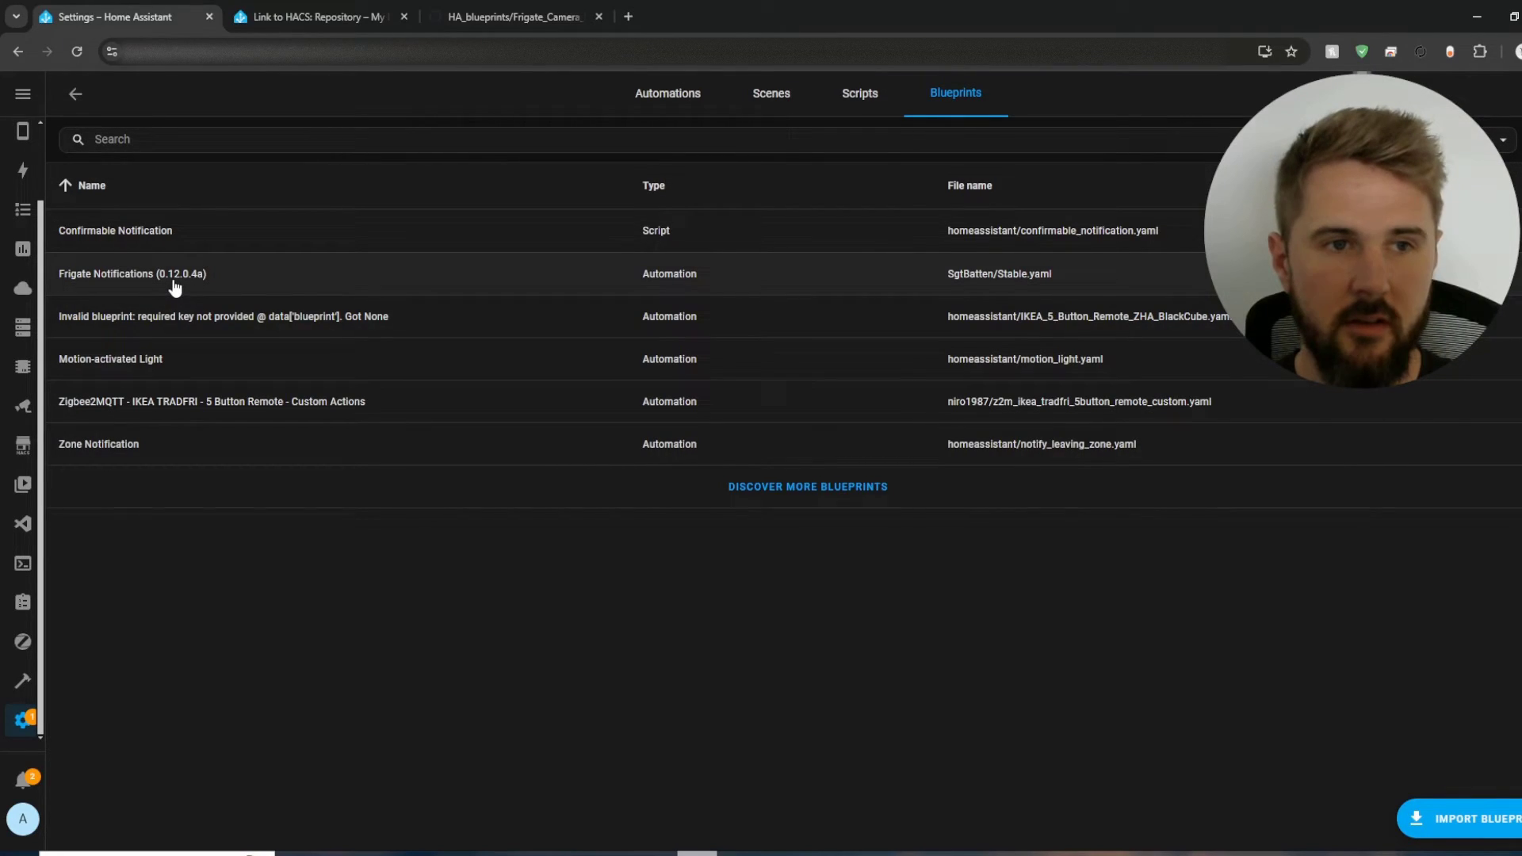
pyautogui.moveTo(213, 285)
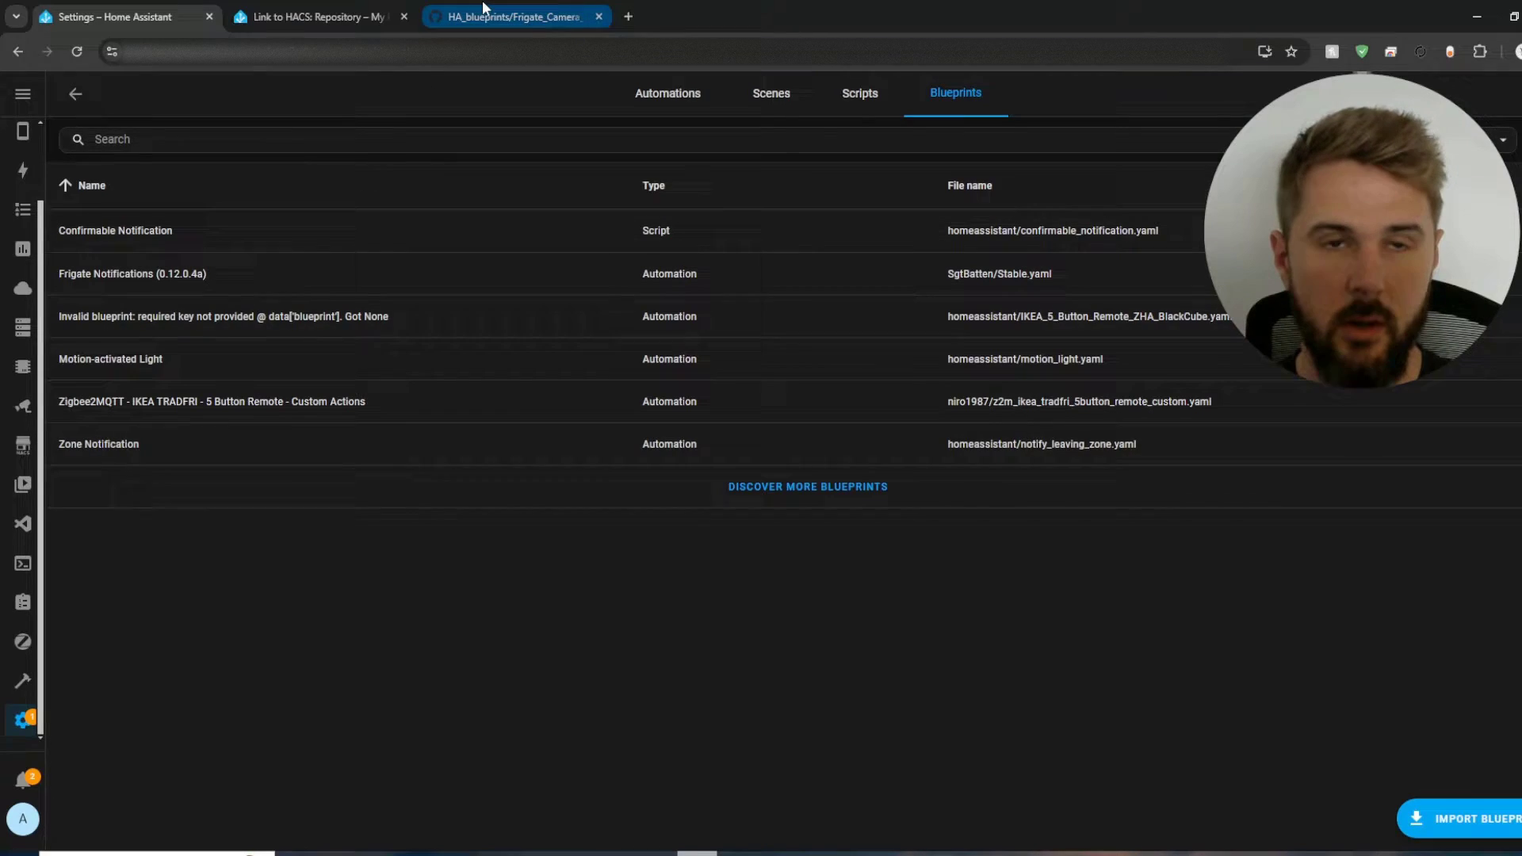
# Step: View Stable.yaml (Frigate Notifications 0.12.0.4d) on GitHub, then return to Home Assistant
pyautogui.click(505, 17)
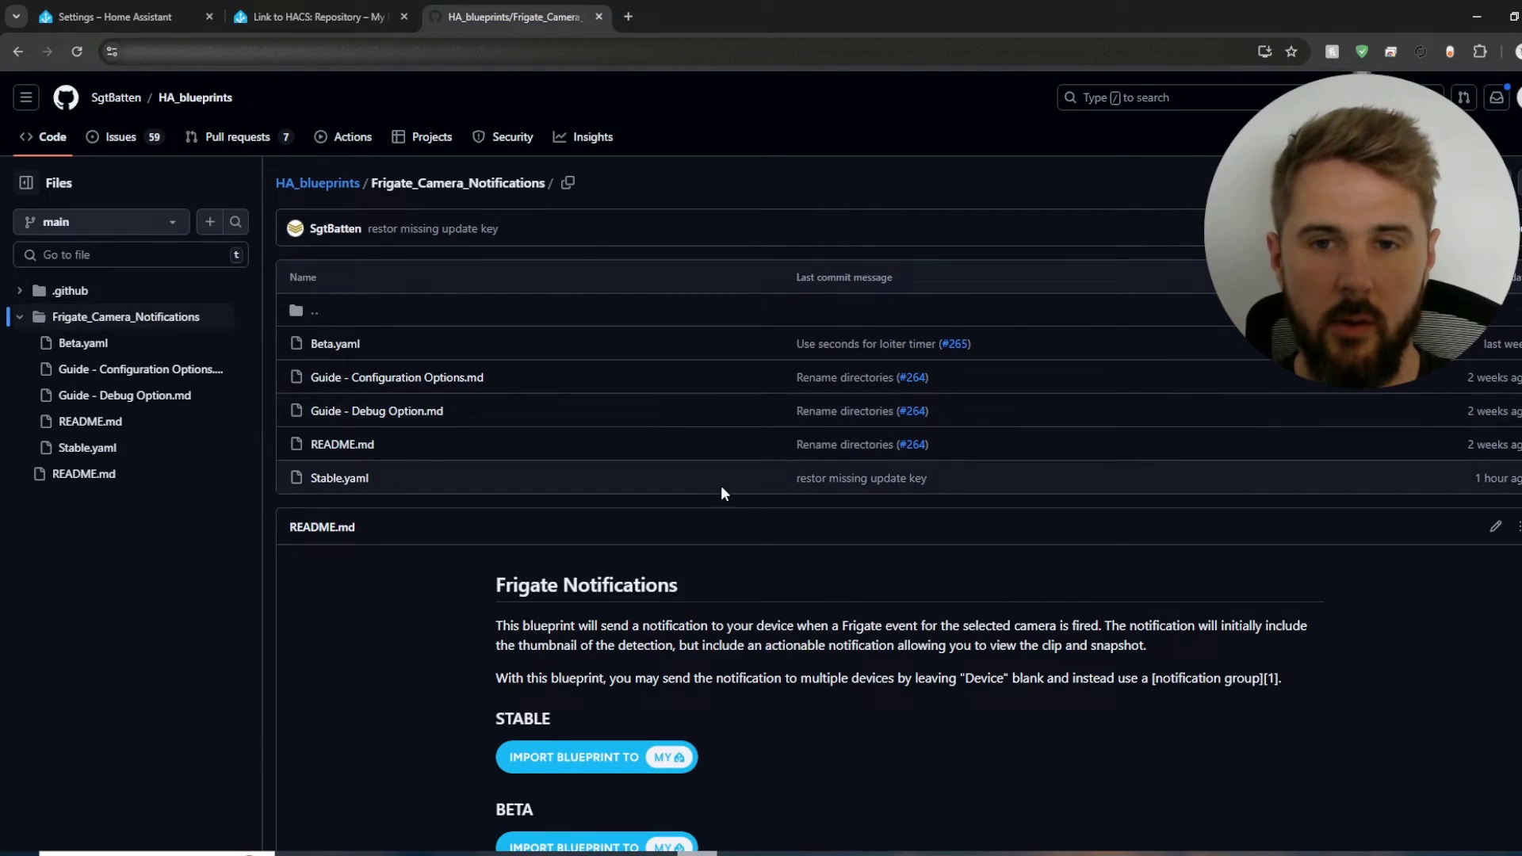
pyautogui.scroll(-3)
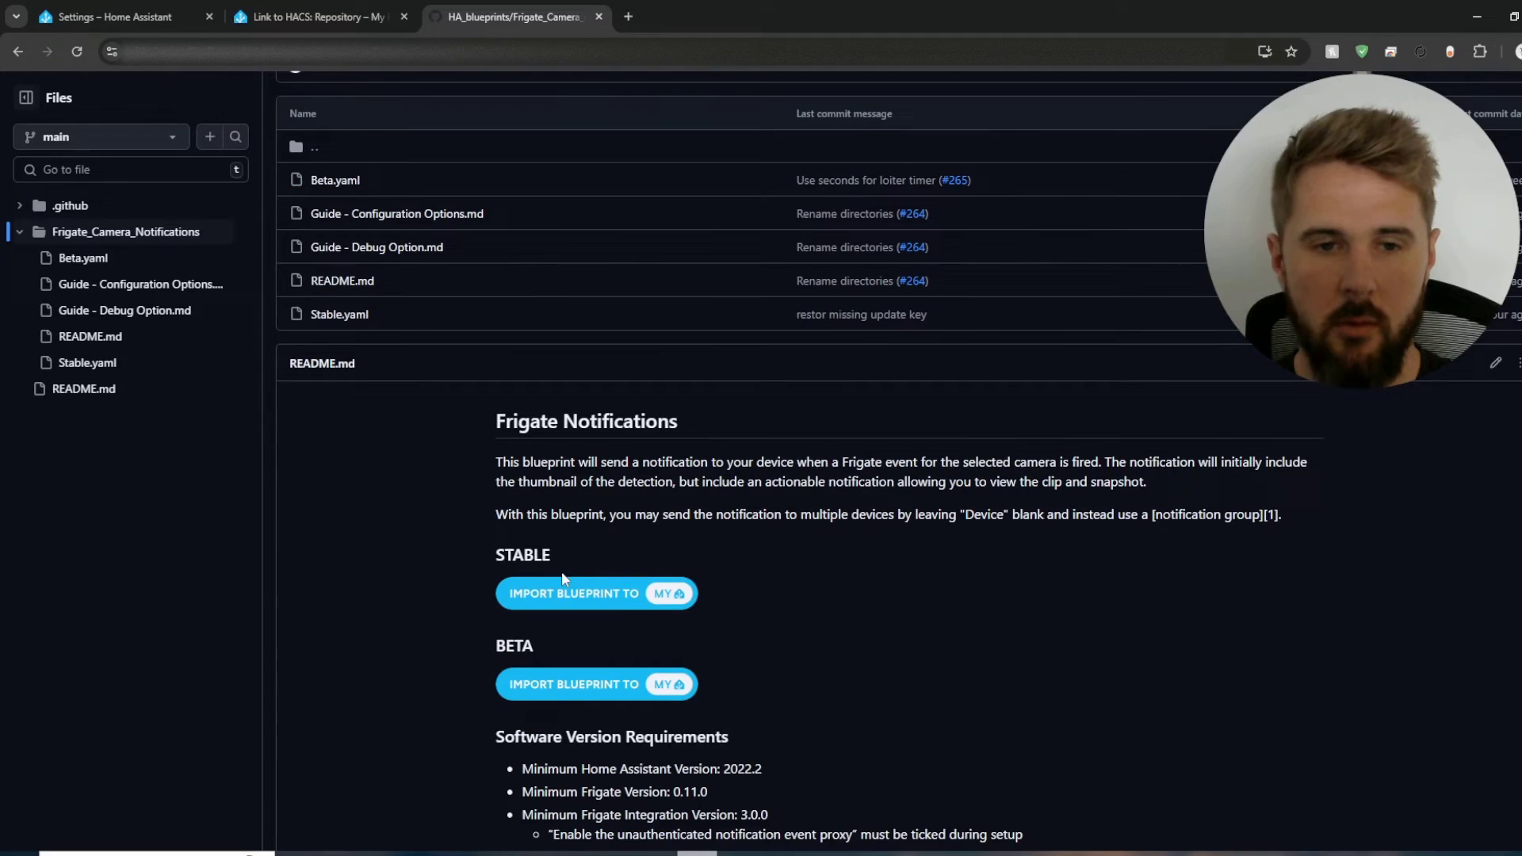
pyautogui.moveTo(572, 559)
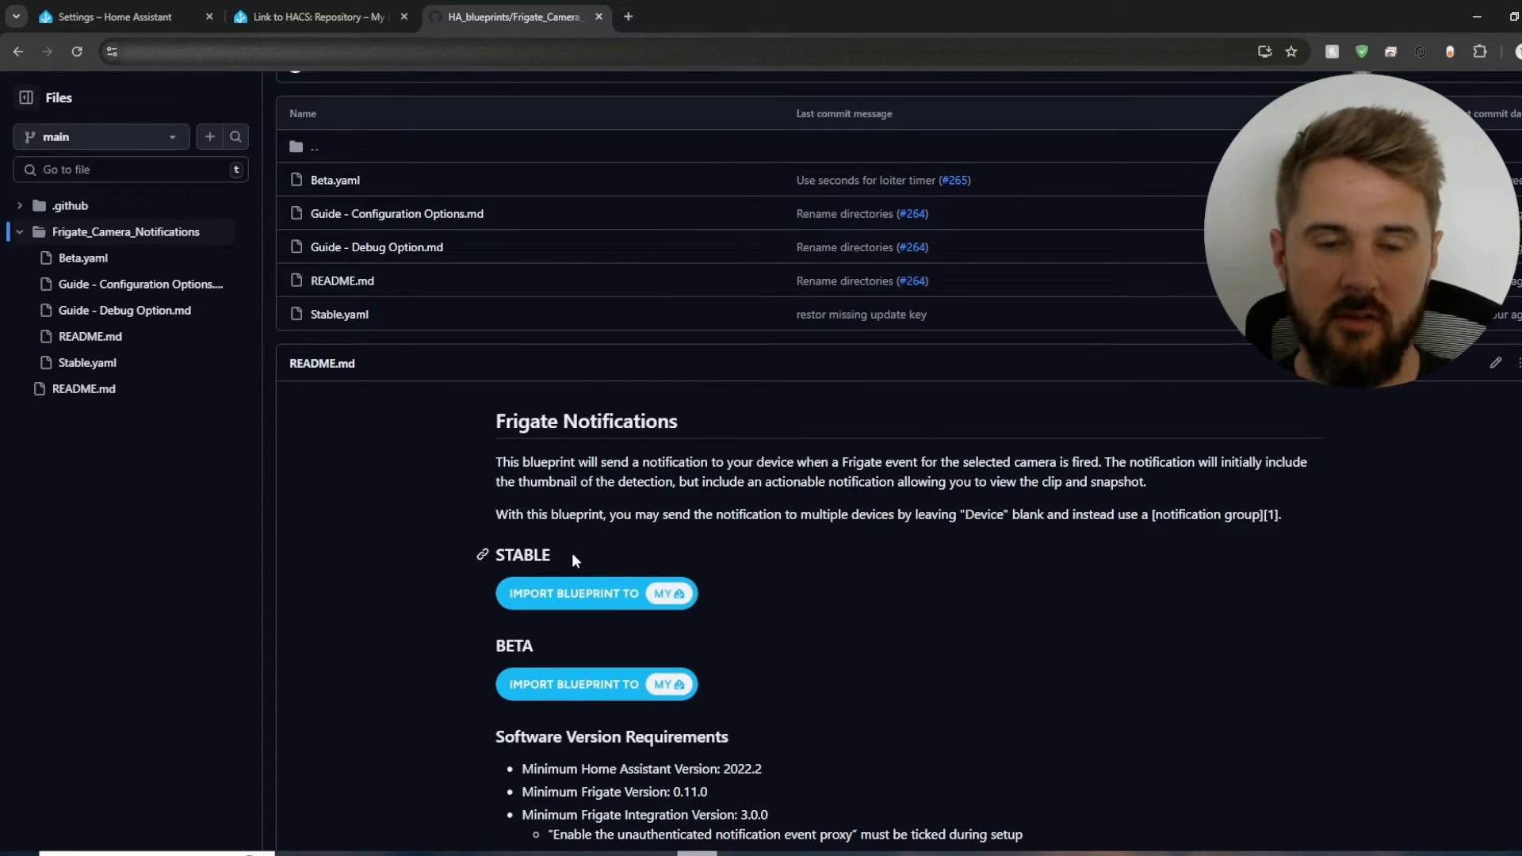
pyautogui.moveTo(557, 603)
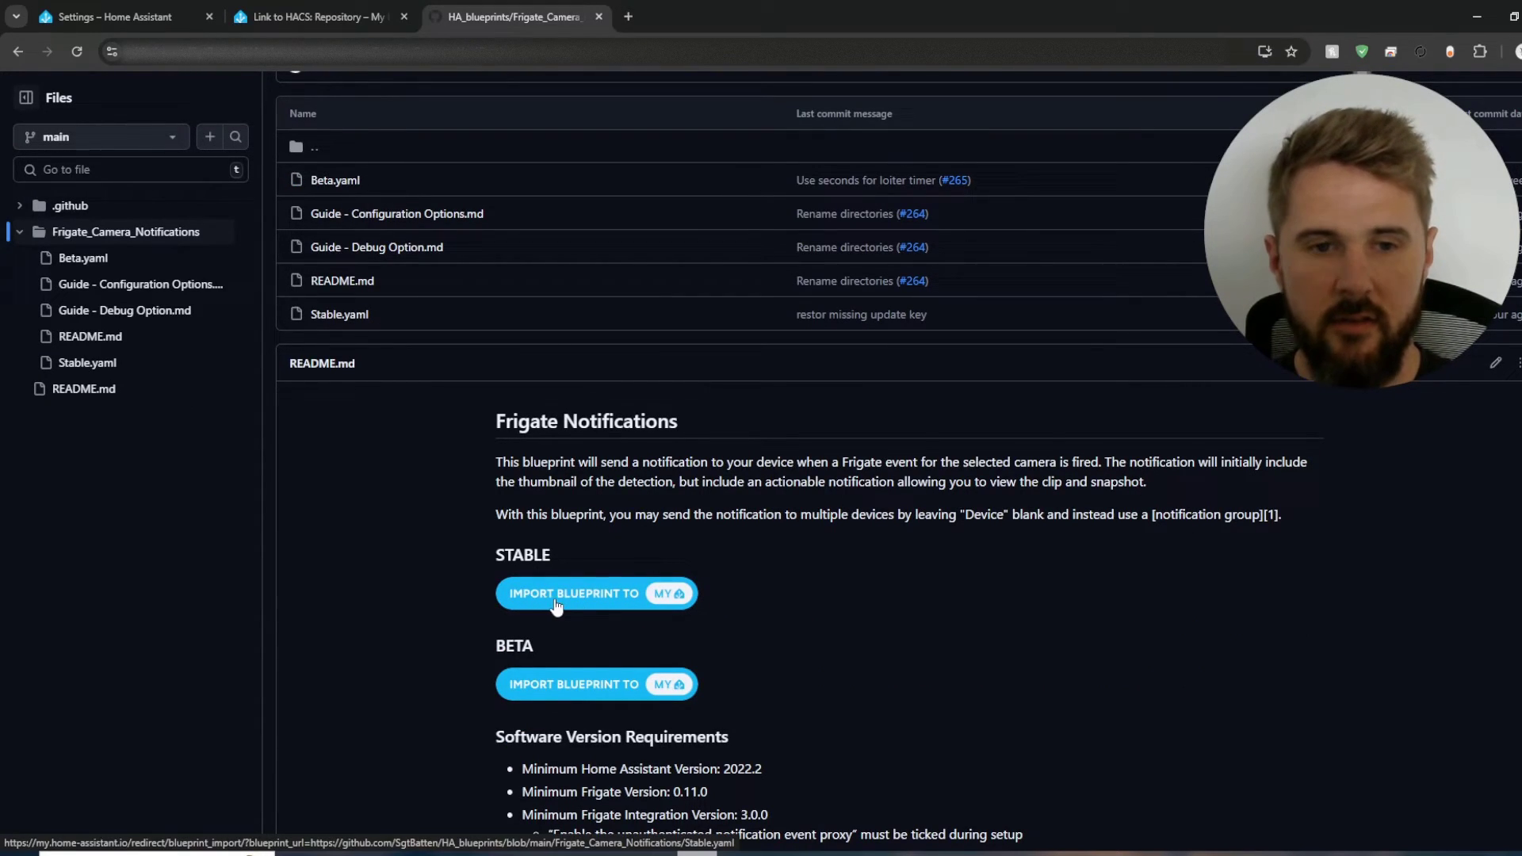
pyautogui.moveTo(667, 602)
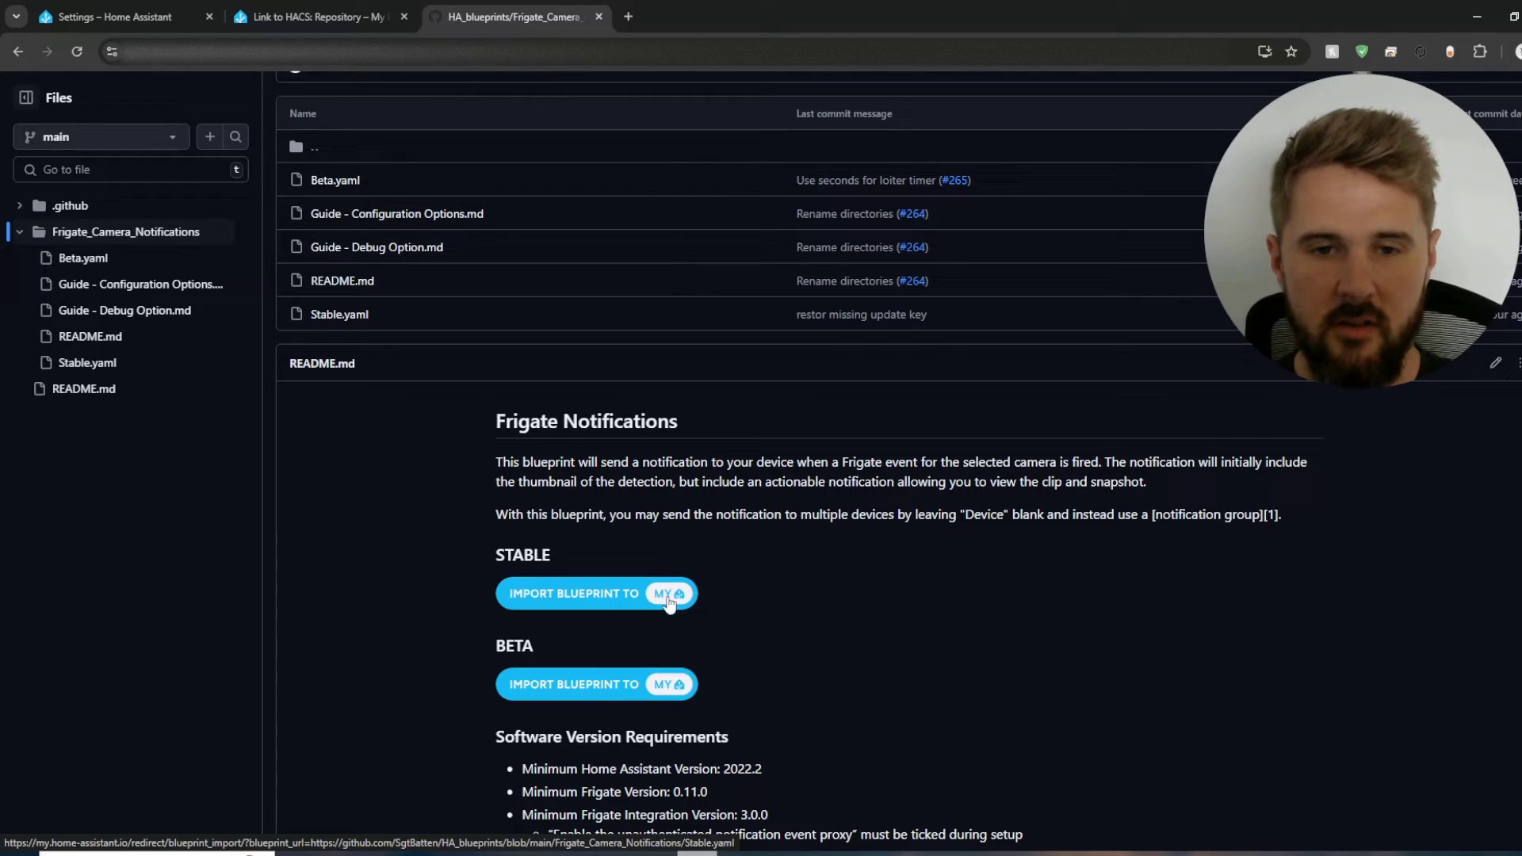
pyautogui.moveTo(764, 601)
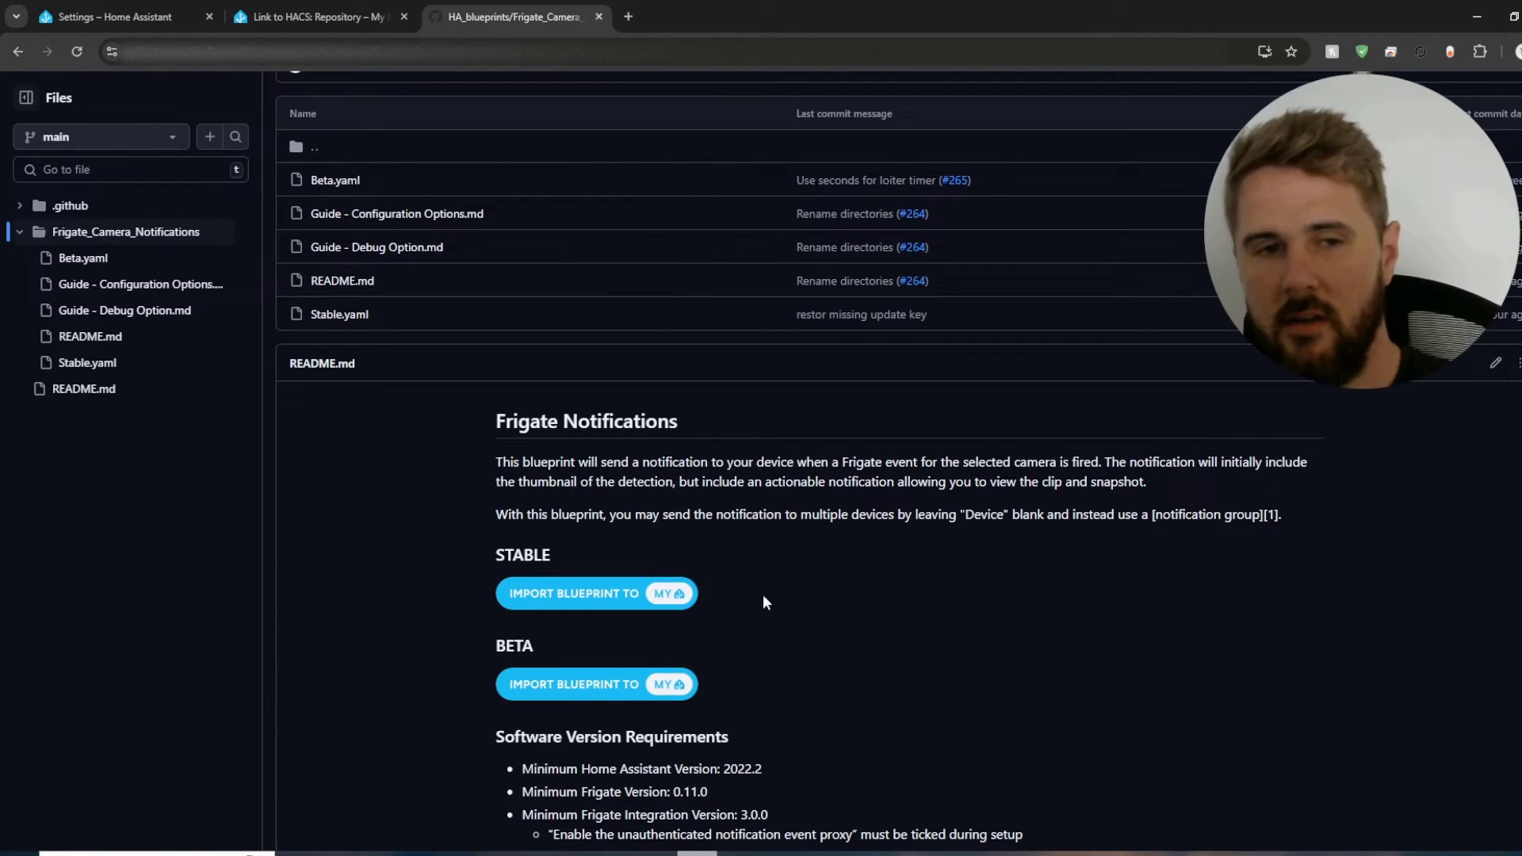
pyautogui.scroll(3)
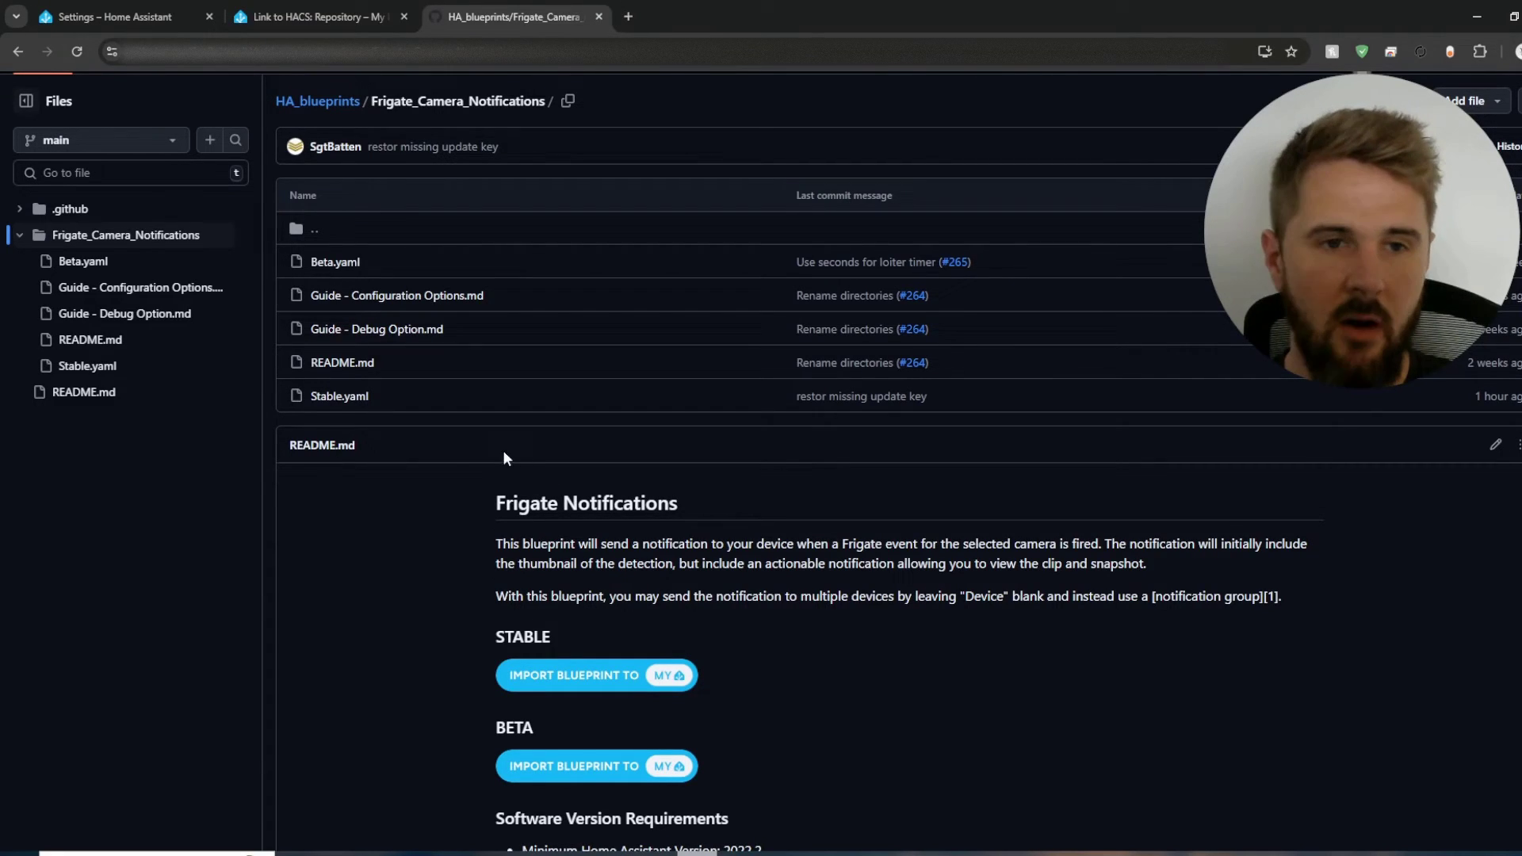
pyautogui.moveTo(337, 396)
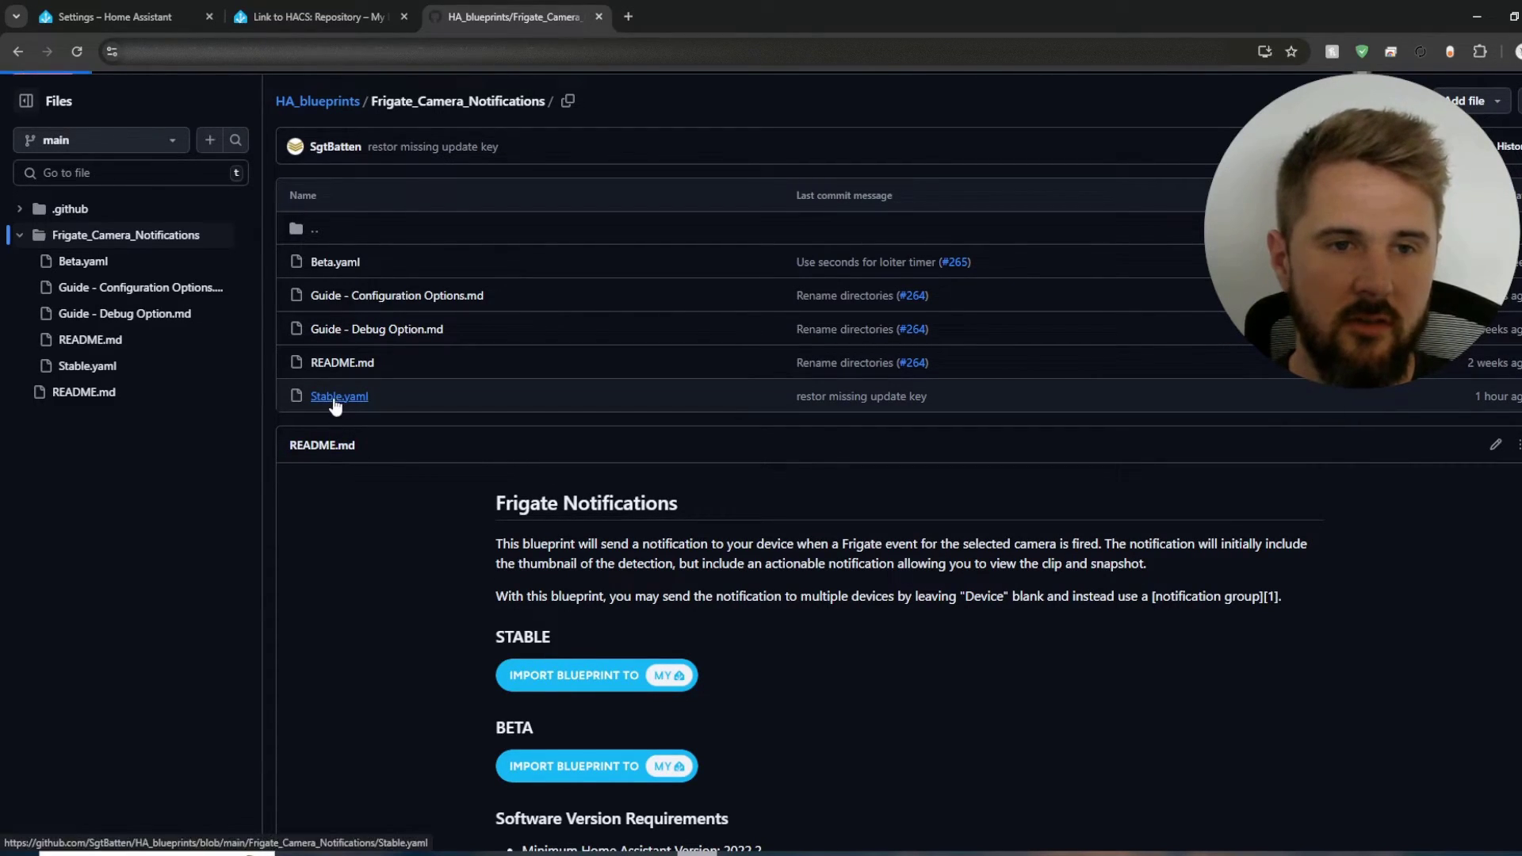
pyautogui.click(338, 396)
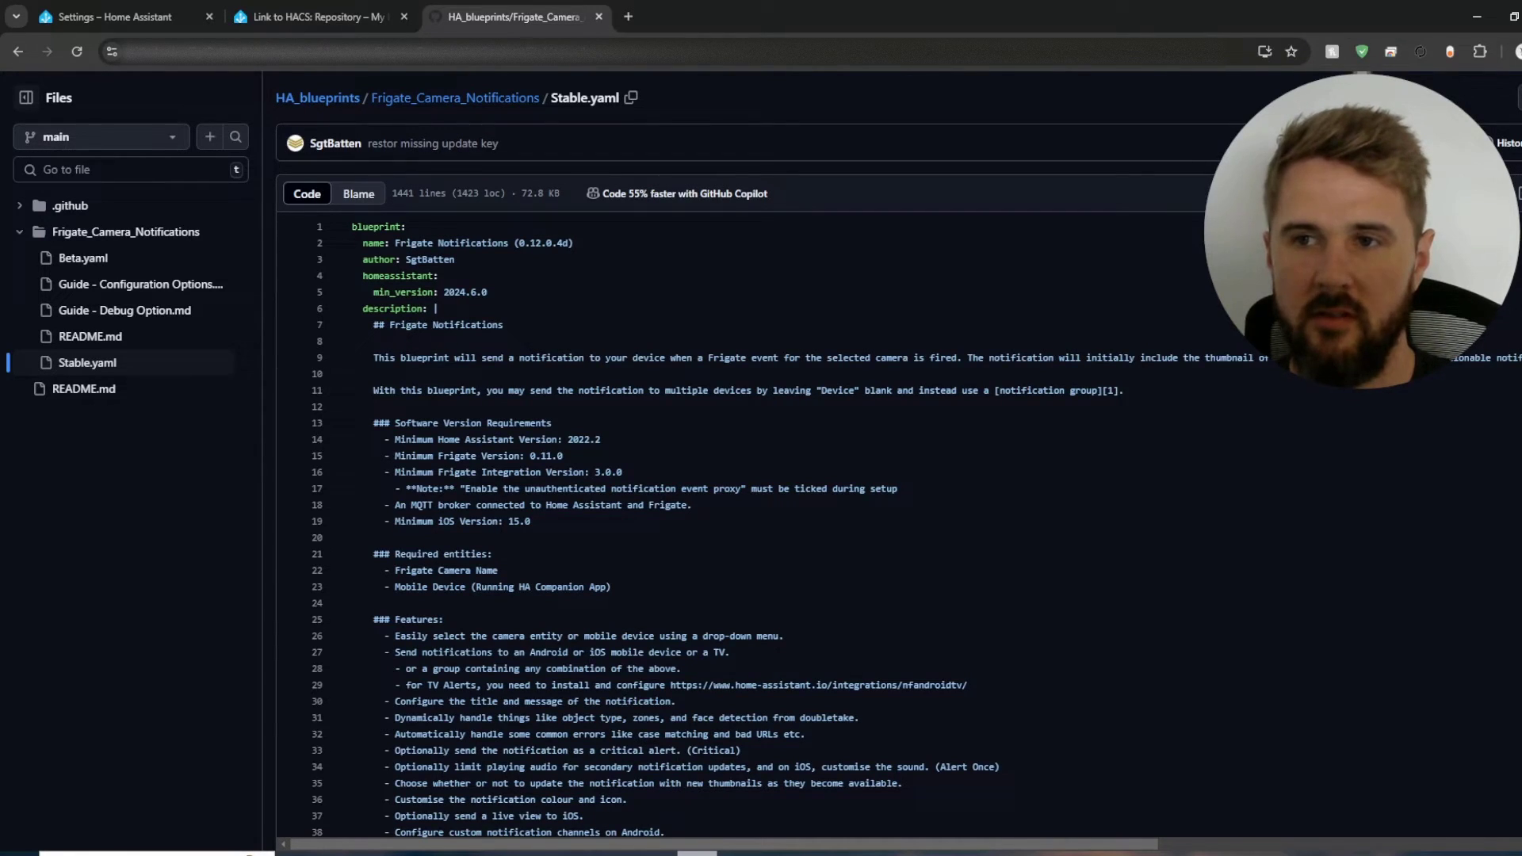
pyautogui.click(116, 16)
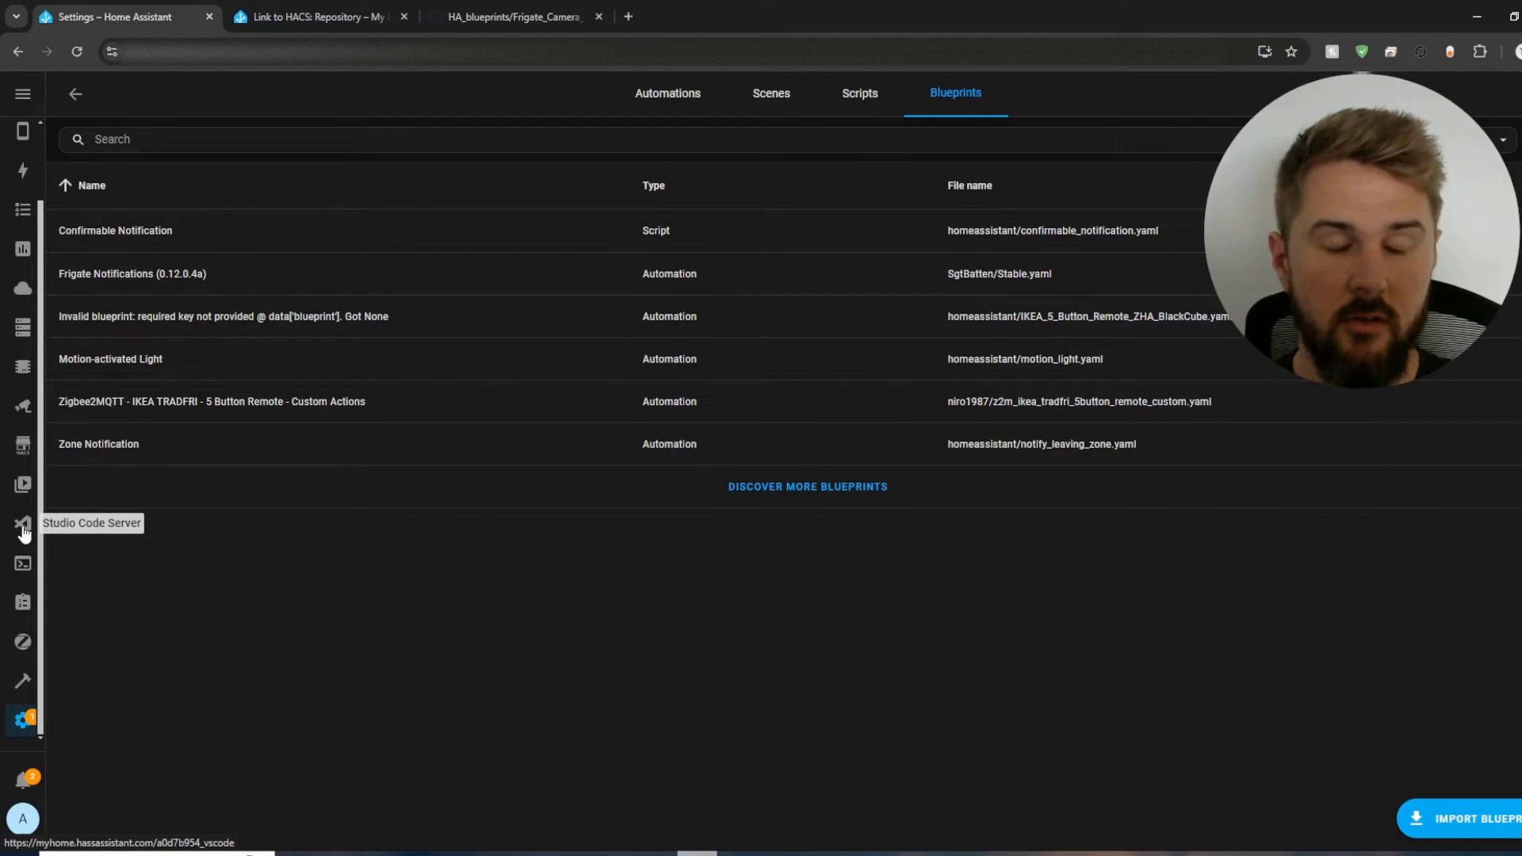
# Step: Expand blueprints > automation > SgtBatten in Studio Code Server to reveal Stable.yaml 0.12.0.4a
pyautogui.click(22, 524)
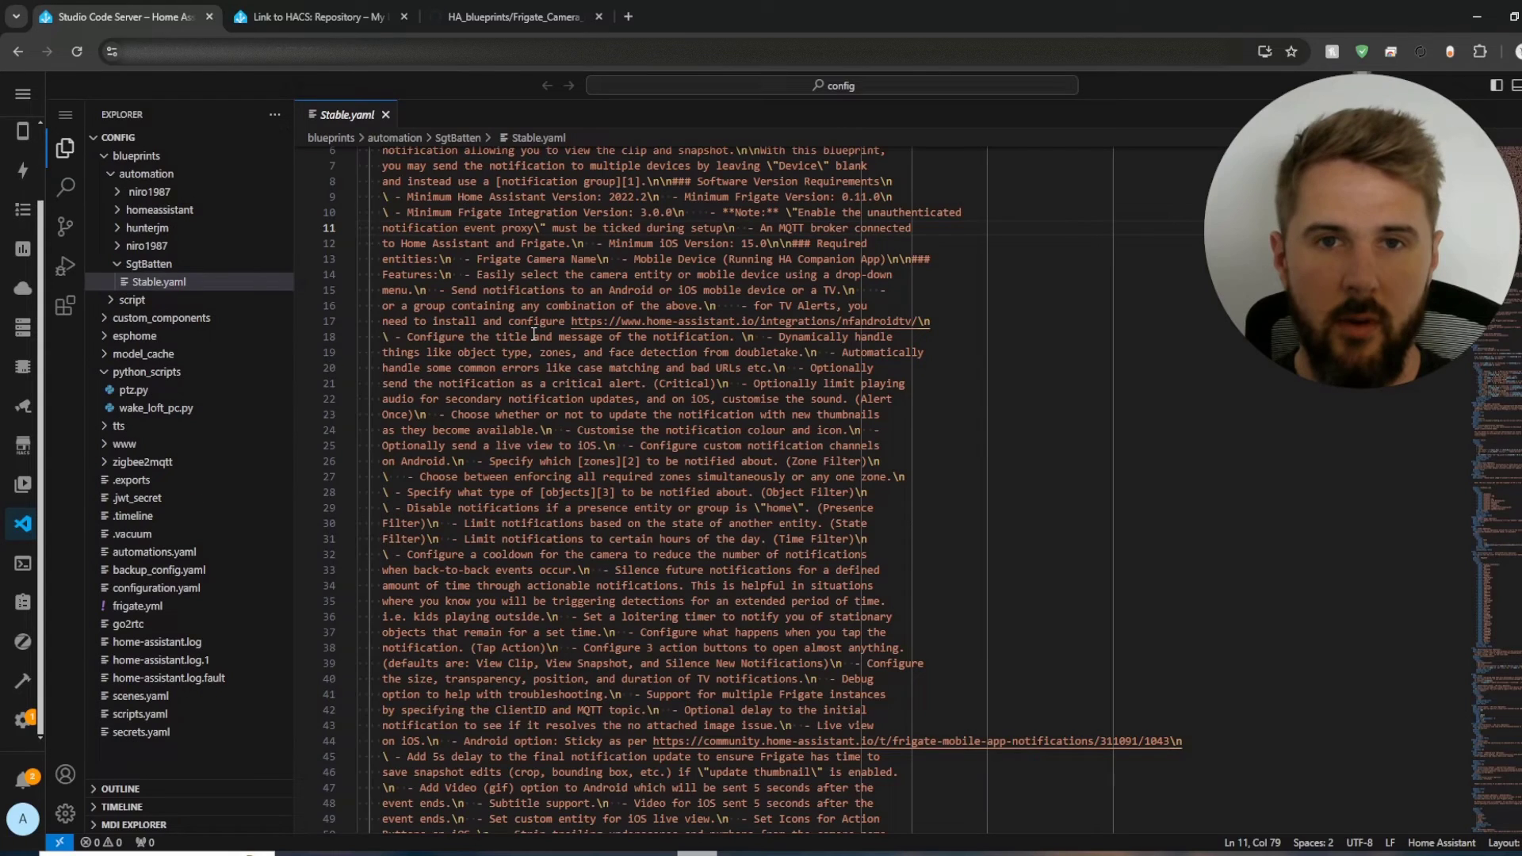
pyautogui.click(135, 155)
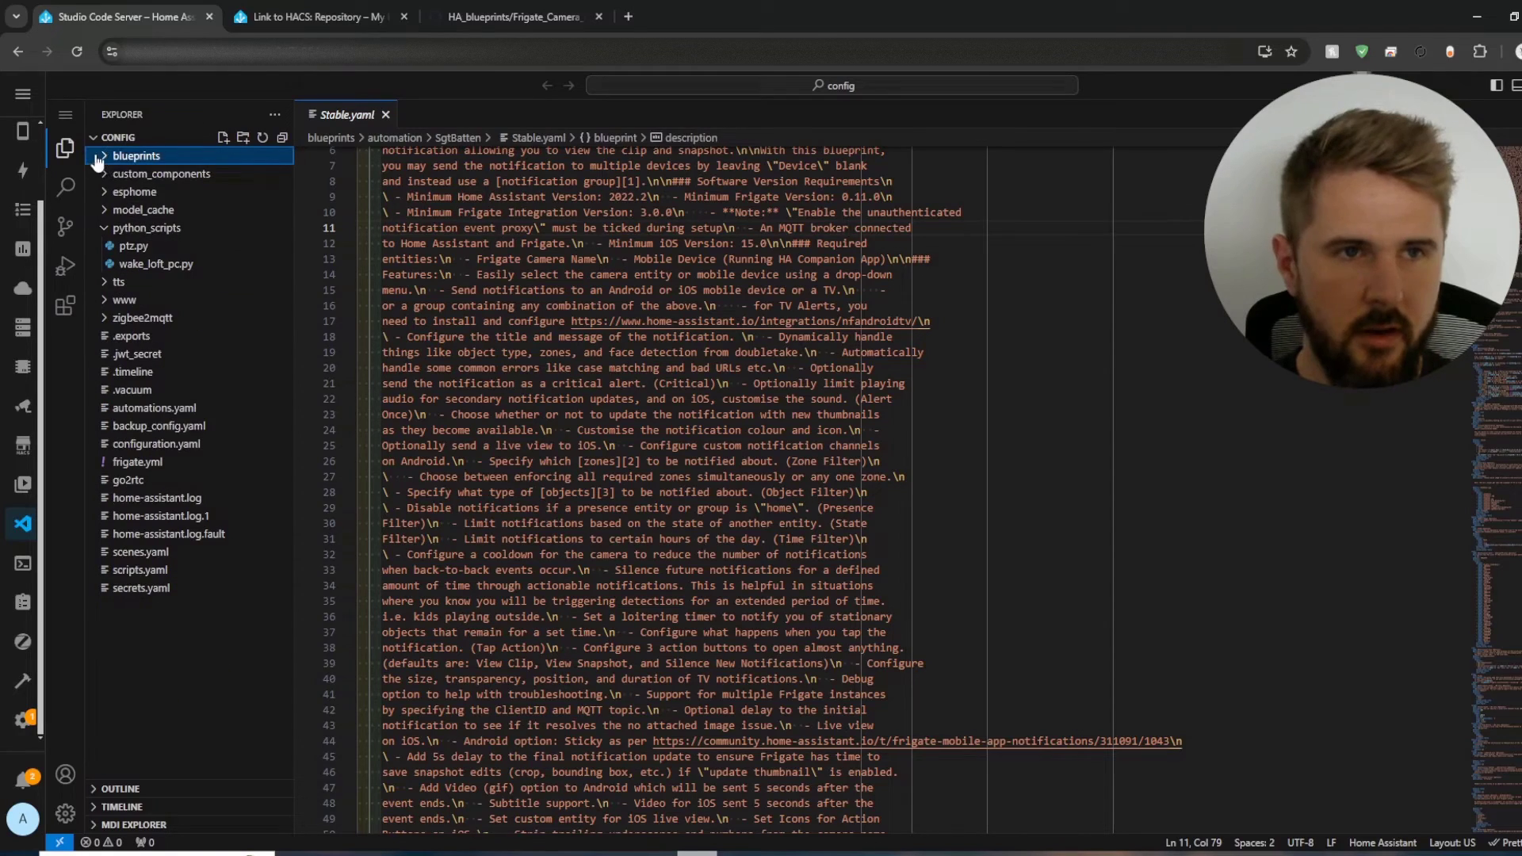
pyautogui.click(135, 156)
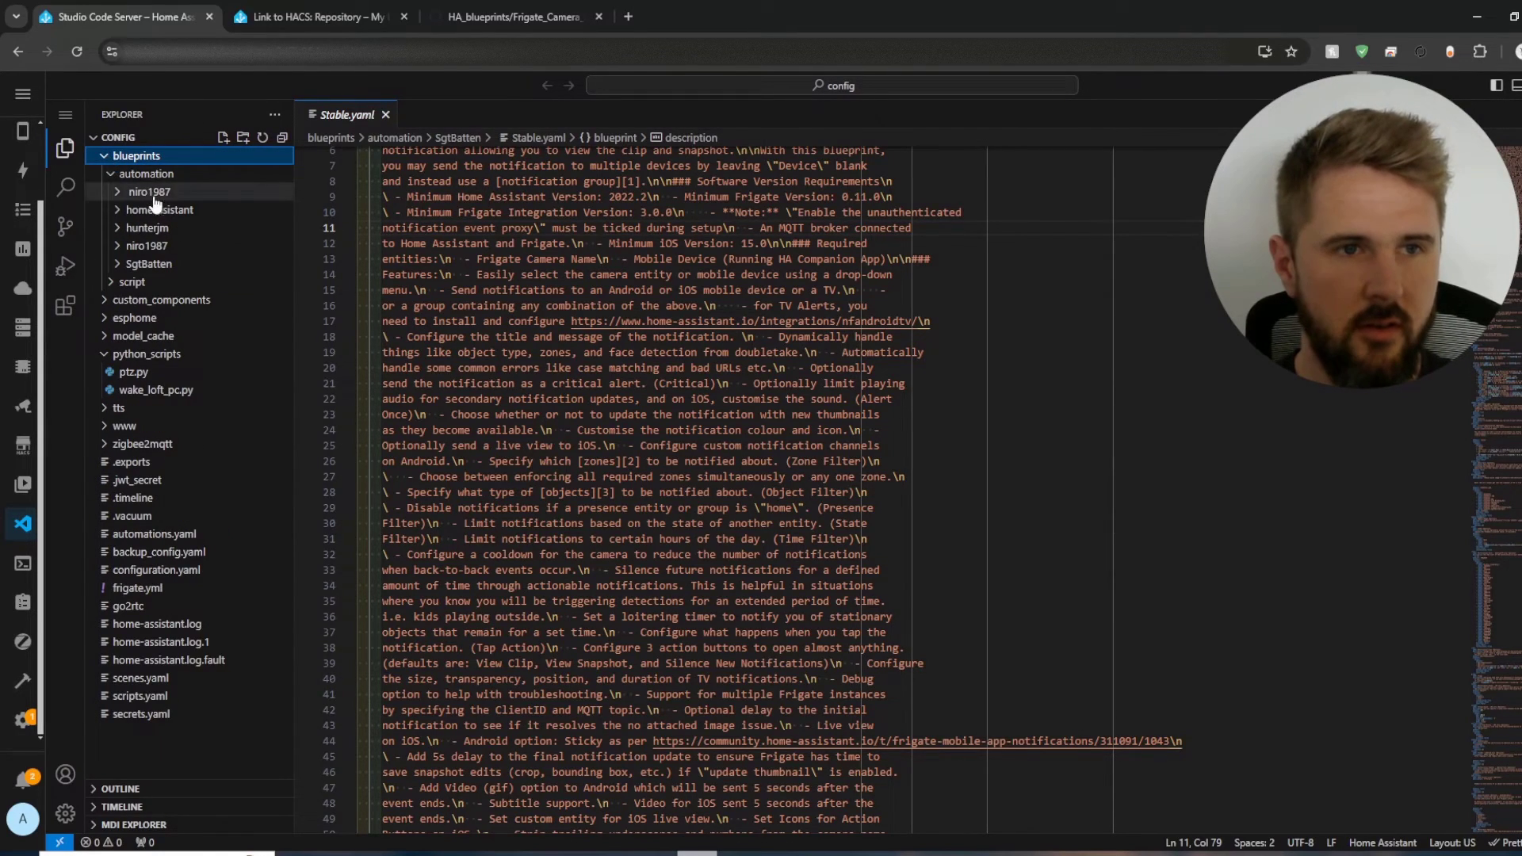
pyautogui.click(146, 173)
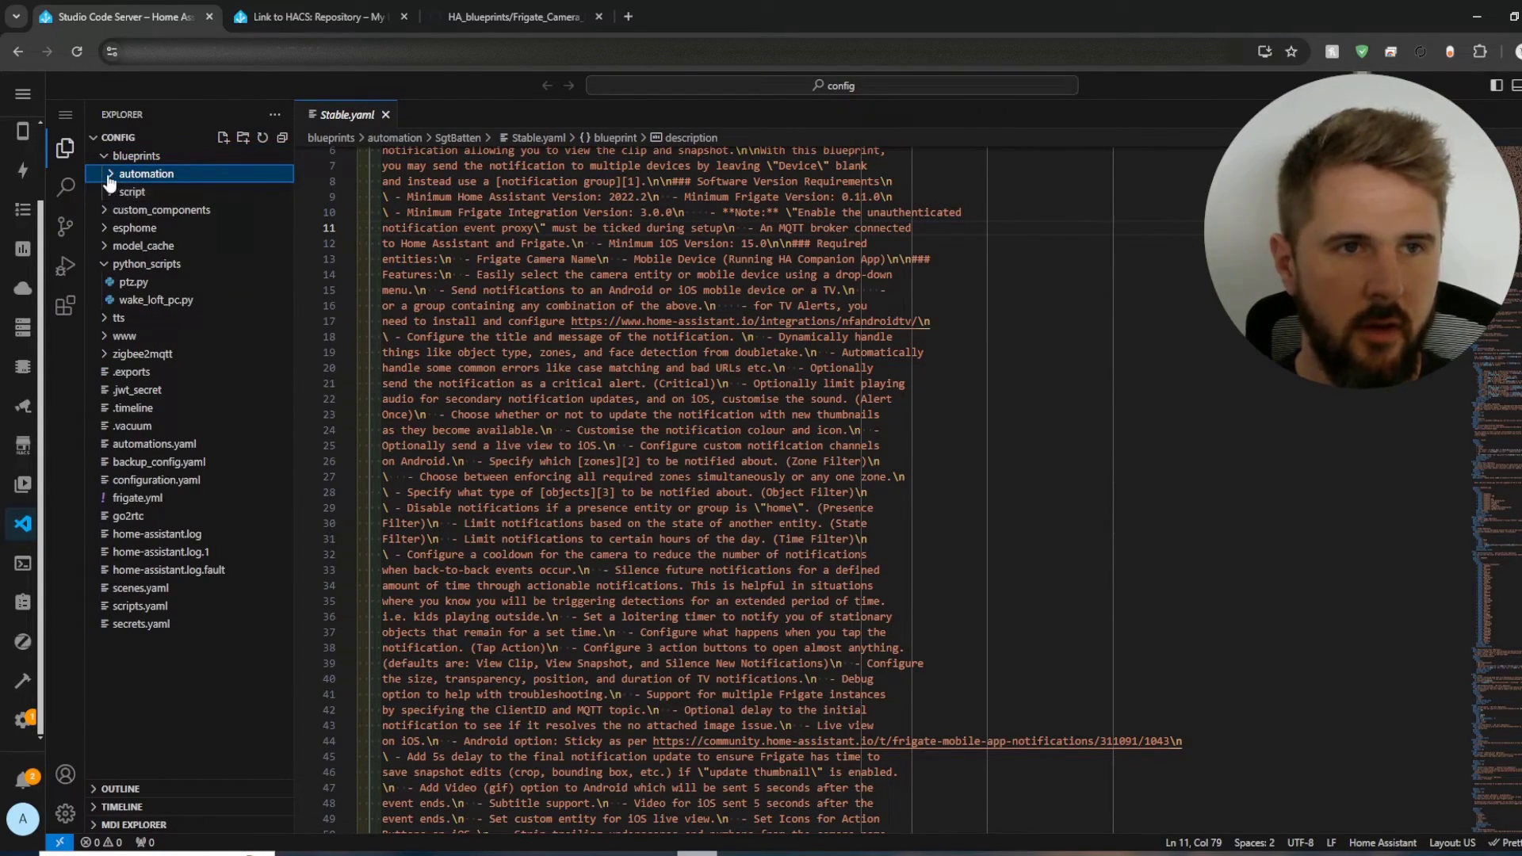
pyautogui.click(146, 173)
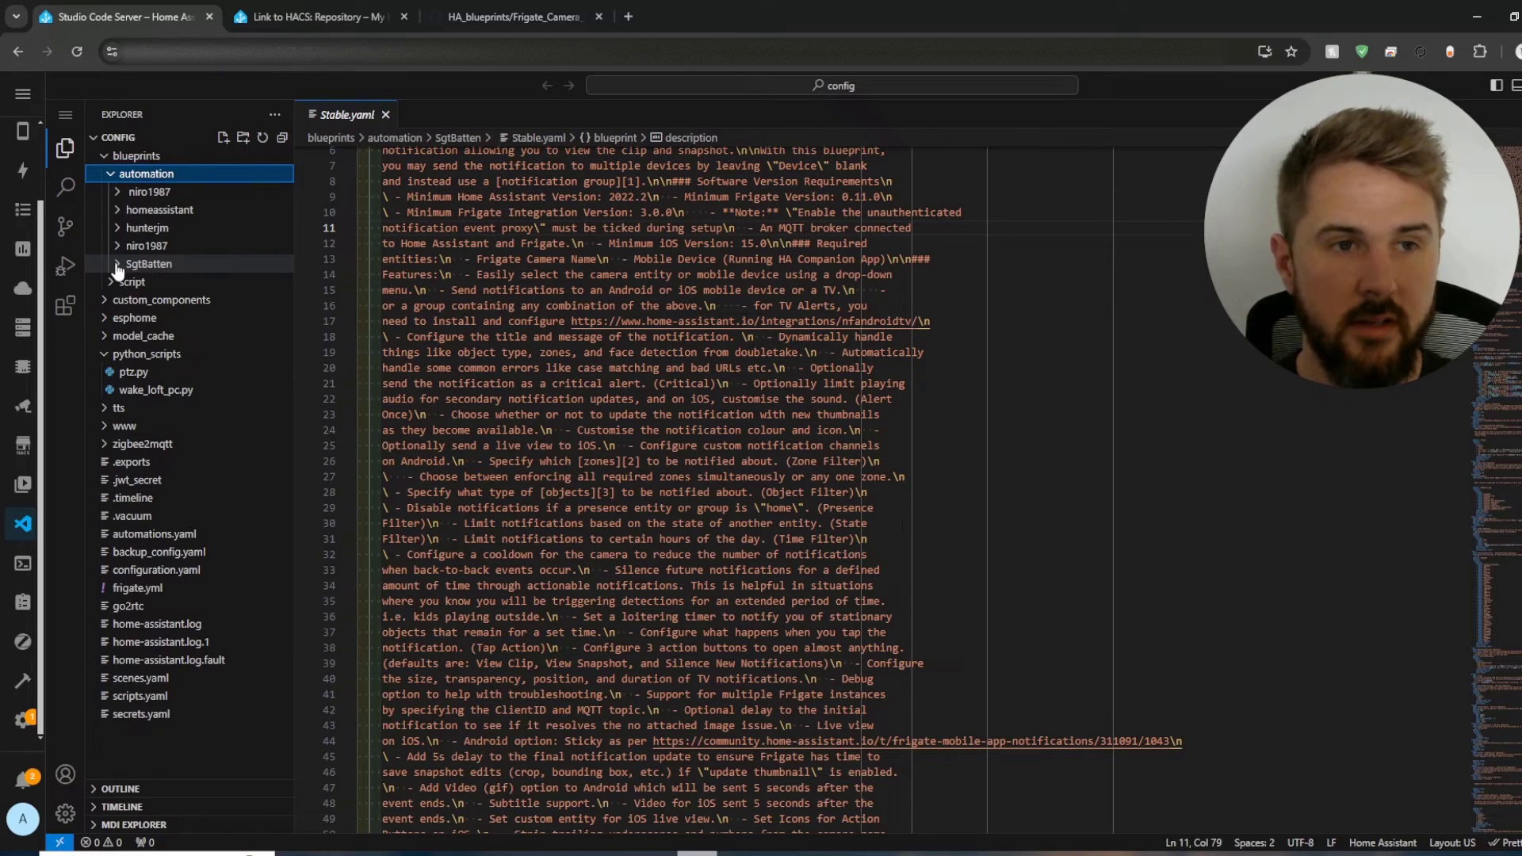
pyautogui.click(149, 263)
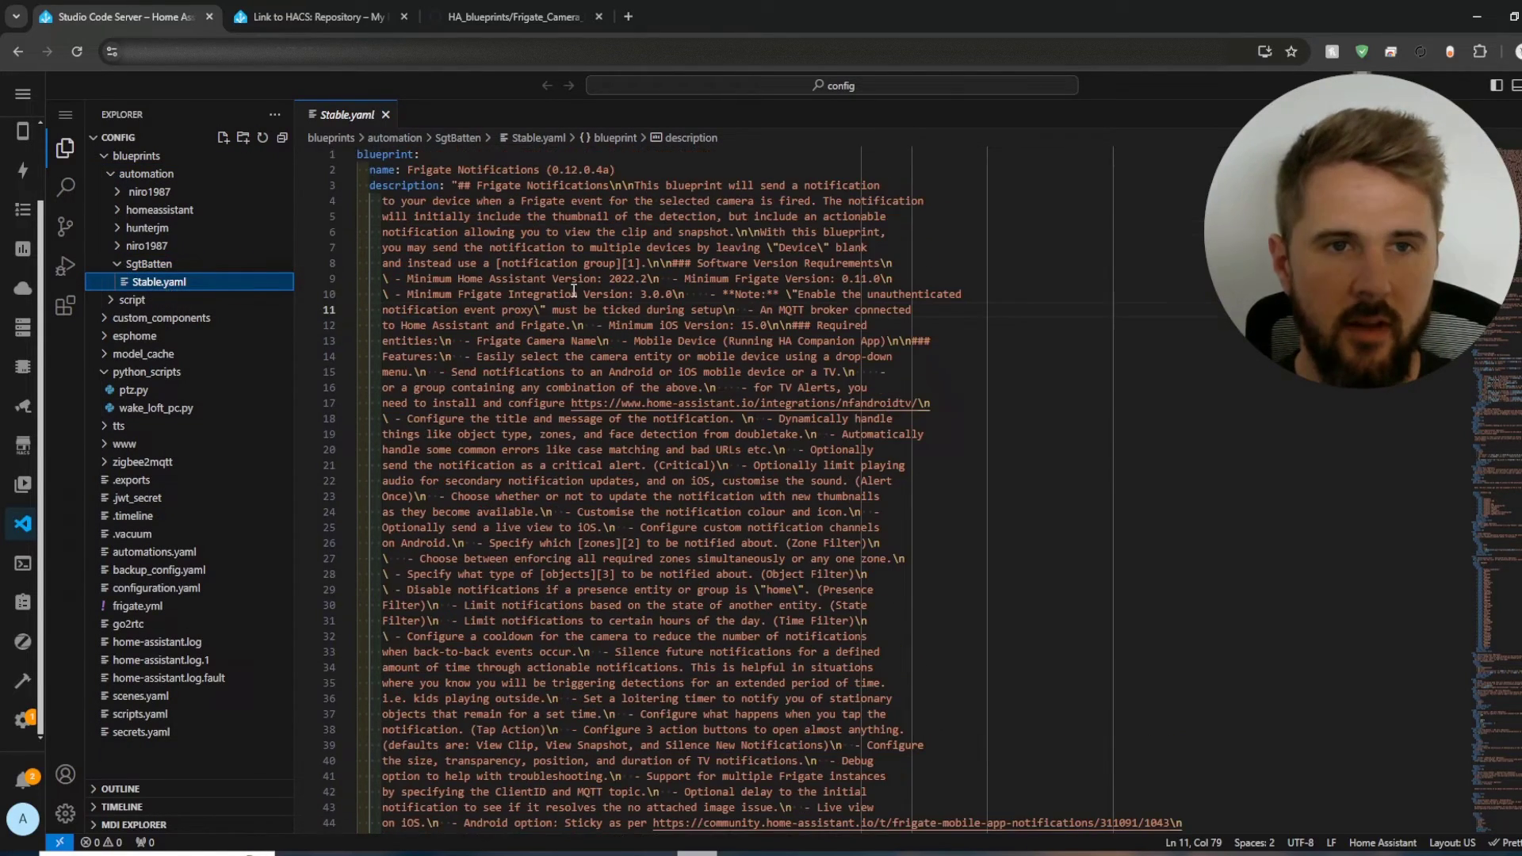
pyautogui.scroll(-3)
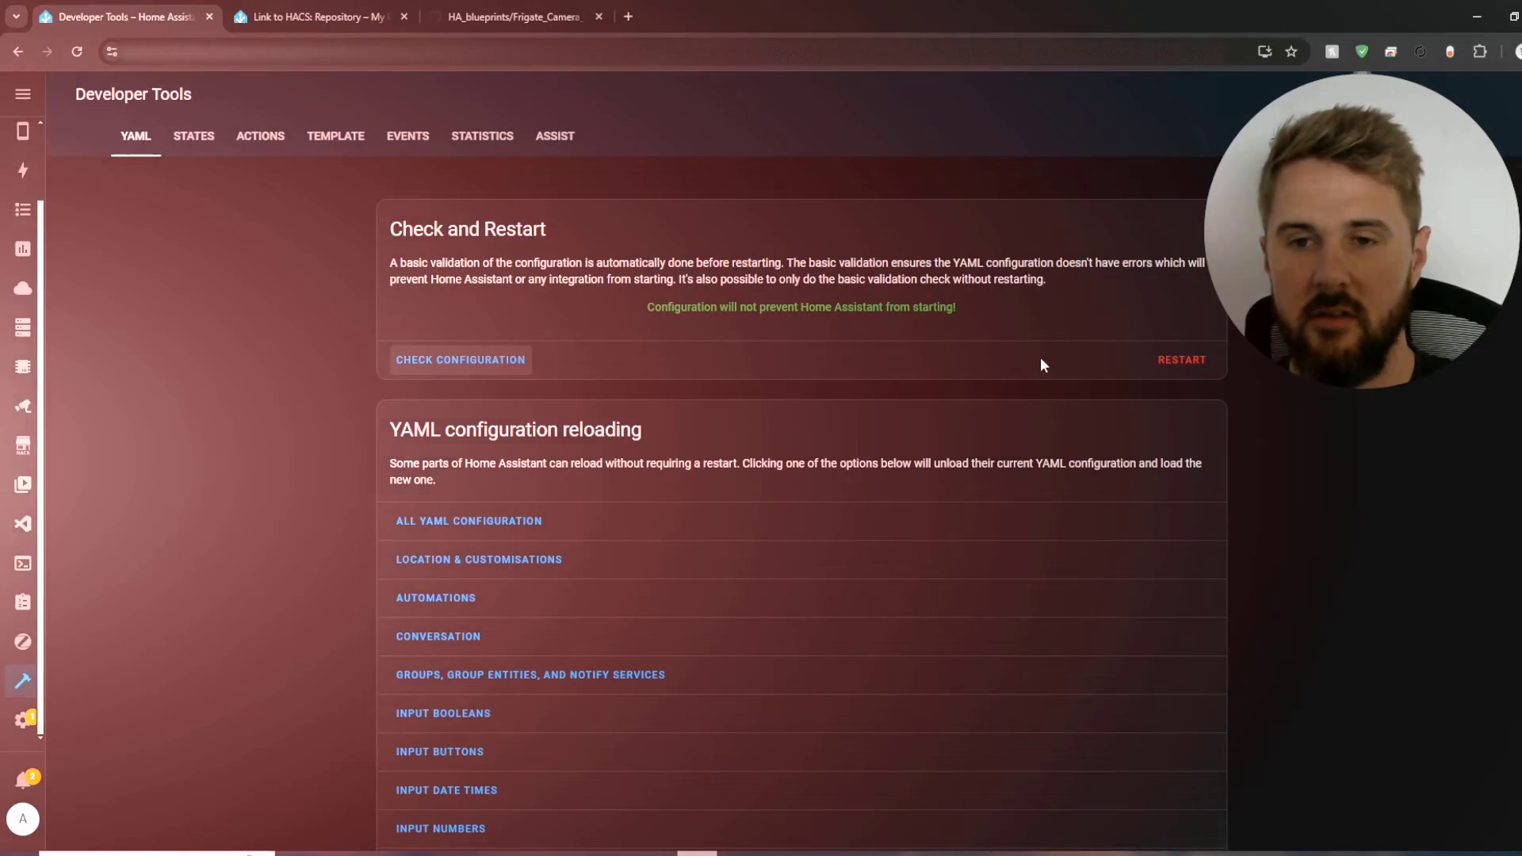
pyautogui.moveTo(22, 723)
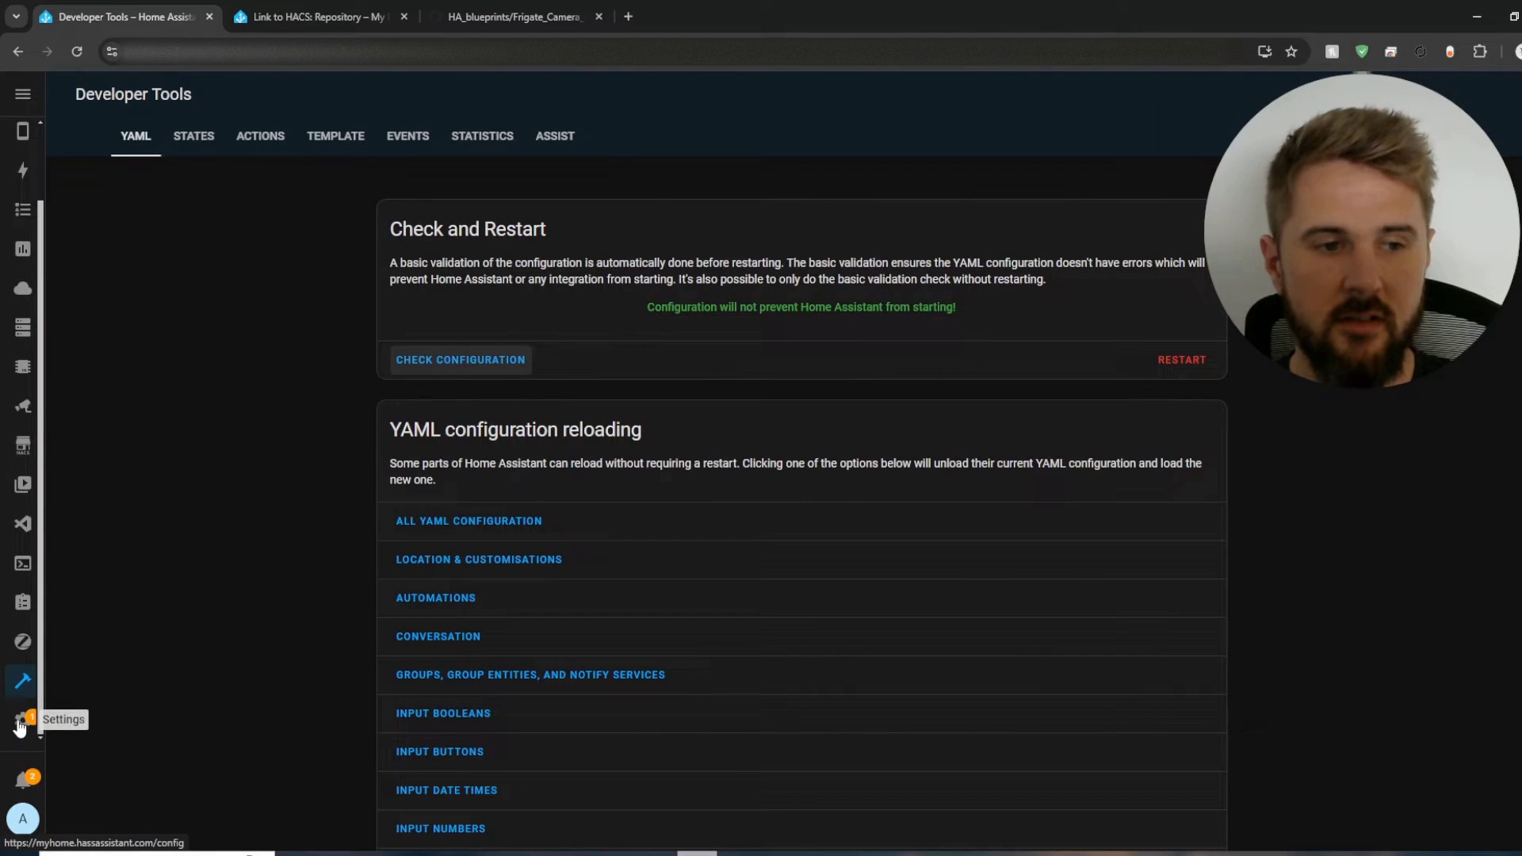
# Step: Go to Automations and start a new automation to see the Frigate Notifications blueprint
pyautogui.click(22, 719)
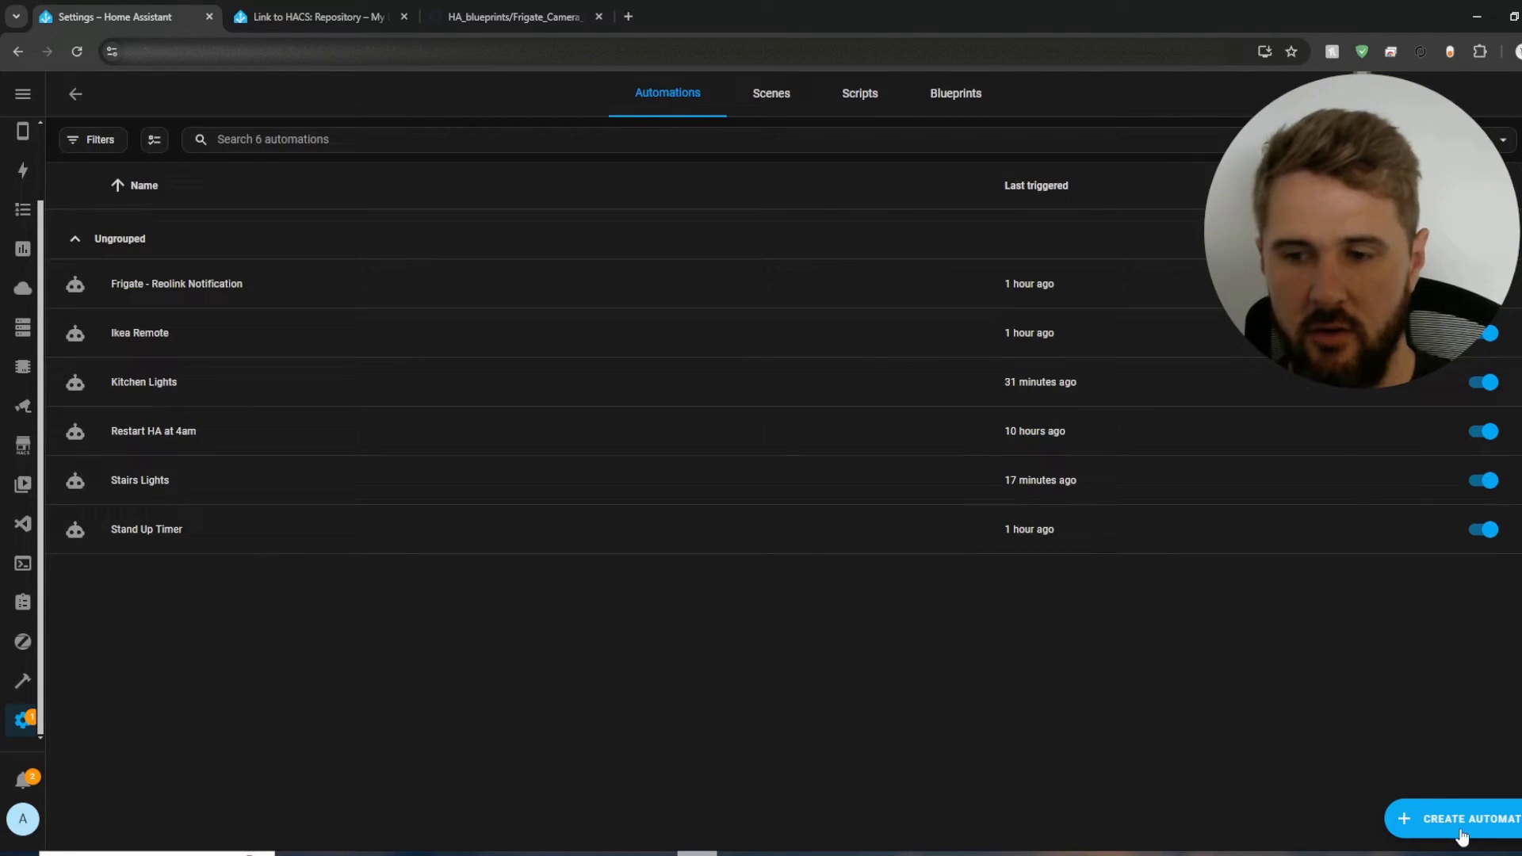
pyautogui.click(1465, 818)
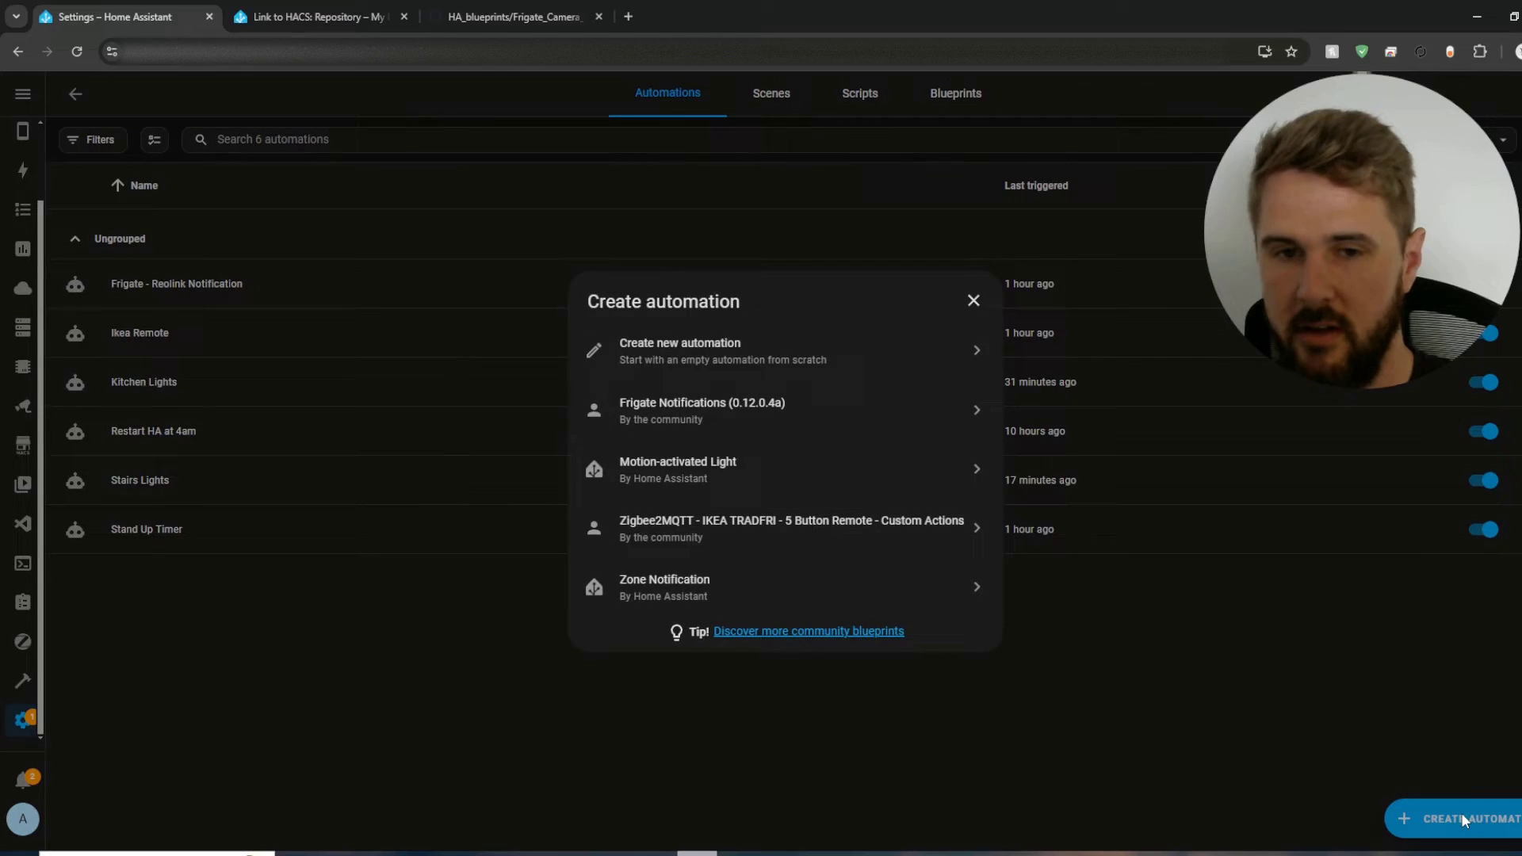
pyautogui.moveTo(667, 417)
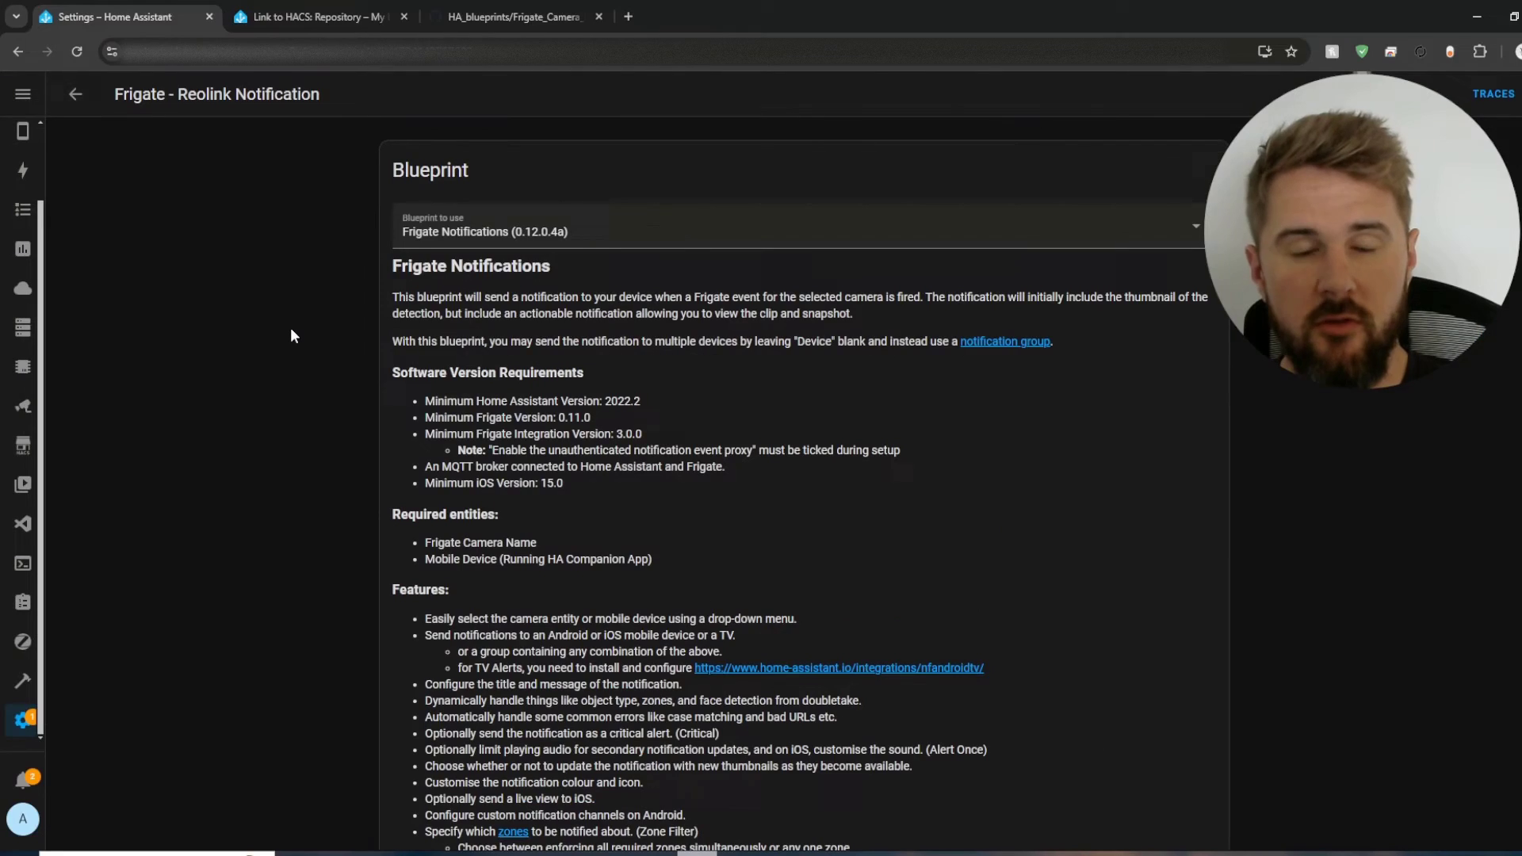
pyautogui.scroll(-3)
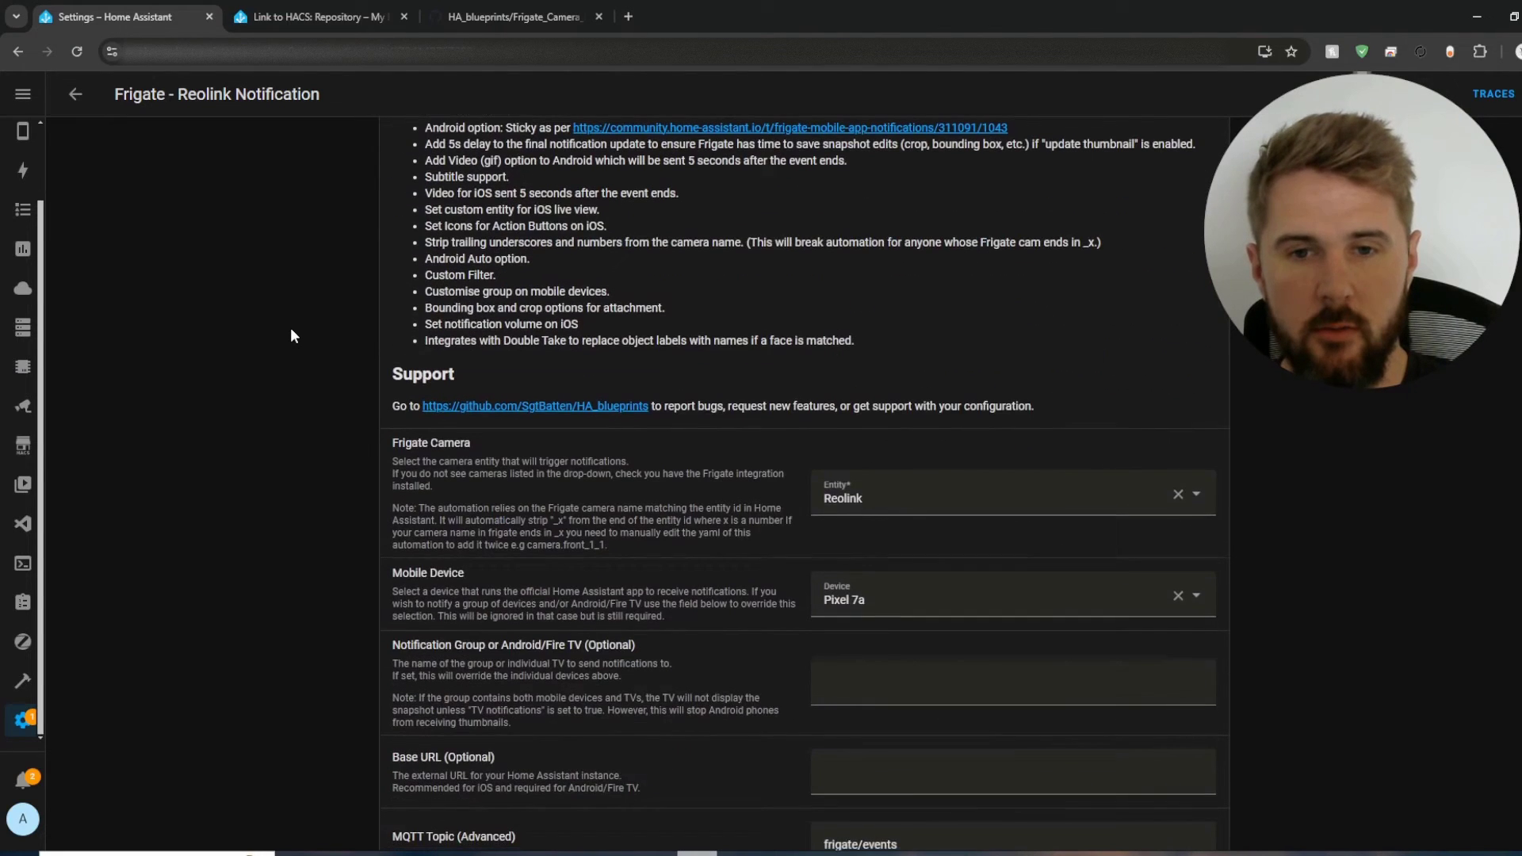
pyautogui.doubleClick(429, 442)
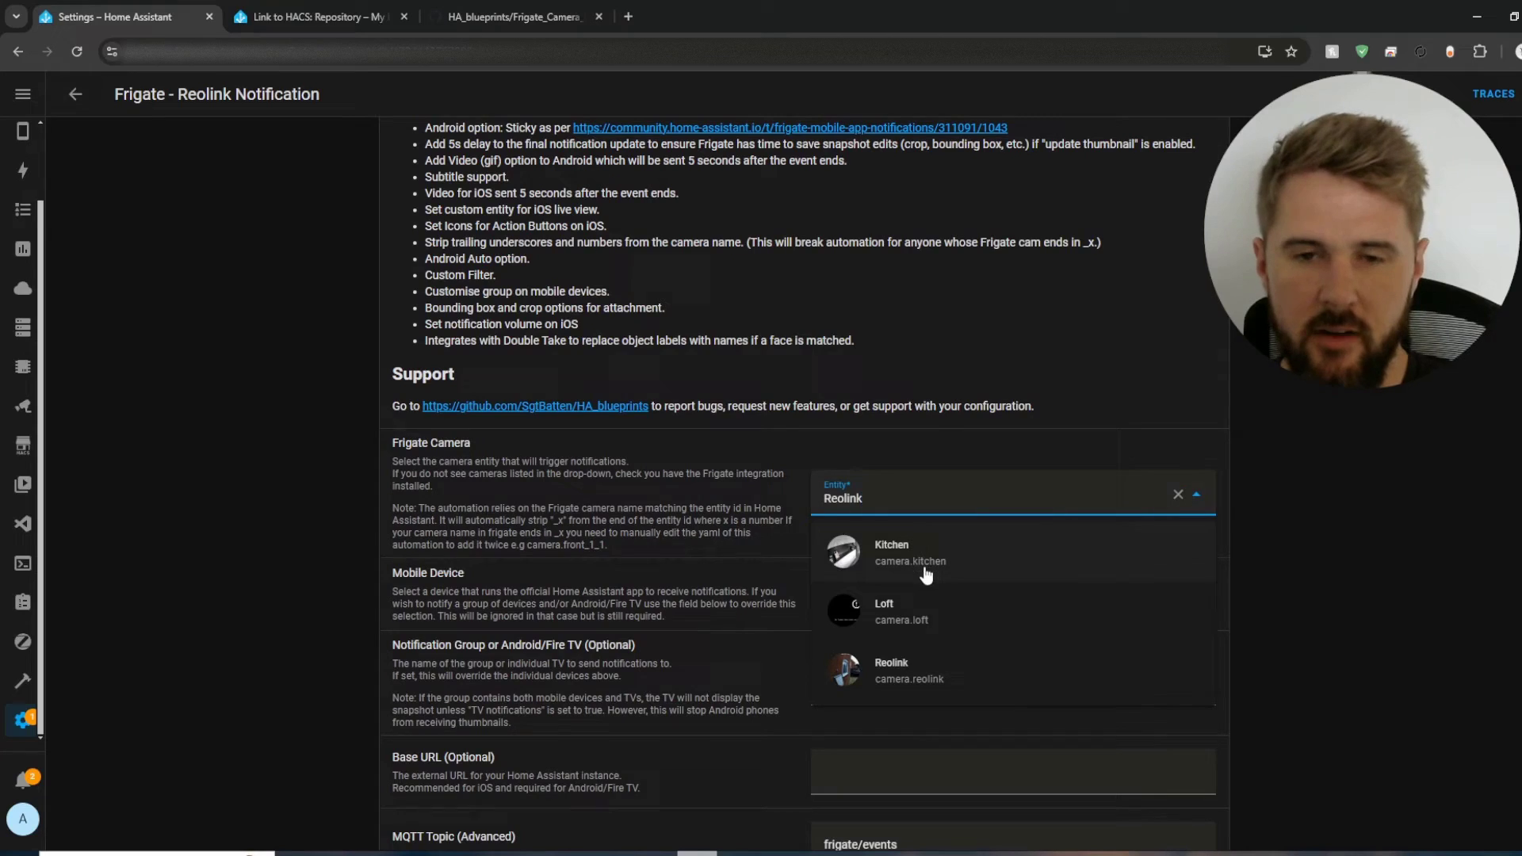
pyautogui.moveTo(1012, 691)
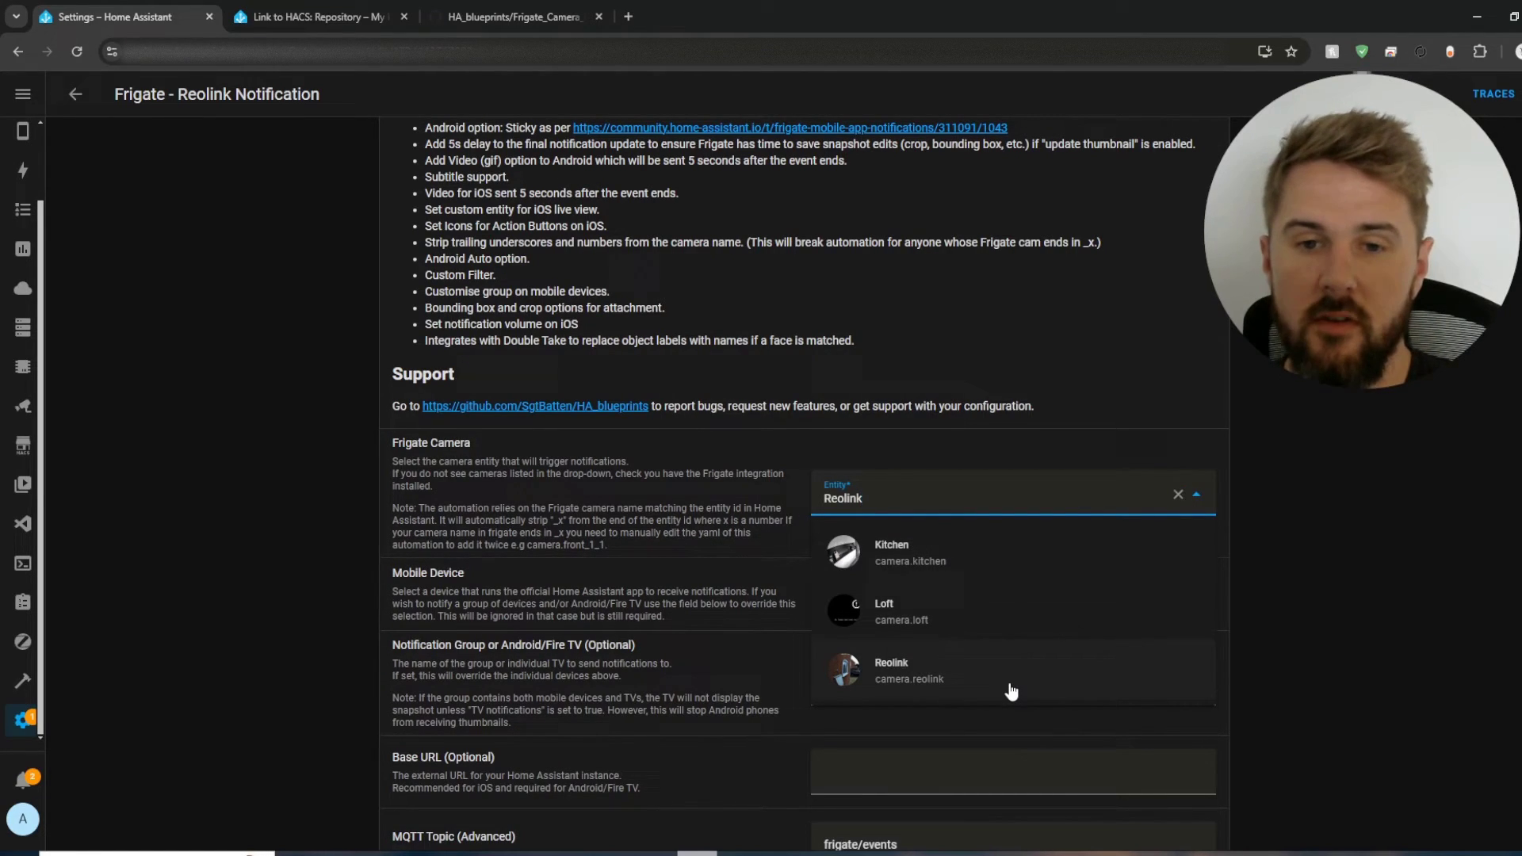
pyautogui.moveTo(864, 675)
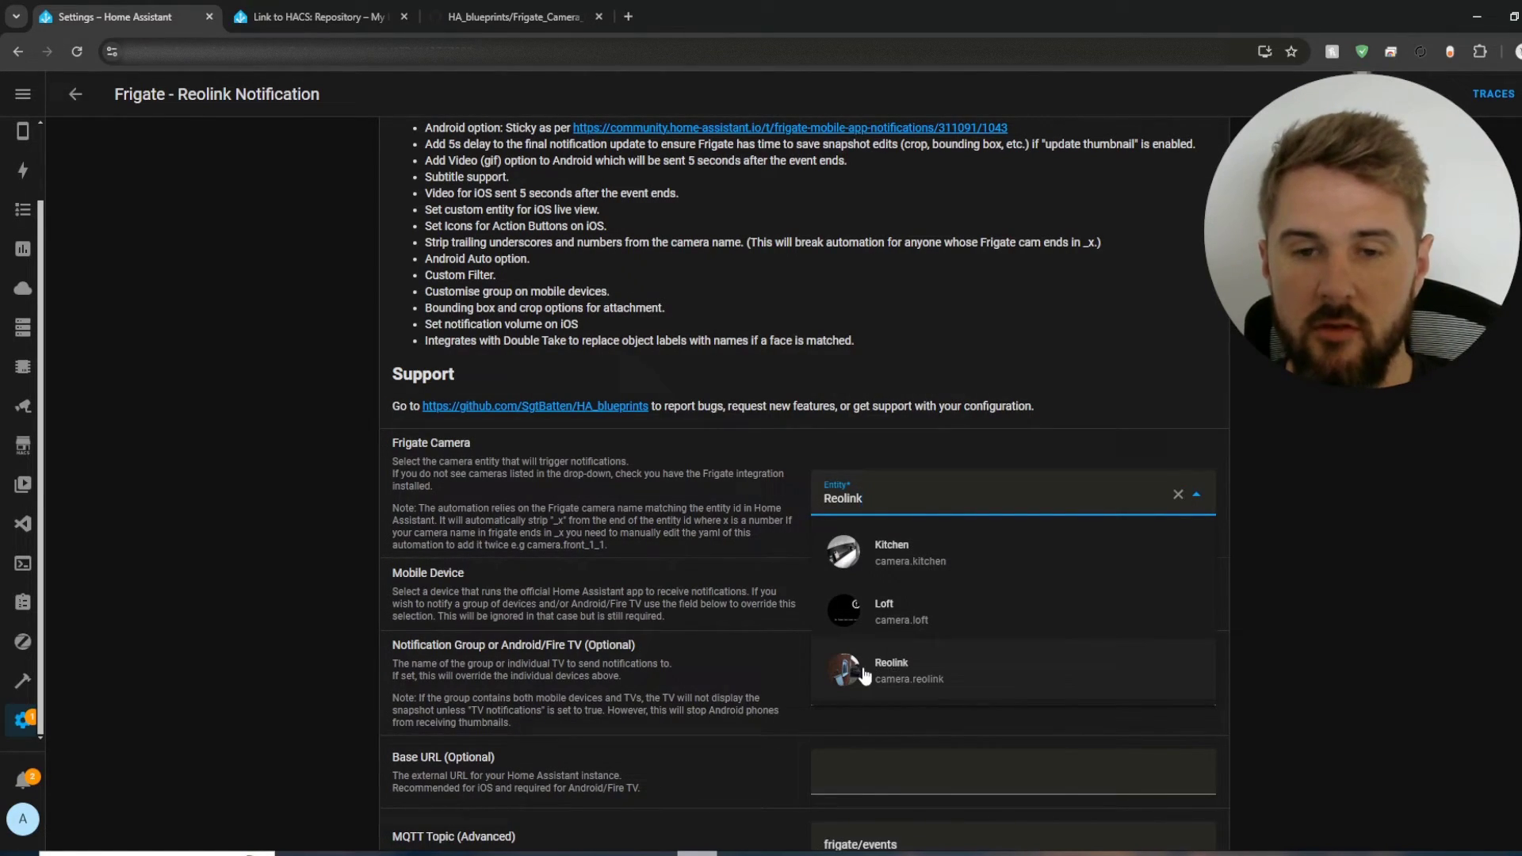
pyautogui.click(890, 670)
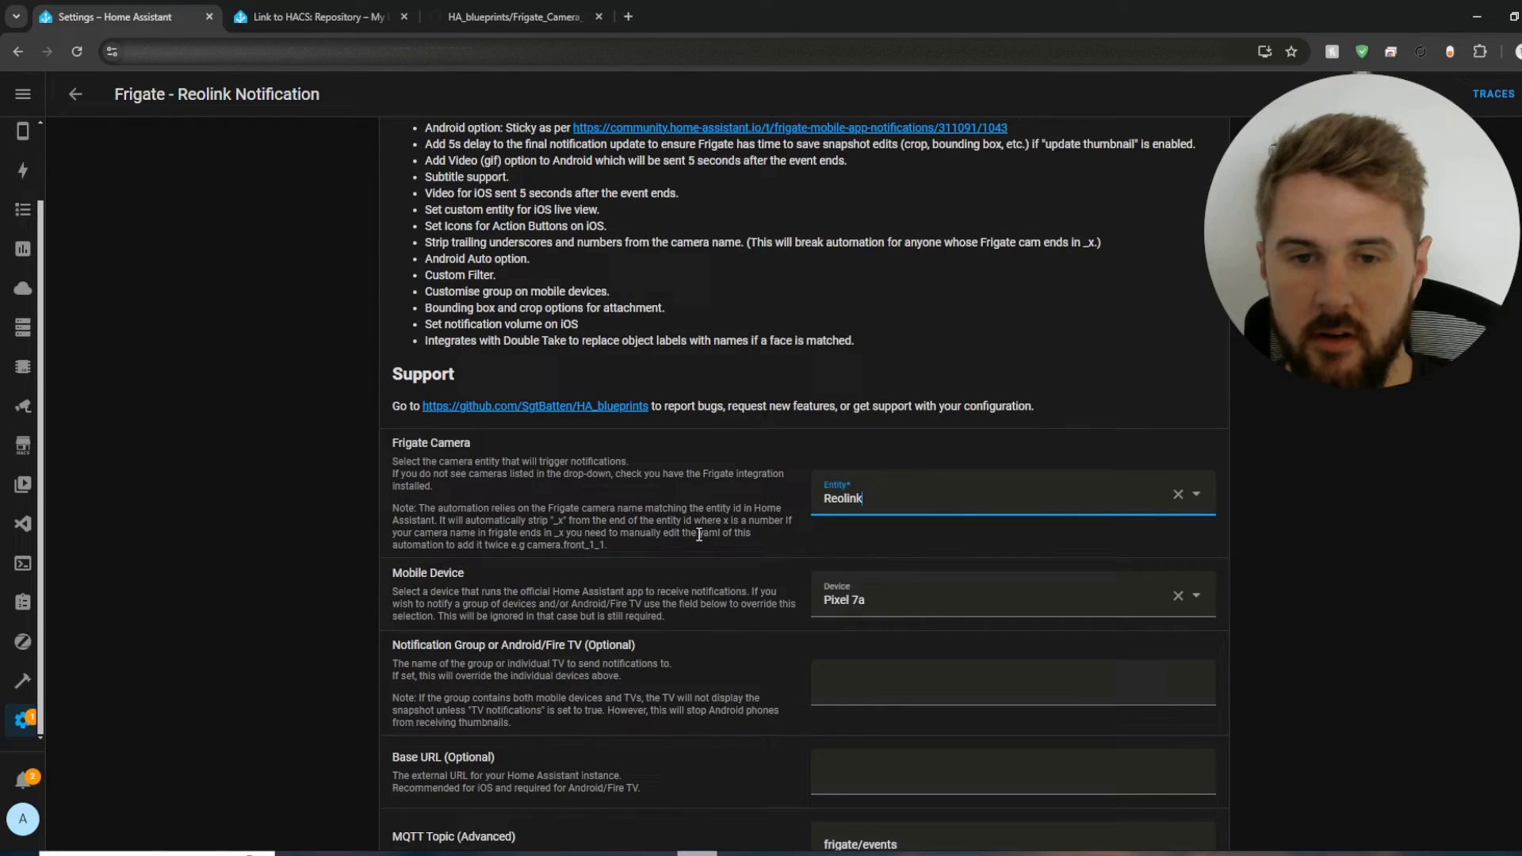
pyautogui.scroll(-3)
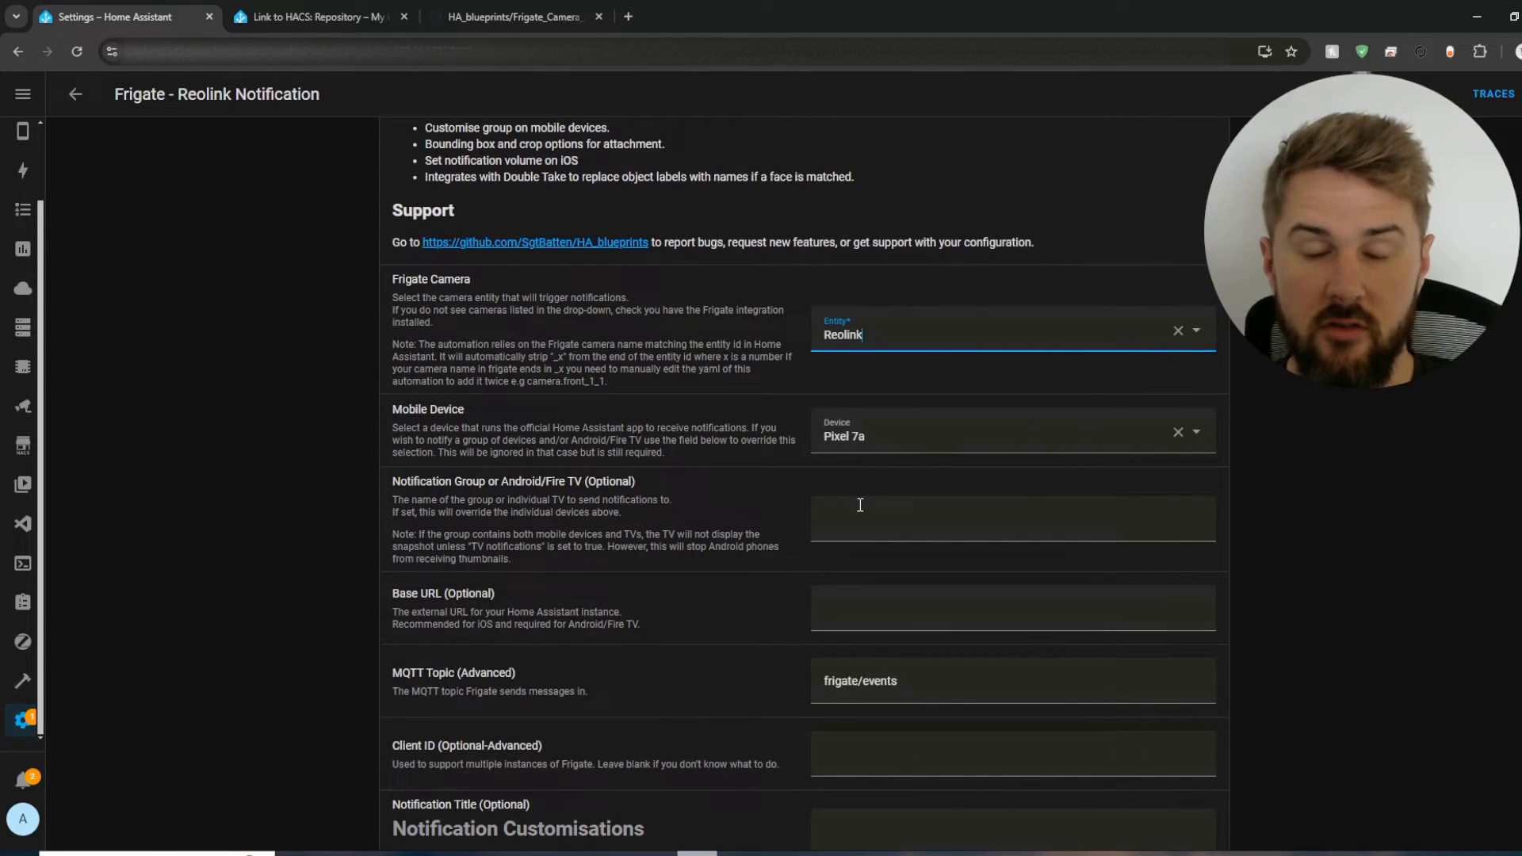
pyautogui.click(1009, 518)
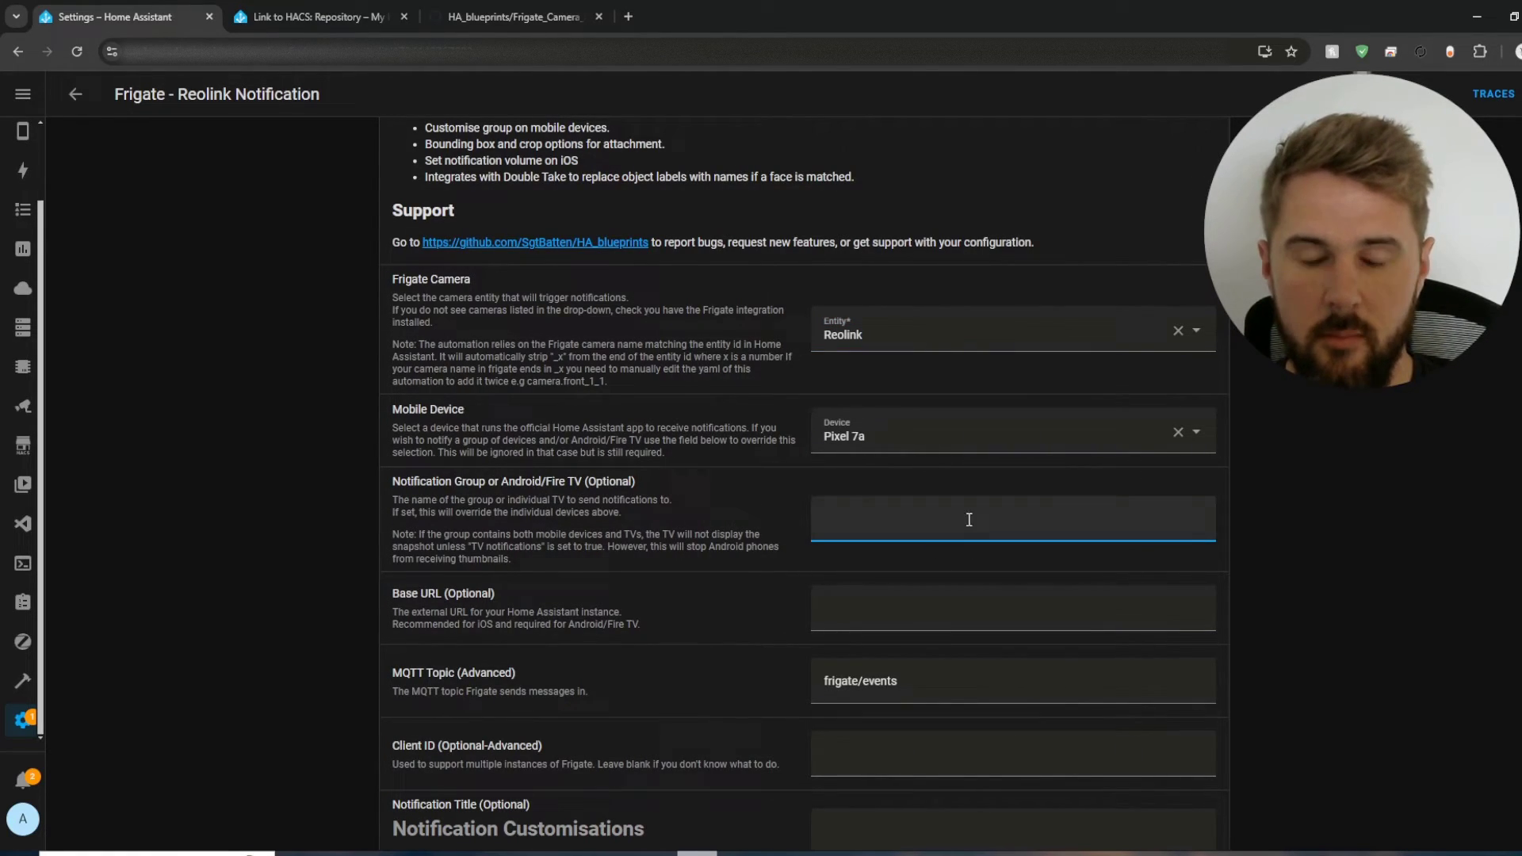
pyautogui.scroll(-3)
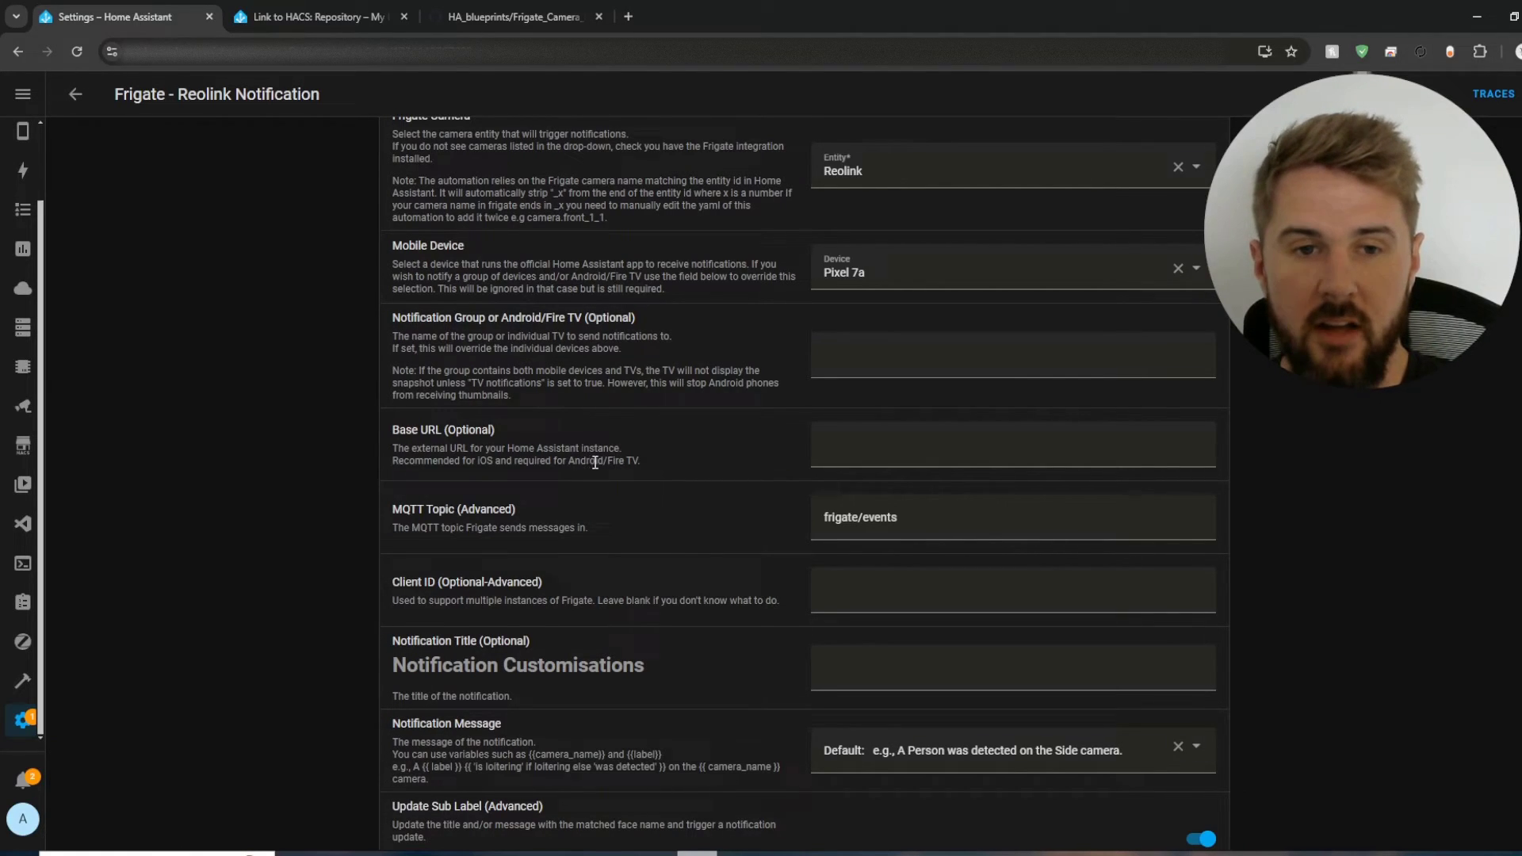
pyautogui.moveTo(818, 466)
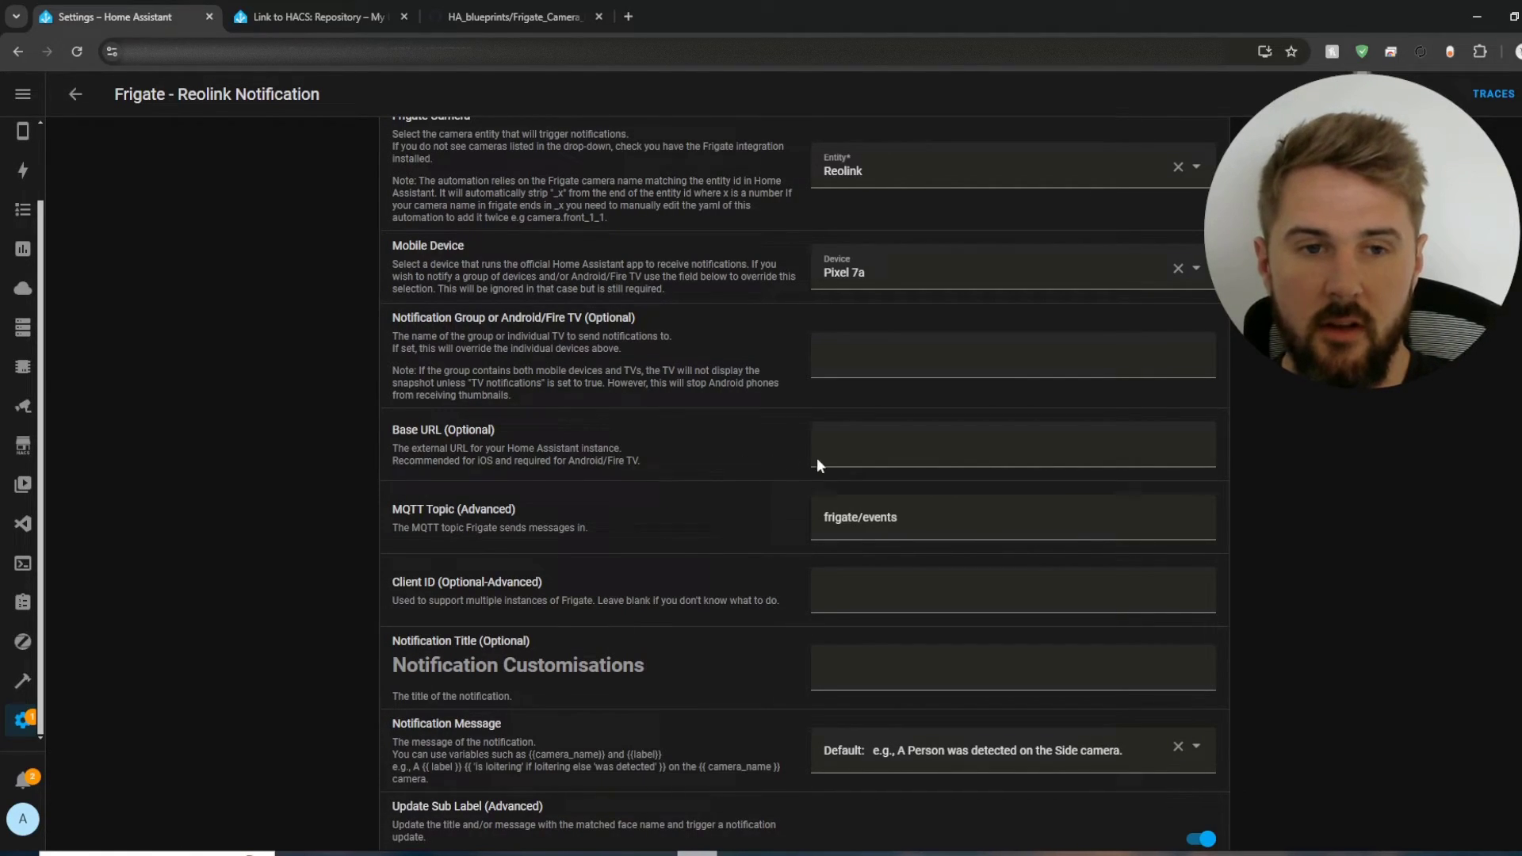
pyautogui.click(1012, 442)
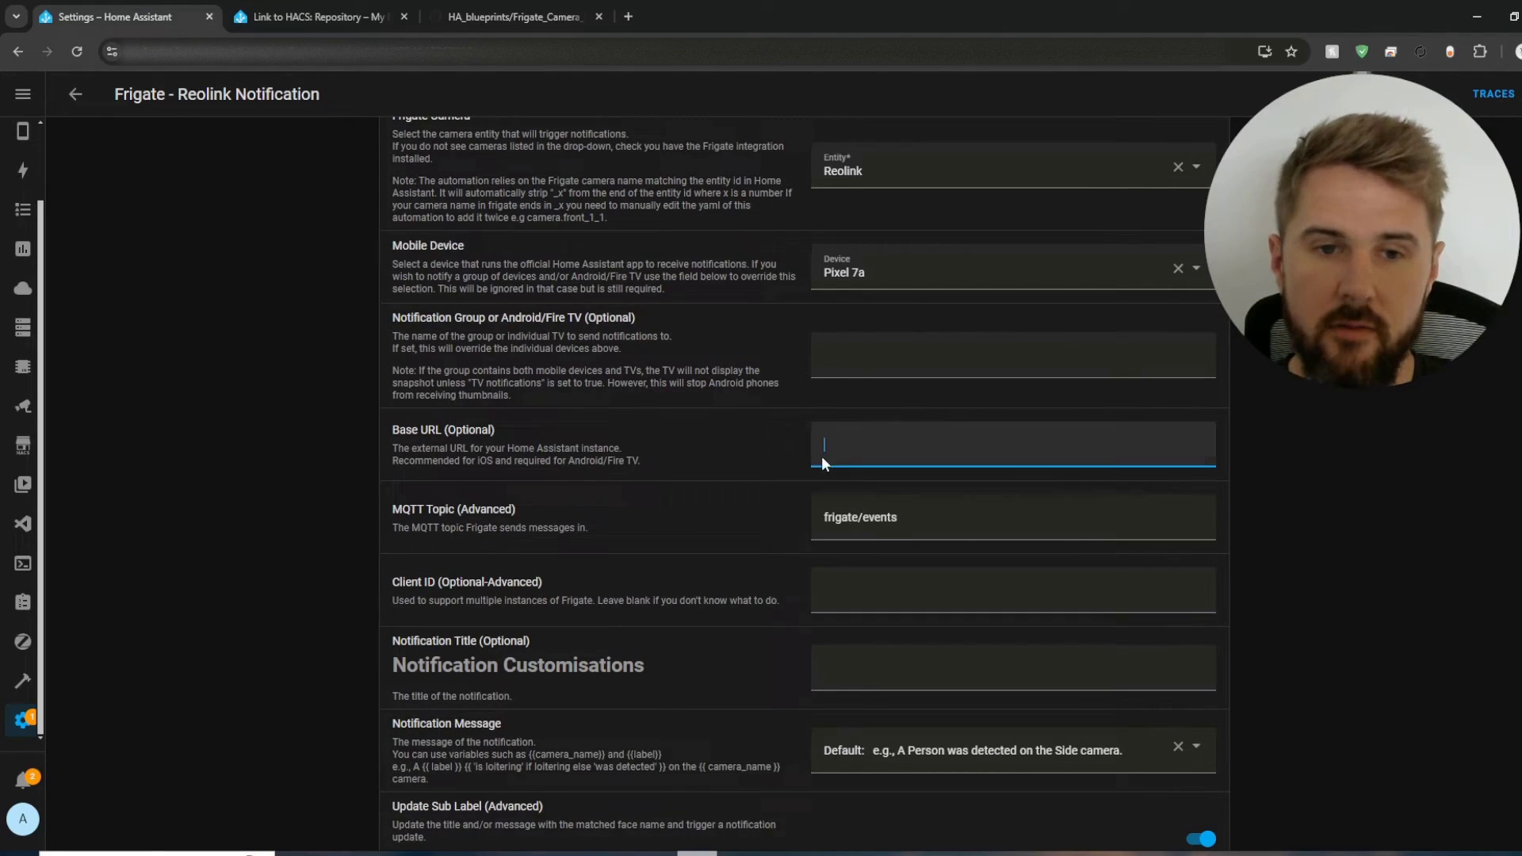
pyautogui.scroll(-3)
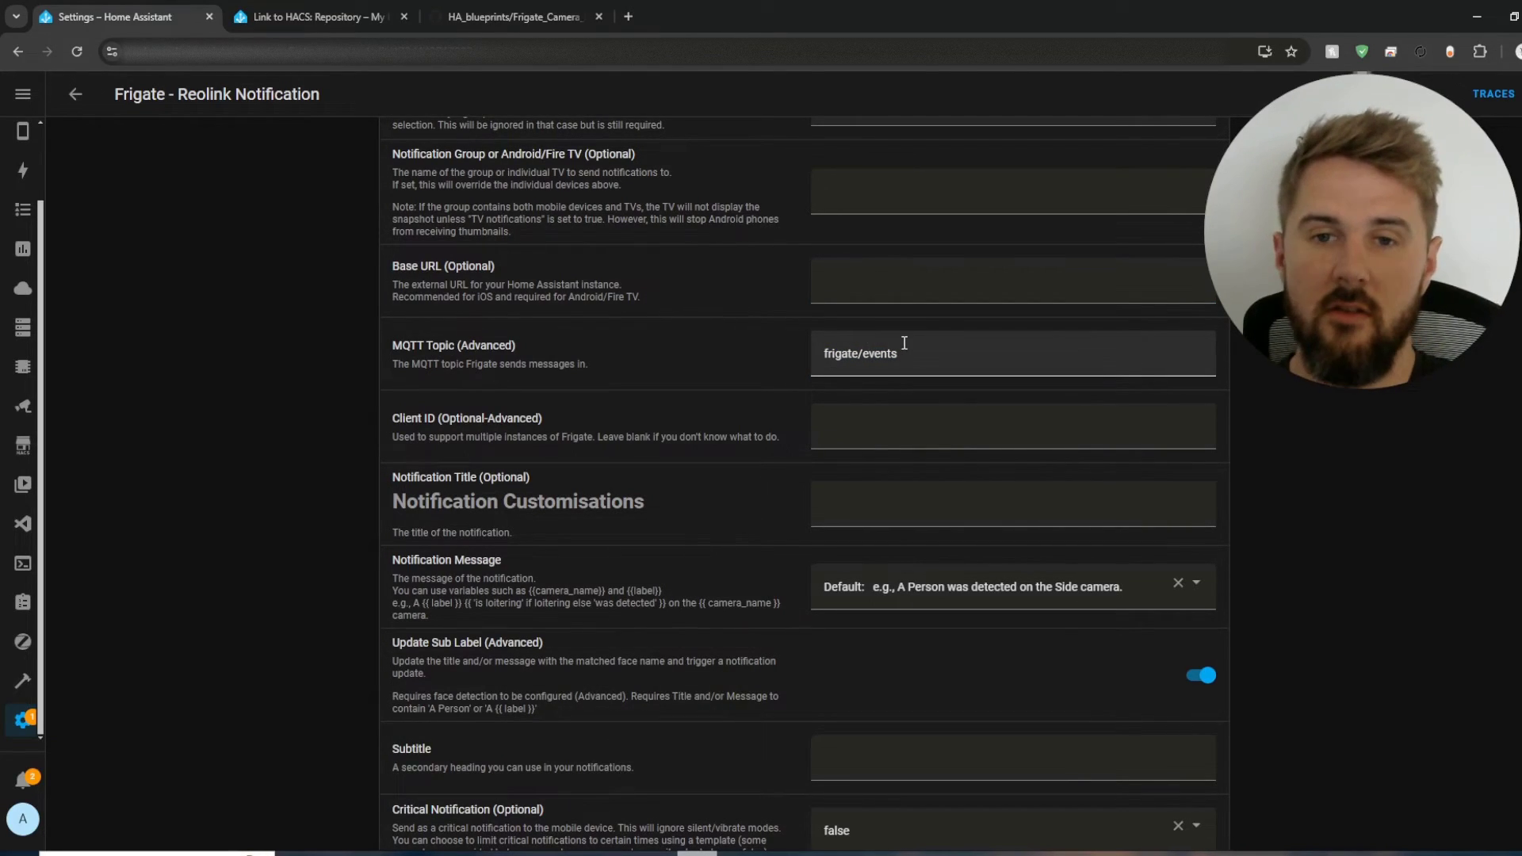
pyautogui.moveTo(926, 363)
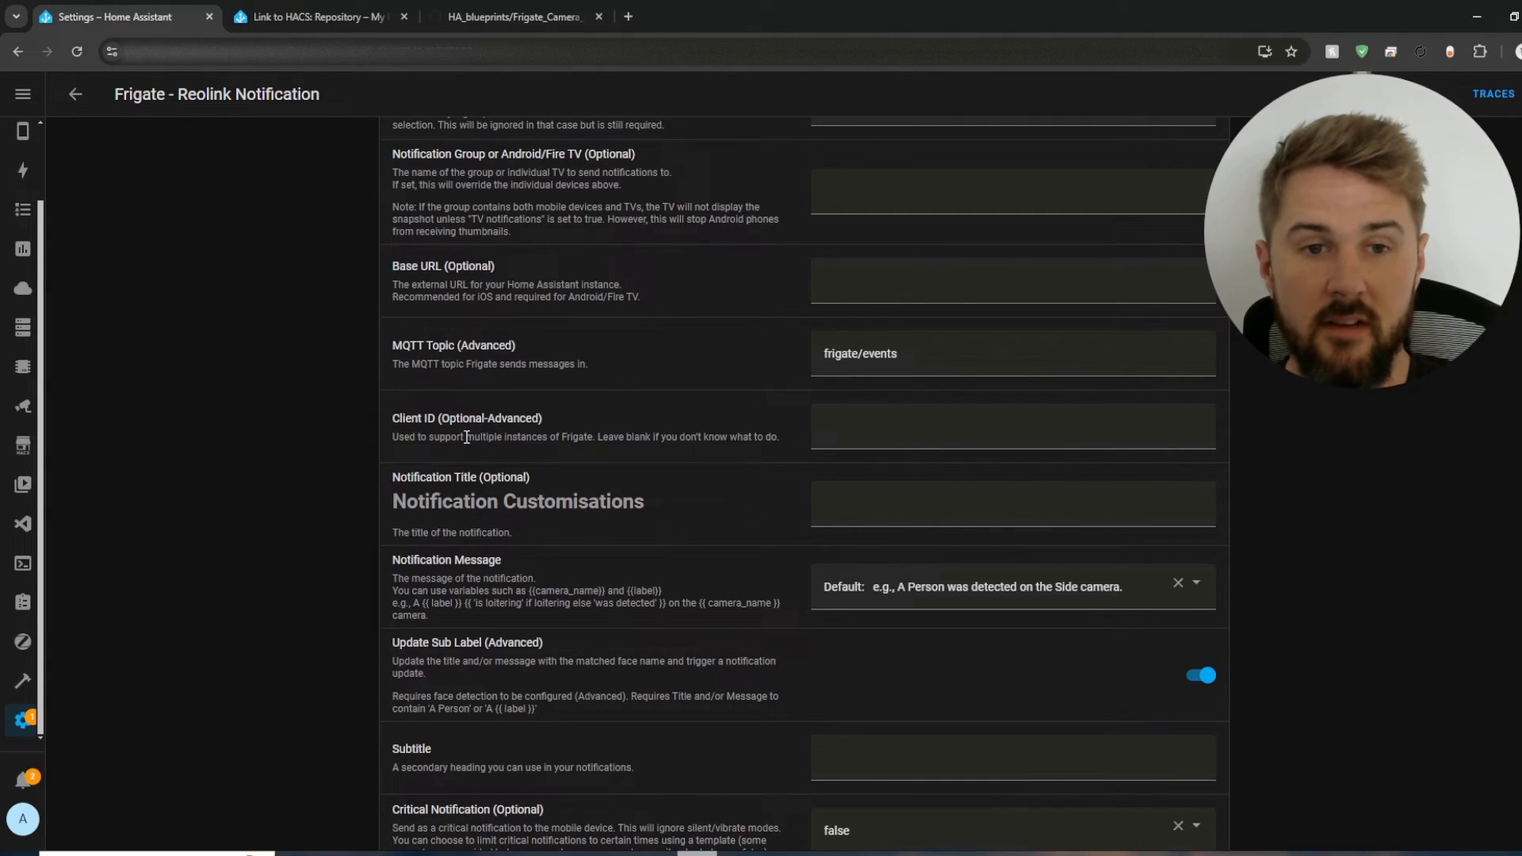
pyautogui.click(1012, 426)
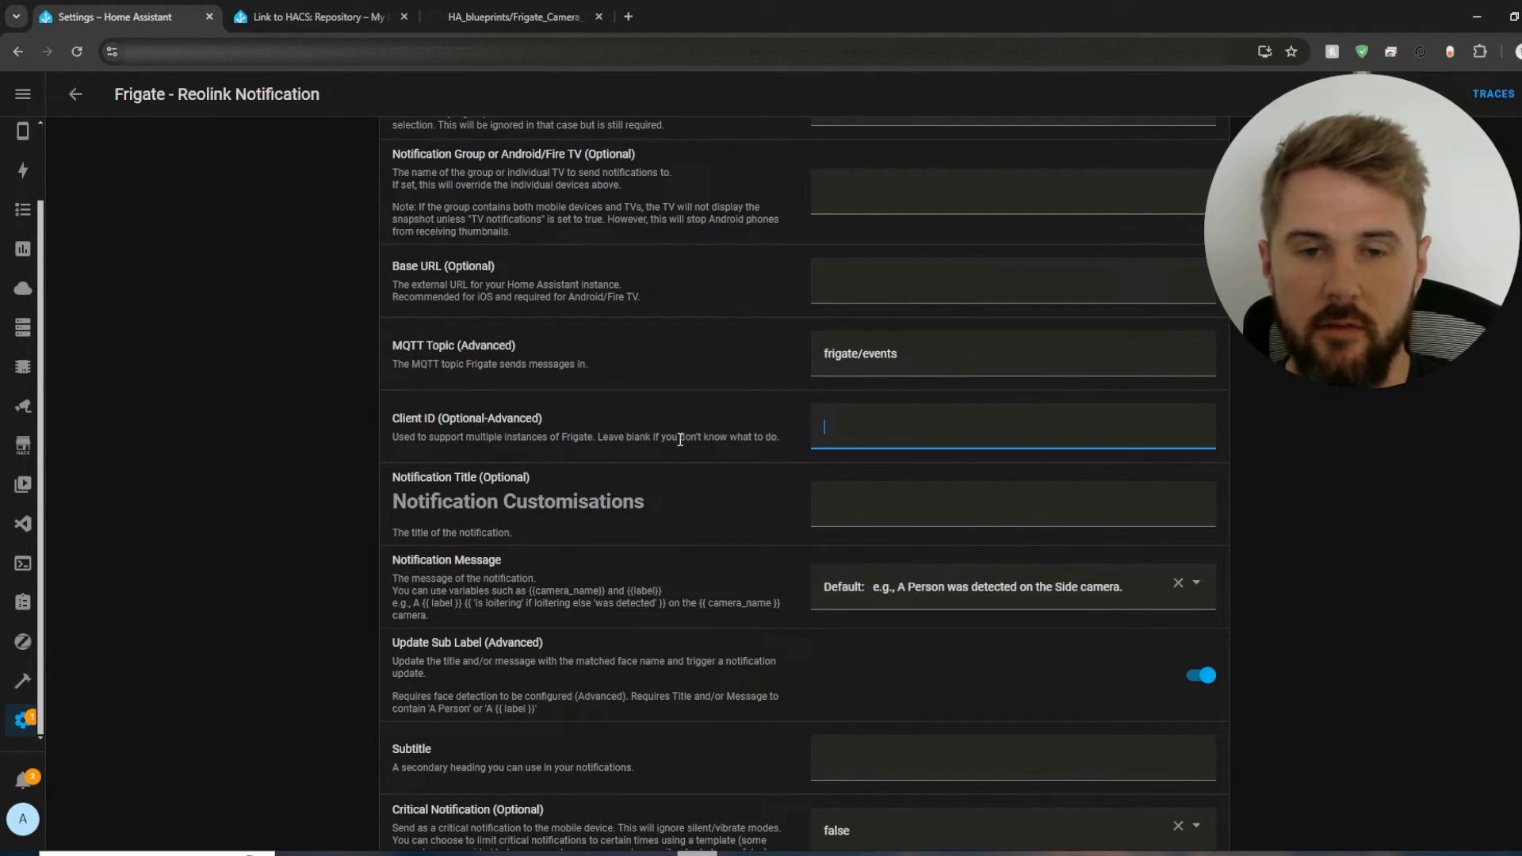
pyautogui.scroll(-3)
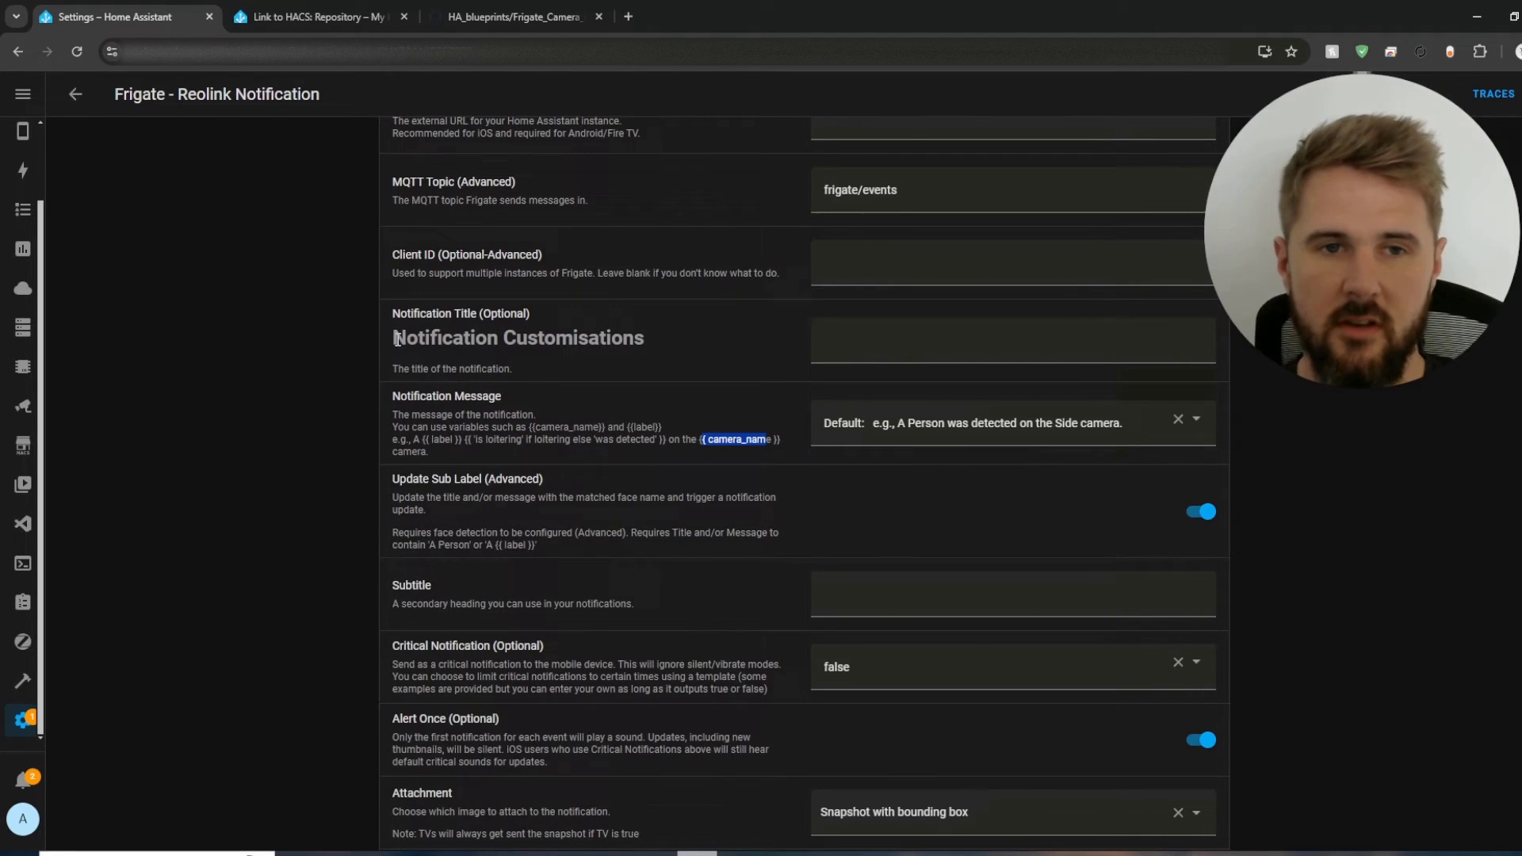
pyautogui.moveTo(682, 350)
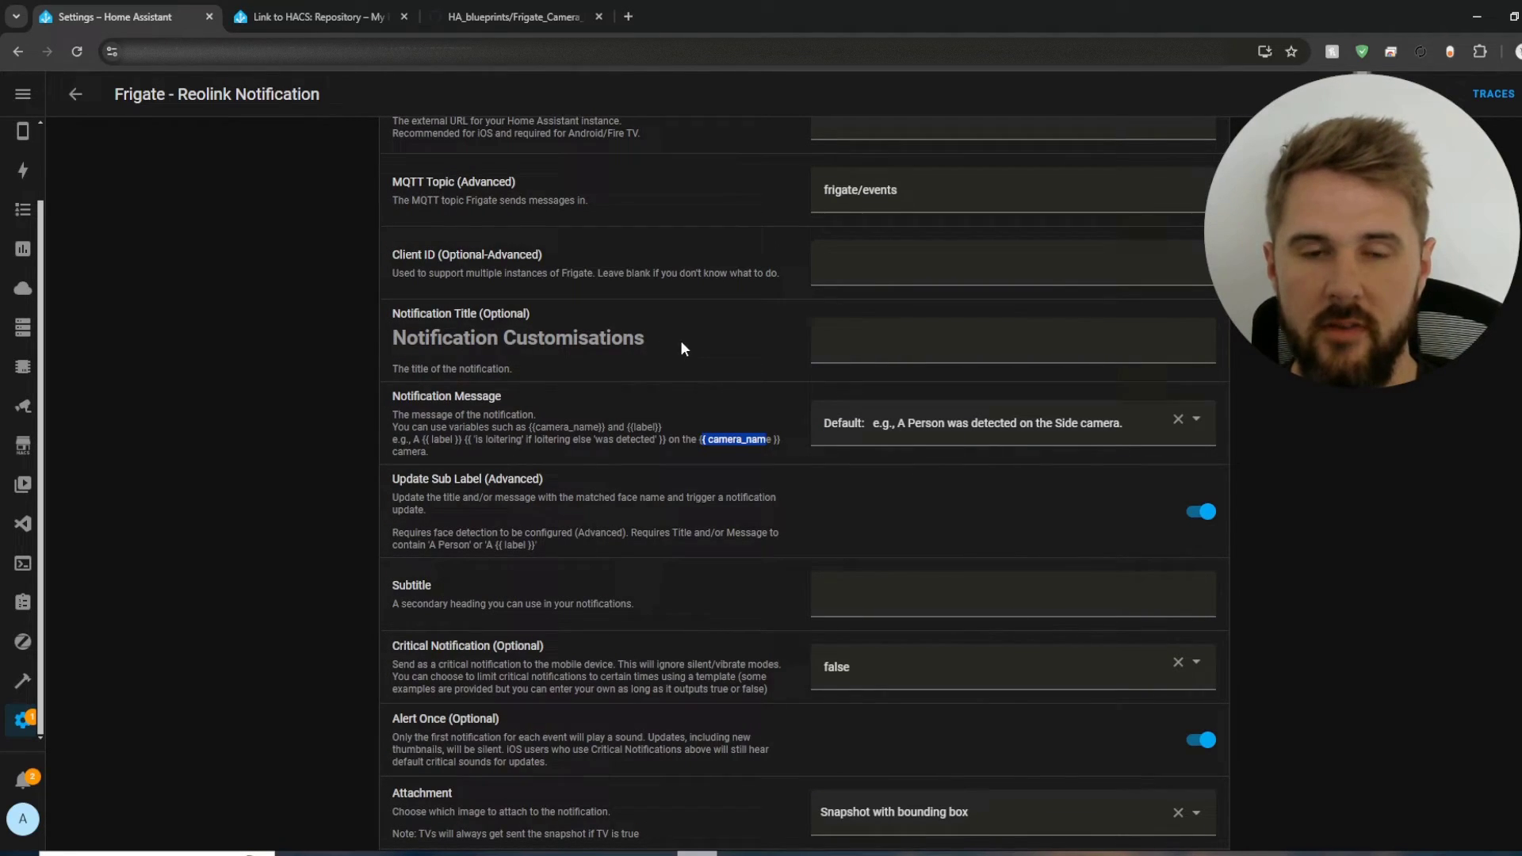
pyautogui.click(1009, 340)
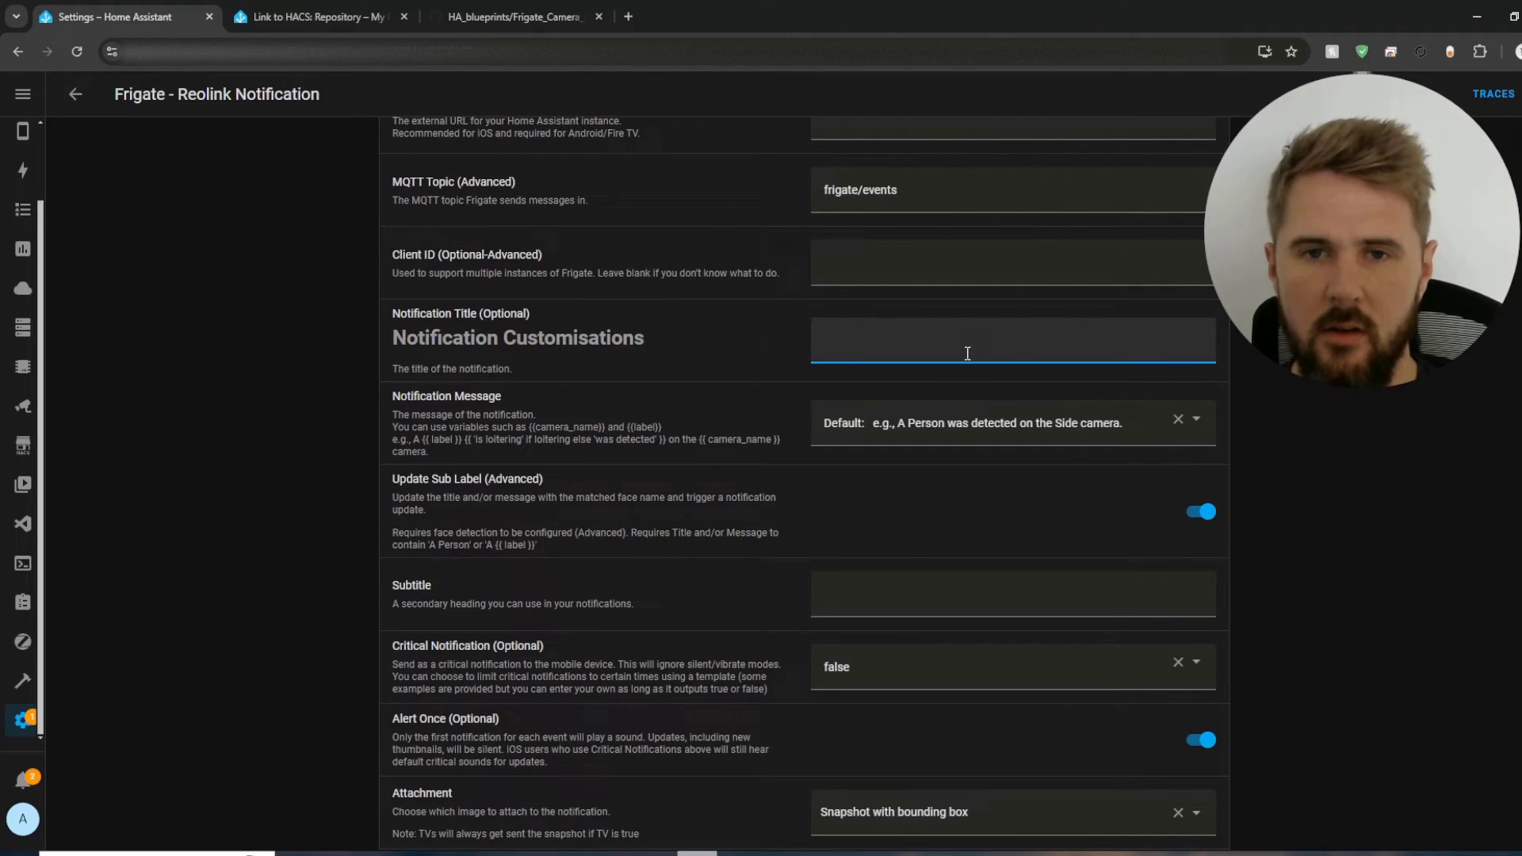
pyautogui.moveTo(782, 354)
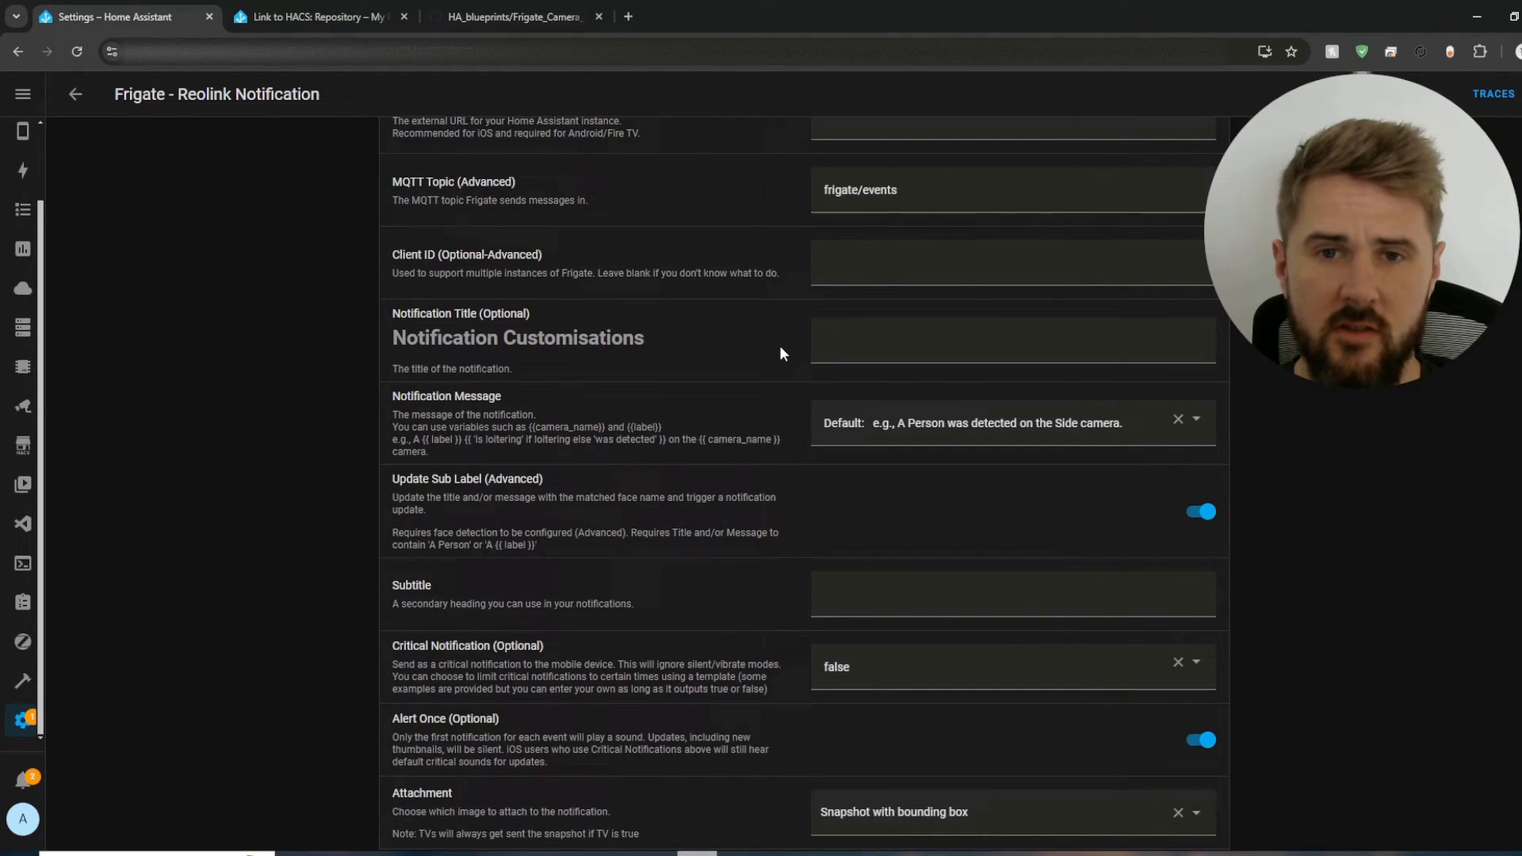
pyautogui.moveTo(425, 413)
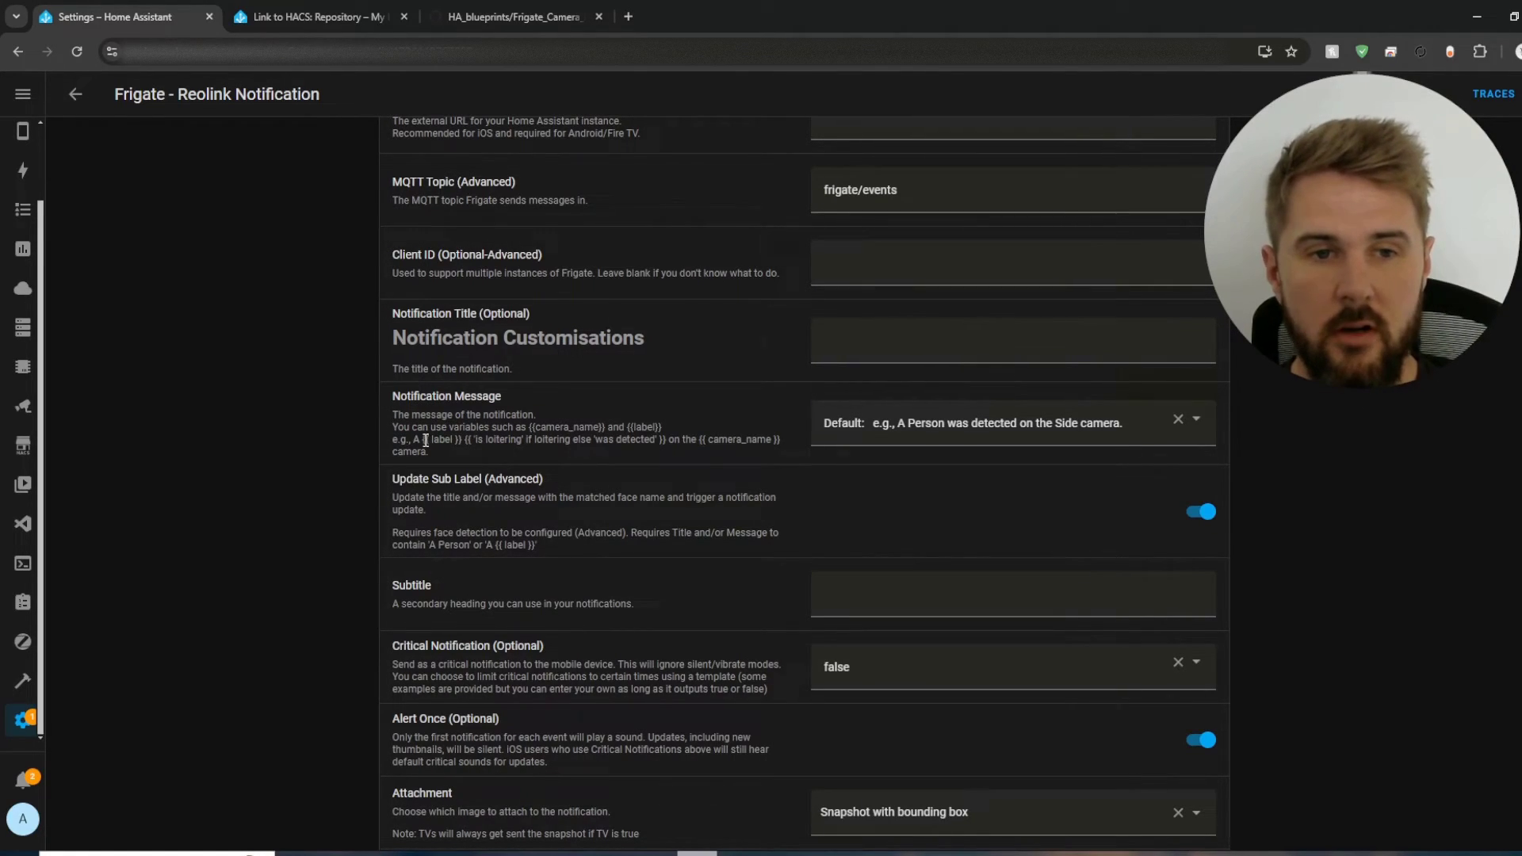
pyautogui.doubleClick(440, 438)
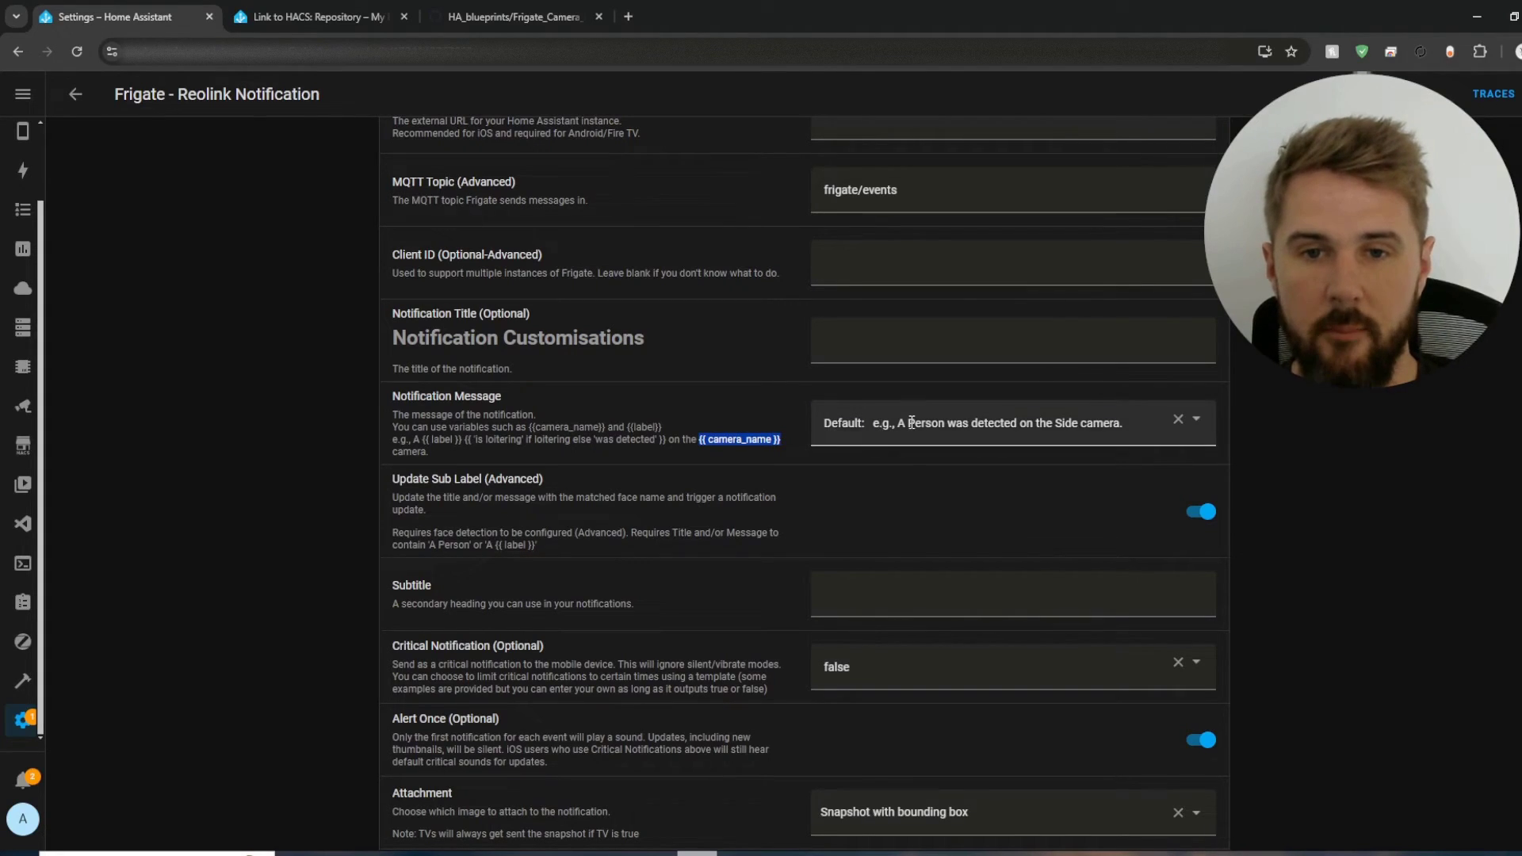
pyautogui.click(1193, 423)
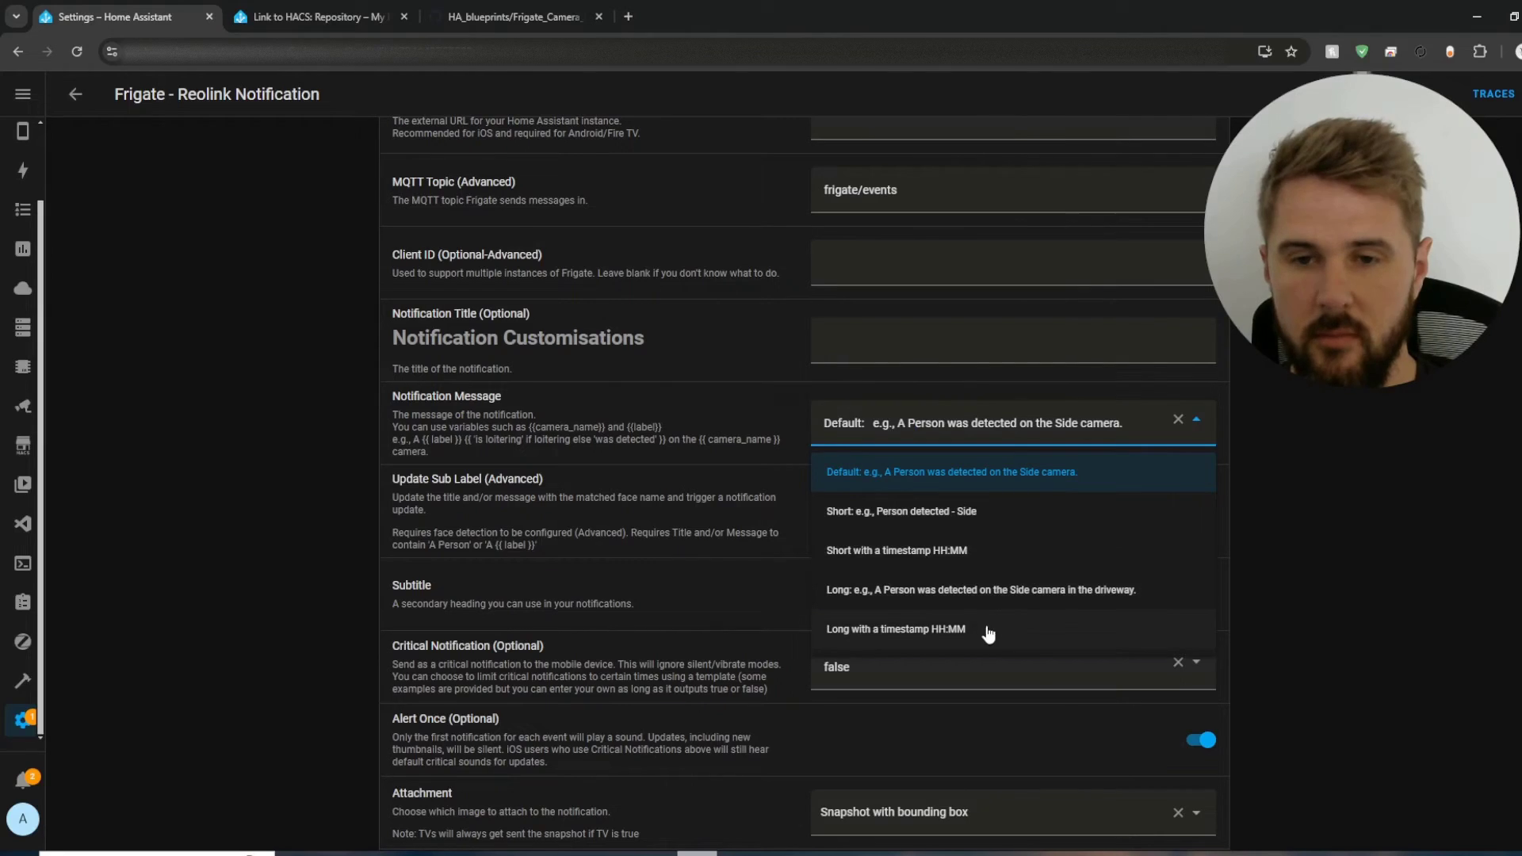
pyautogui.moveTo(874, 609)
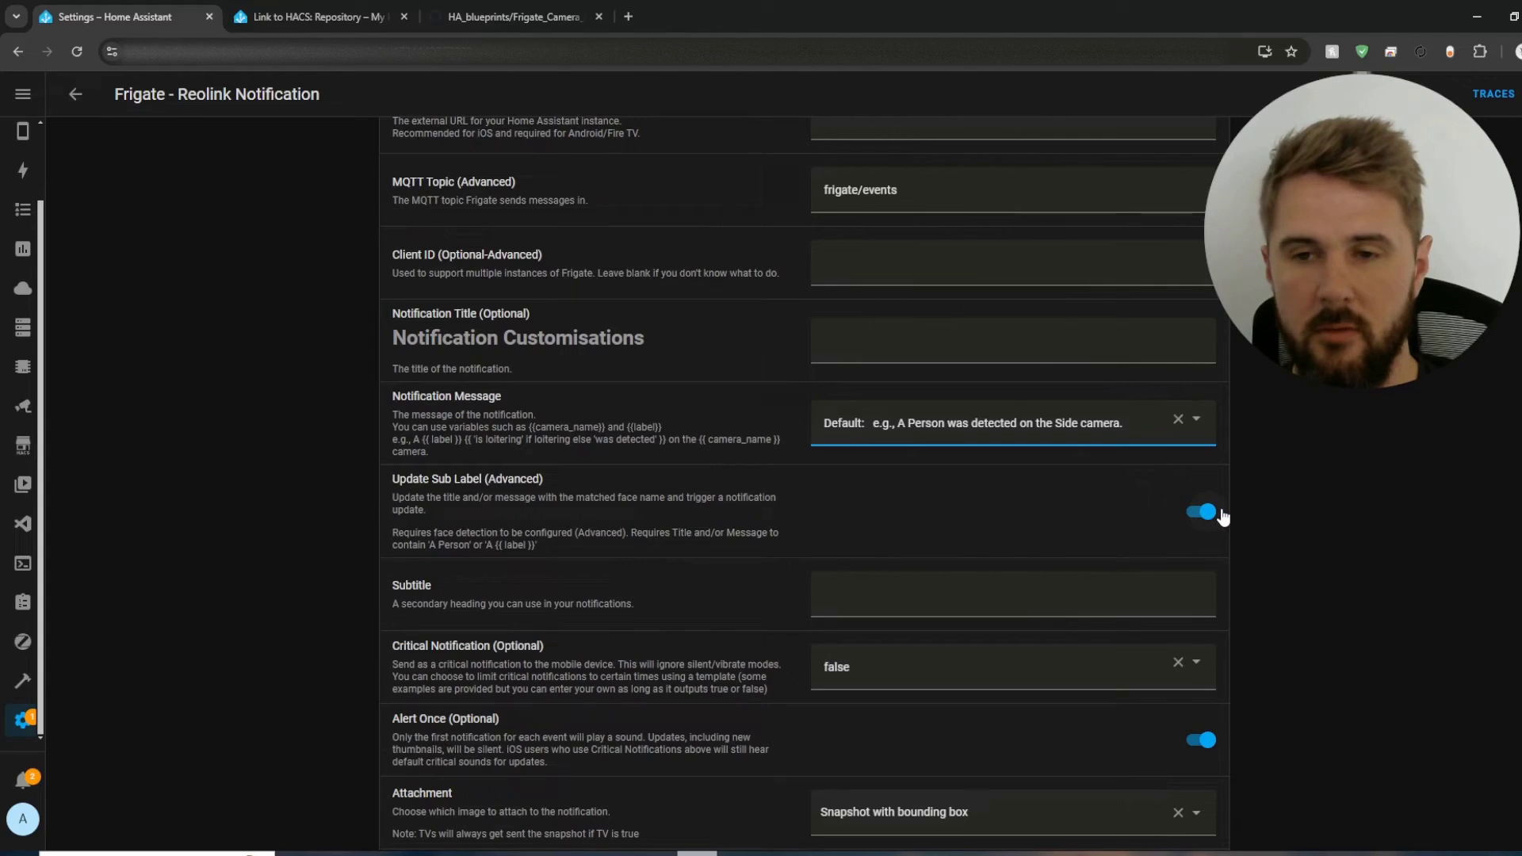
pyautogui.scroll(-3)
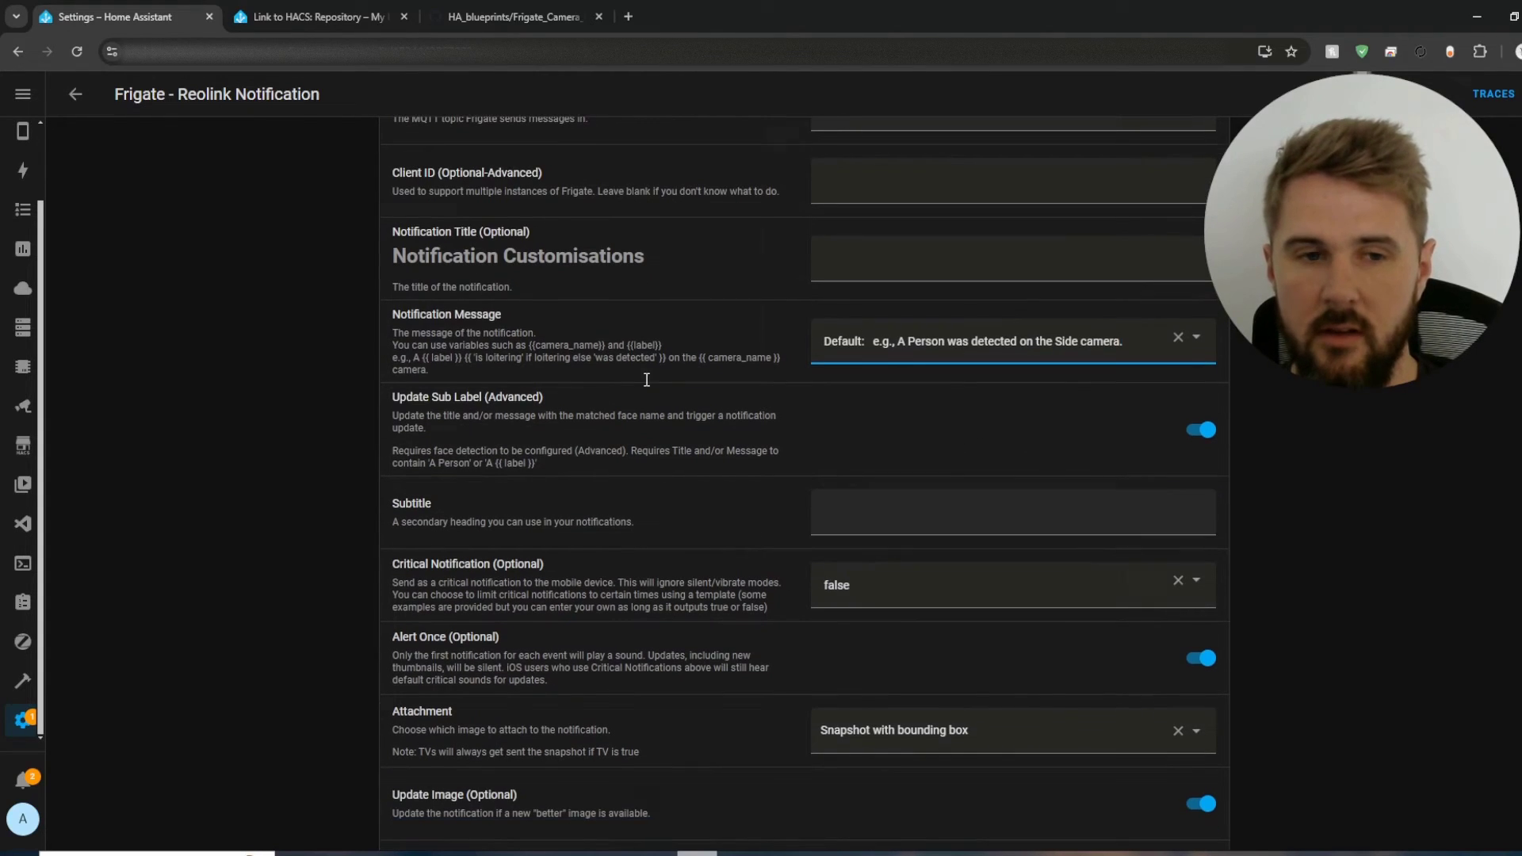
pyautogui.scroll(-3)
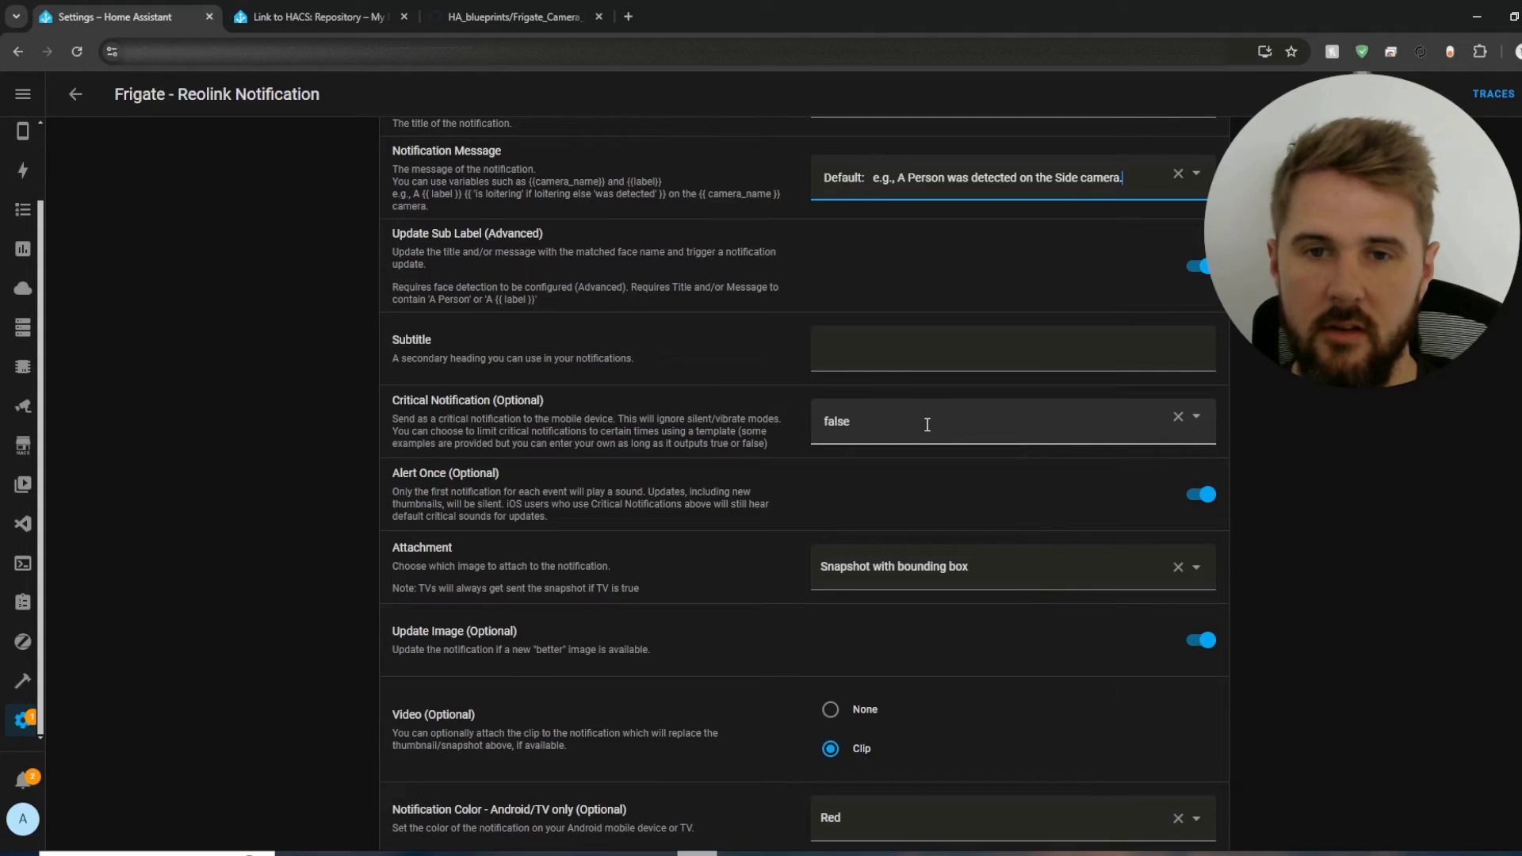
pyautogui.moveTo(787, 419)
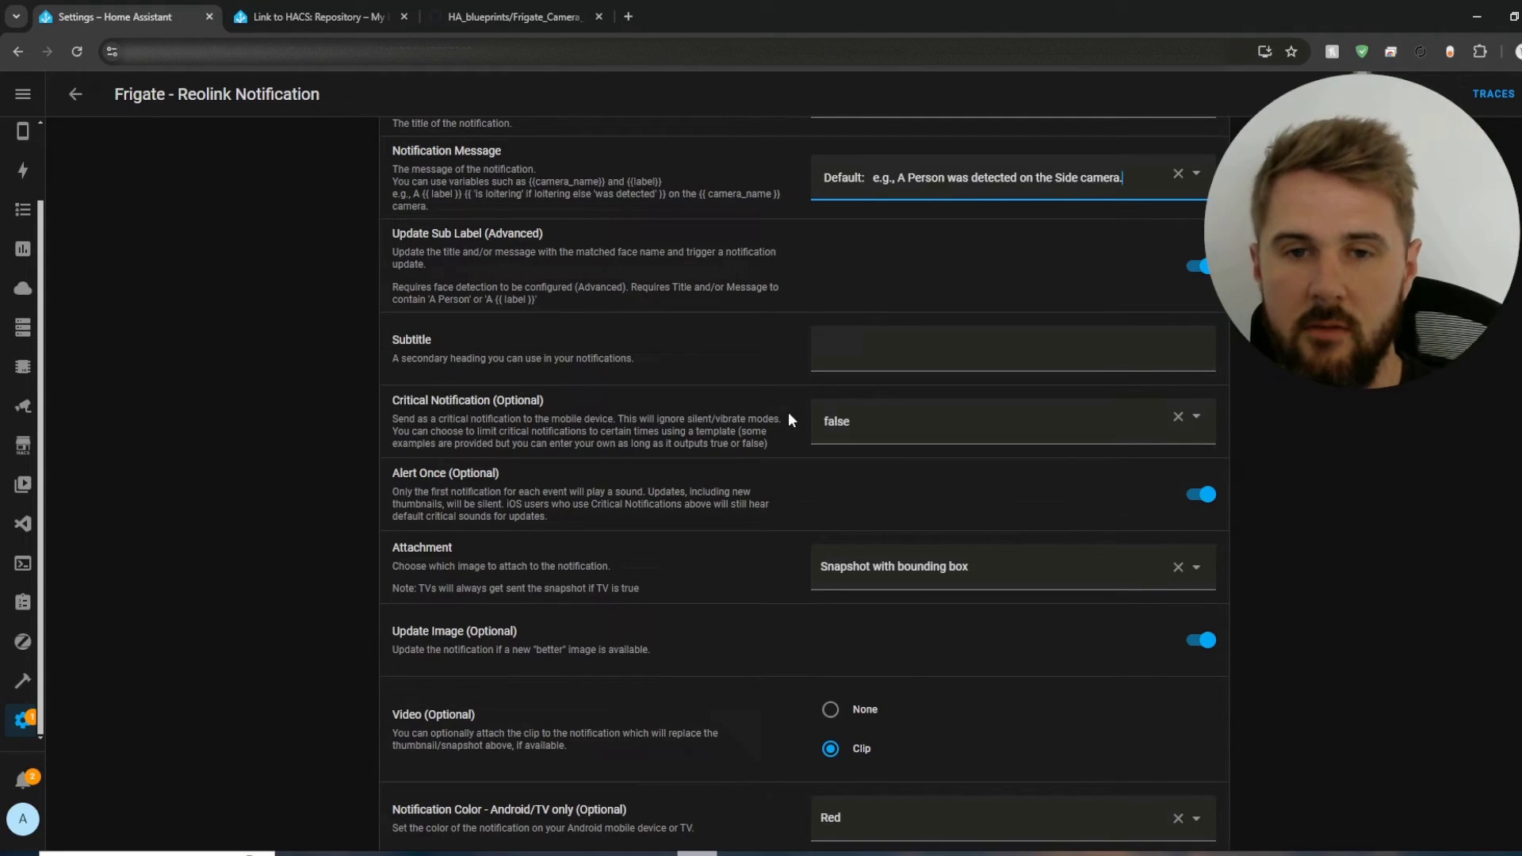
# Step: Keep critical notification false and the video attachment set to Clip
pyautogui.click(868, 420)
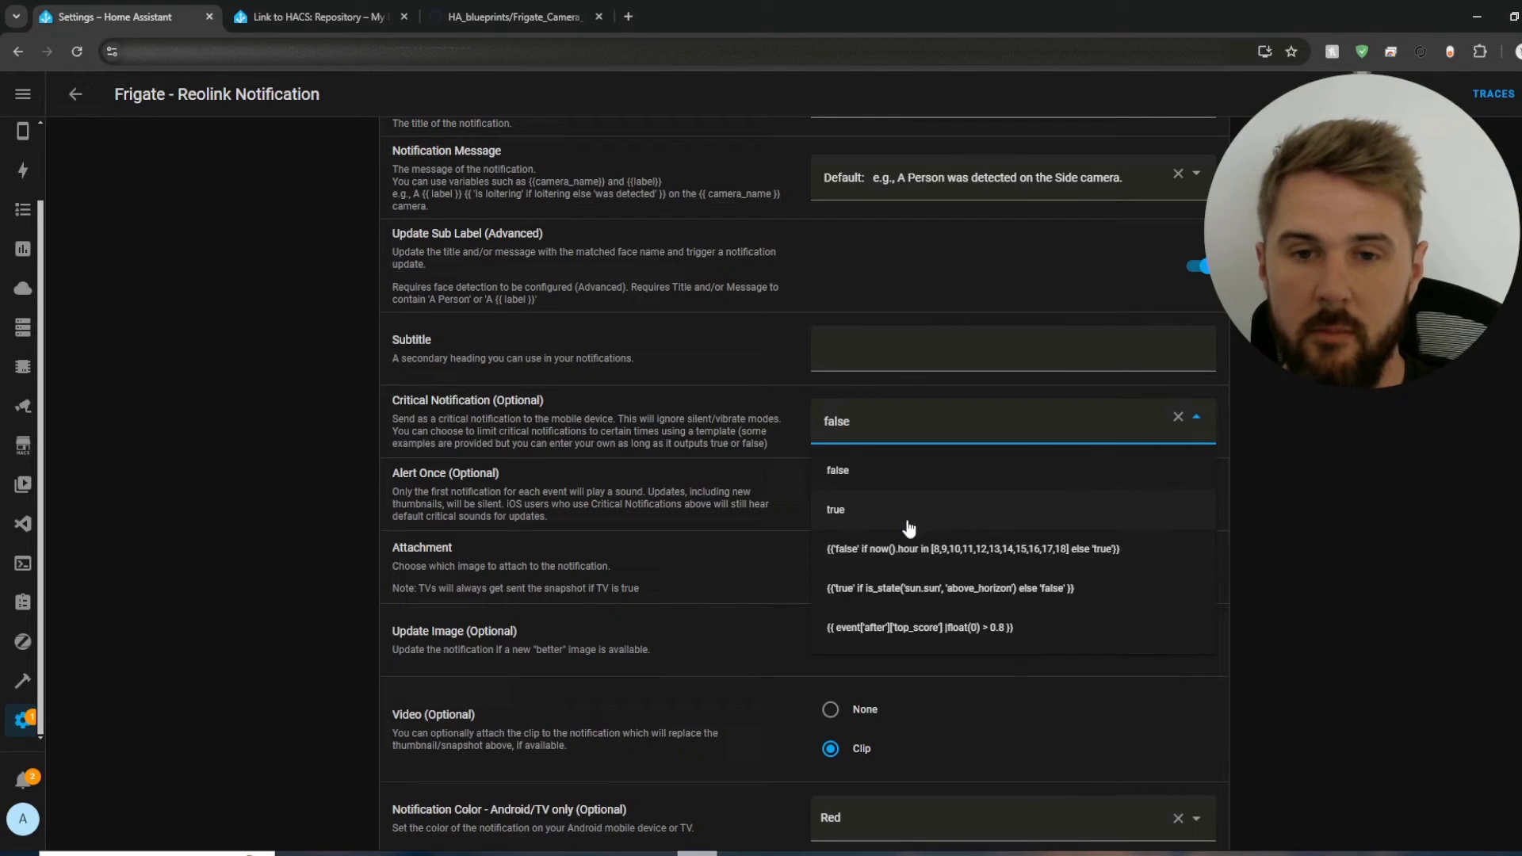
pyautogui.click(836, 470)
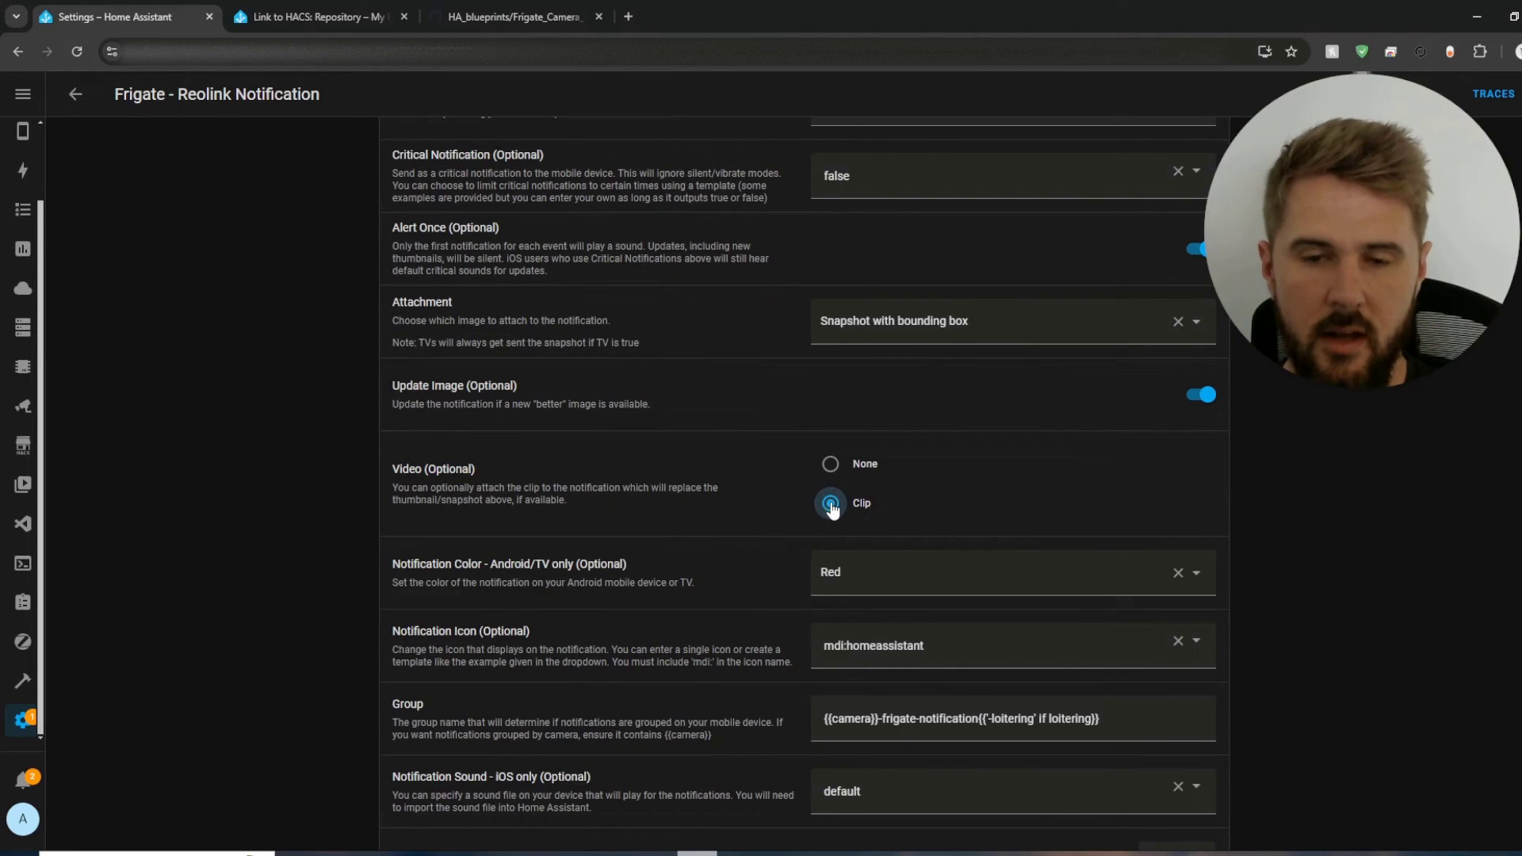
pyautogui.click(830, 502)
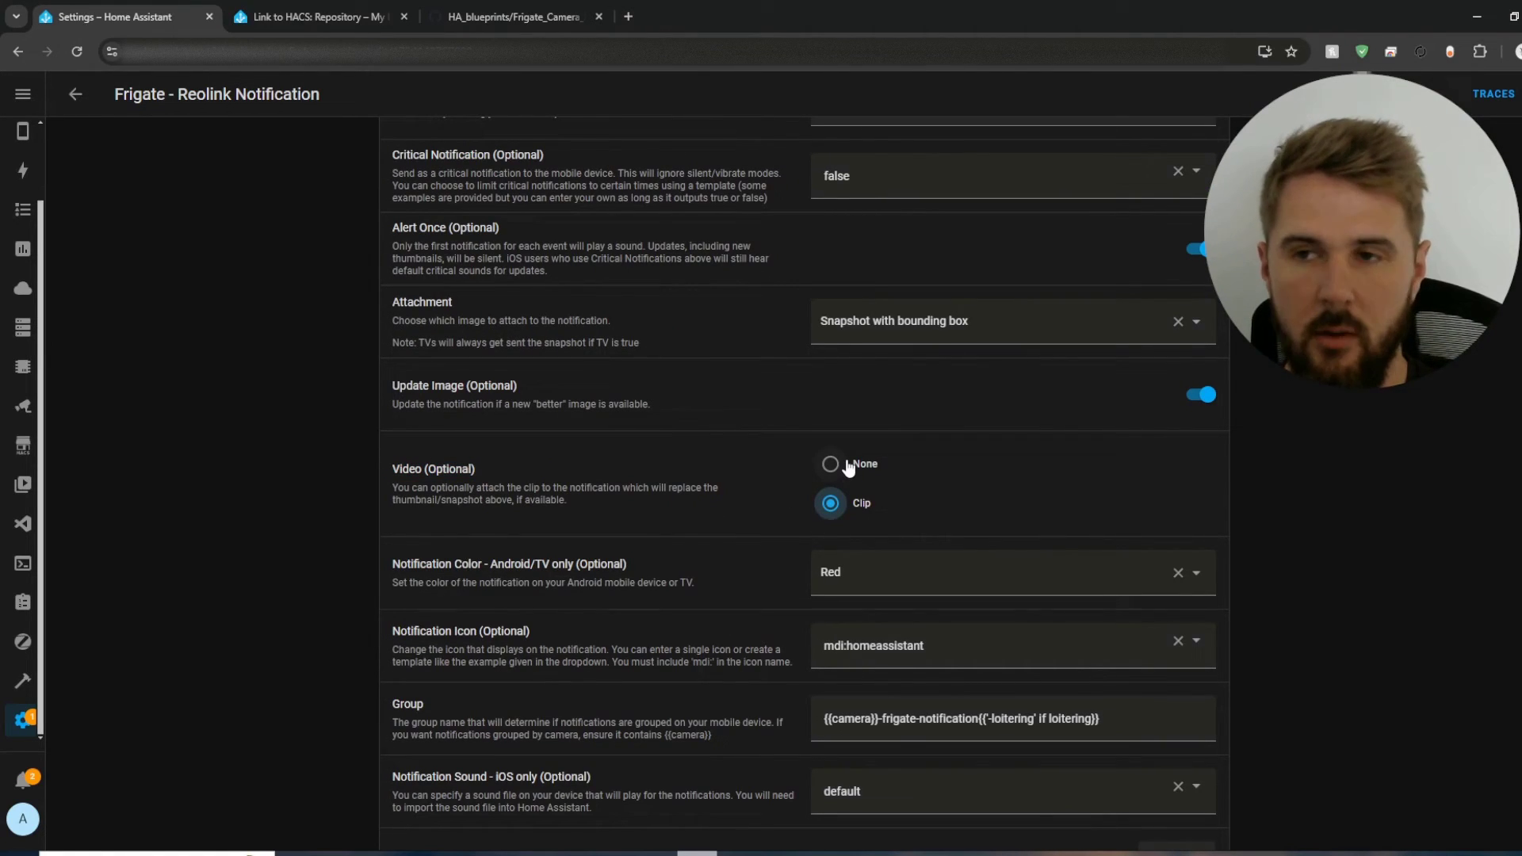
pyautogui.moveTo(937, 442)
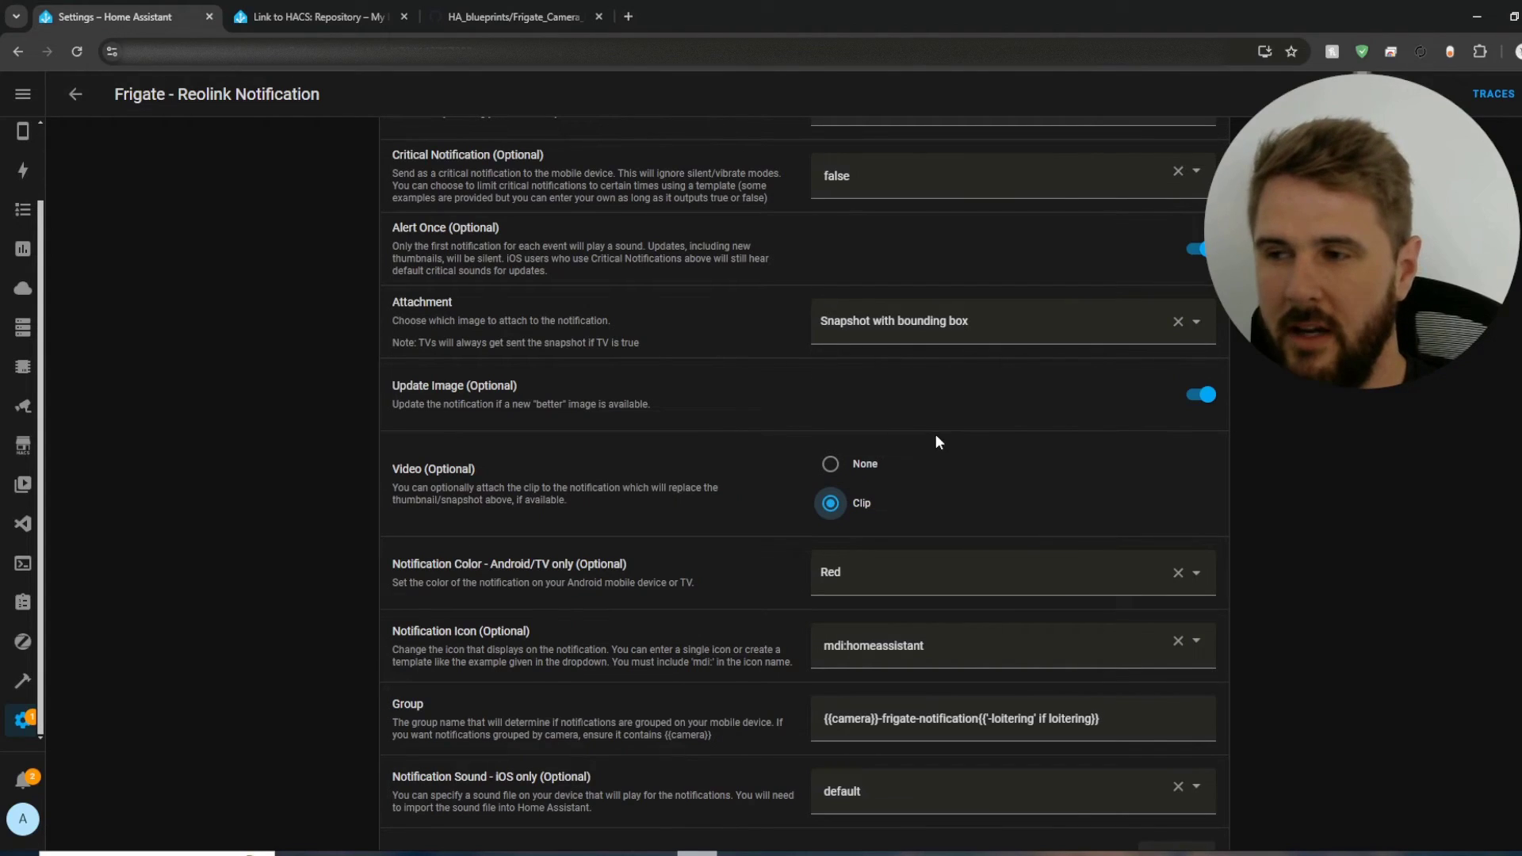
pyautogui.moveTo(717, 518)
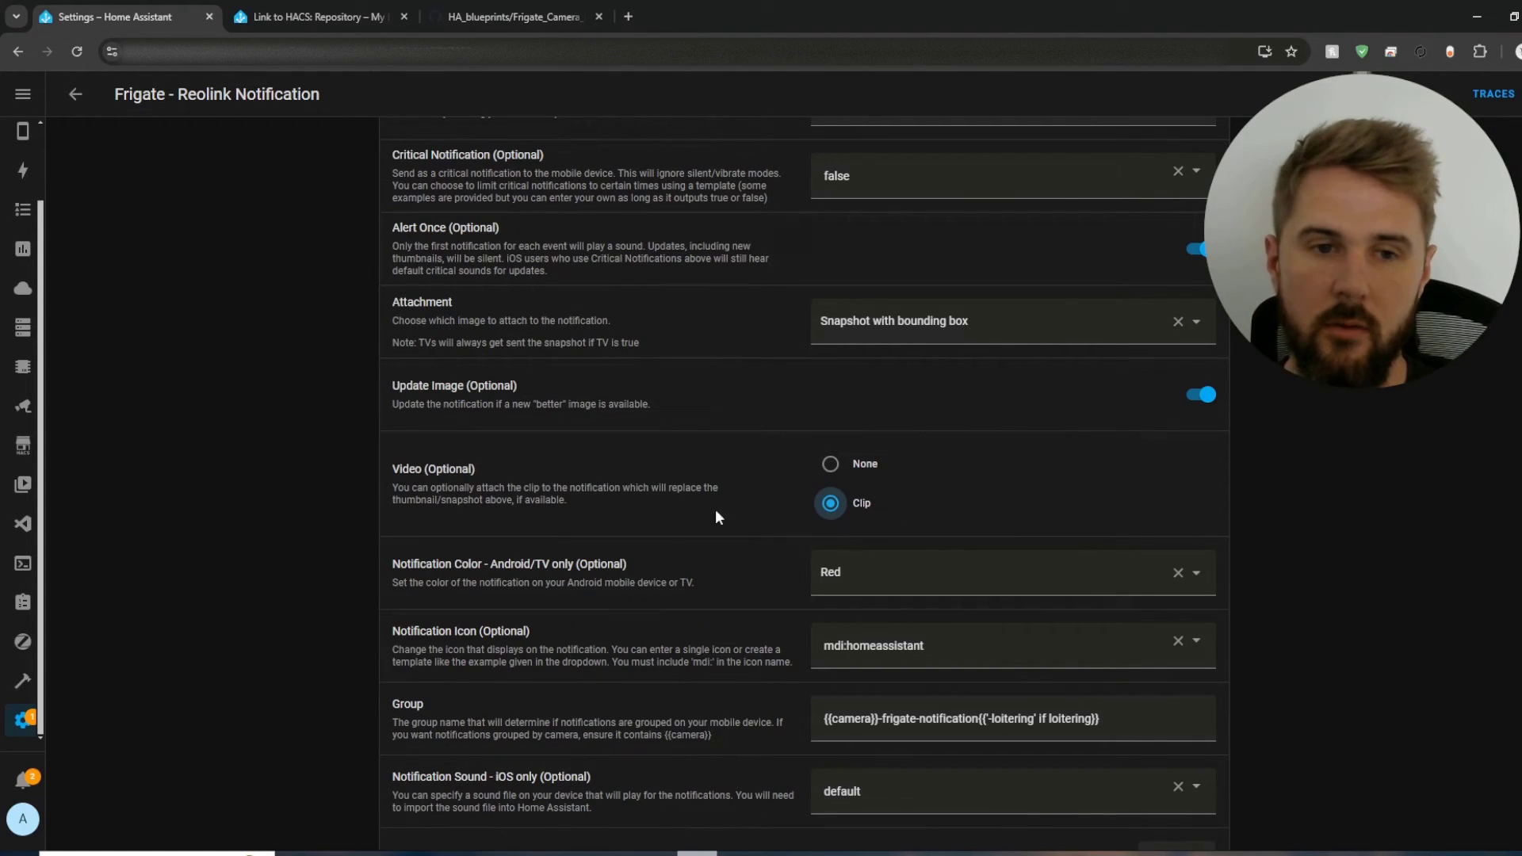
pyautogui.moveTo(746, 512)
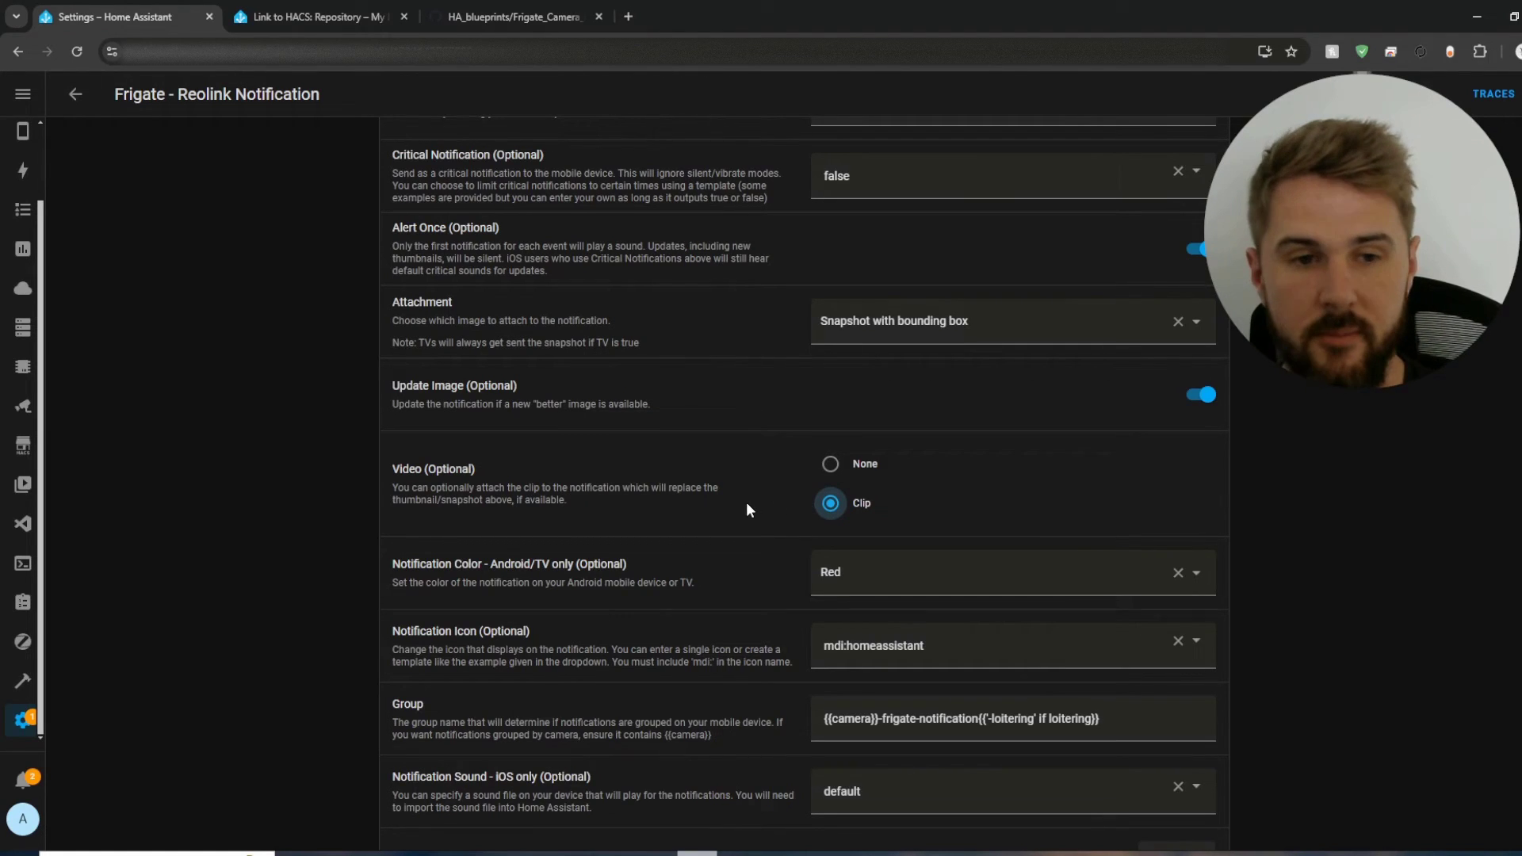
pyautogui.scroll(-3)
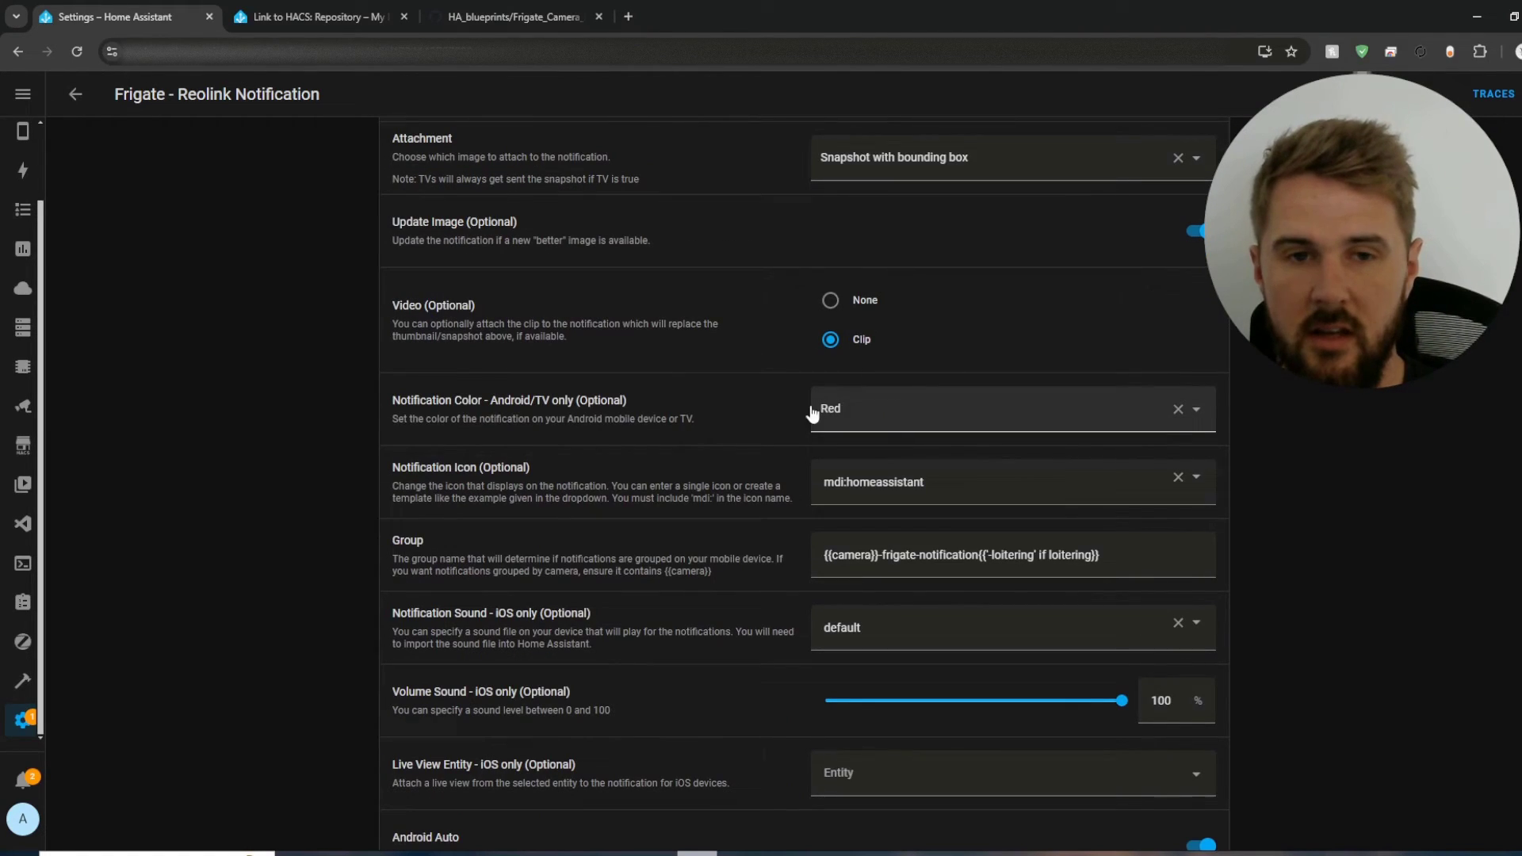
pyautogui.moveTo(1019, 456)
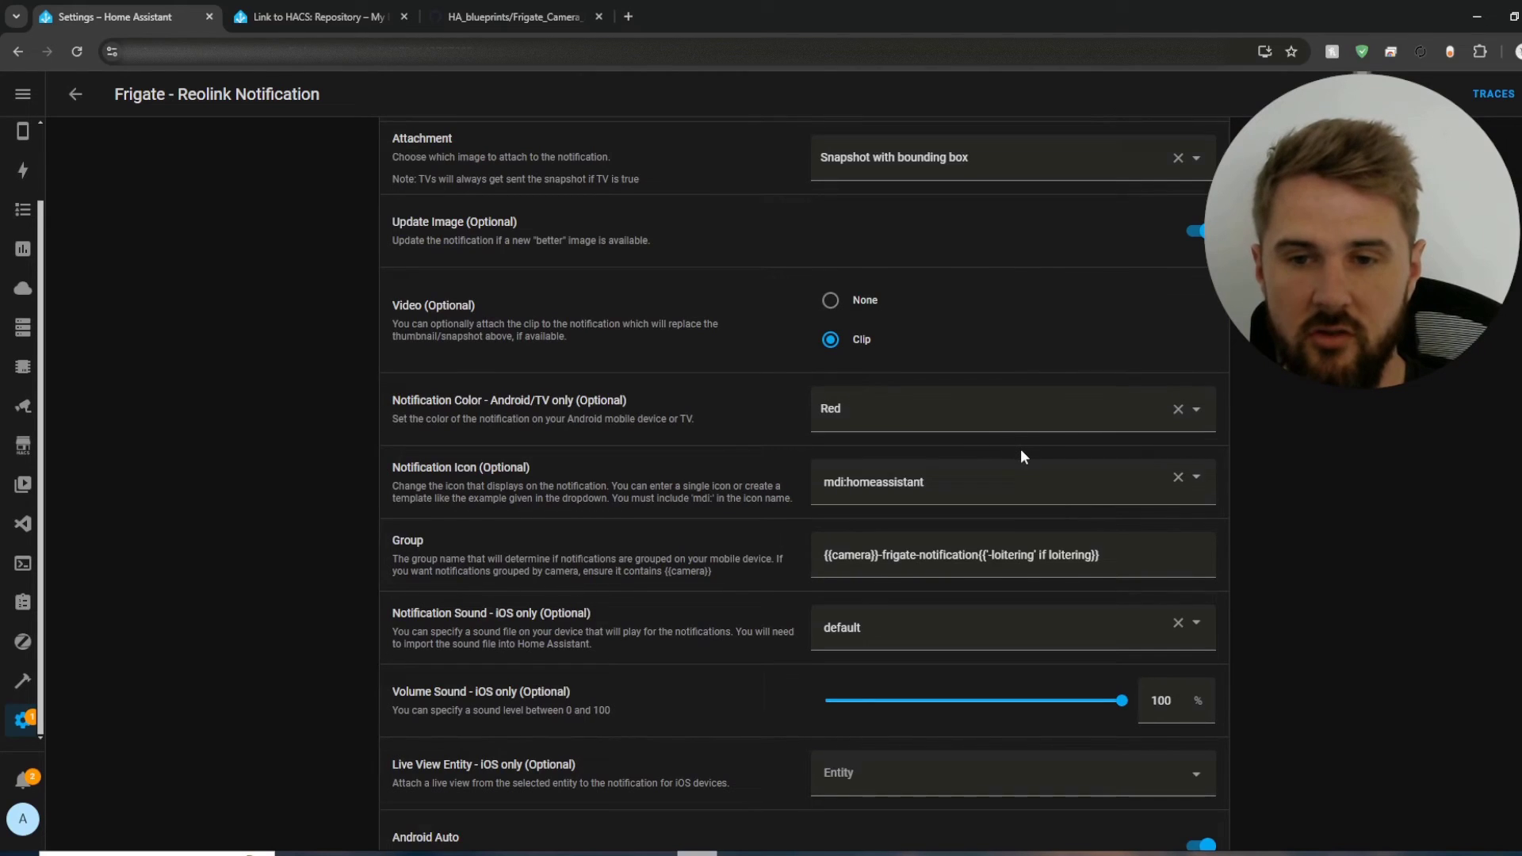
pyautogui.scroll(-3)
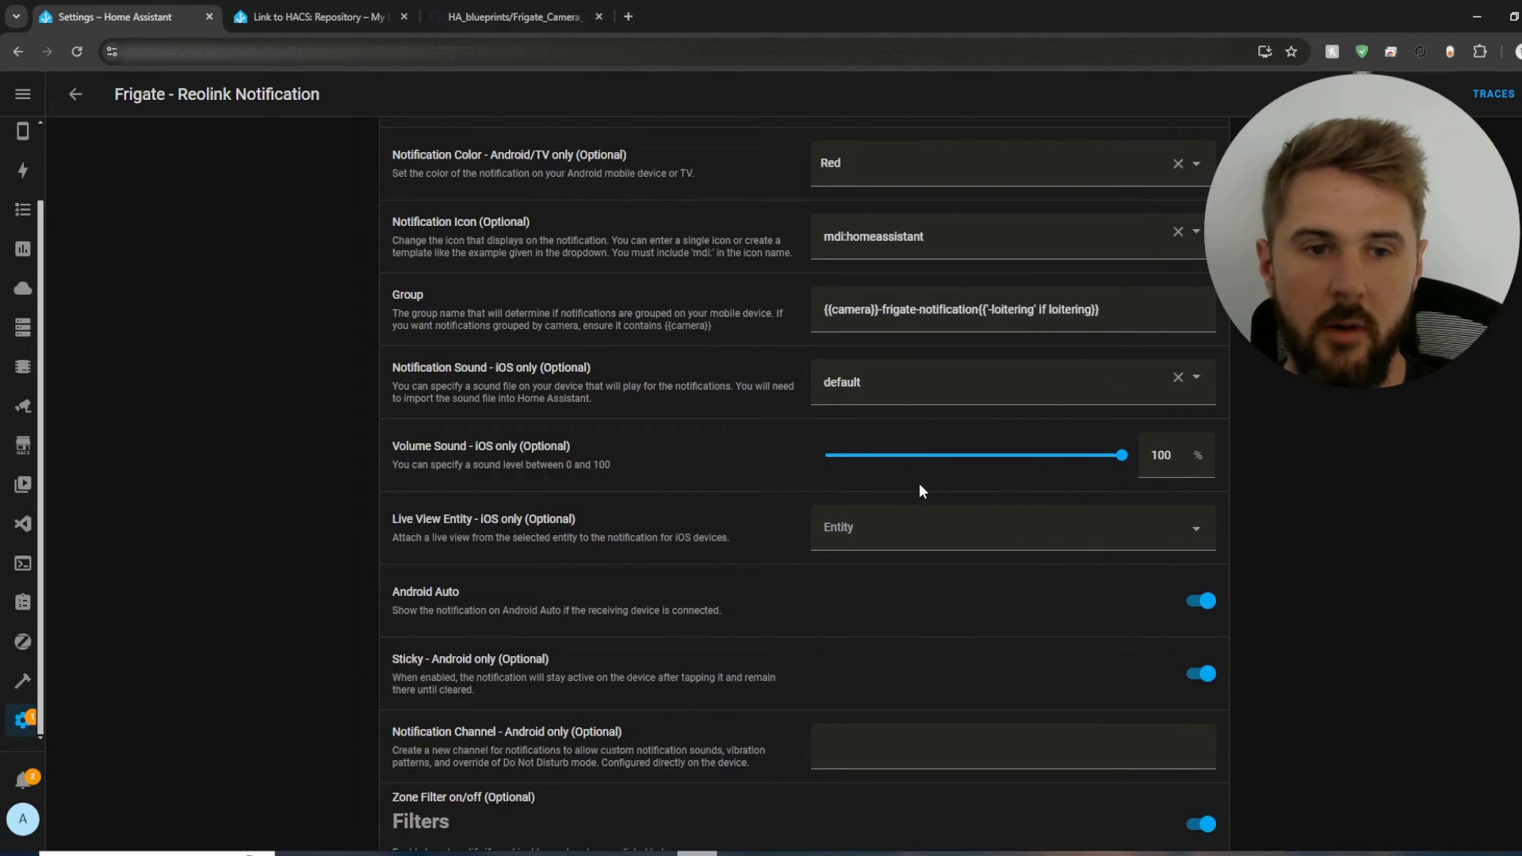
pyautogui.scroll(-3)
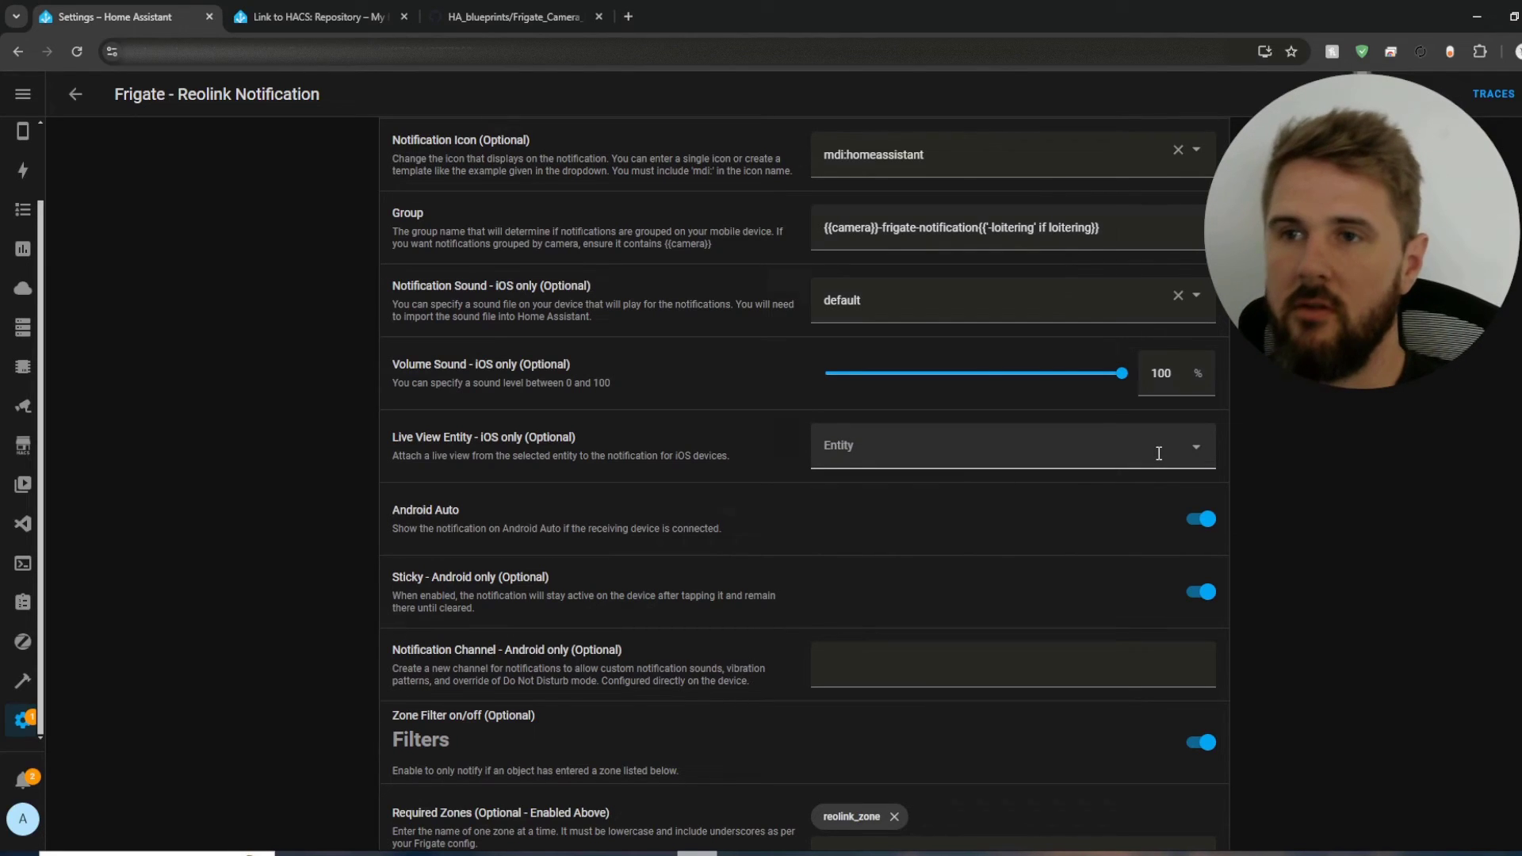
pyautogui.moveTo(1093, 557)
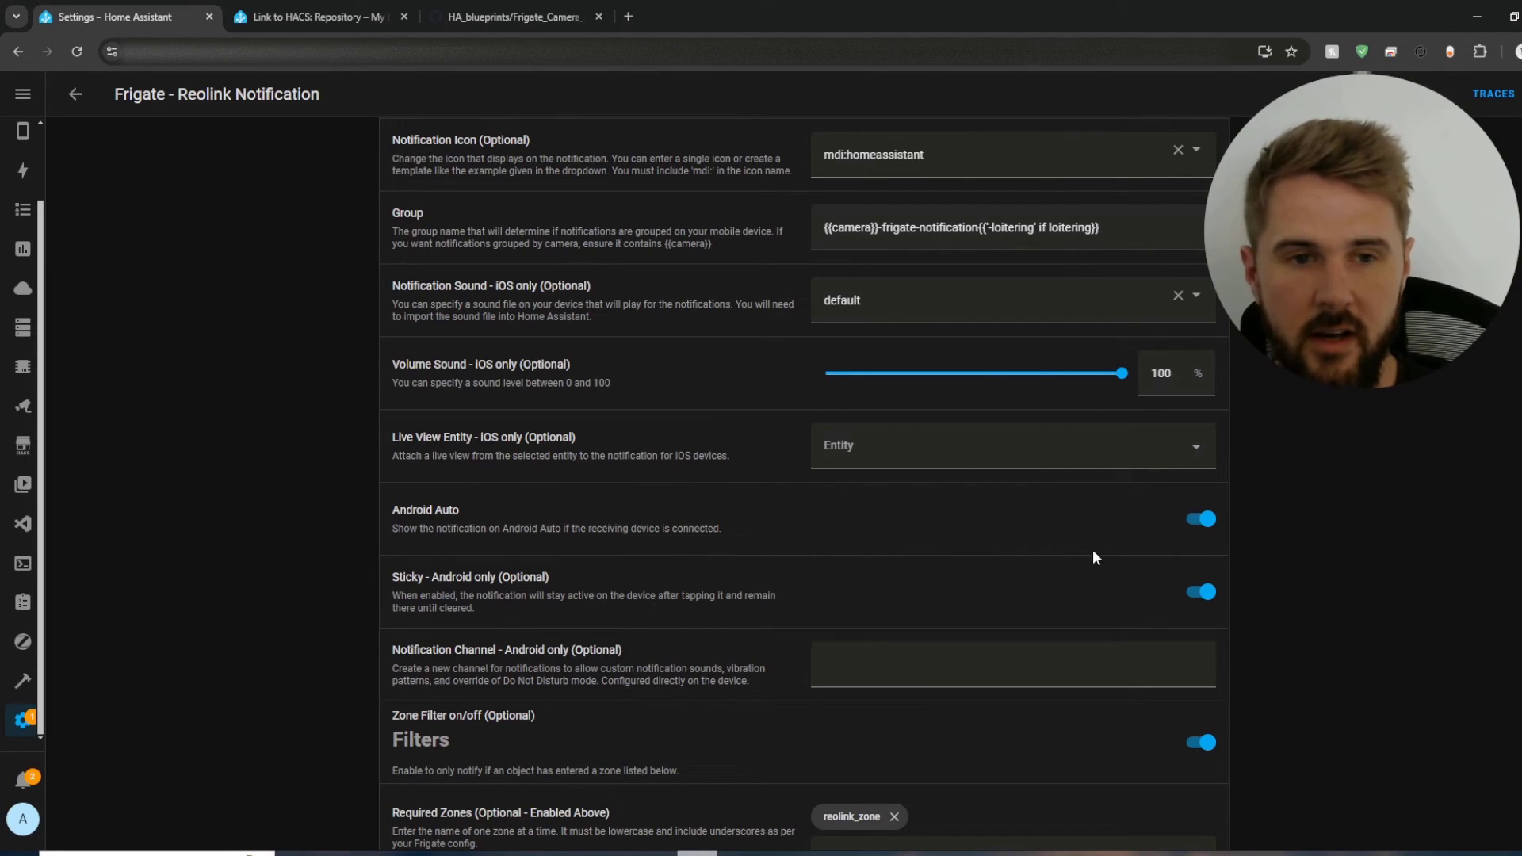
pyautogui.moveTo(904, 589)
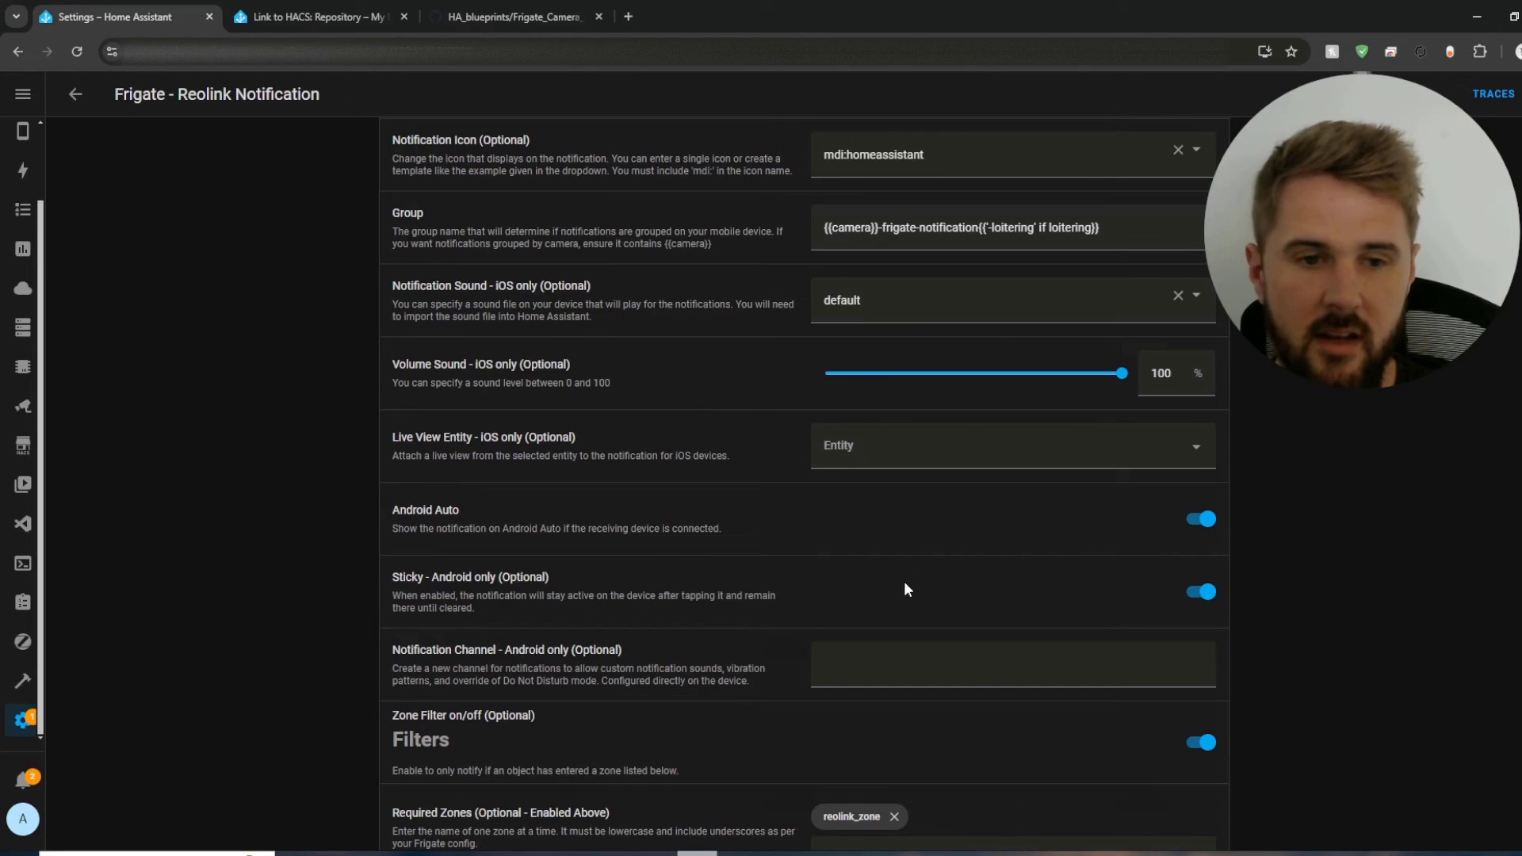
# Step: Toggle the zone filter back on and add reolink_zone as the required zone
pyautogui.scroll(-3)
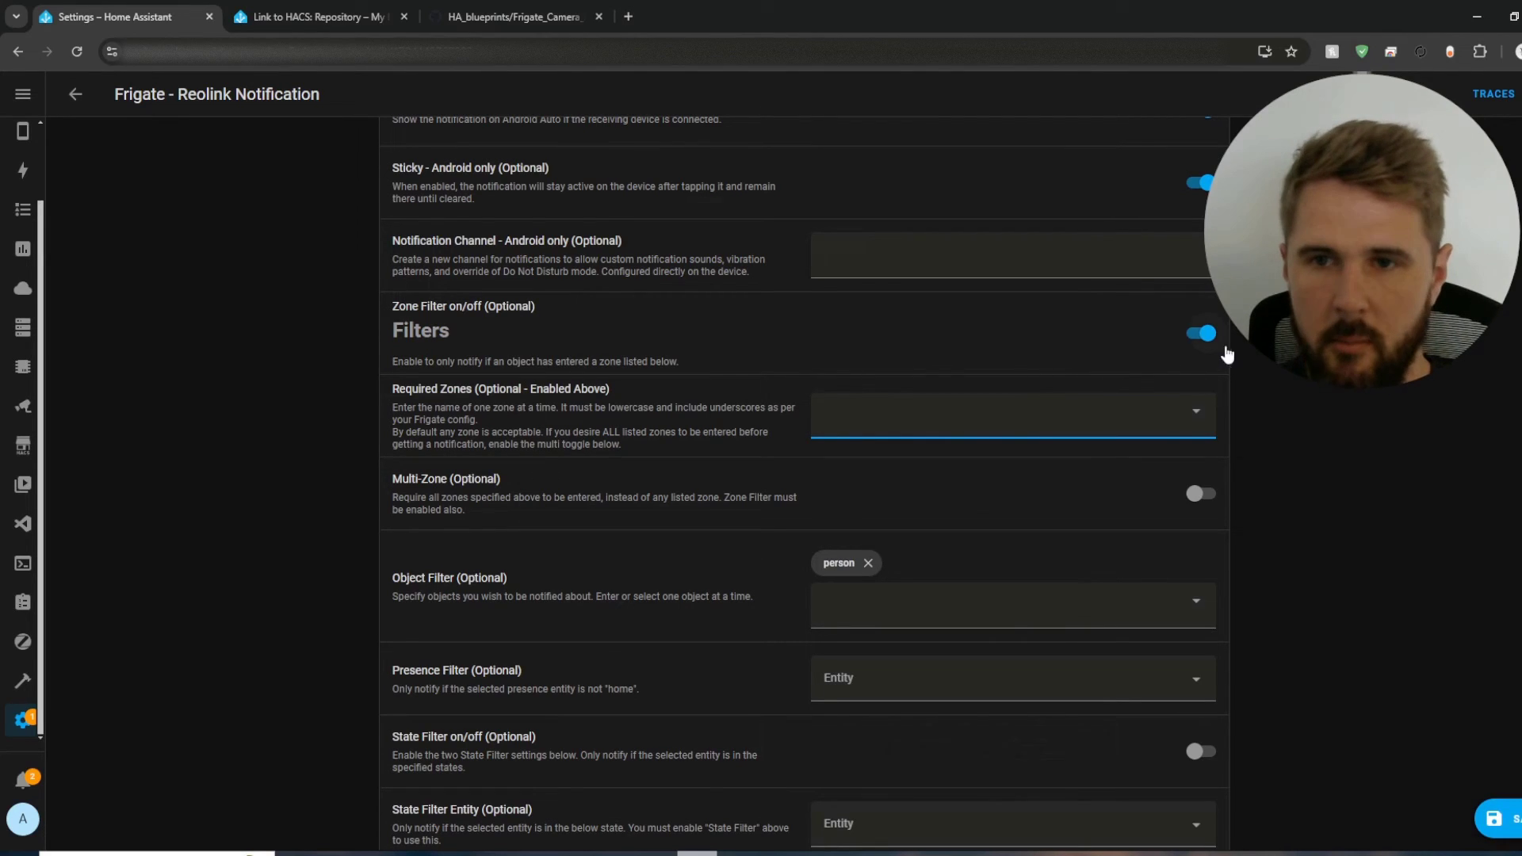
pyautogui.click(1201, 333)
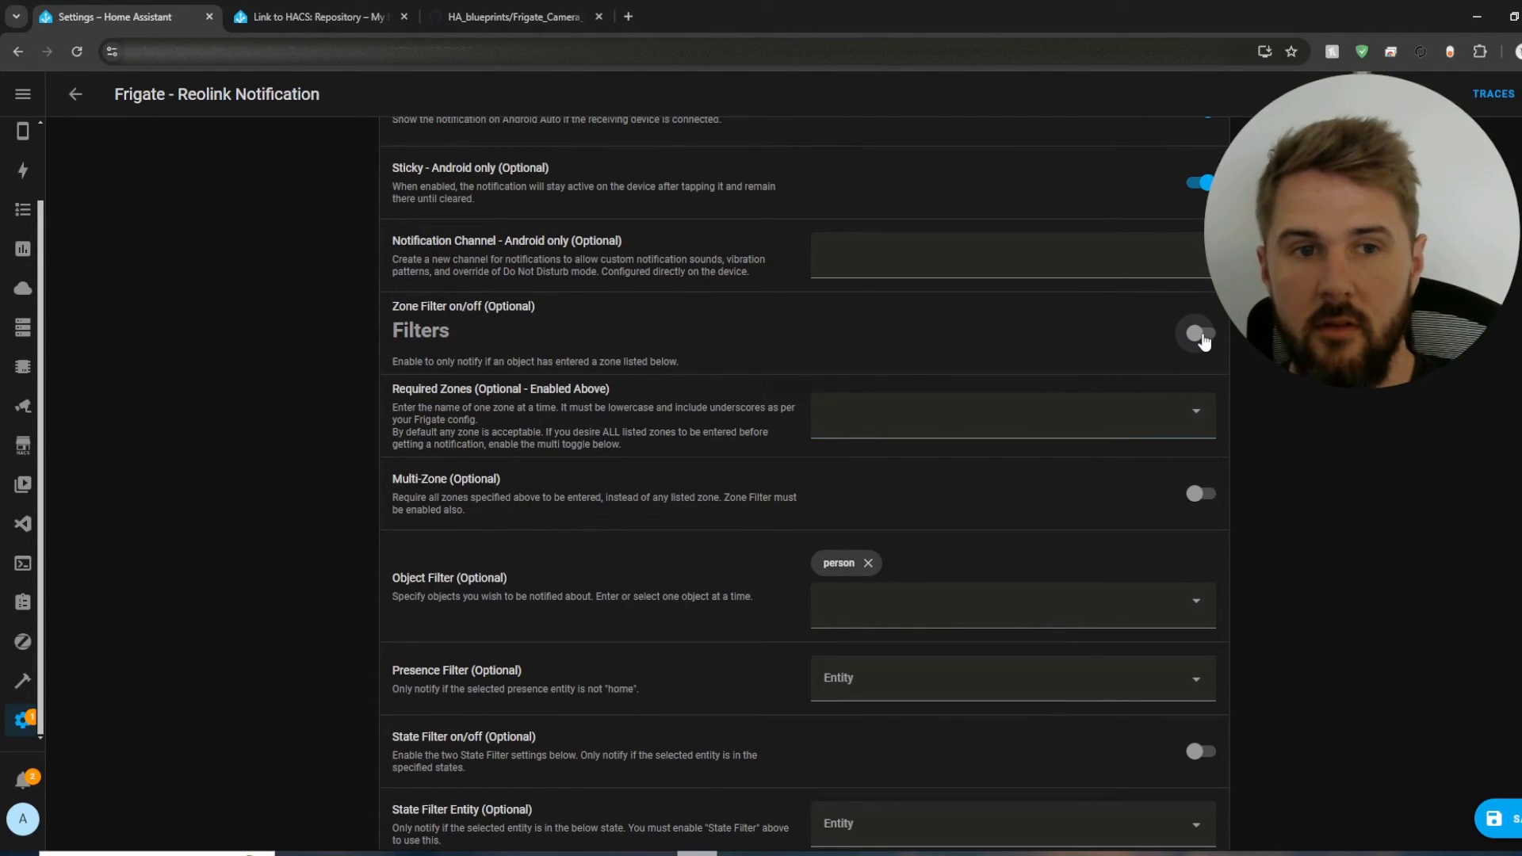
pyautogui.click(1201, 333)
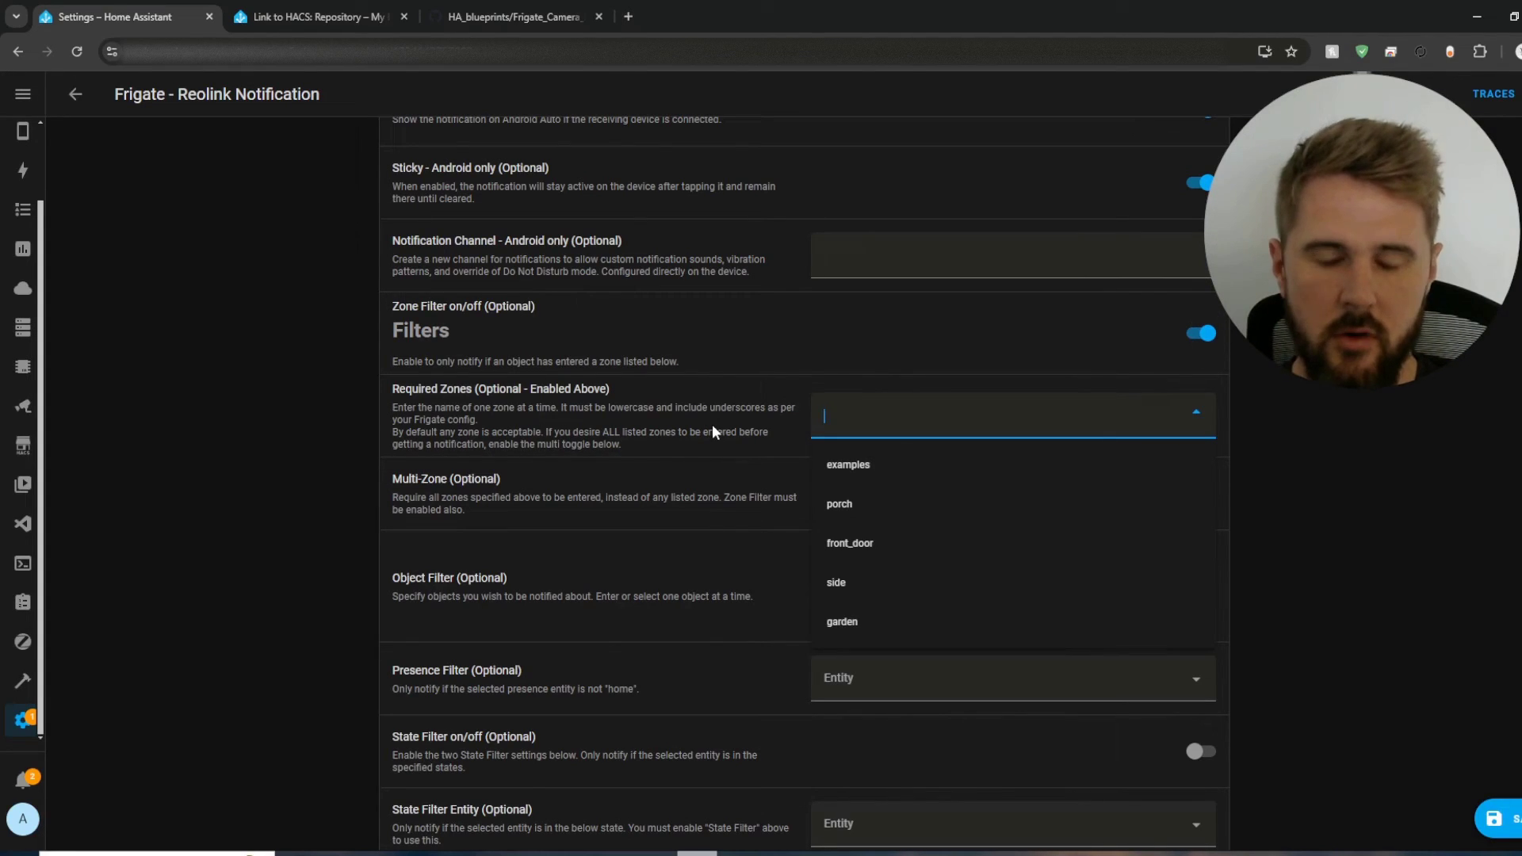
pyautogui.write('reolink')
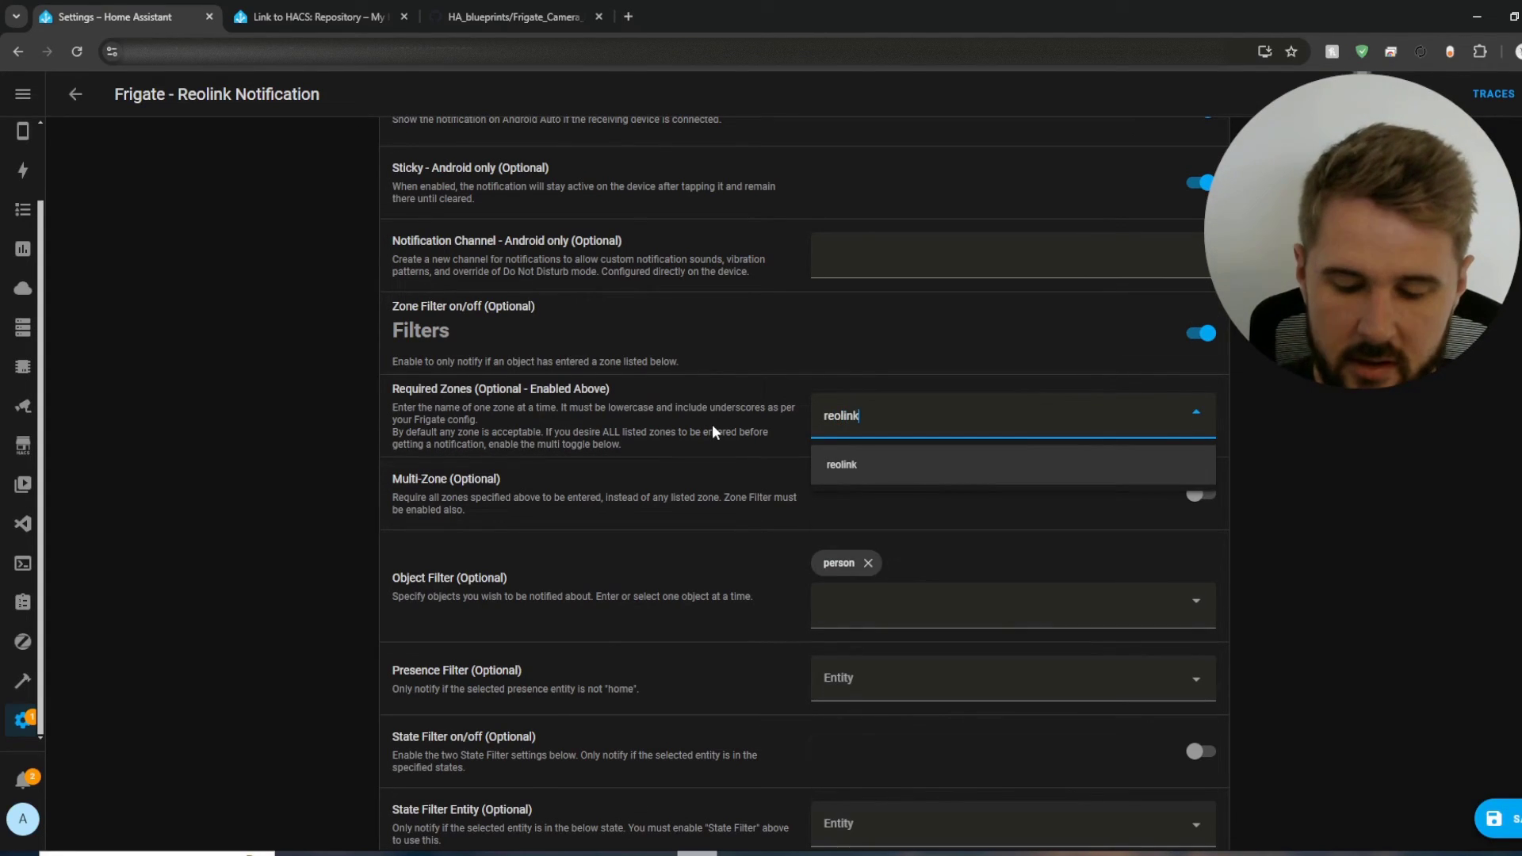
pyautogui.write('_zone')
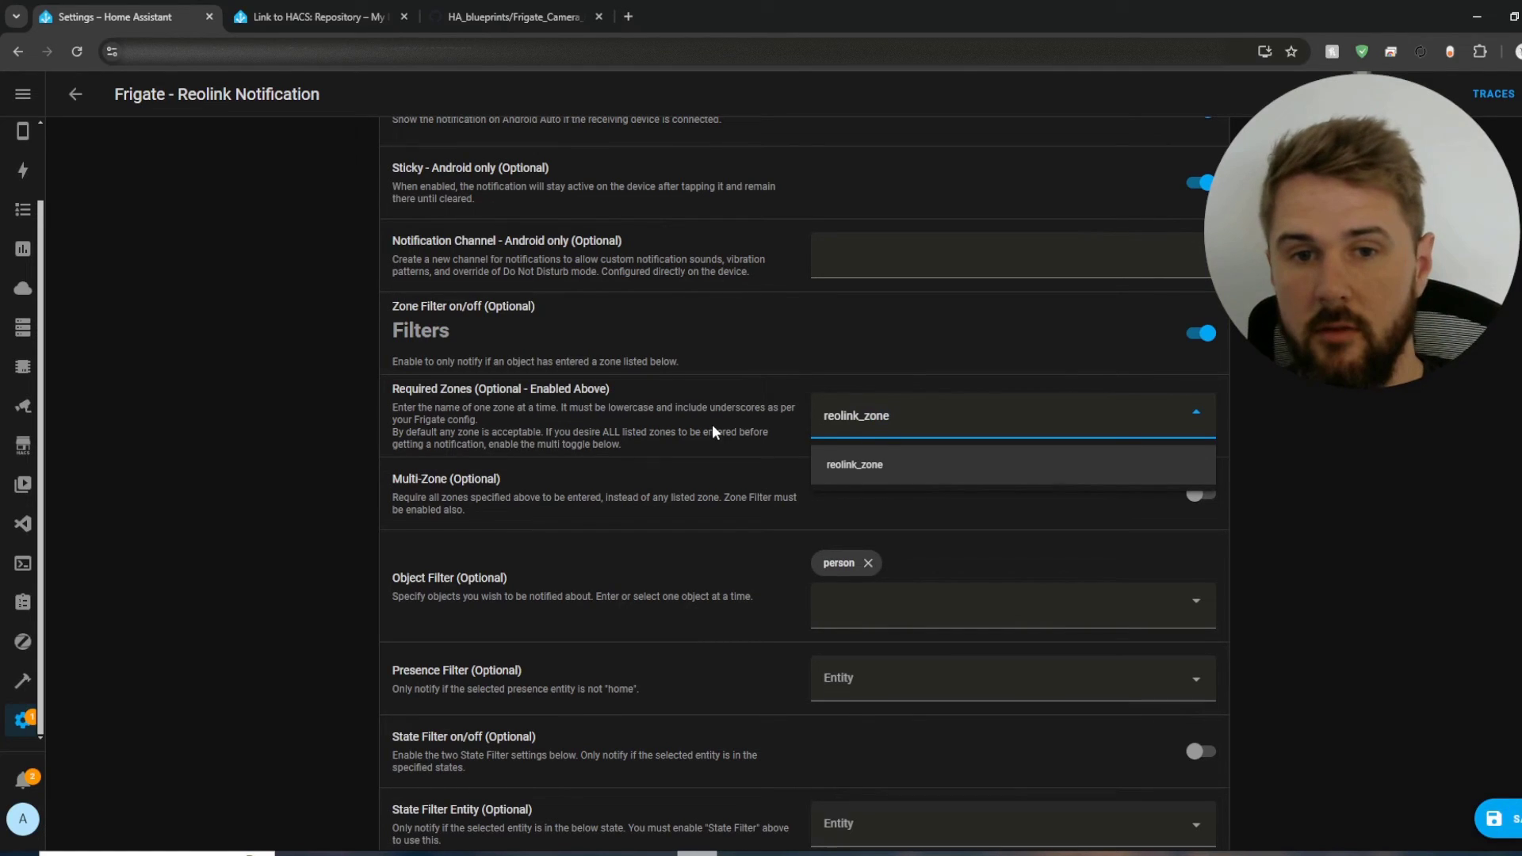
pyautogui.click(854, 463)
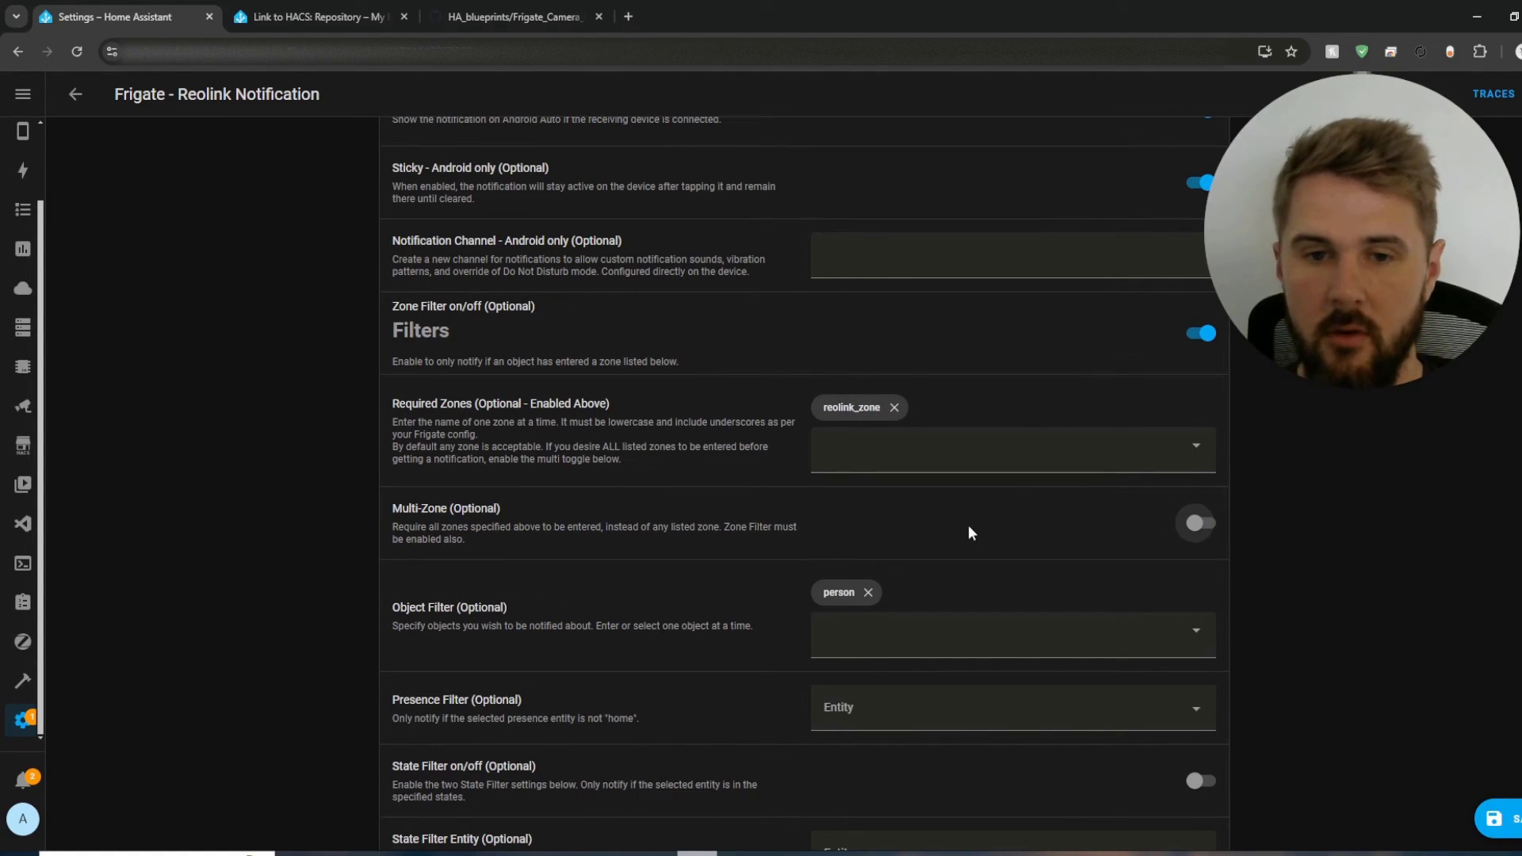
# Step: Start choosing an entity for the Presence Filter
pyautogui.scroll(-3)
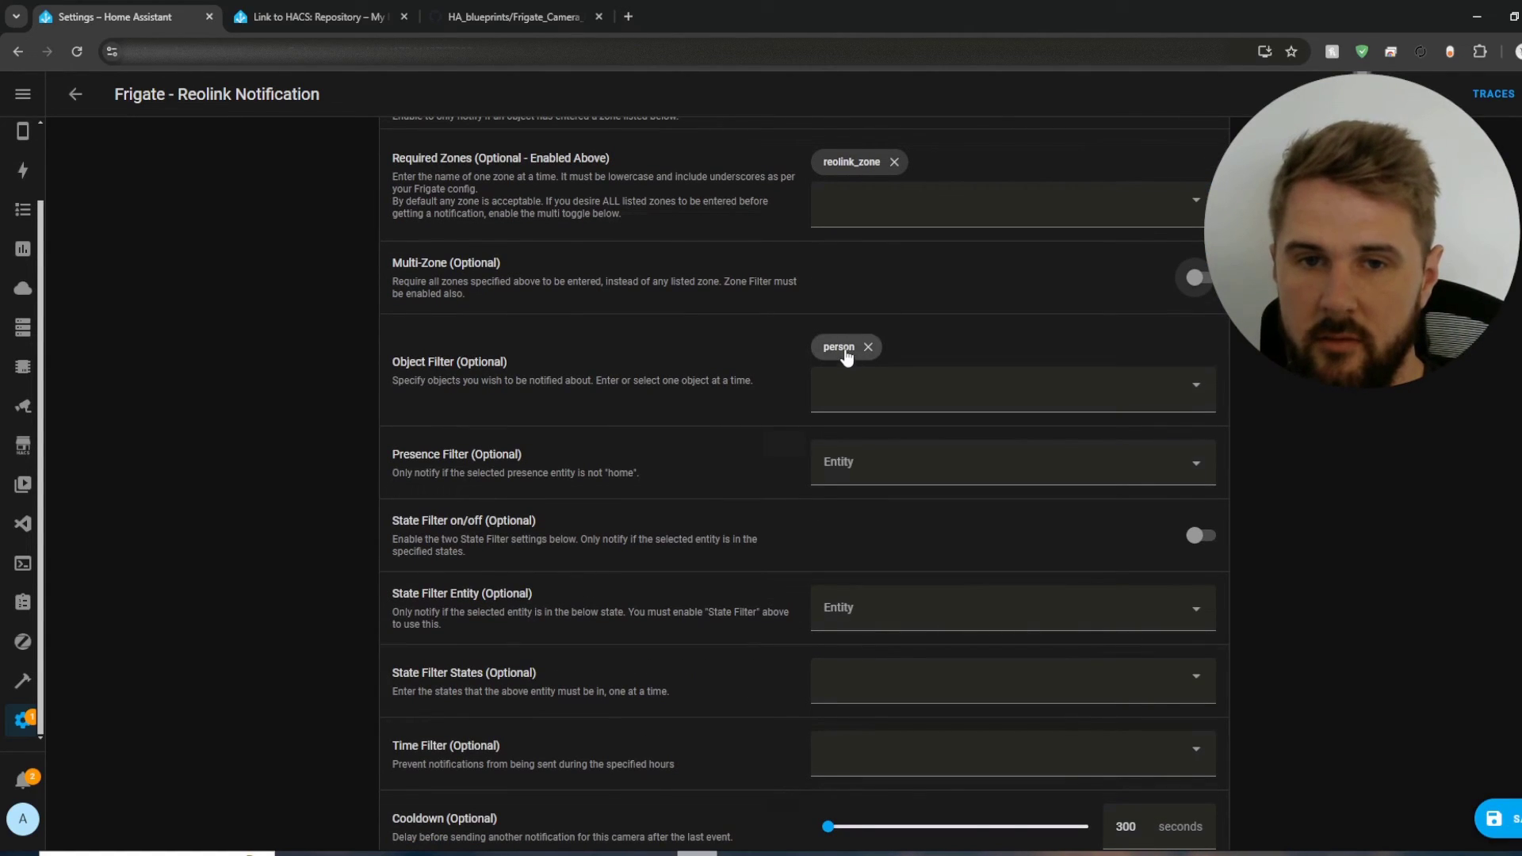
pyautogui.moveTo(650, 459)
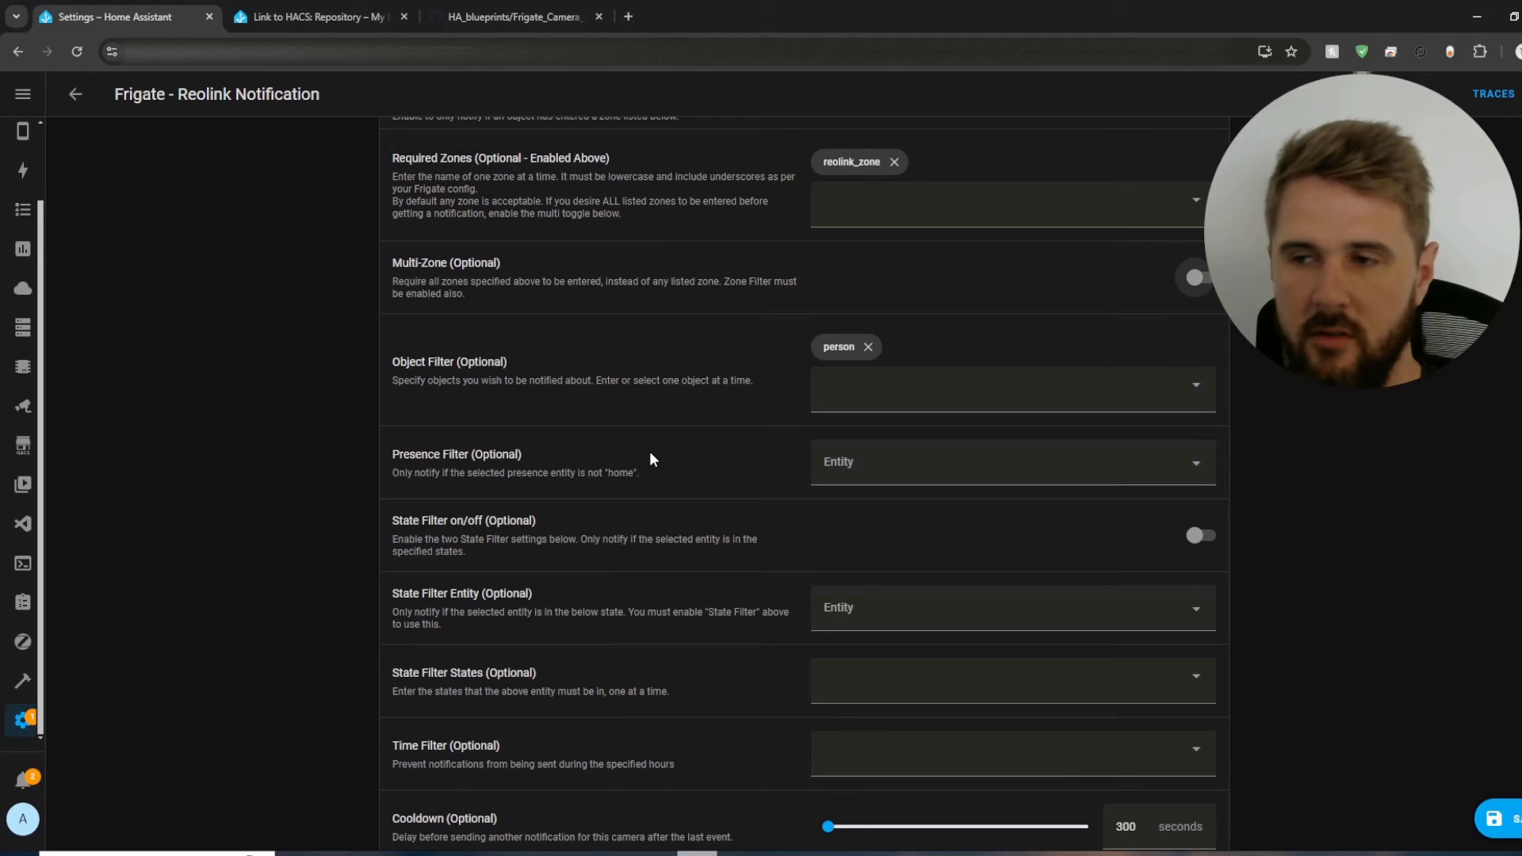
pyautogui.moveTo(792, 474)
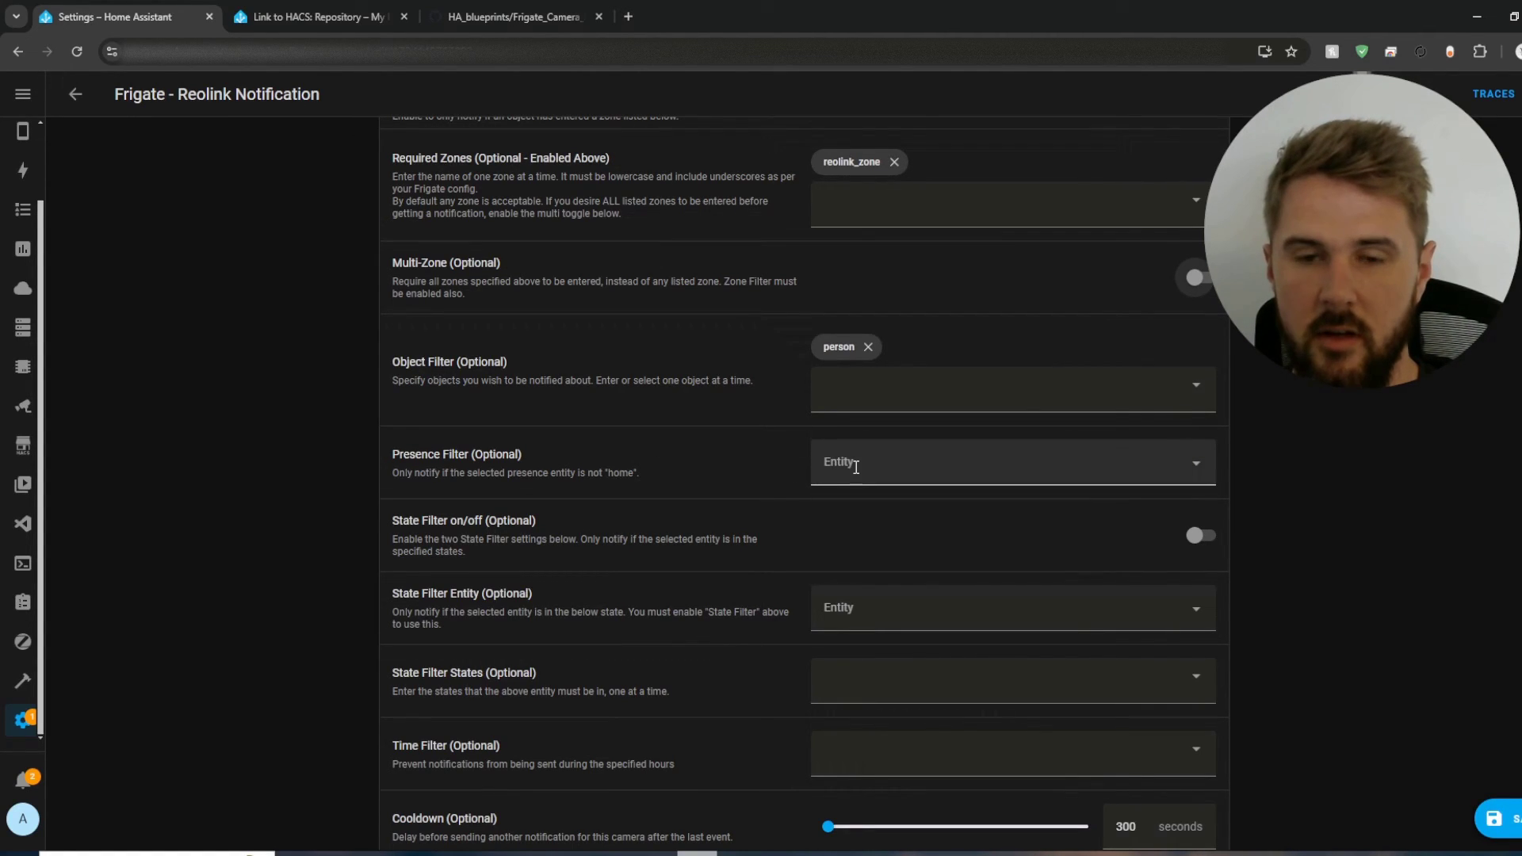
pyautogui.click(1009, 462)
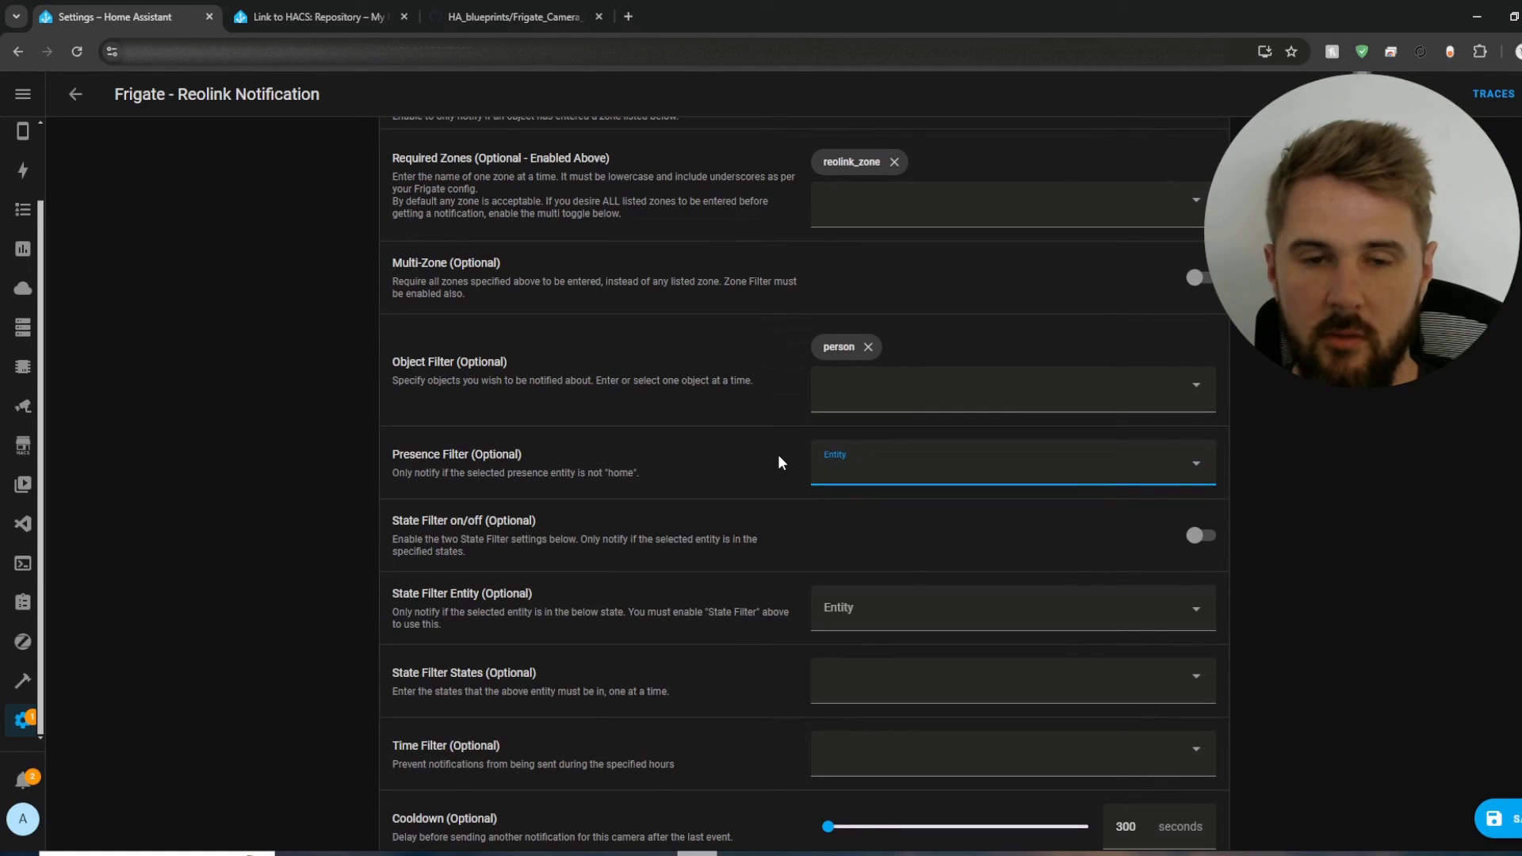
pyautogui.scroll(-3)
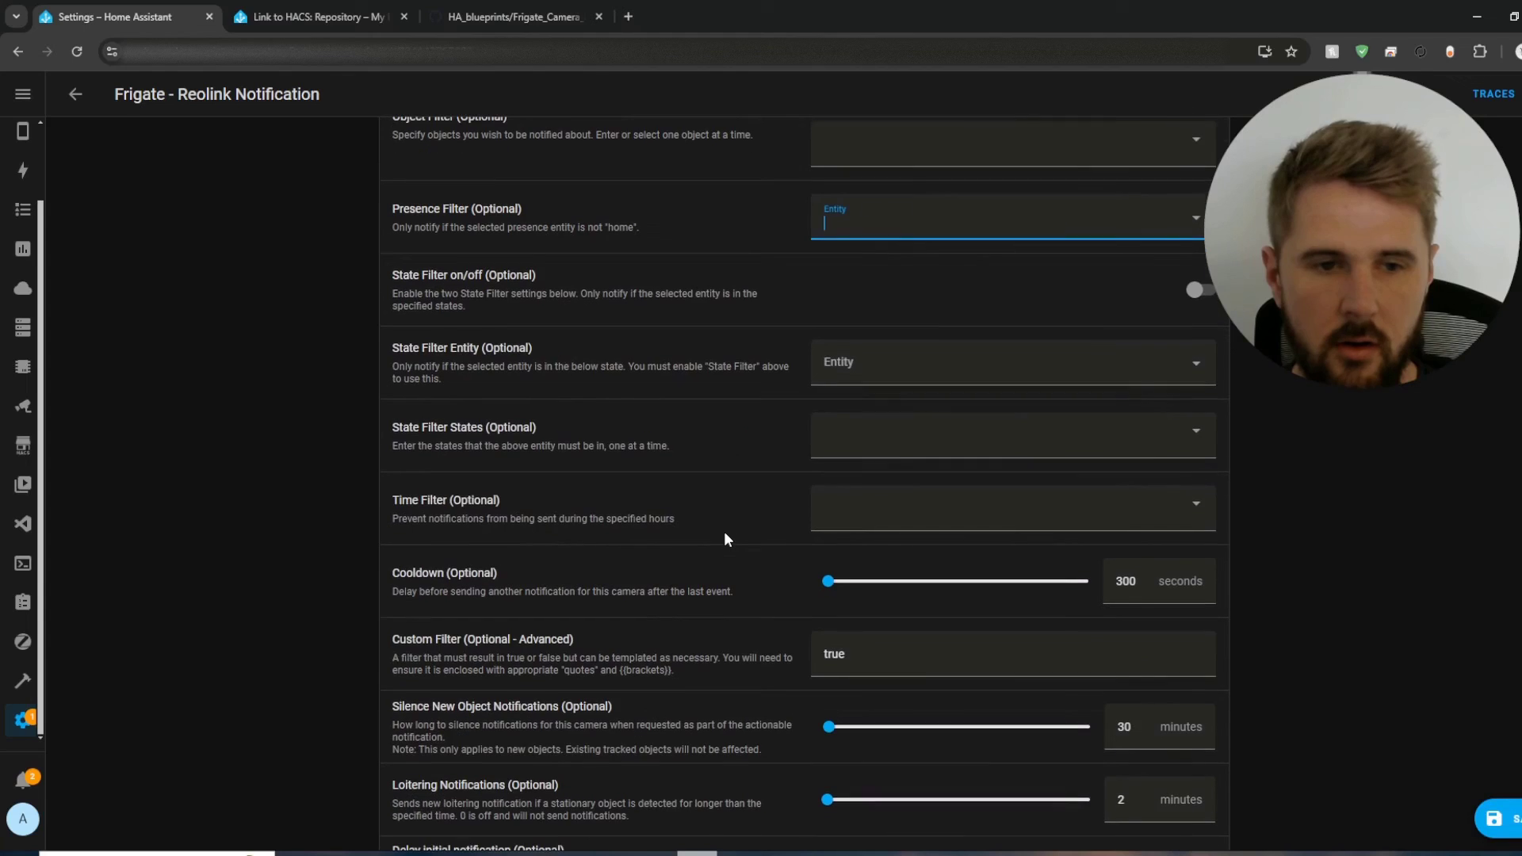
# Step: Scroll down the automation form toward the Action Buttons and URLs section
pyautogui.scroll(-3)
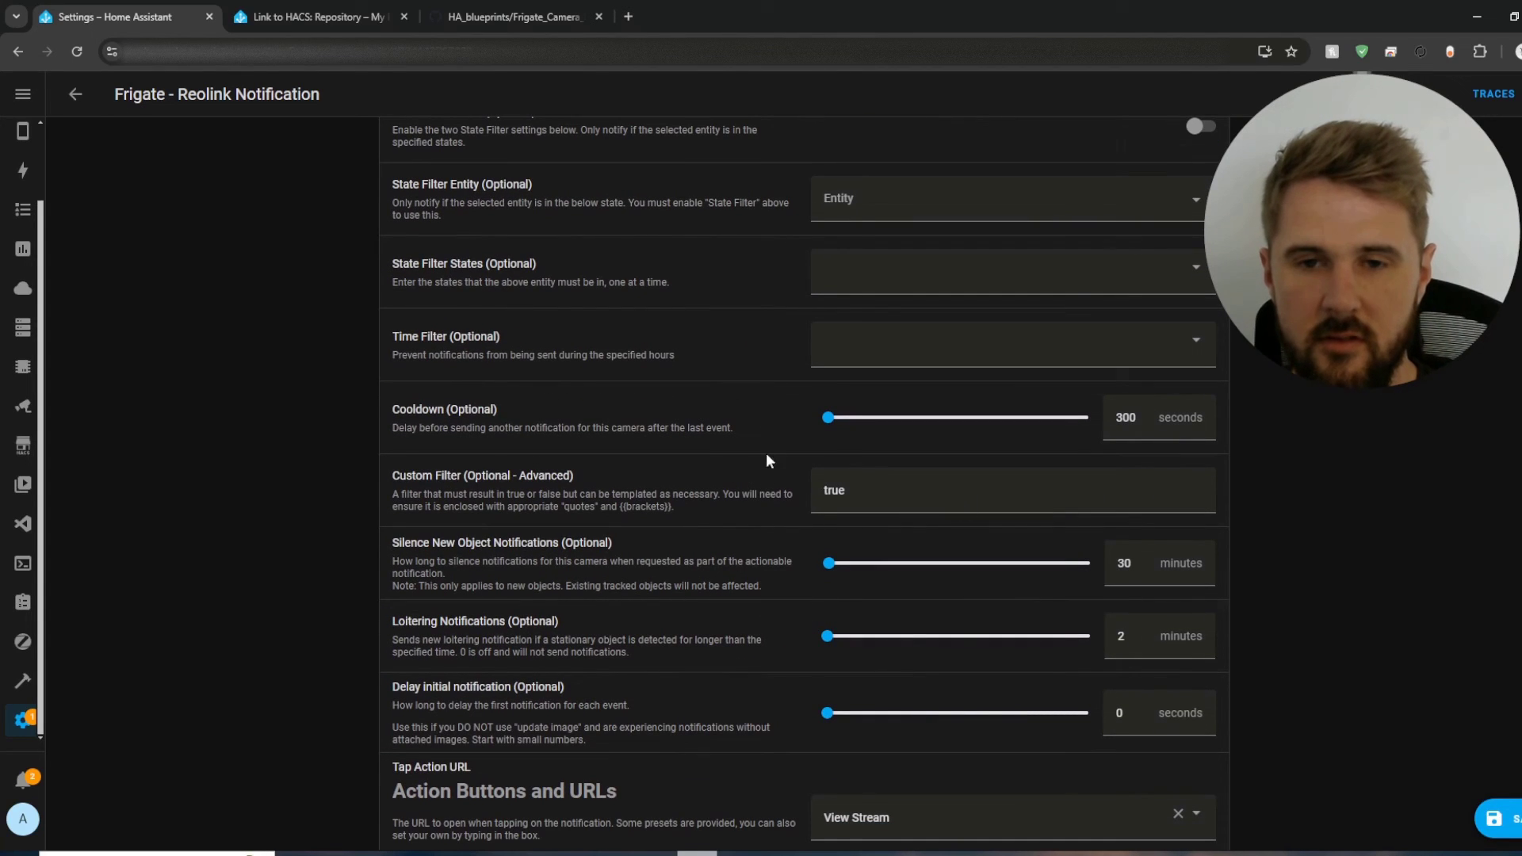
pyautogui.moveTo(718, 492)
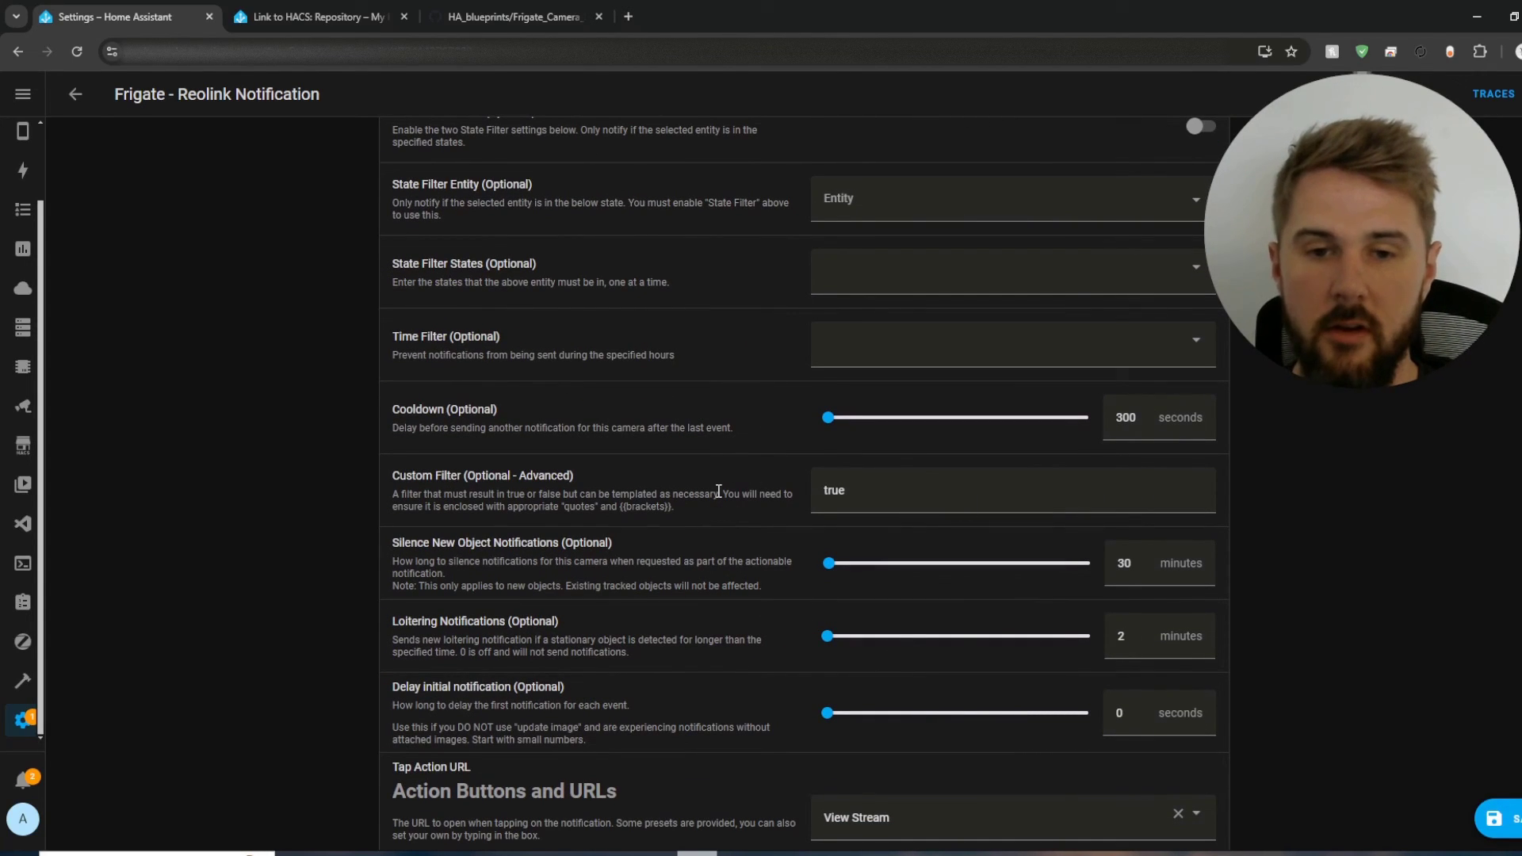
pyautogui.scroll(-3)
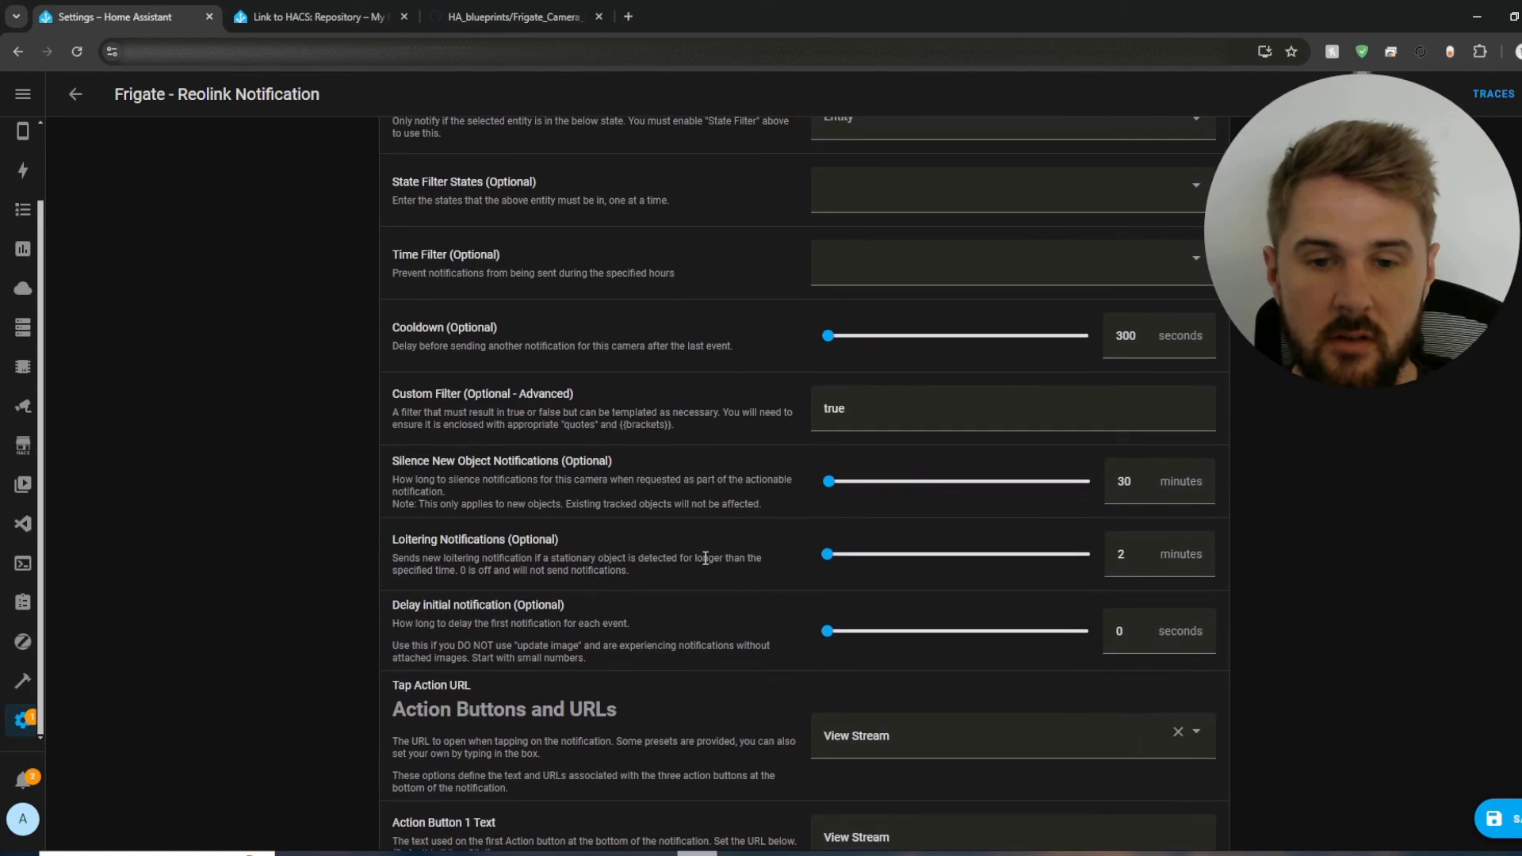
pyautogui.scroll(-3)
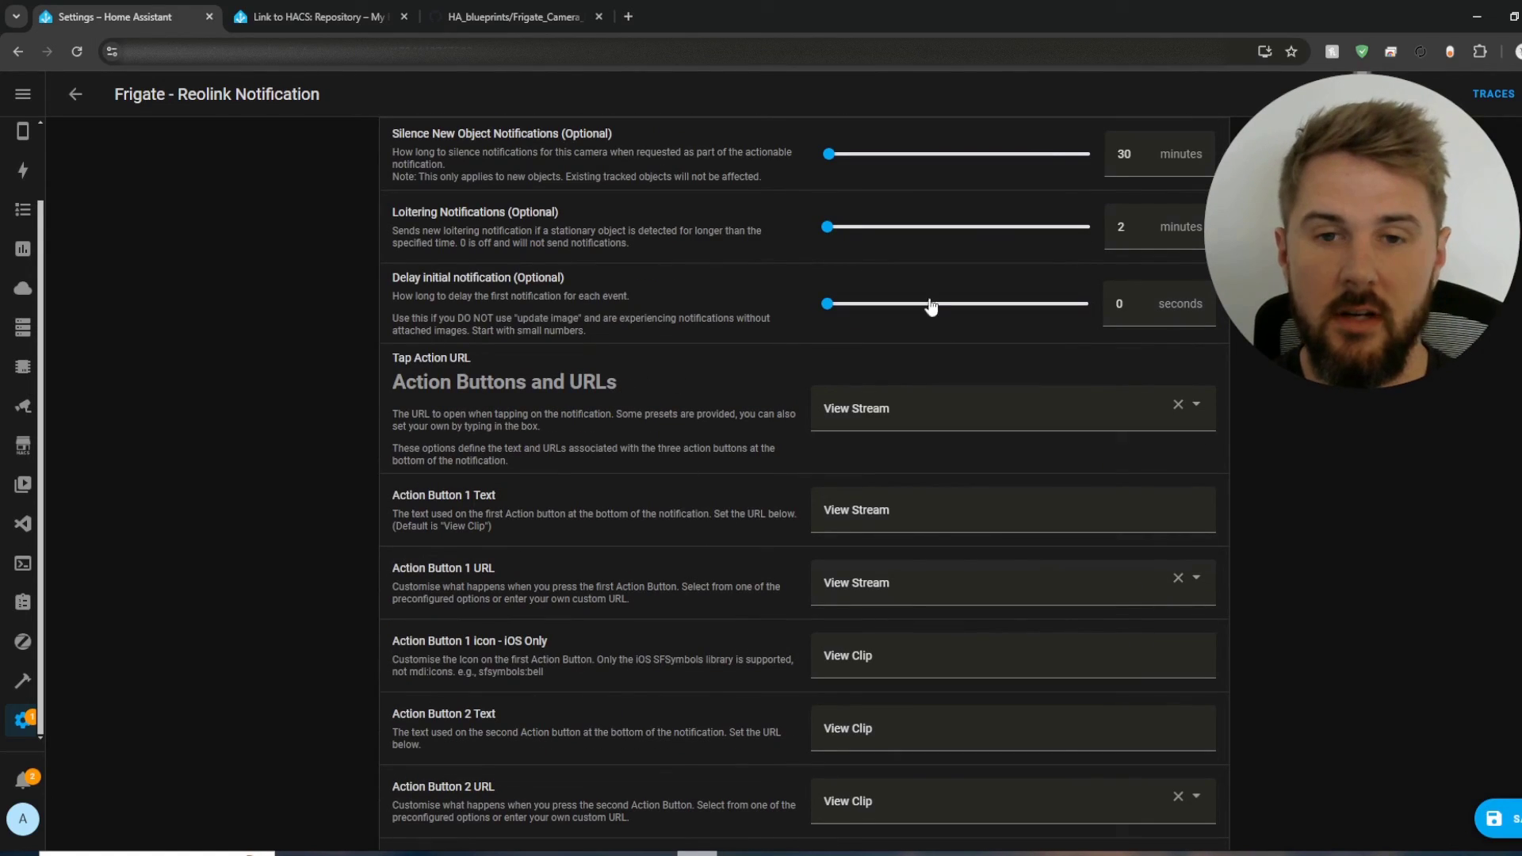
pyautogui.moveTo(859, 386)
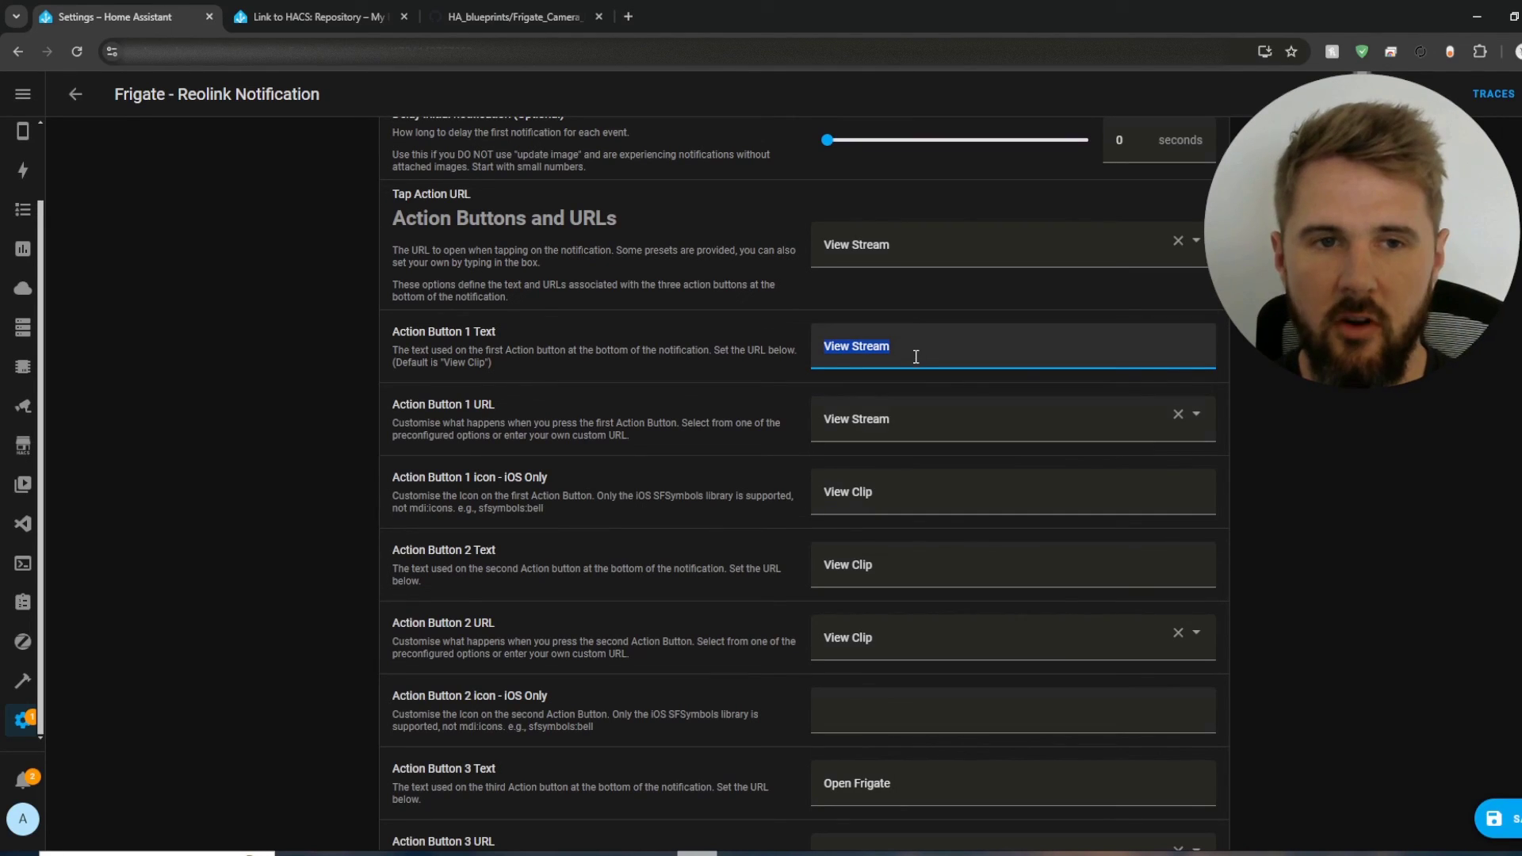
pyautogui.moveTo(932, 386)
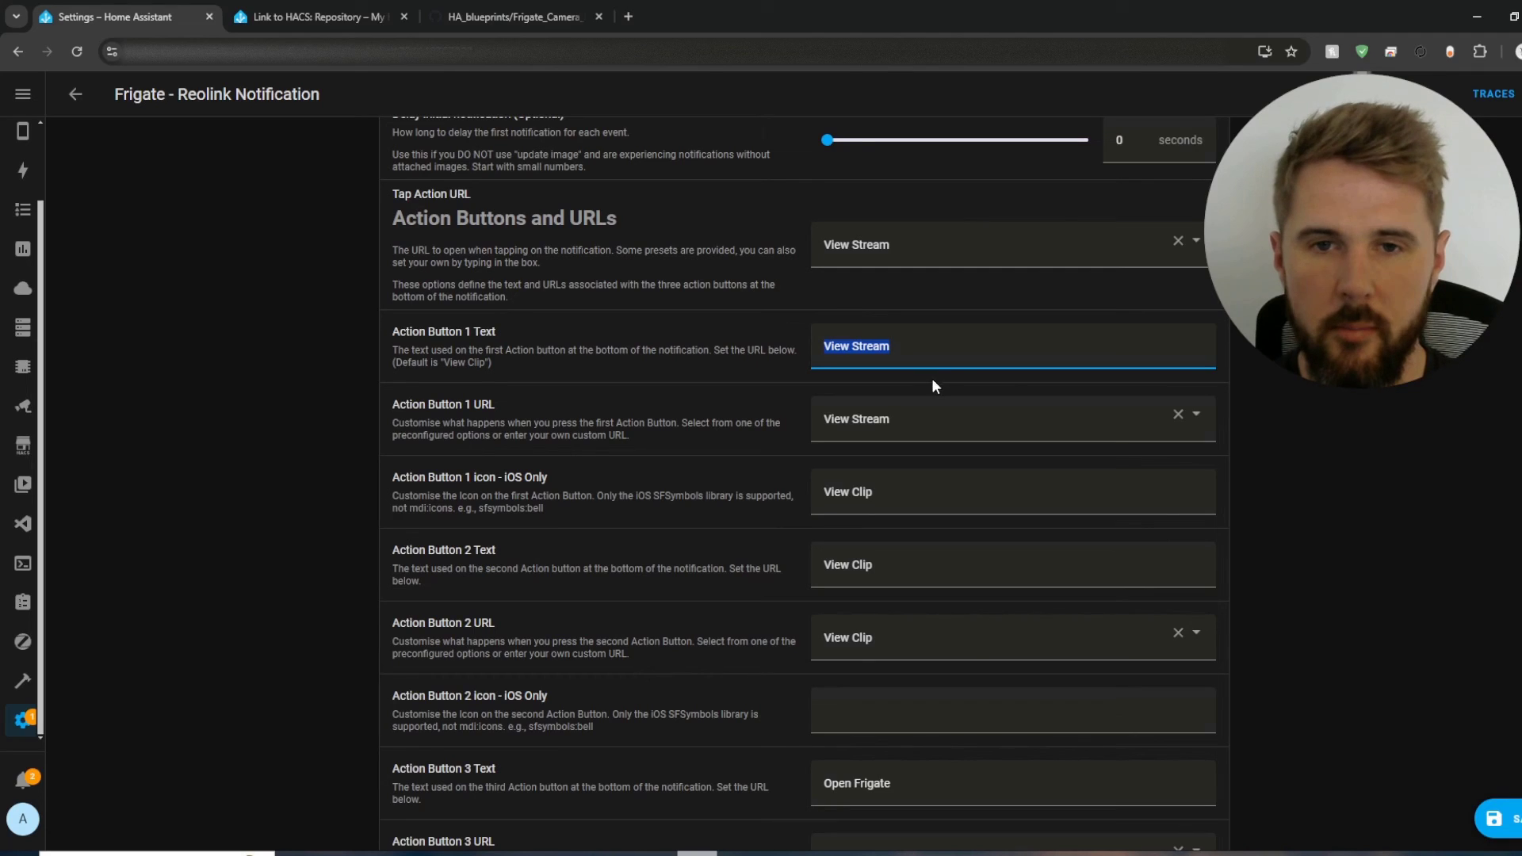
pyautogui.moveTo(902, 393)
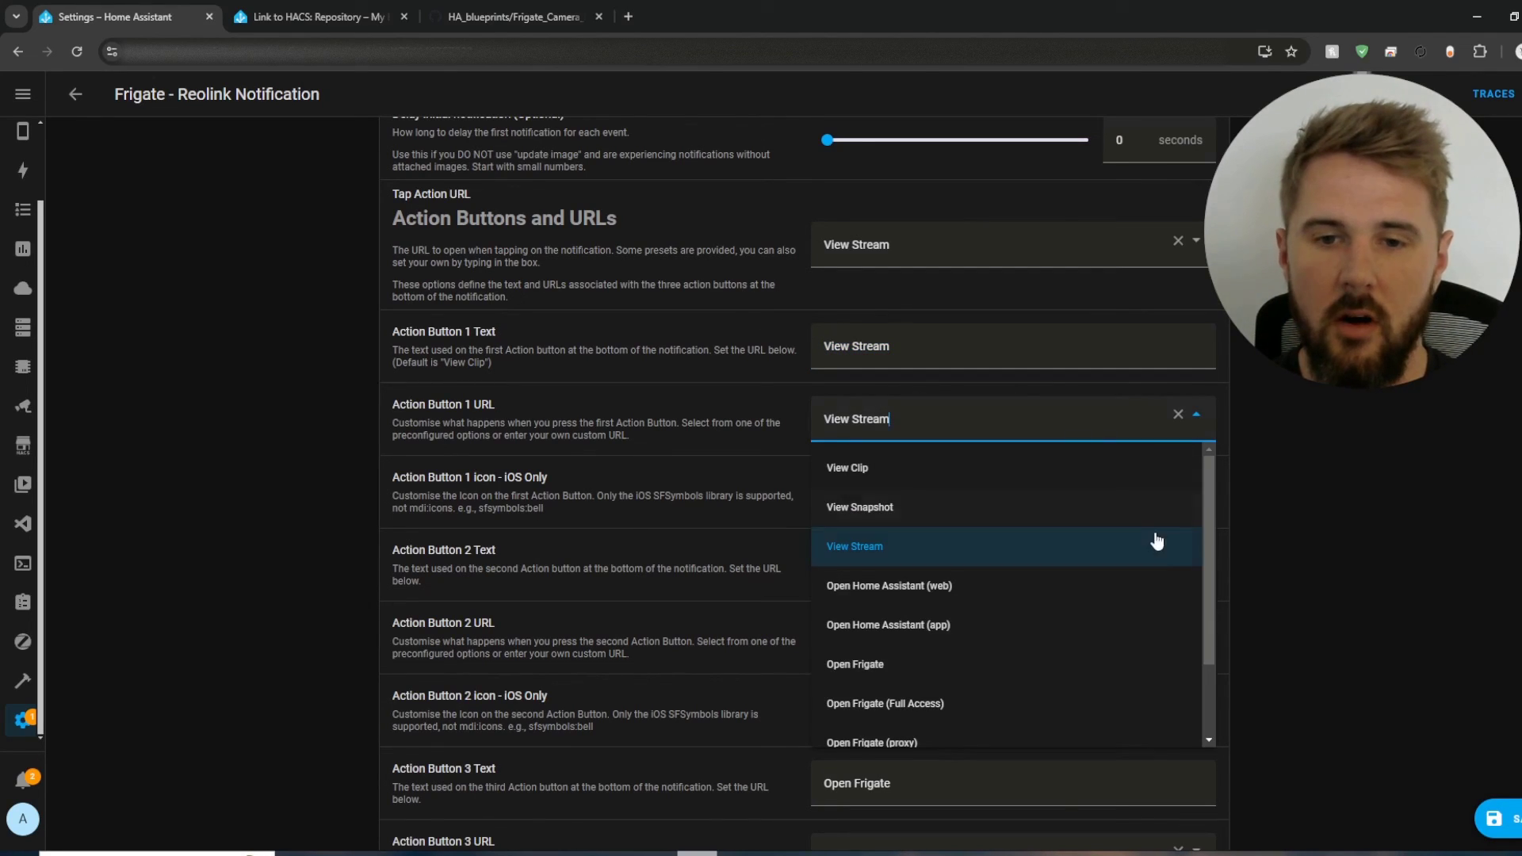
pyautogui.moveTo(801, 479)
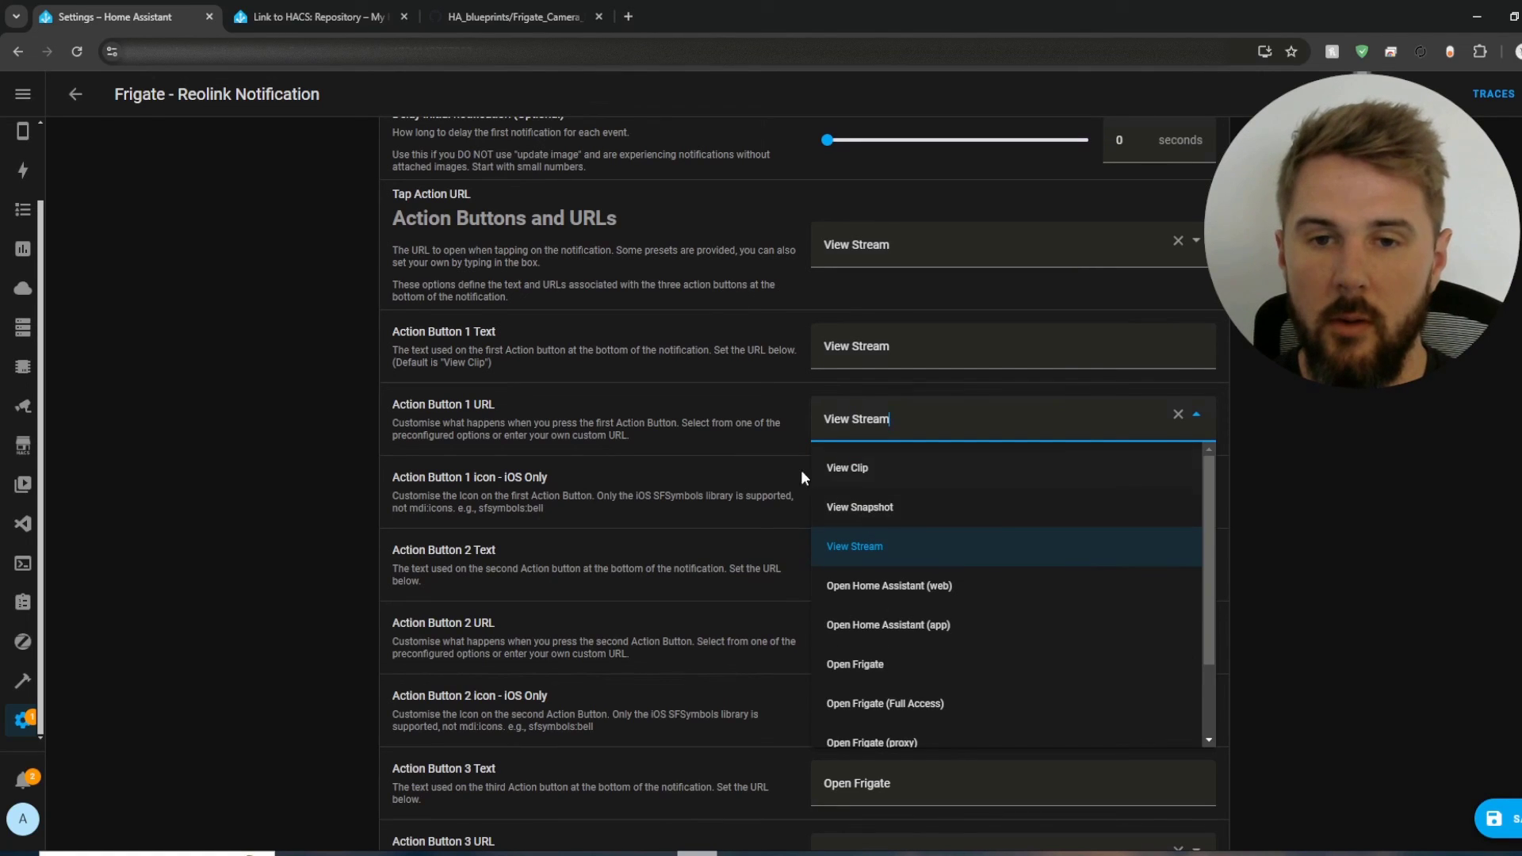
# Step: Scroll past the action buttons to the TV Notifications section and highlight its heading
pyautogui.scroll(-3)
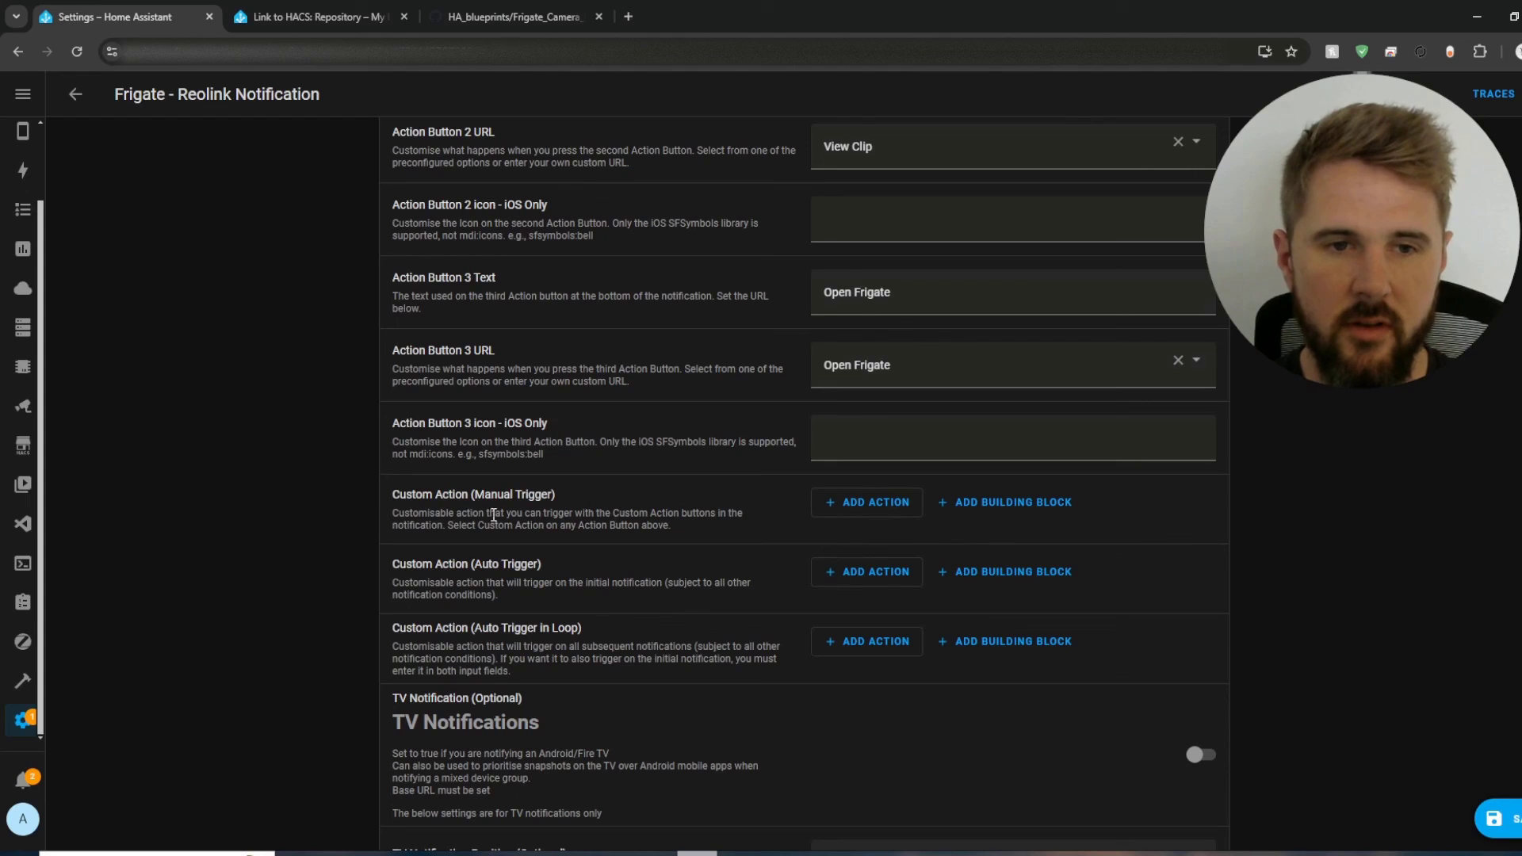
pyautogui.moveTo(866, 641)
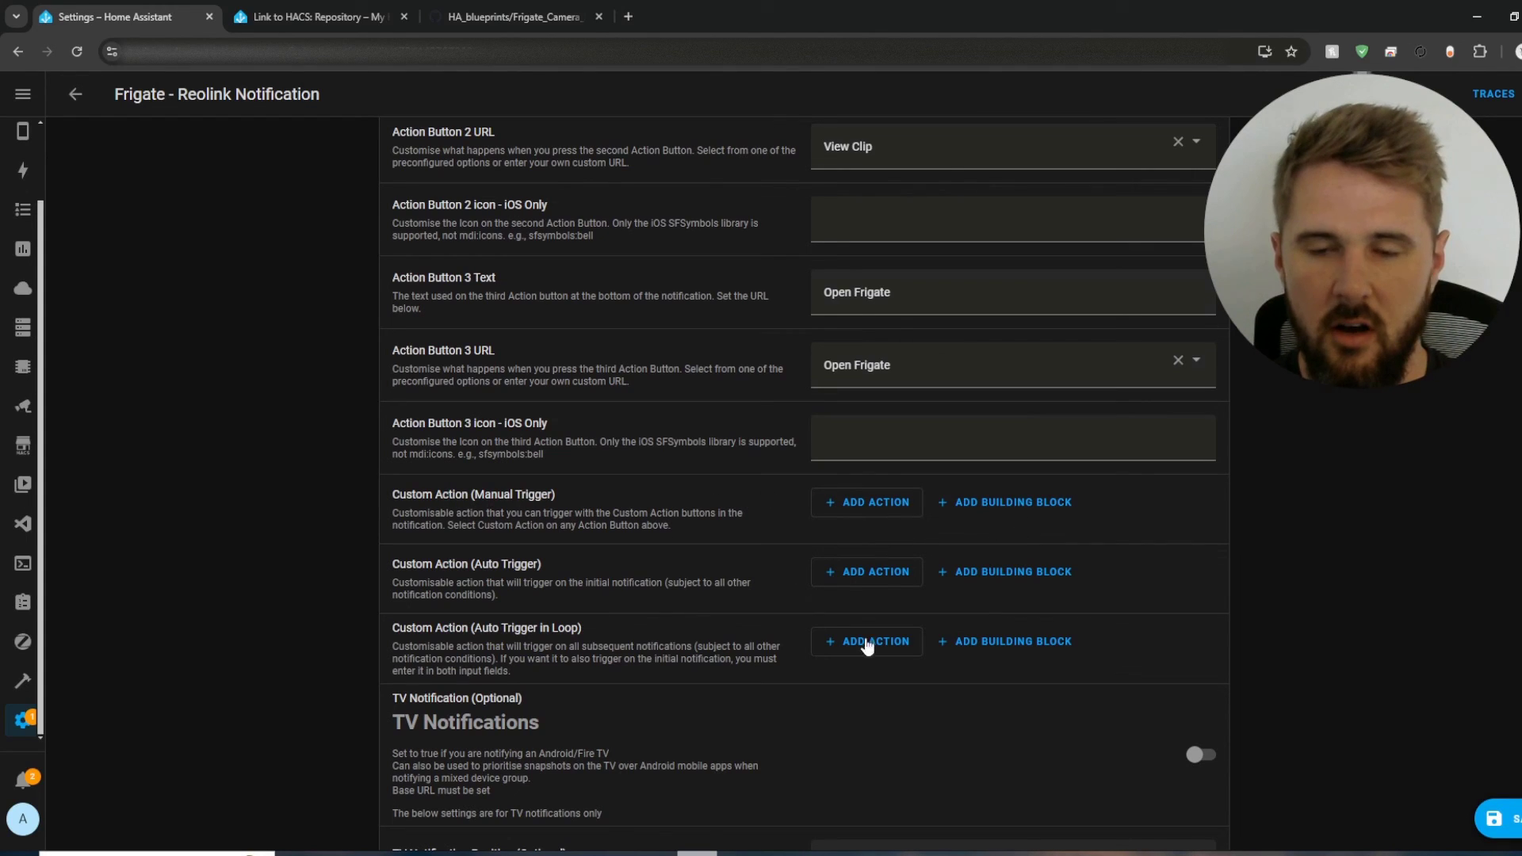
pyautogui.moveTo(748, 549)
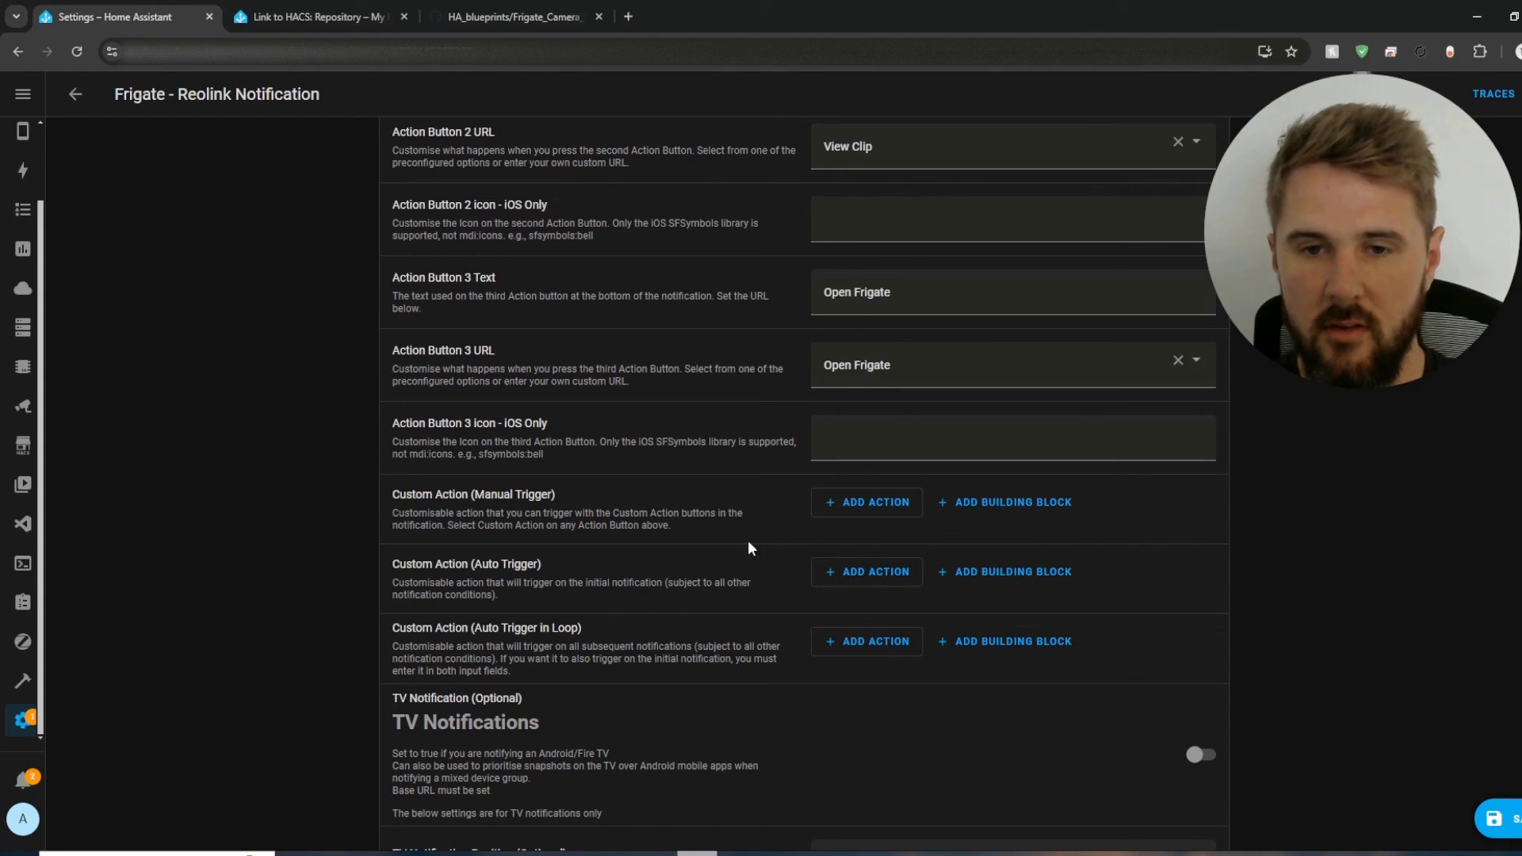
pyautogui.scroll(-3)
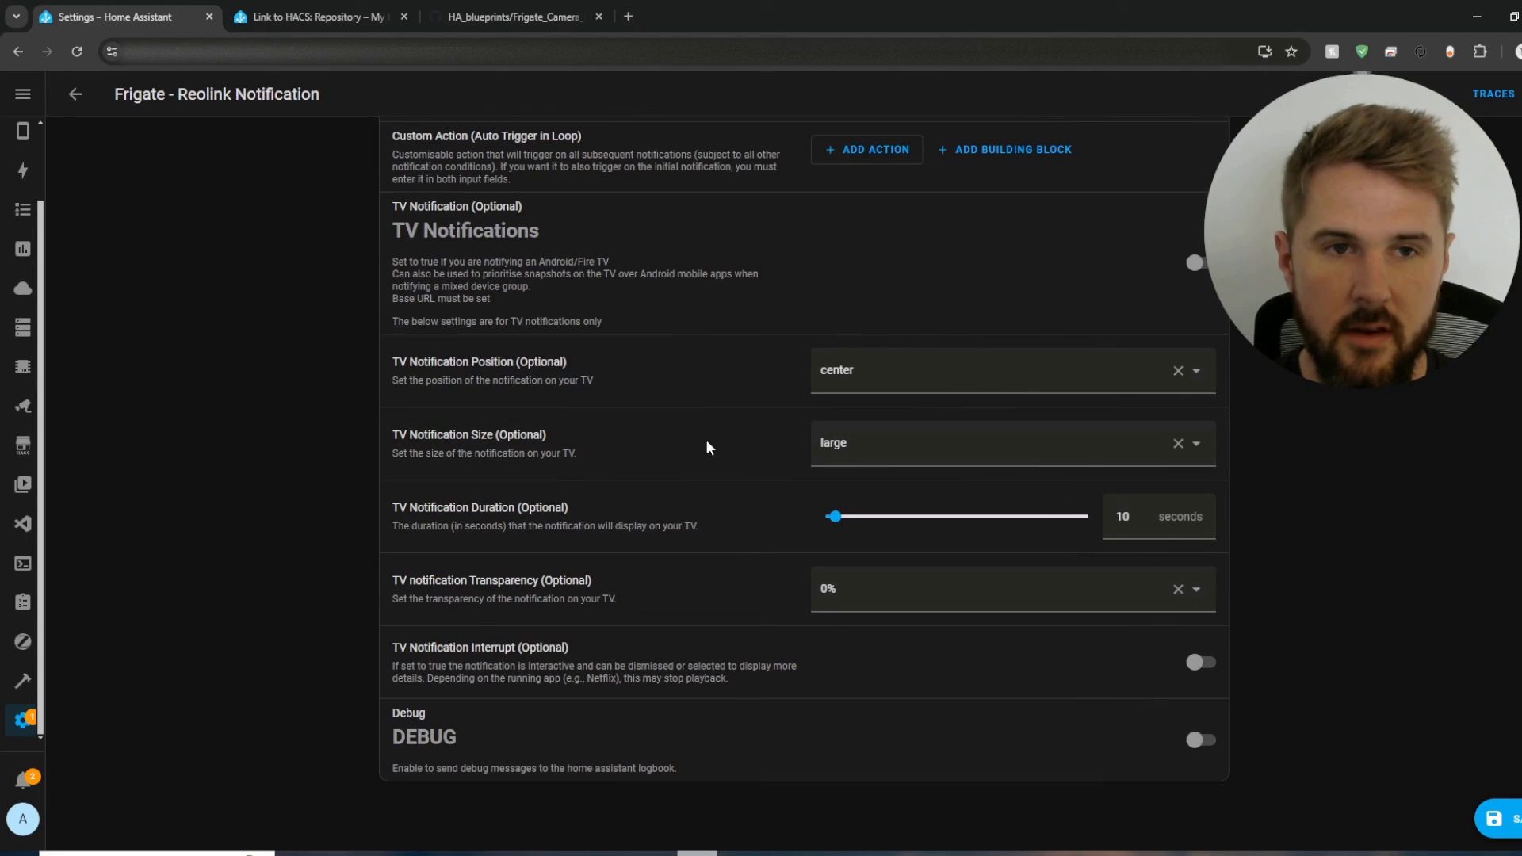
pyautogui.doubleClick(464, 230)
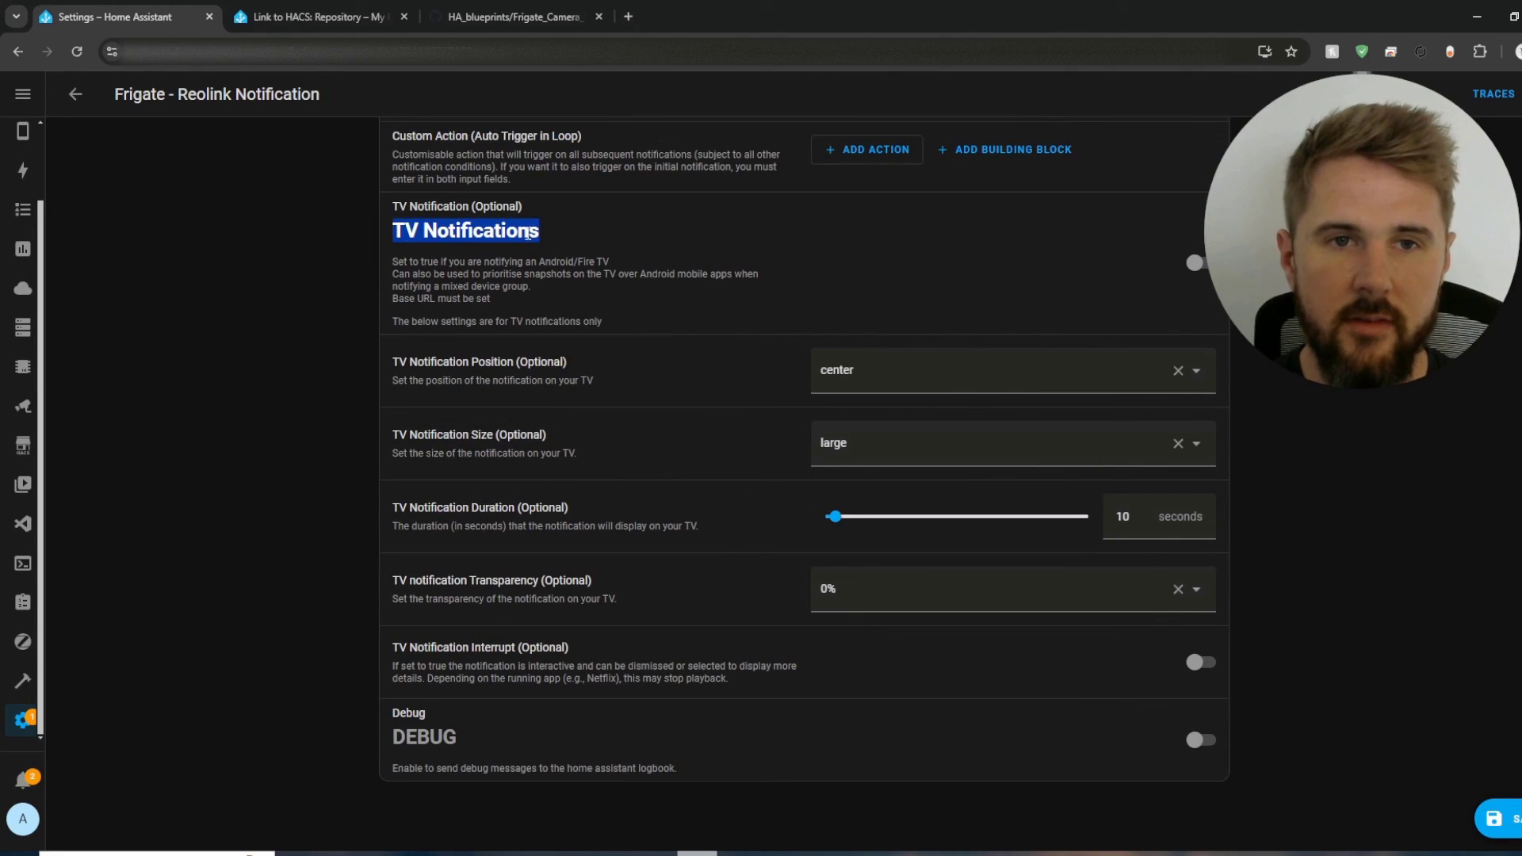
pyautogui.moveTo(911, 308)
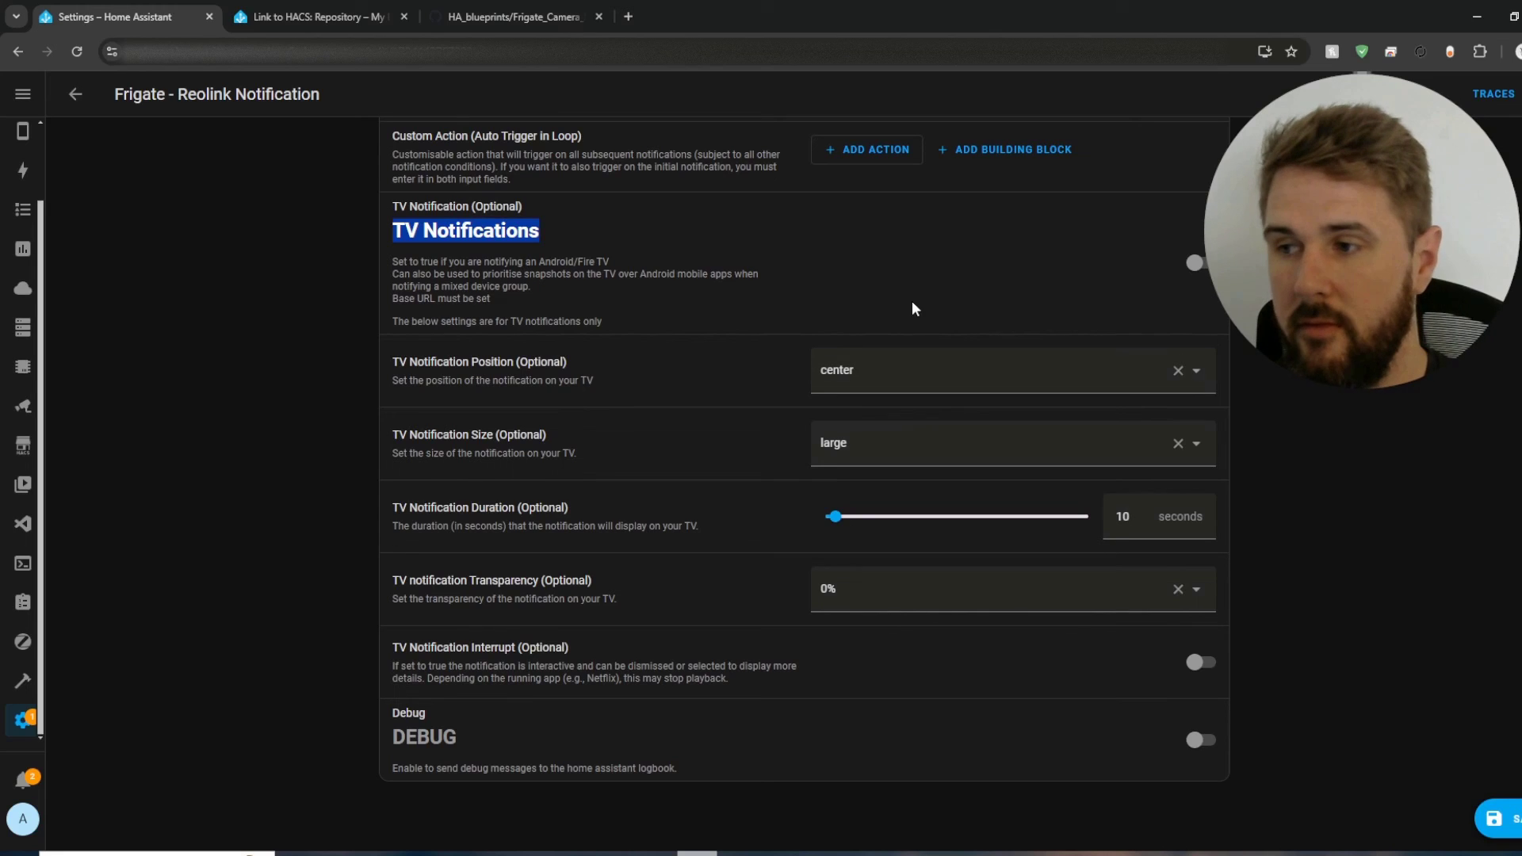
pyautogui.moveTo(671, 515)
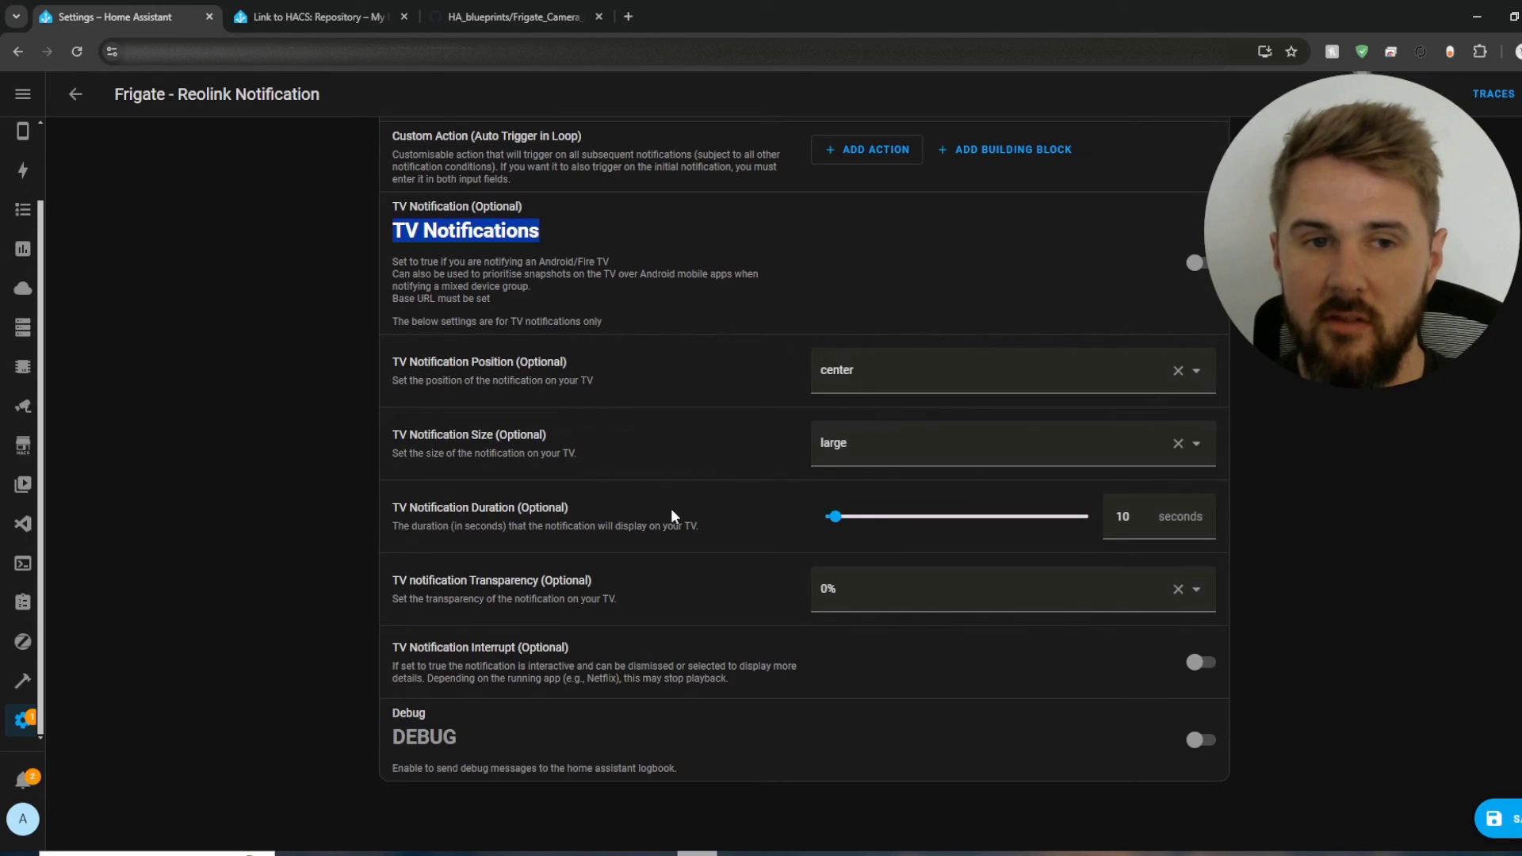
pyautogui.moveTo(839, 345)
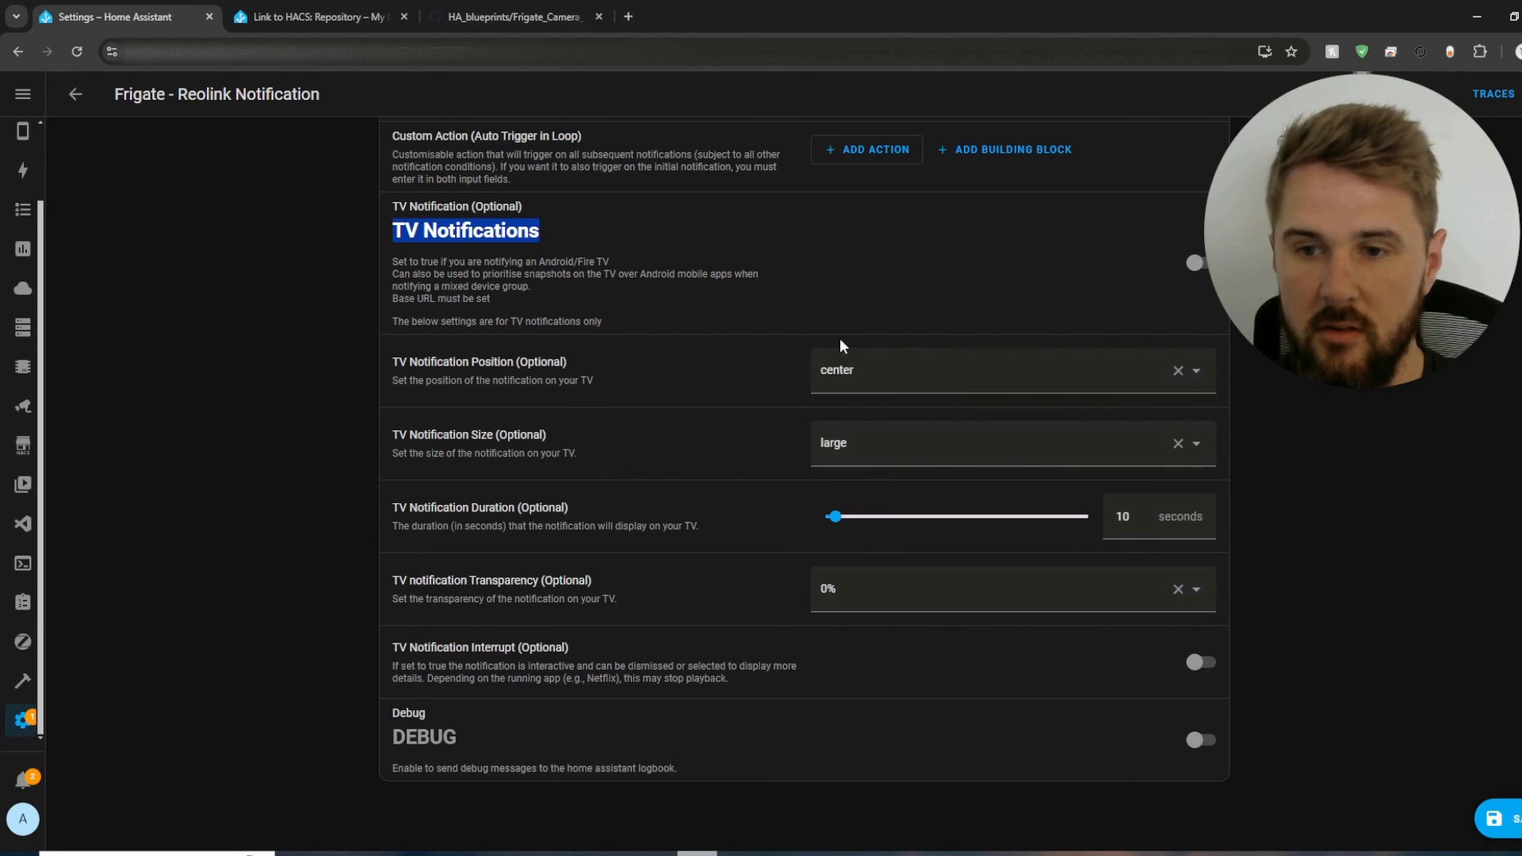